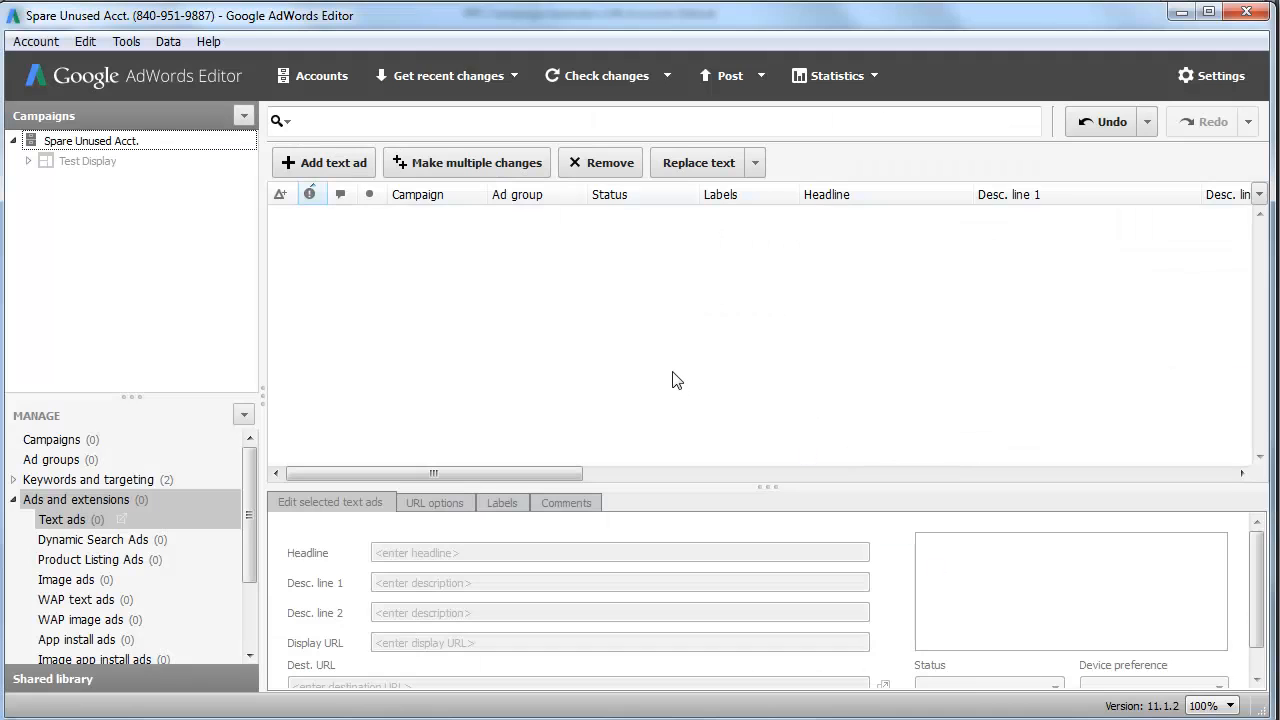
pyautogui.moveTo(692, 408)
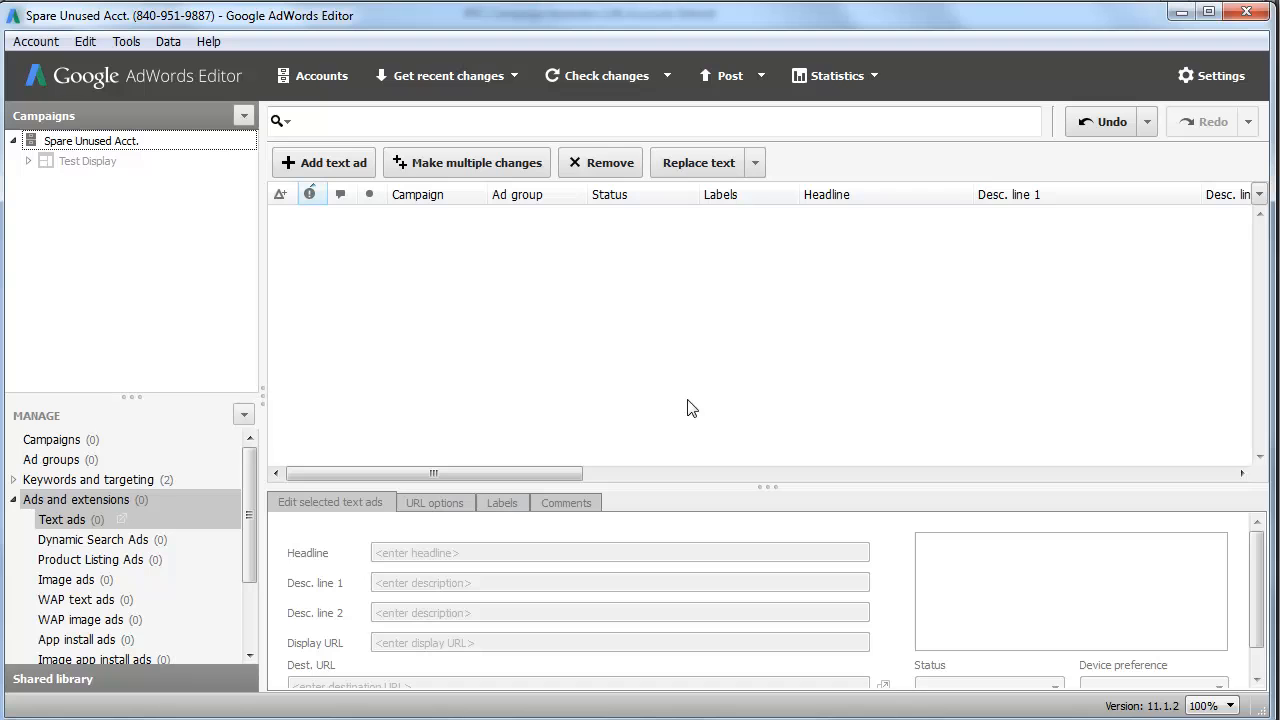
pyautogui.moveTo(724, 415)
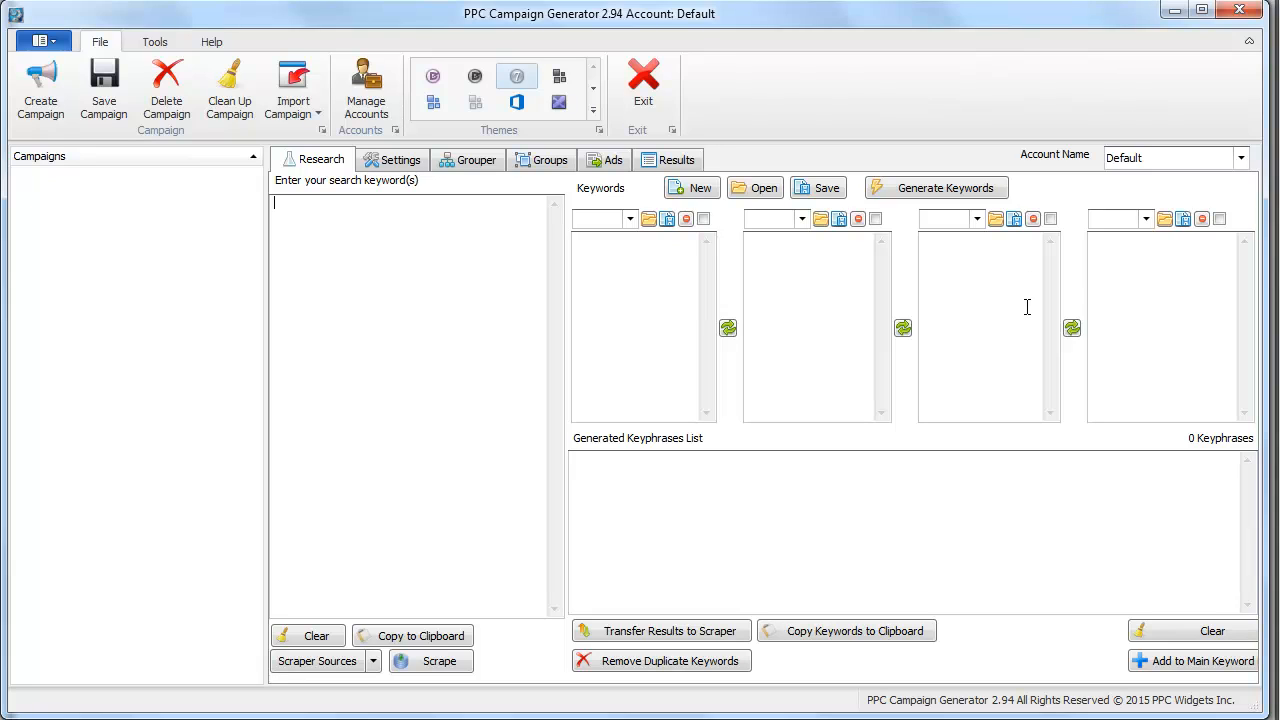
pyautogui.moveTo(809, 350)
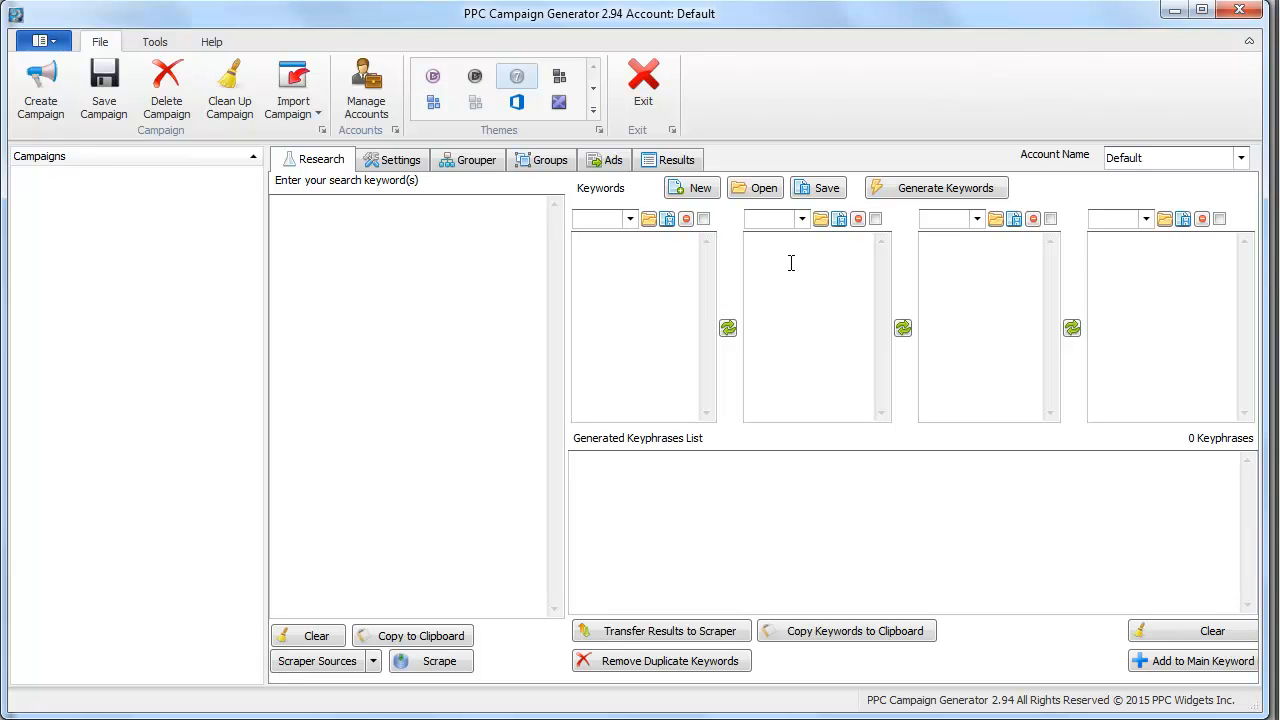
pyautogui.moveTo(792, 281)
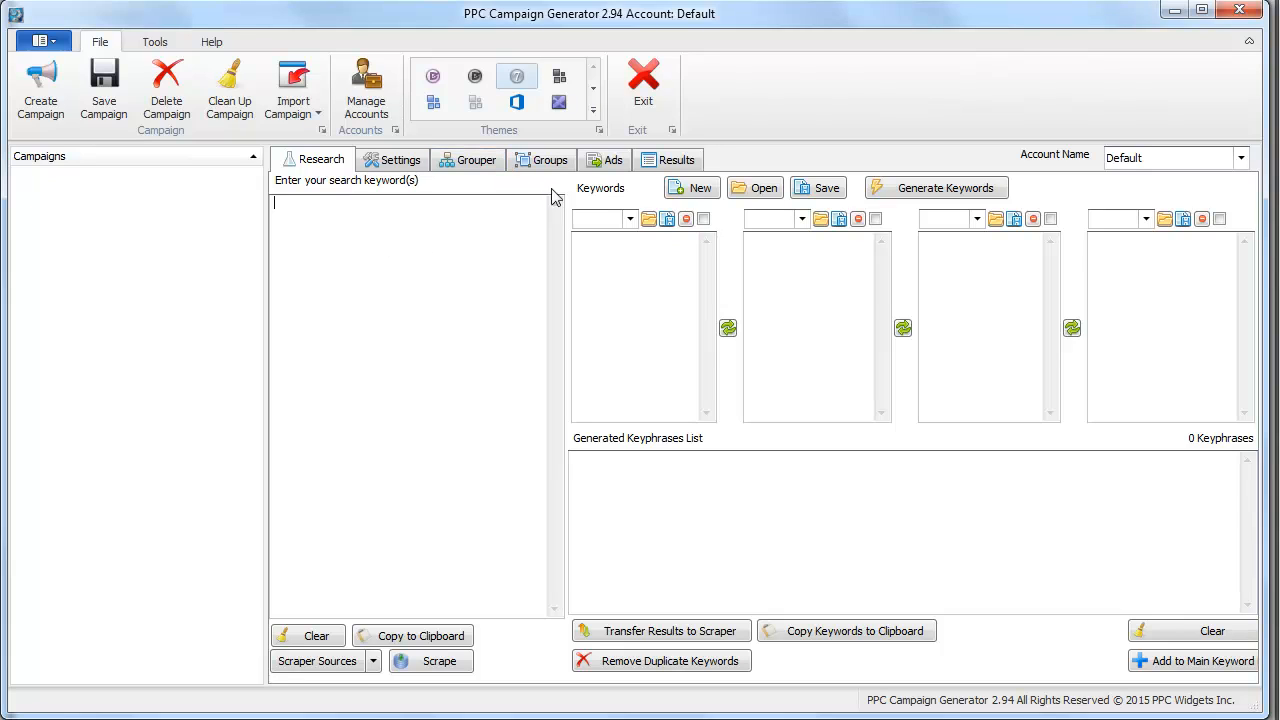
pyautogui.moveTo(665, 185)
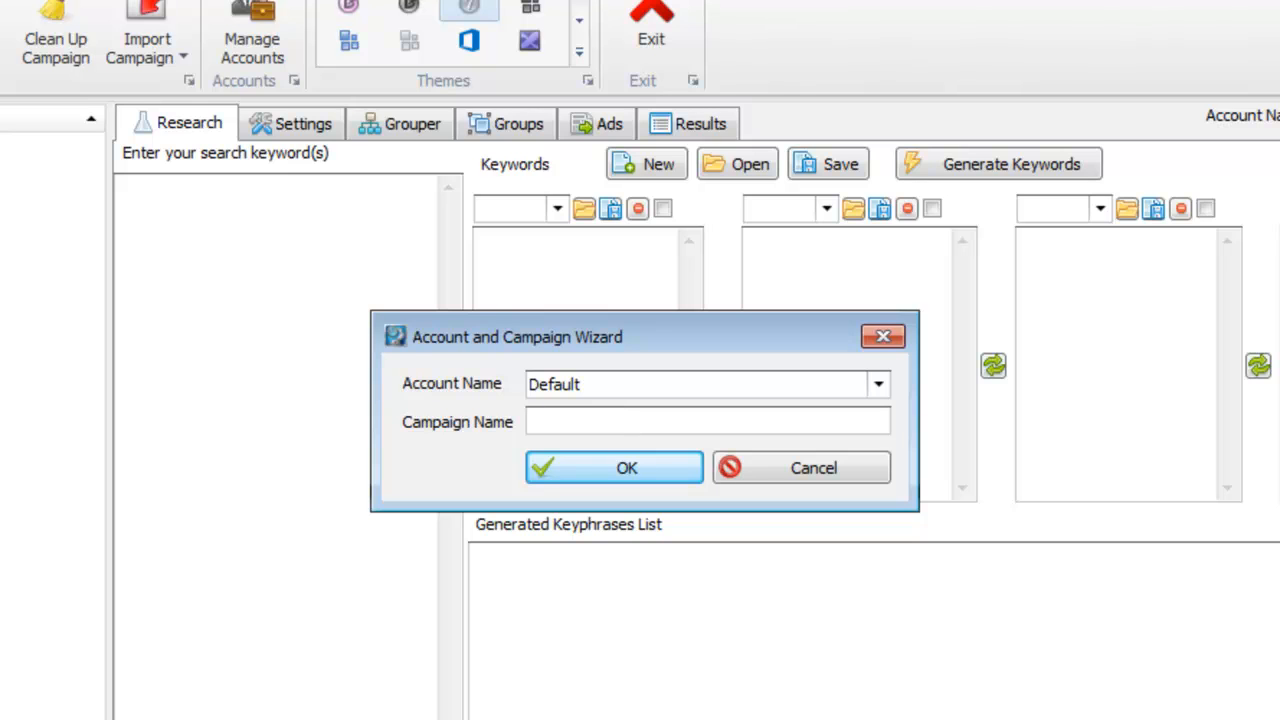
# Name the new campaign Roofing and confirm its creation
pyautogui.write('Roofing')
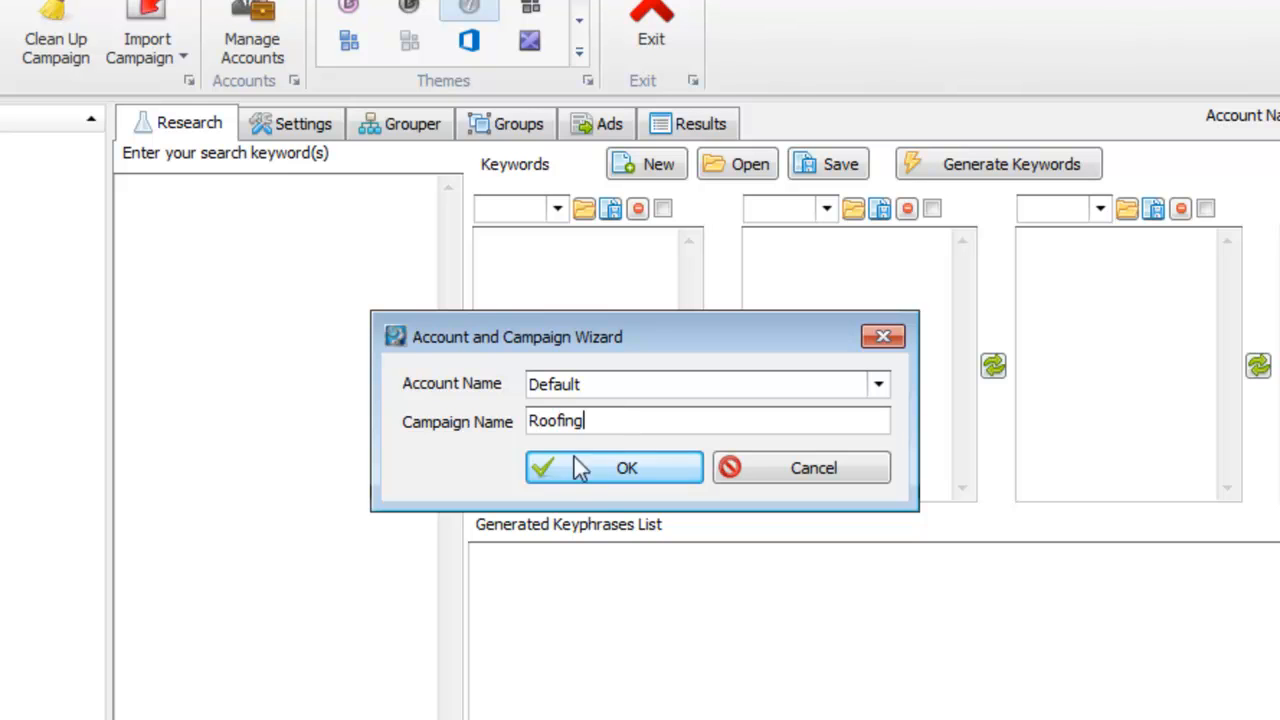
pyautogui.click(614, 467)
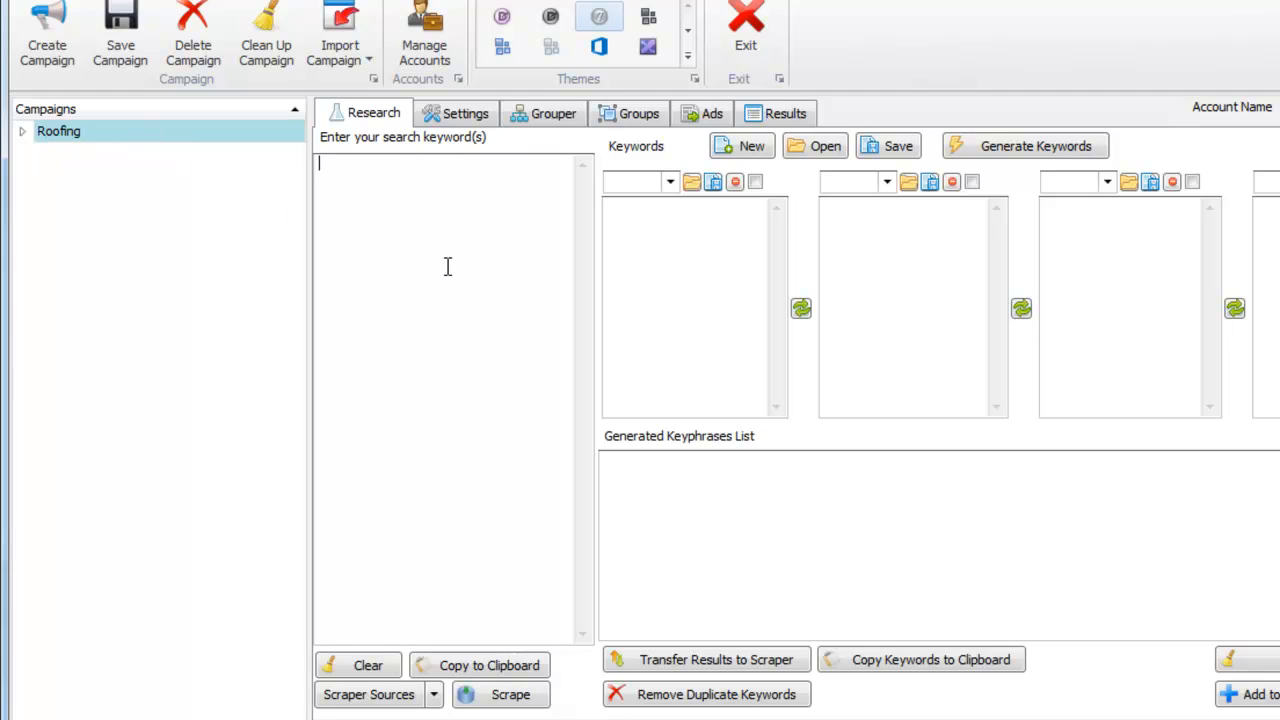
pyautogui.moveTo(751, 320)
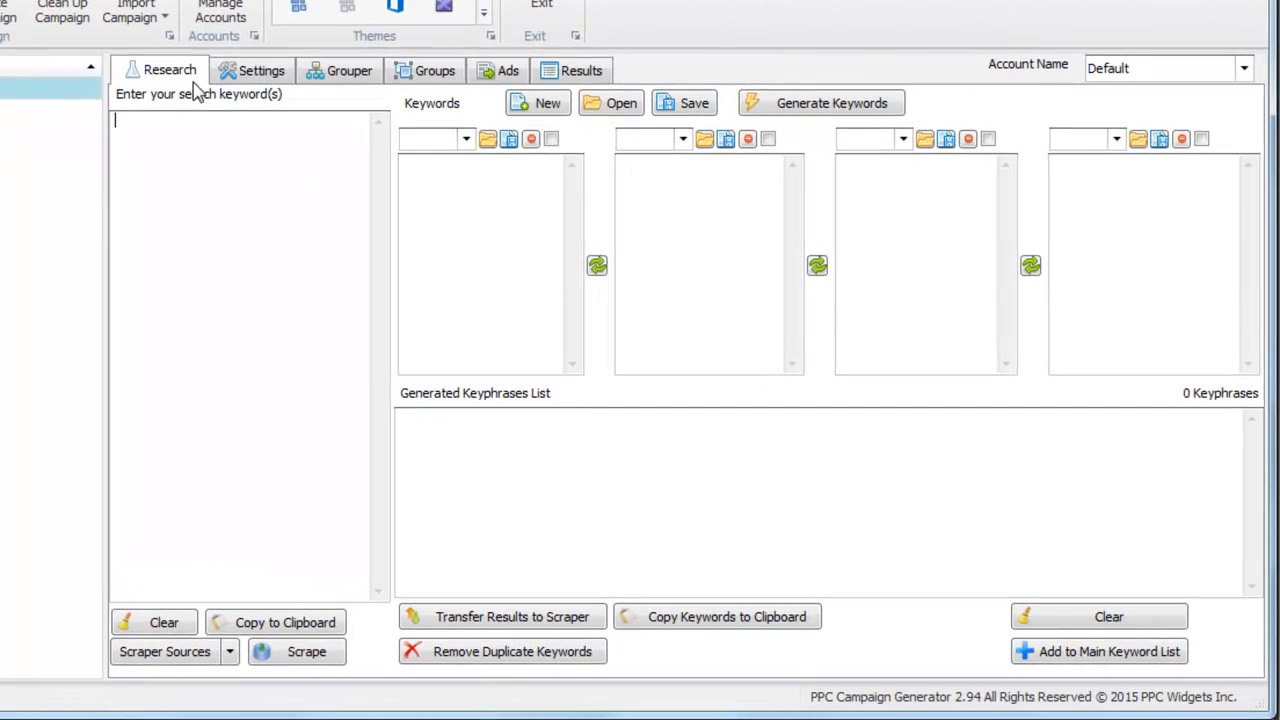
pyautogui.moveTo(359, 278)
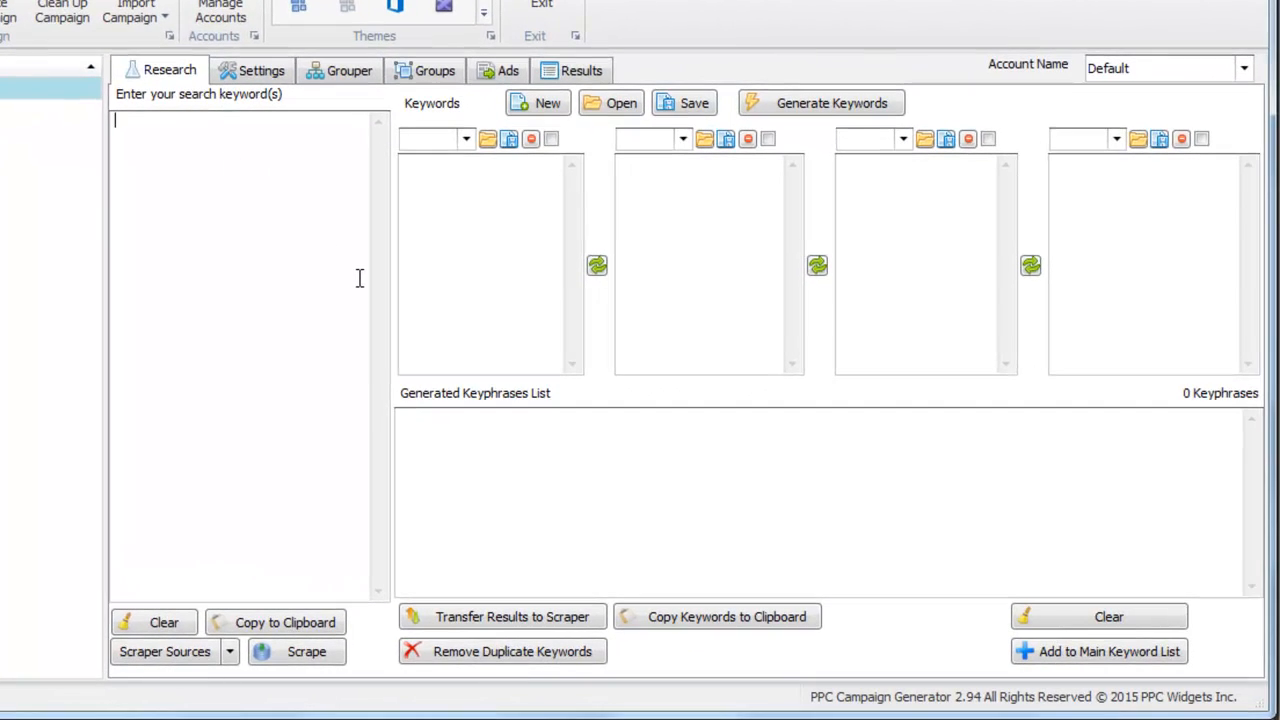
# Scrape keyword suggestions for the search phrase roofing *, returning 274 keyphrases
pyautogui.write('roofing')
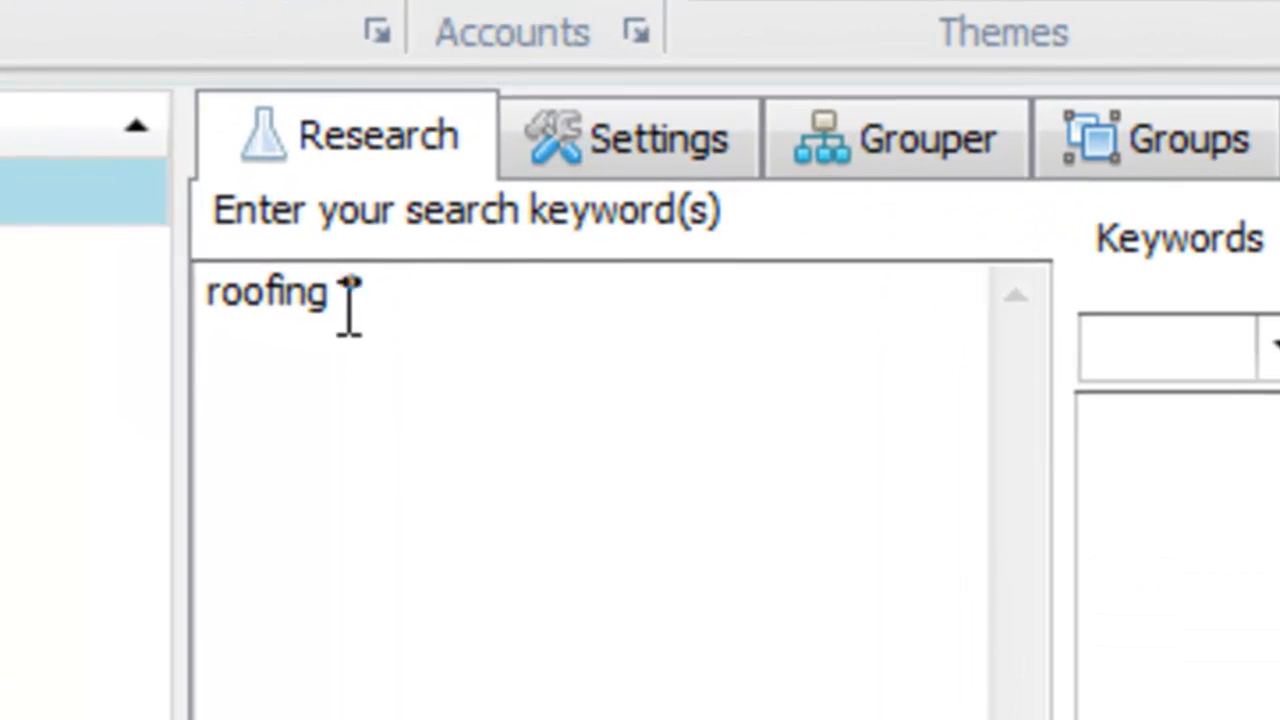
pyautogui.click(803, 80)
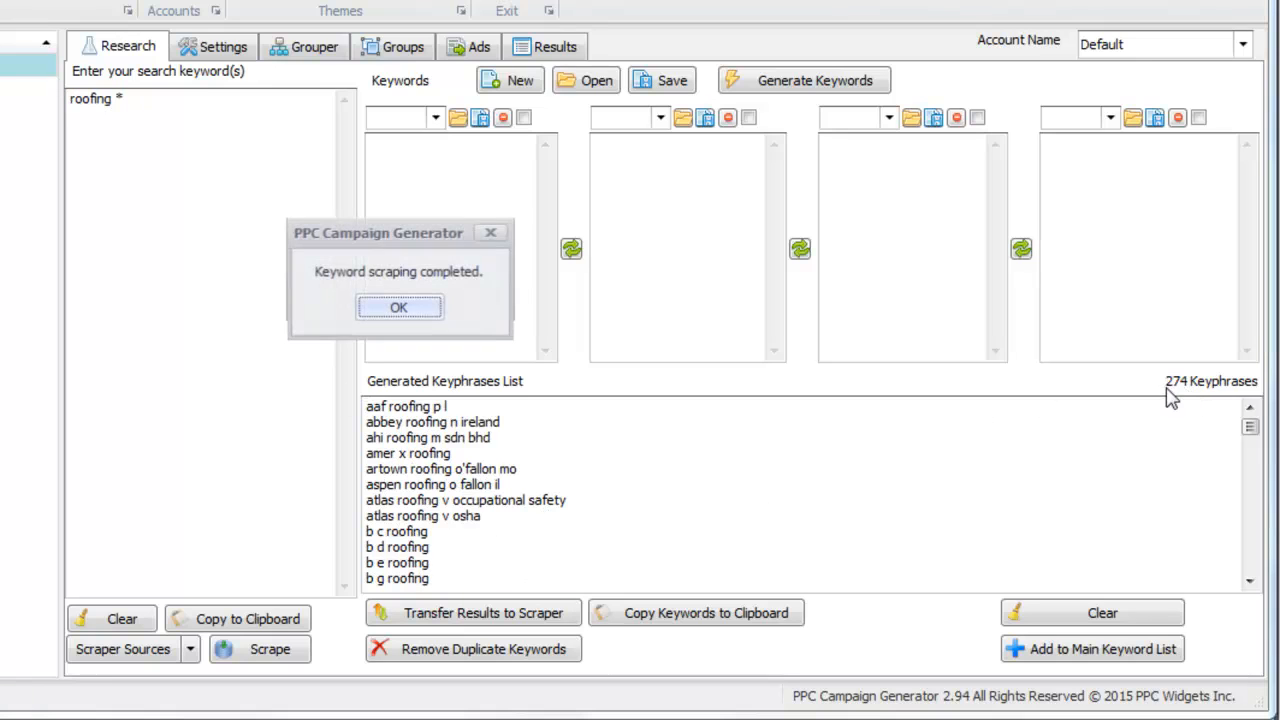
pyautogui.click(399, 306)
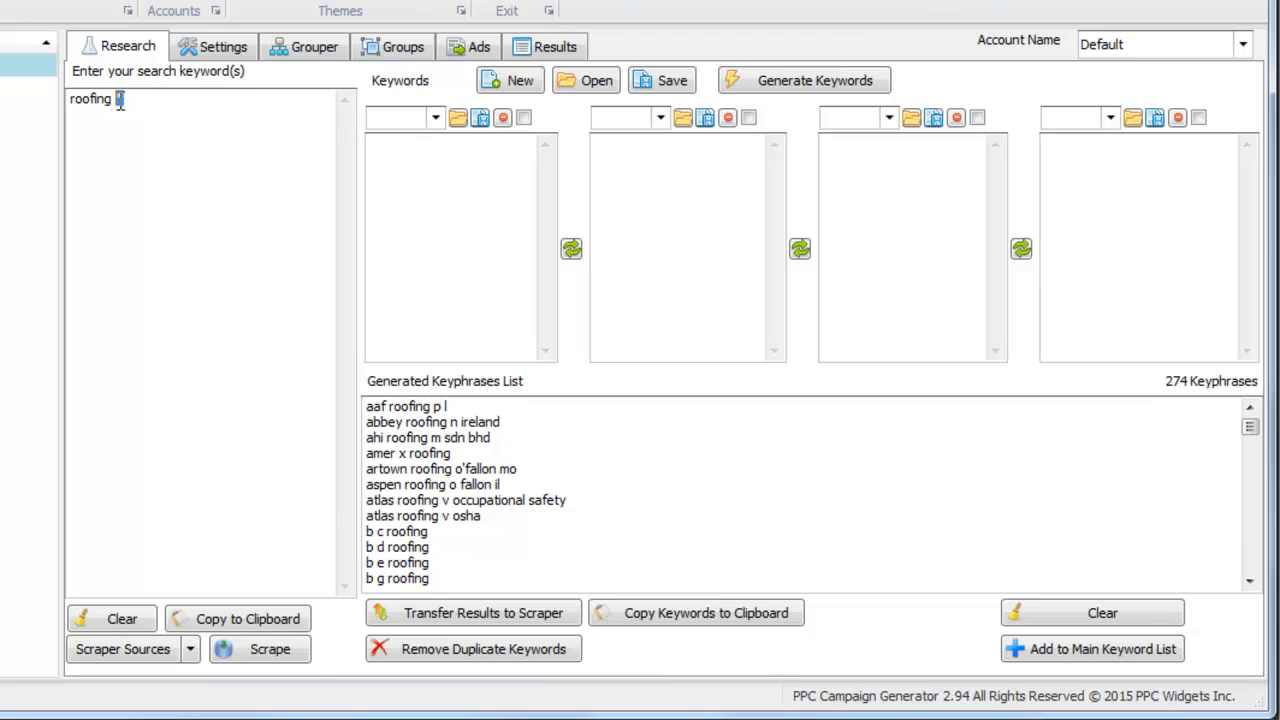
pyautogui.write('*')
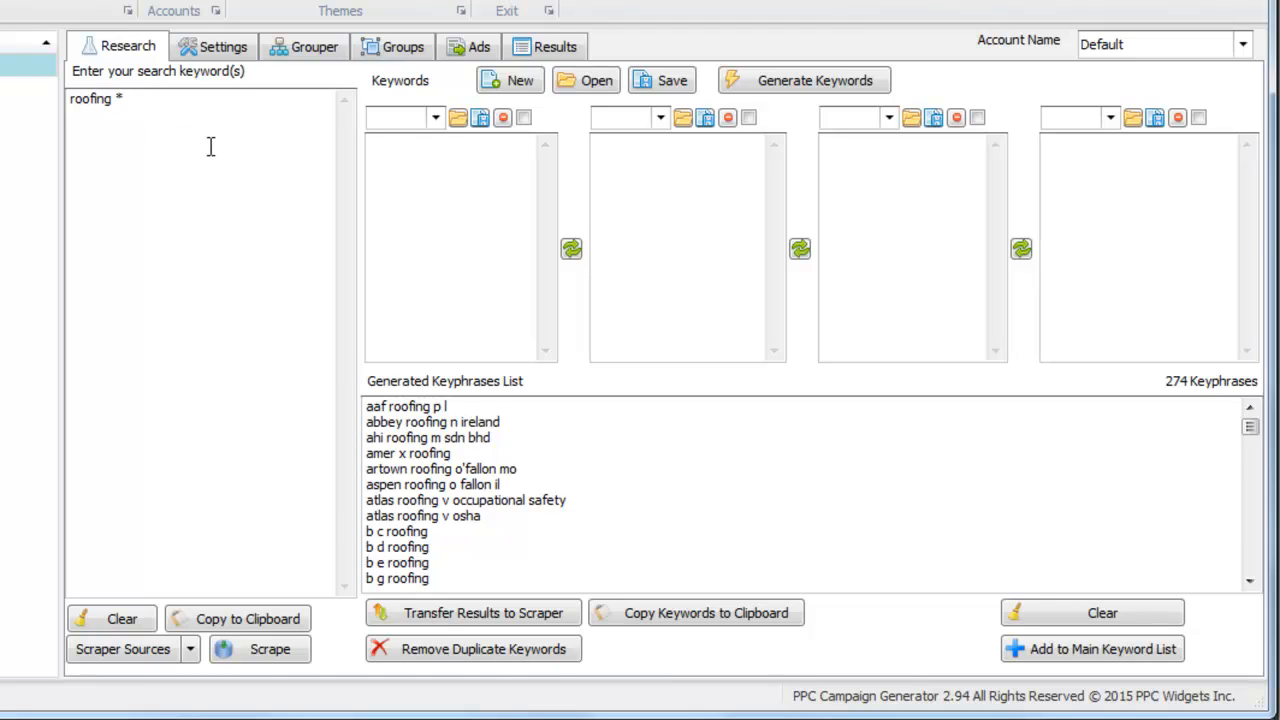
pyautogui.doubleClick(89, 98)
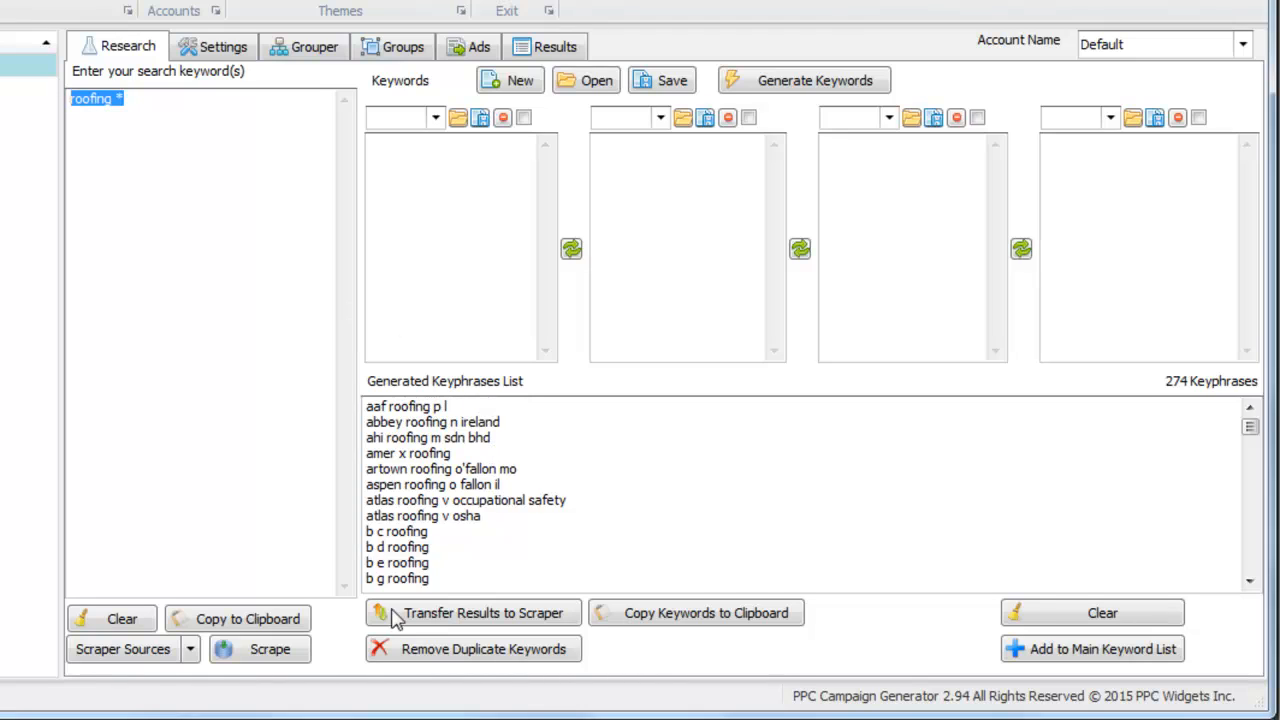
pyautogui.moveTo(452, 442)
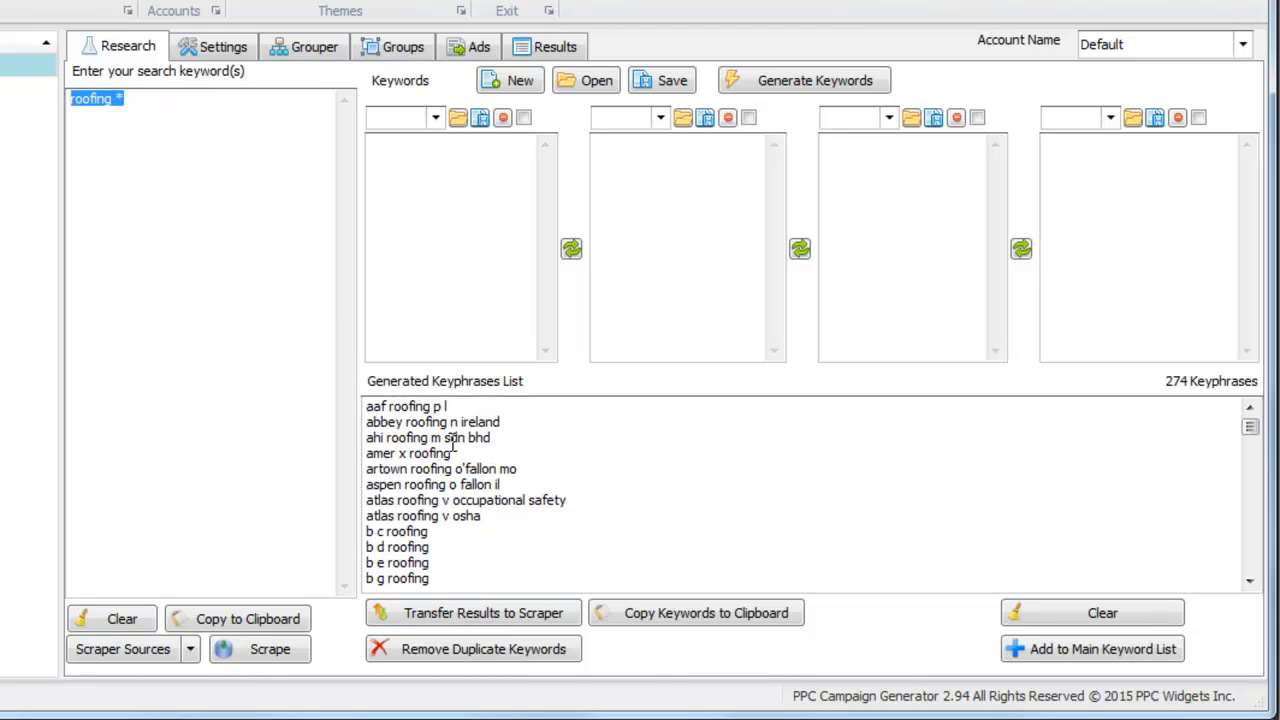
pyautogui.moveTo(490, 425)
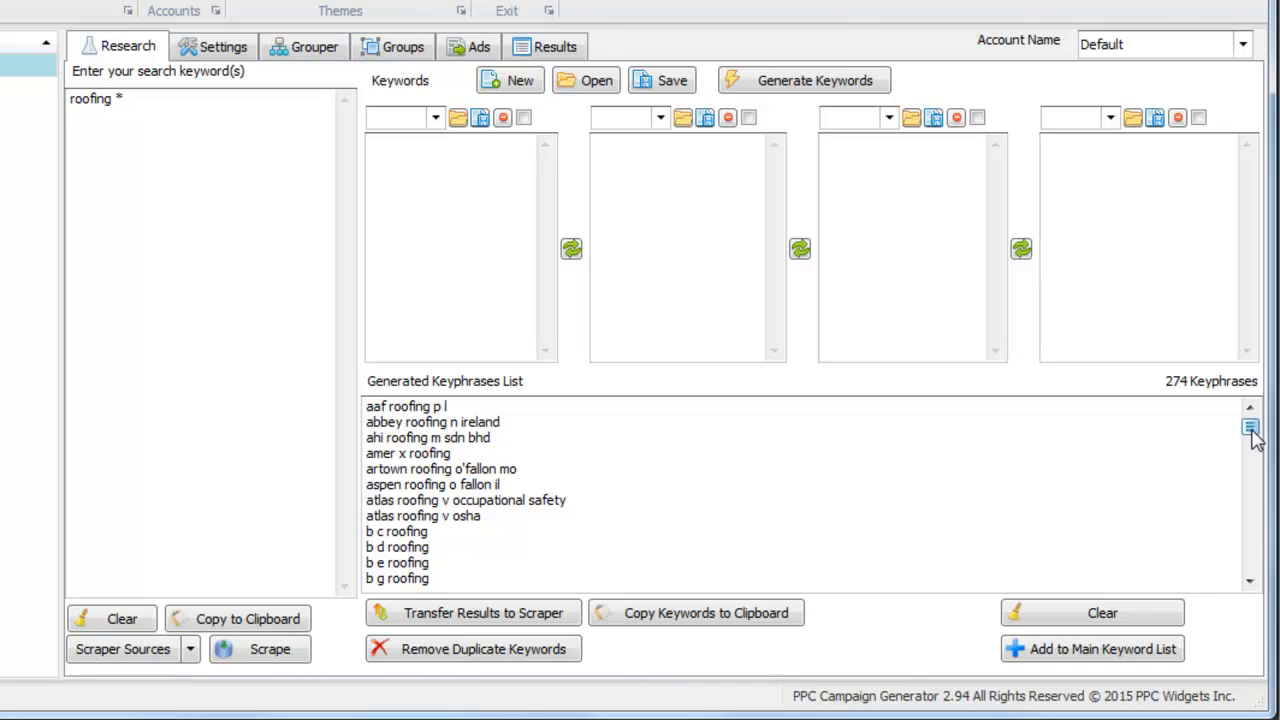
# Clear the scrape and generate keyphrases from roof with company, companies, contractor, price
pyautogui.click(1250, 427)
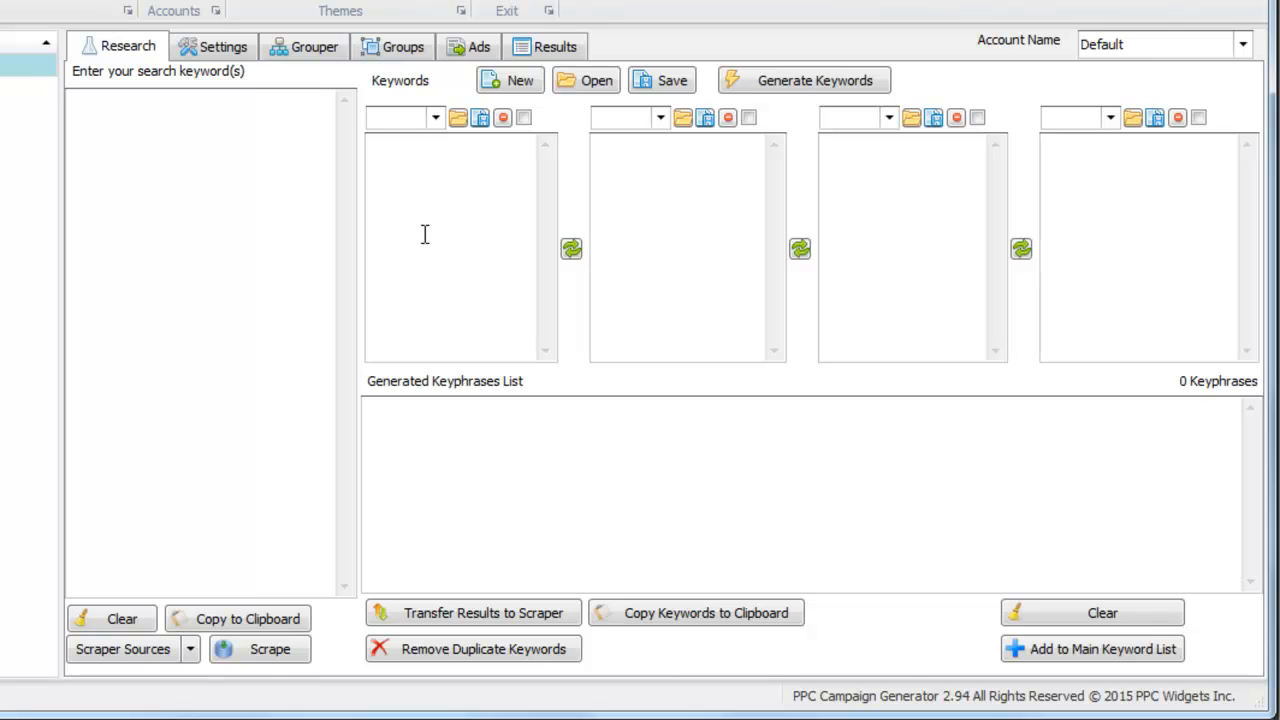
pyautogui.write('roof')
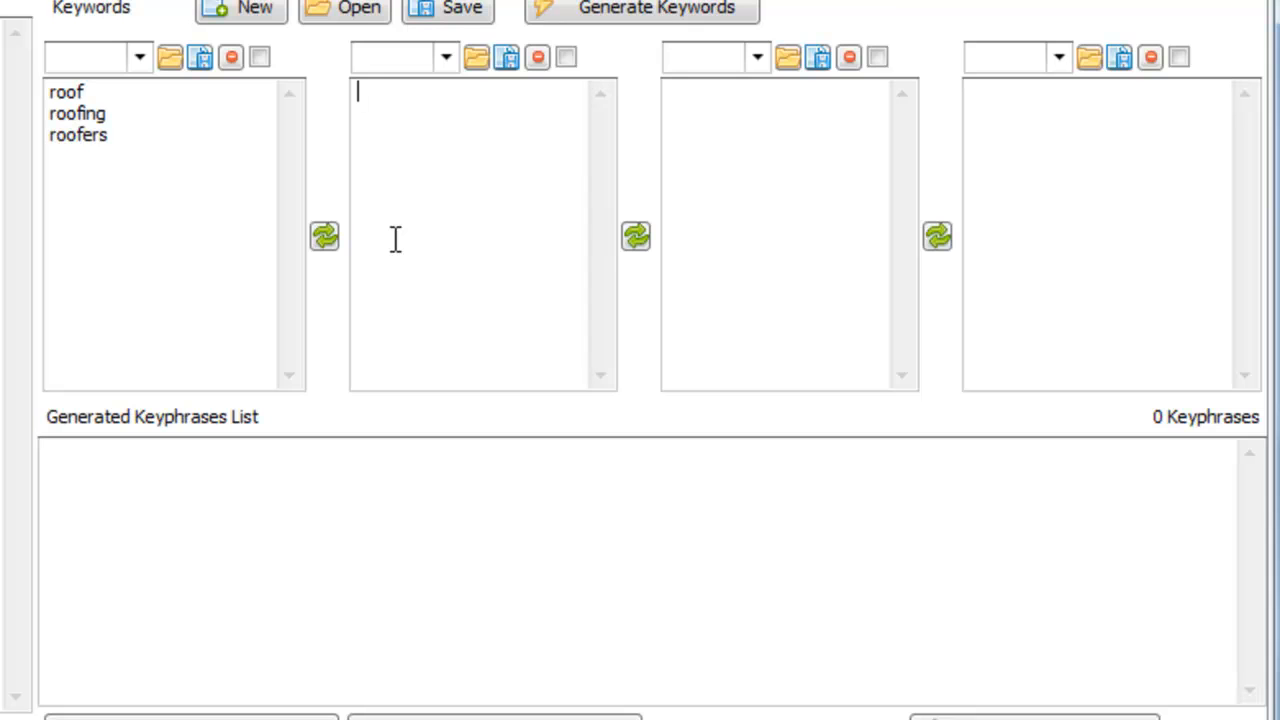
pyautogui.write('company')
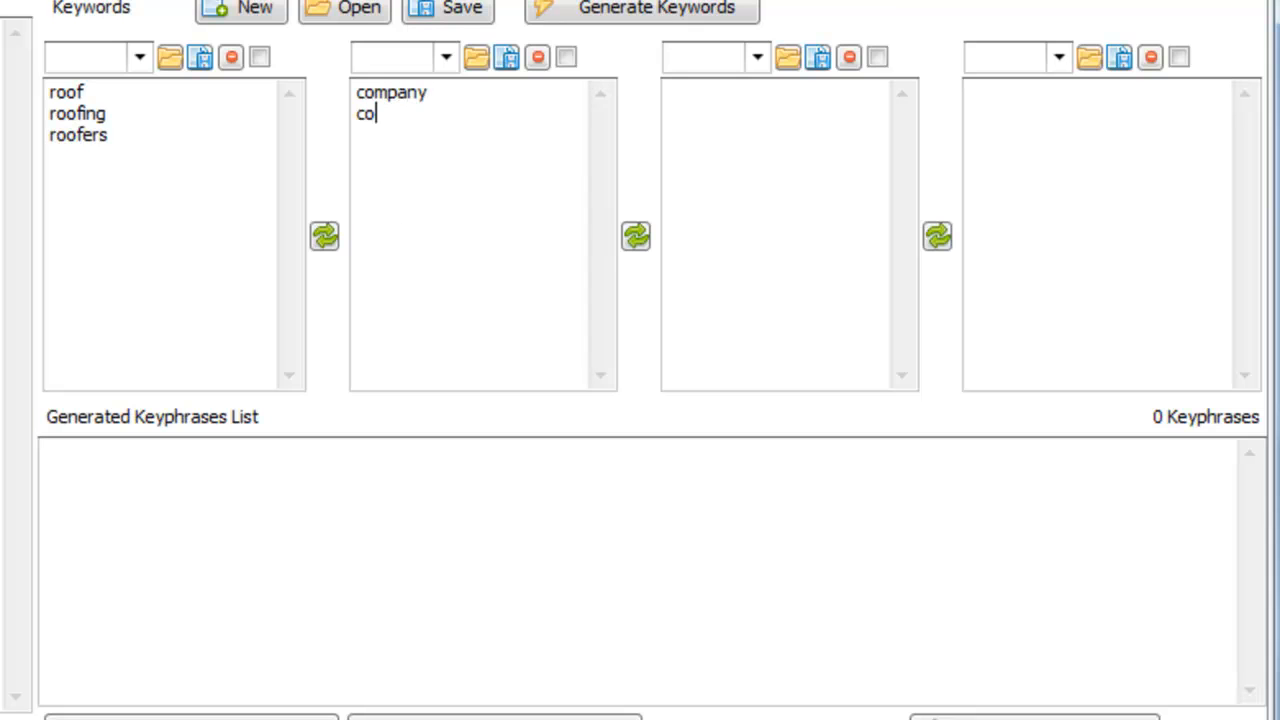
pyautogui.write('mpanies')
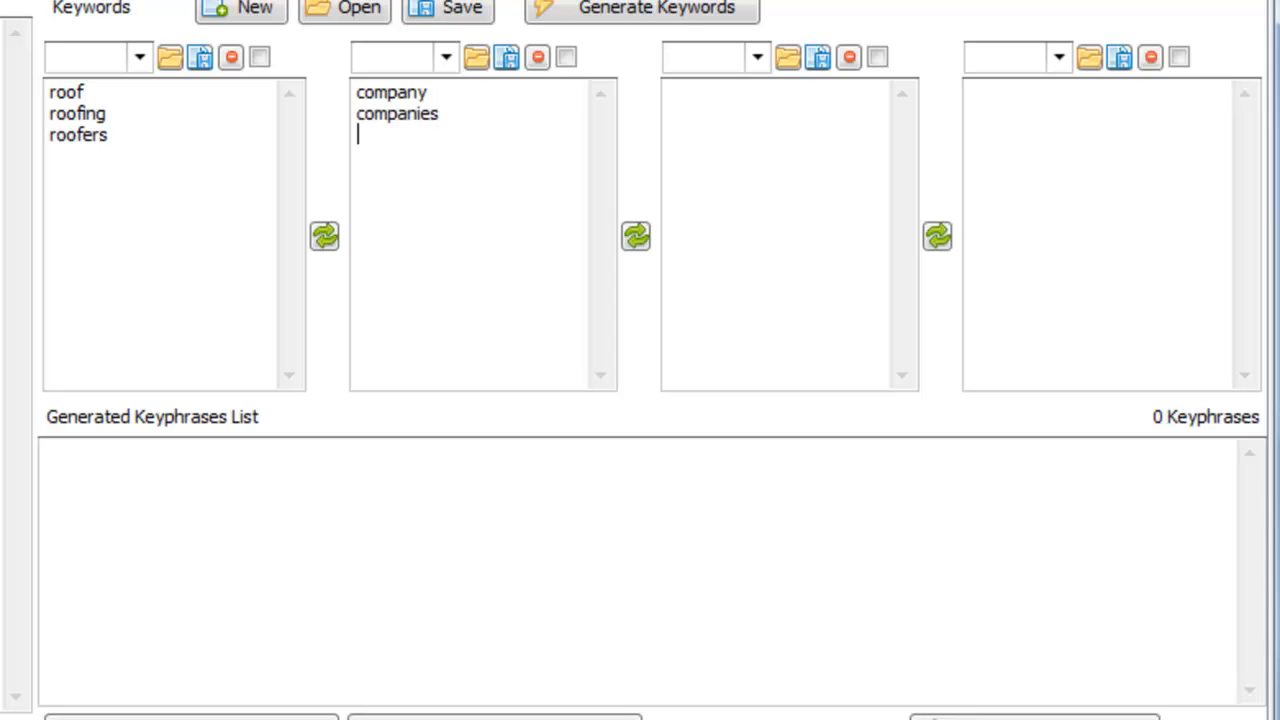
pyautogui.write('contractor')
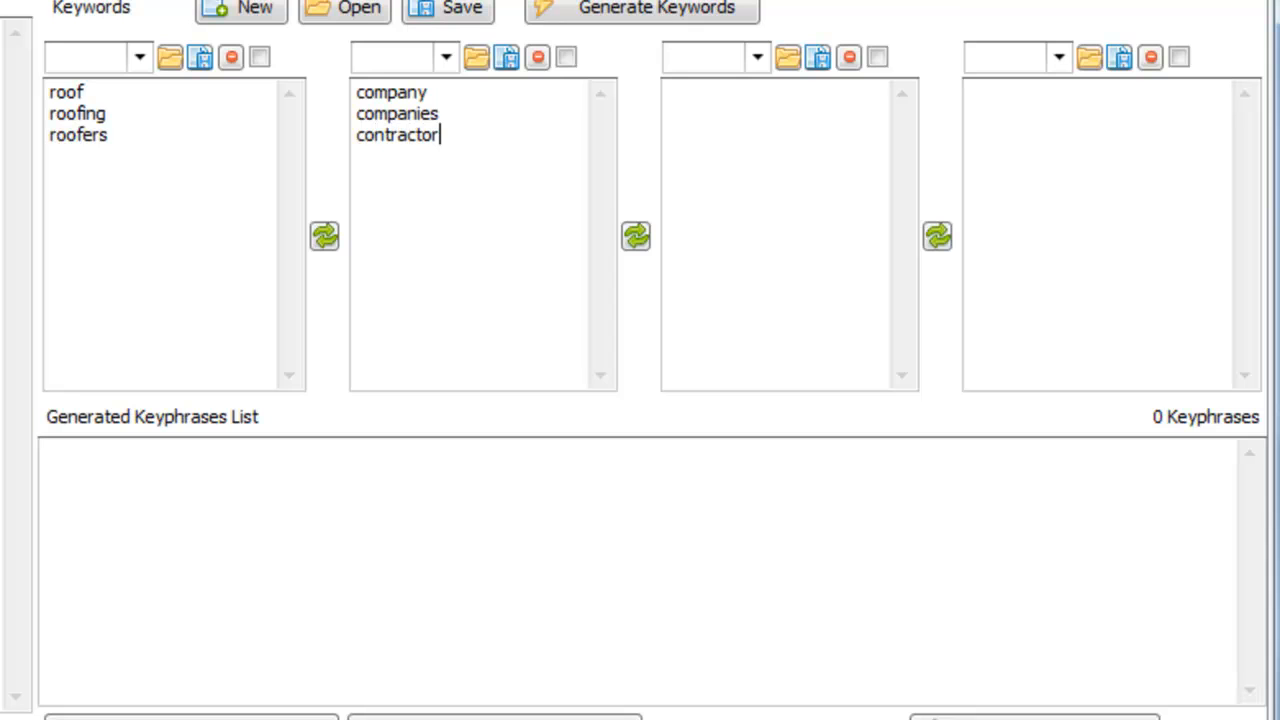
pyautogui.write('price')
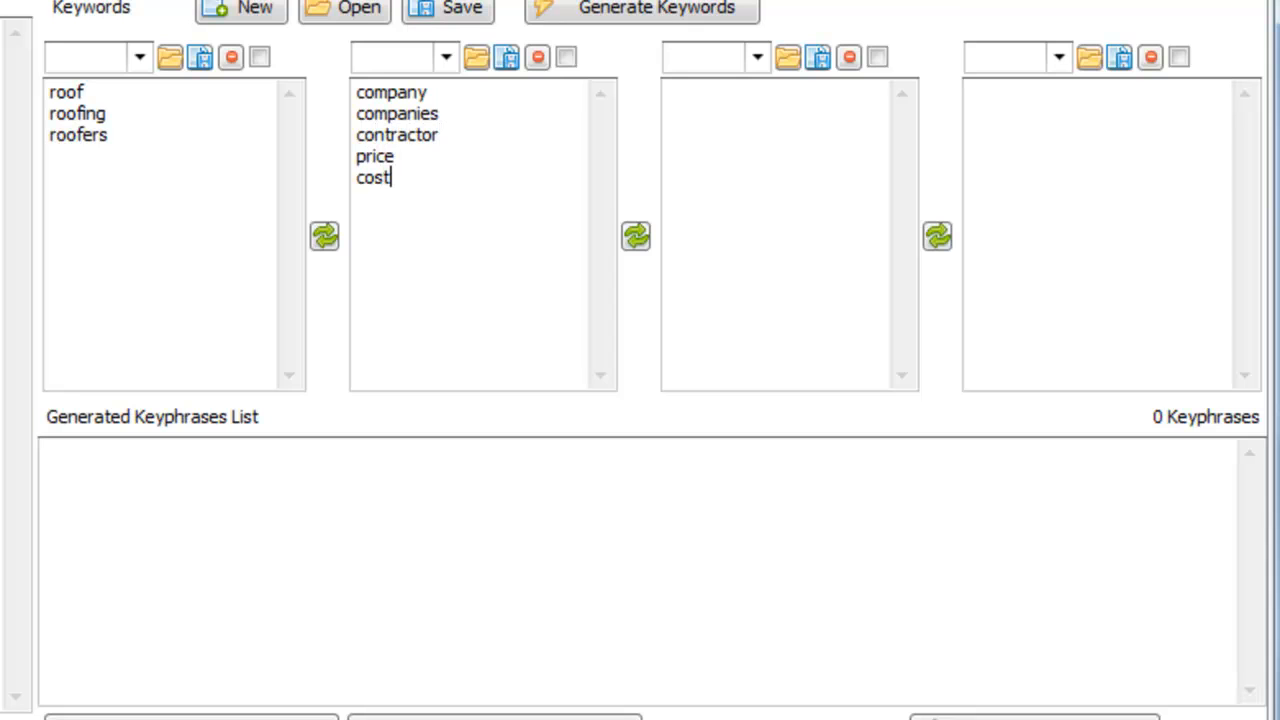
pyautogui.click(642, 9)
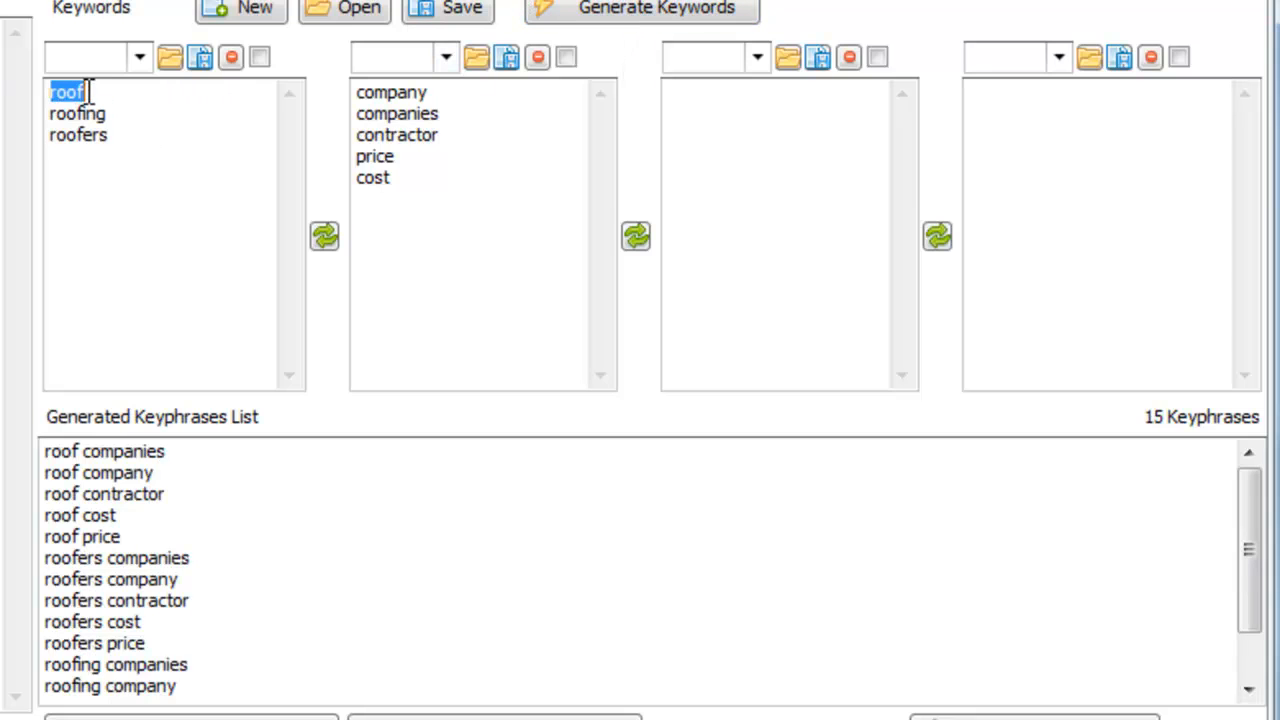
# Move roof words to the second list, add home, new, seattle first, and generate 60 combinations
pyautogui.click(390, 91)
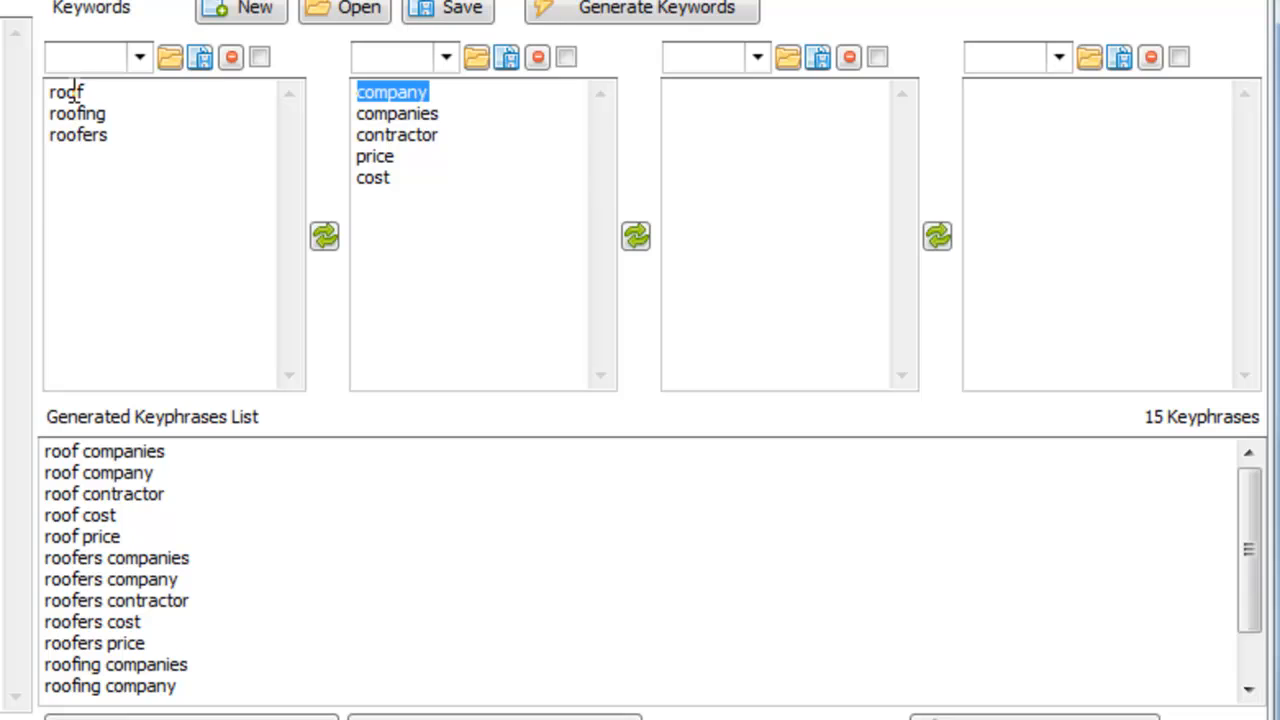
pyautogui.click(397, 113)
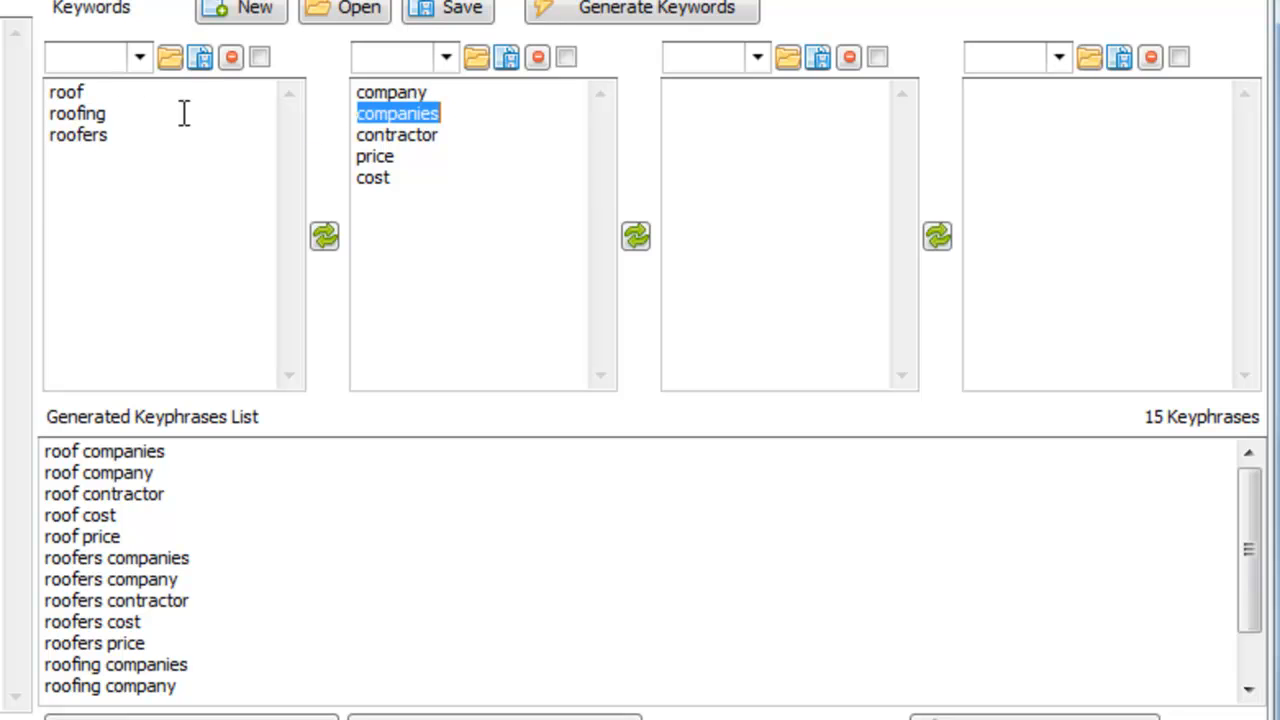
pyautogui.click(397, 135)
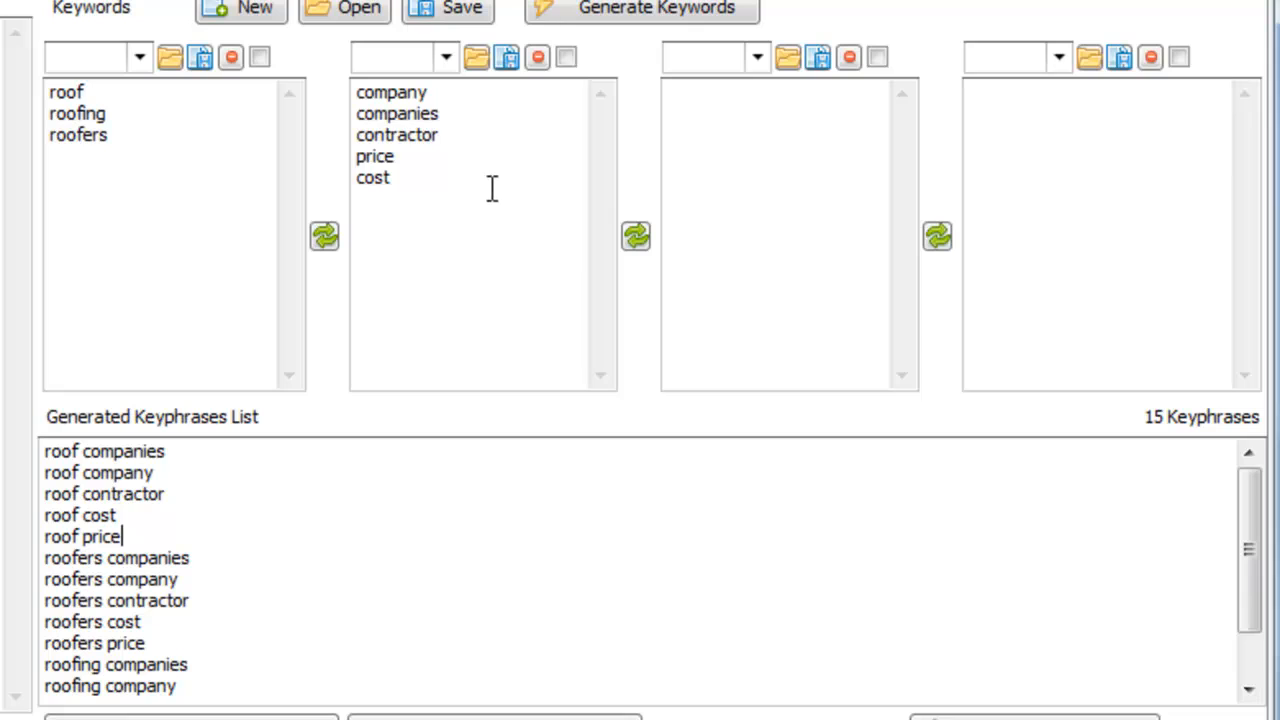
pyautogui.moveTo(247, 241)
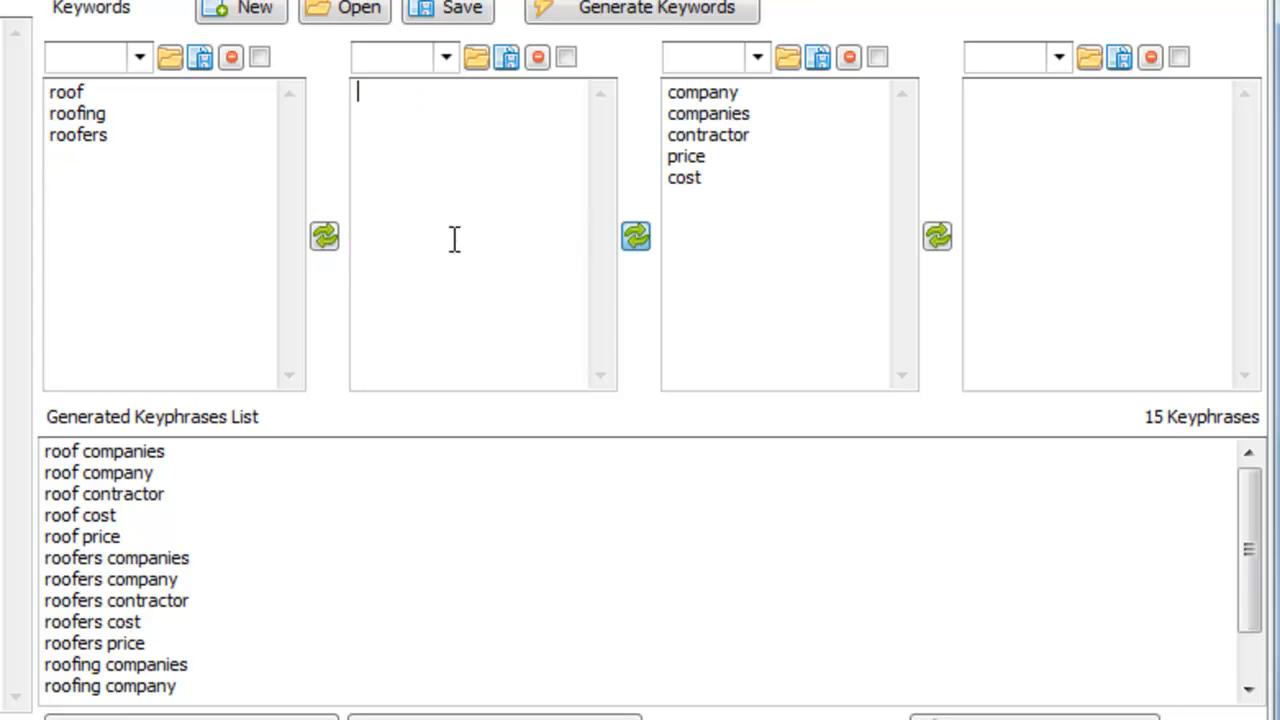
pyautogui.click(324, 236)
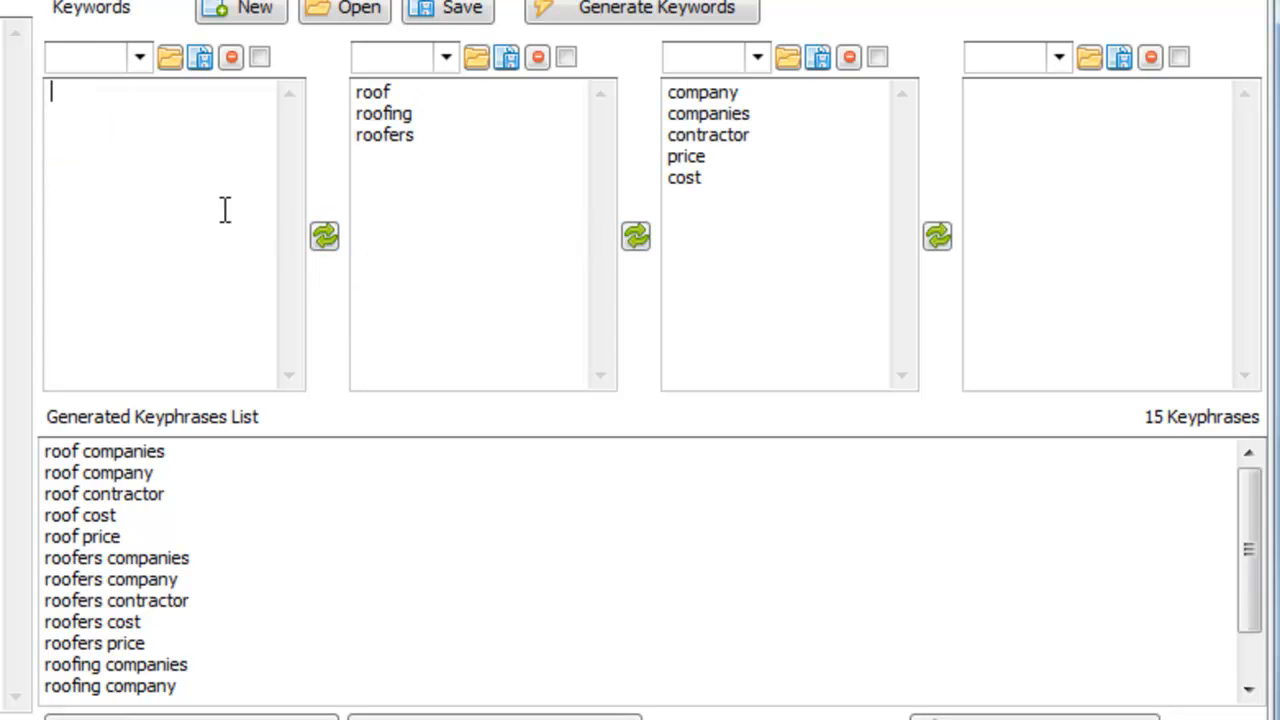
pyautogui.write('home')
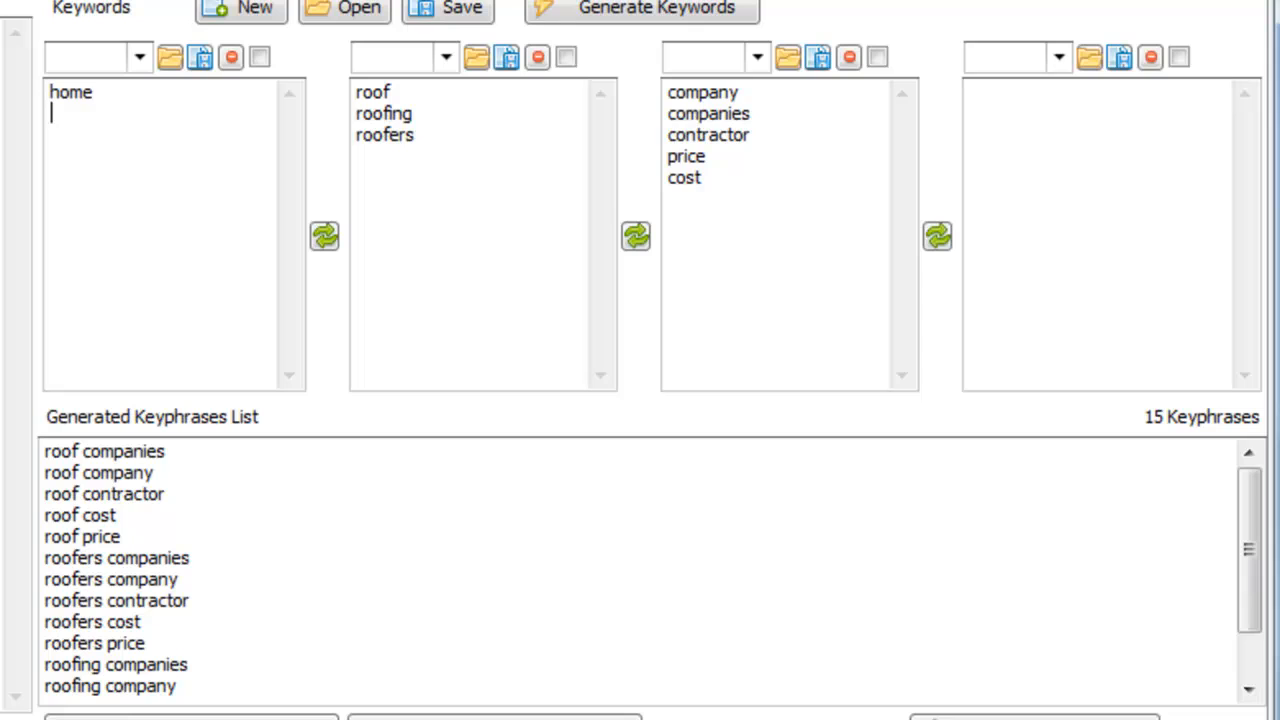
pyautogui.write('new')
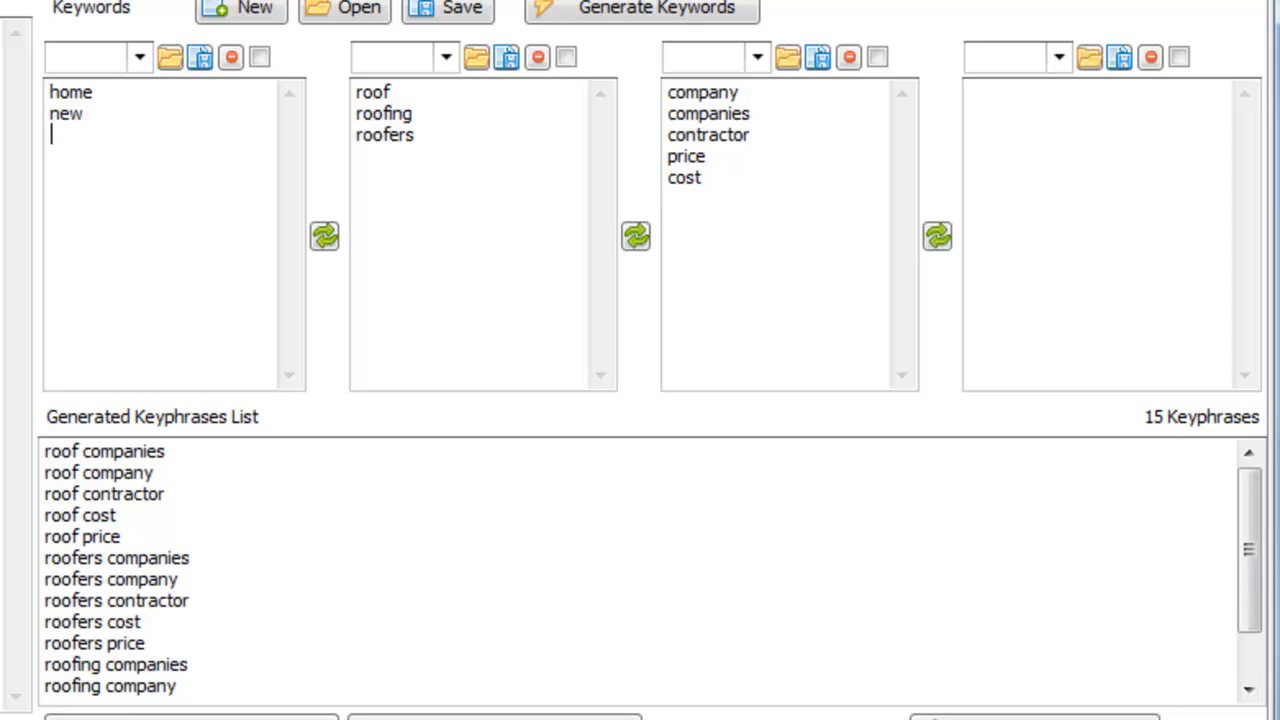
pyautogui.write('seattle')
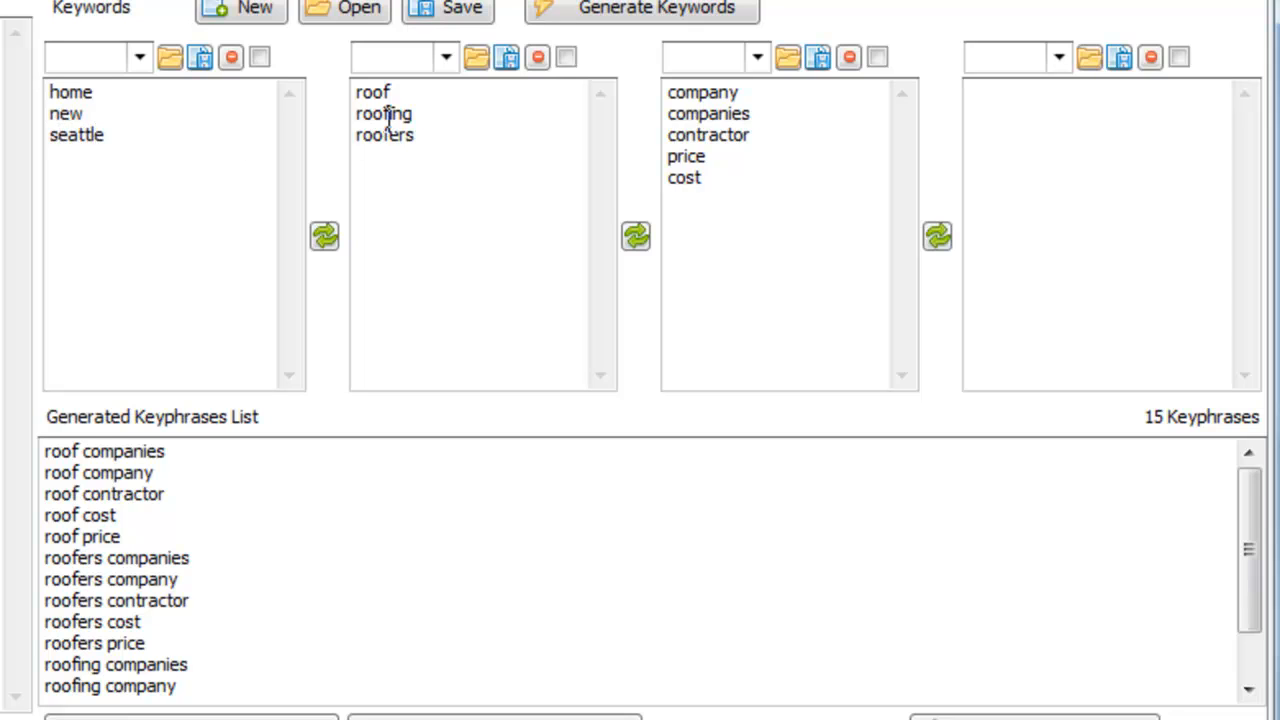
pyautogui.click(641, 11)
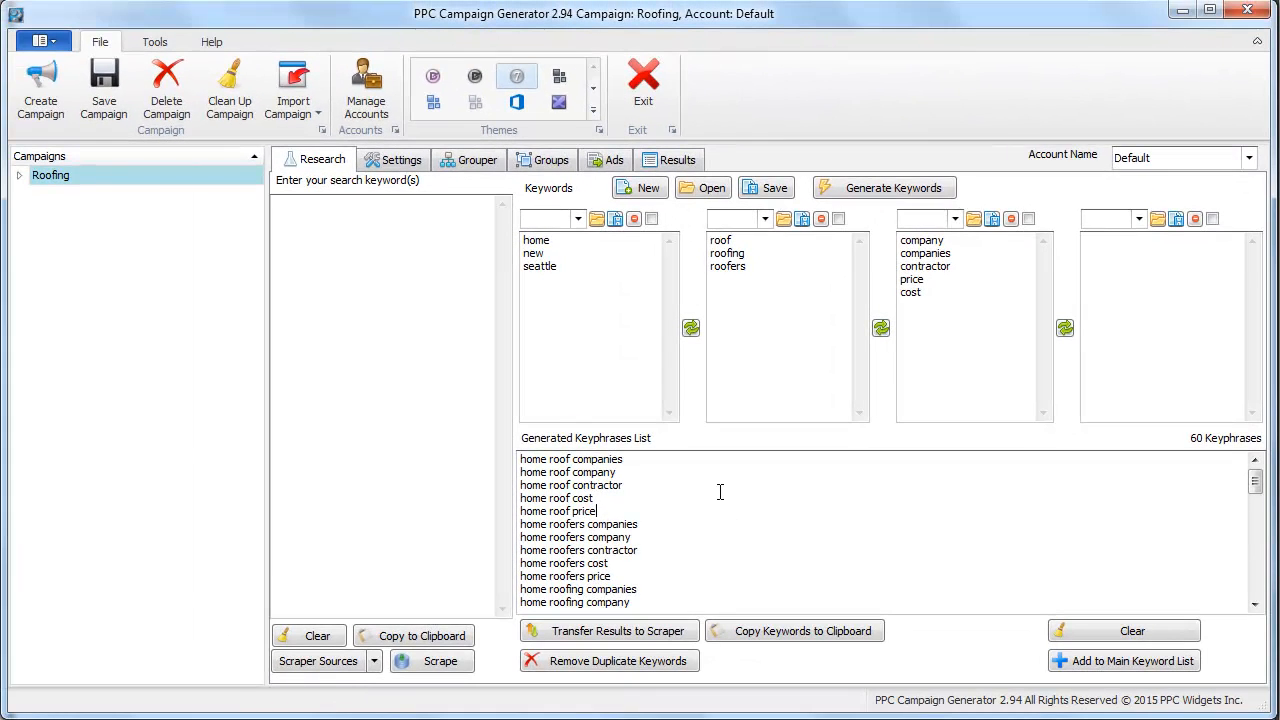
# Transfer the 60 phrases to the scraper, scrape related searches, abort, and add 1097 keywords to the main list
pyautogui.click(609, 631)
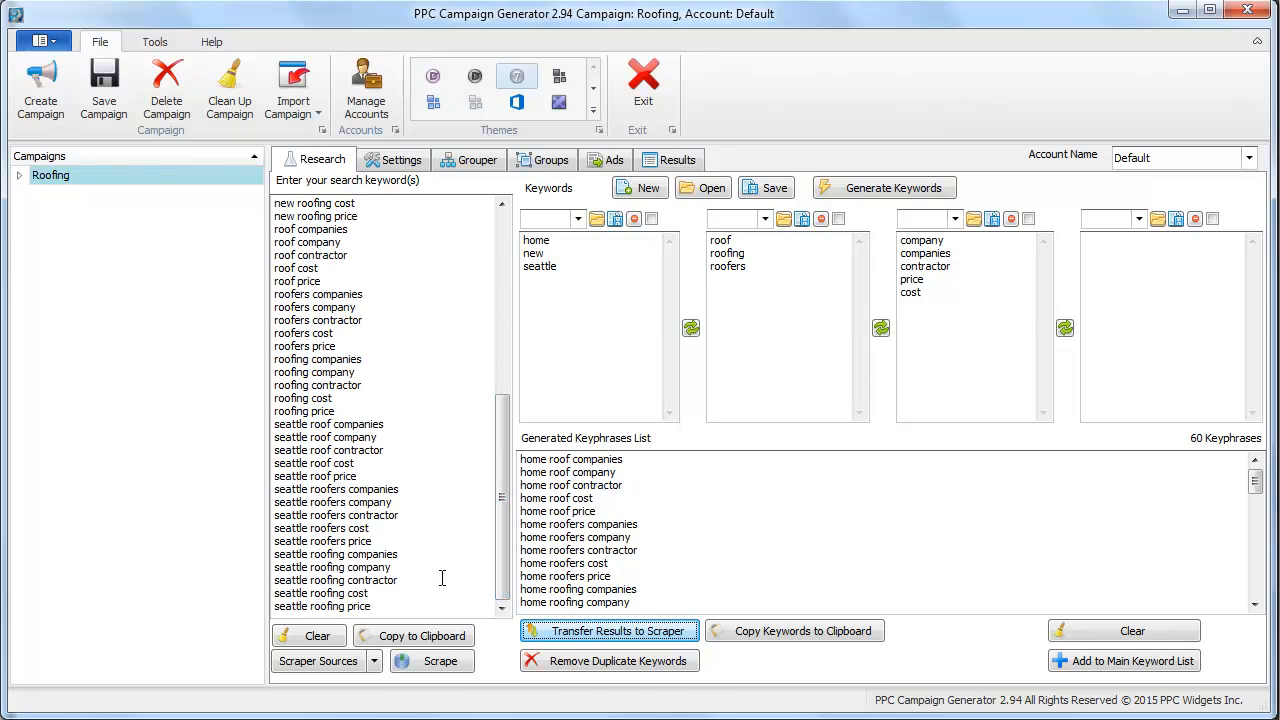
pyautogui.click(441, 661)
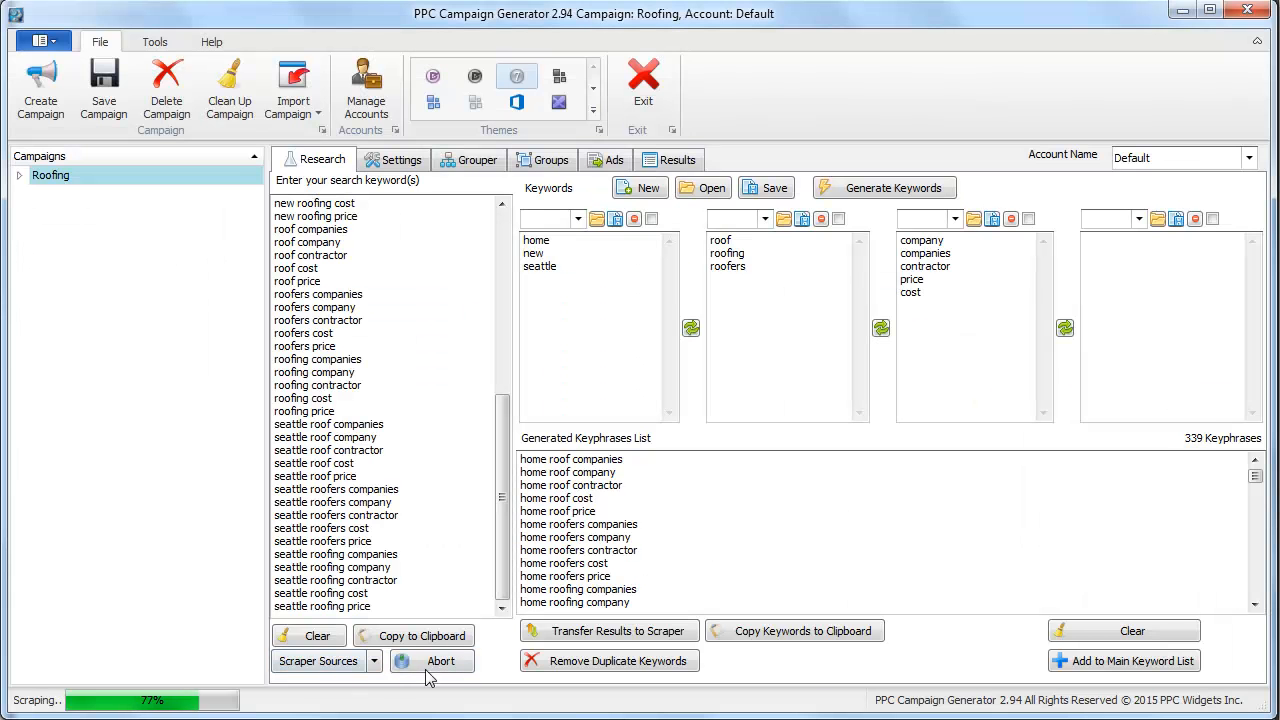
pyautogui.click(441, 660)
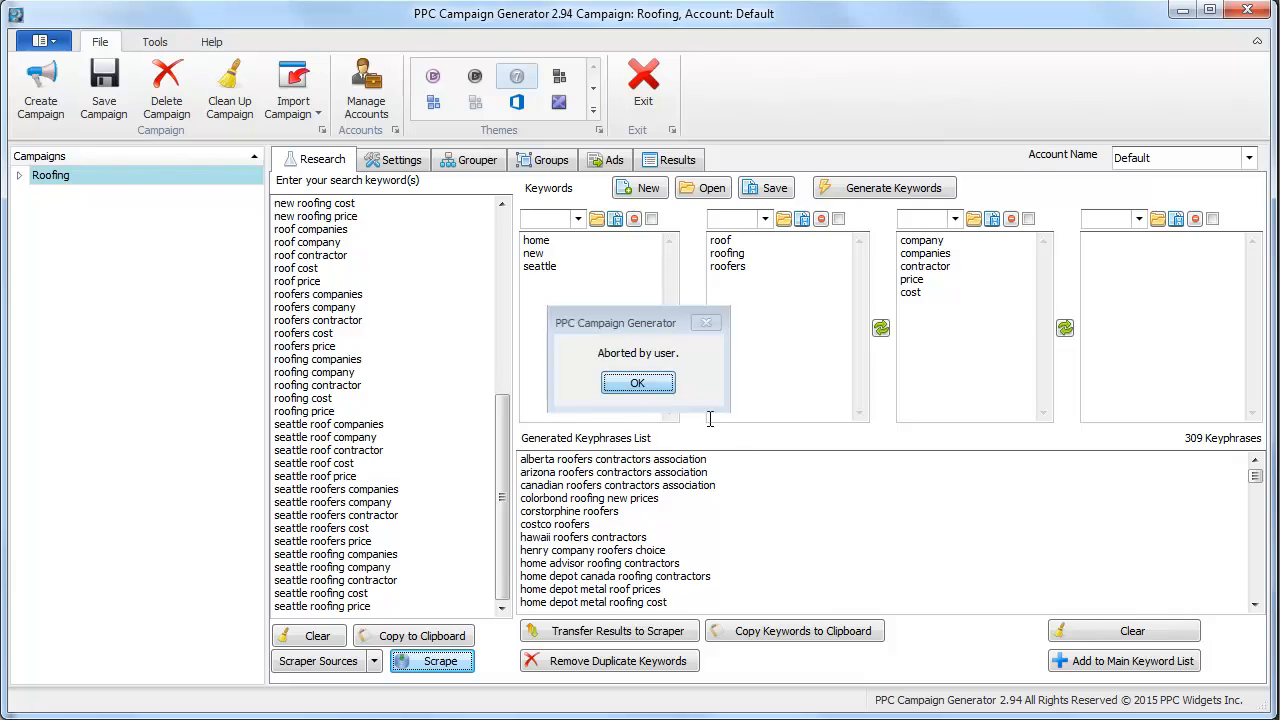
pyautogui.click(637, 383)
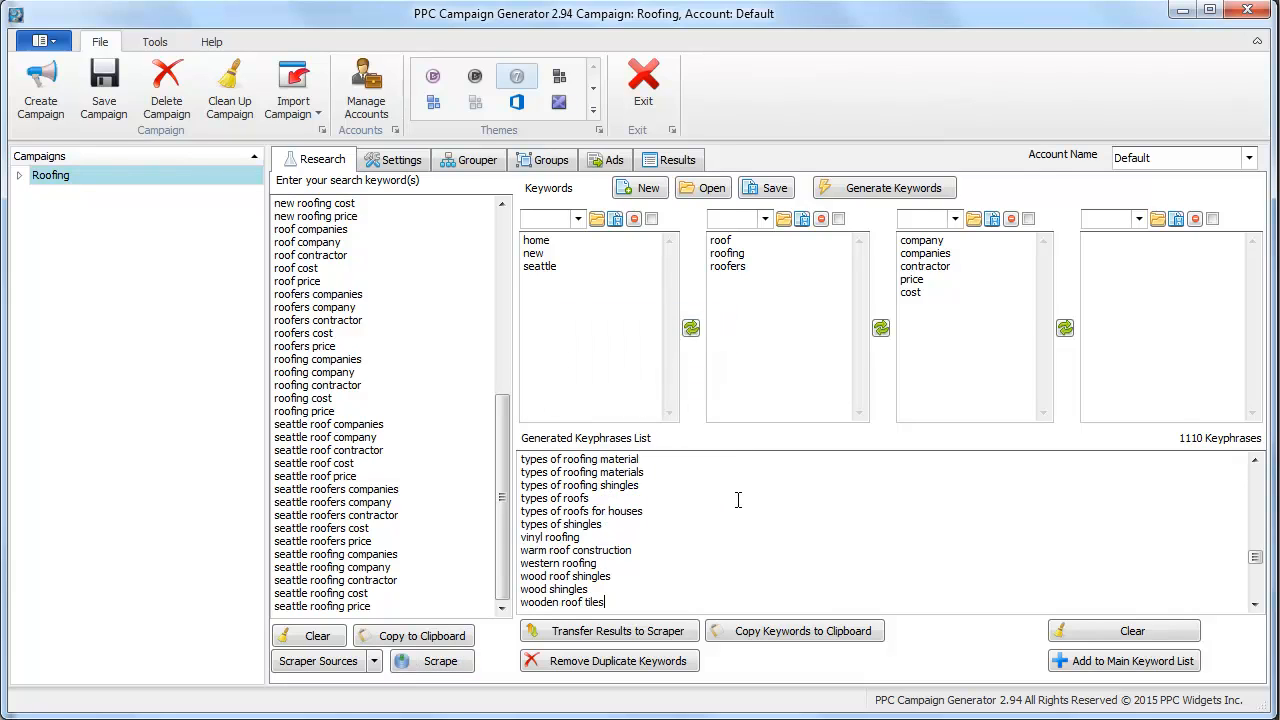
pyautogui.click(609, 660)
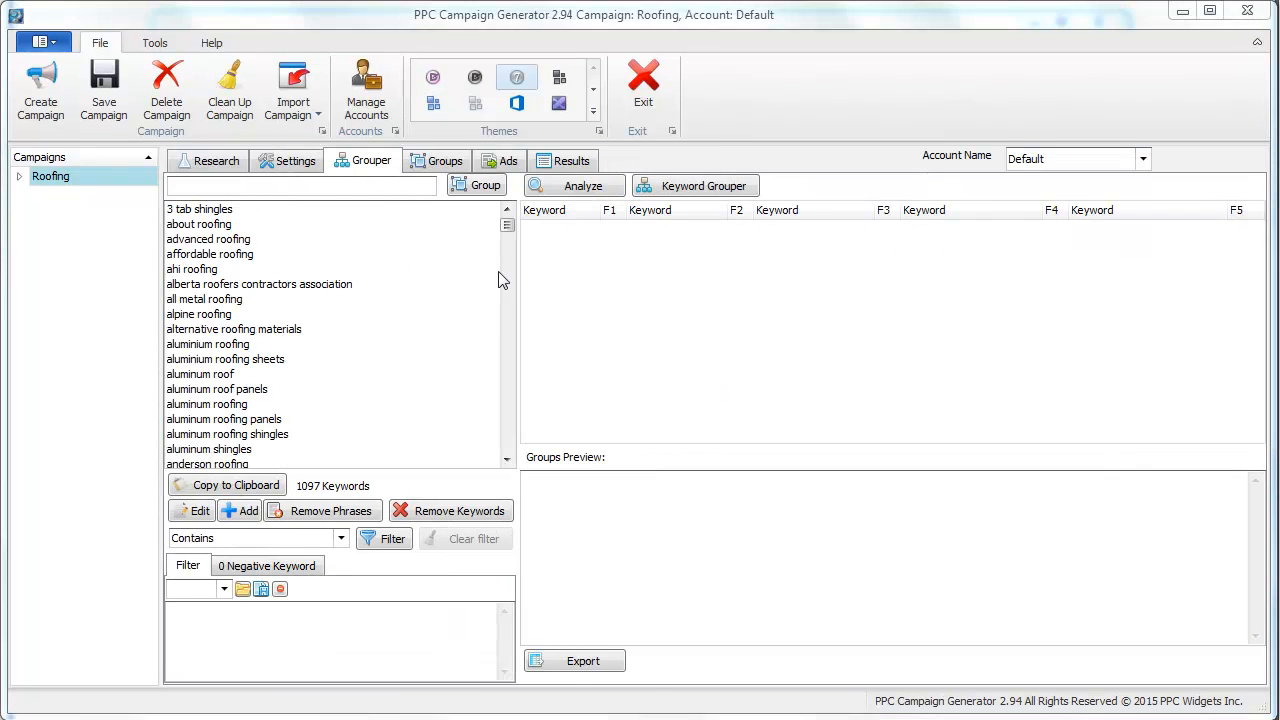
pyautogui.moveTo(343, 222)
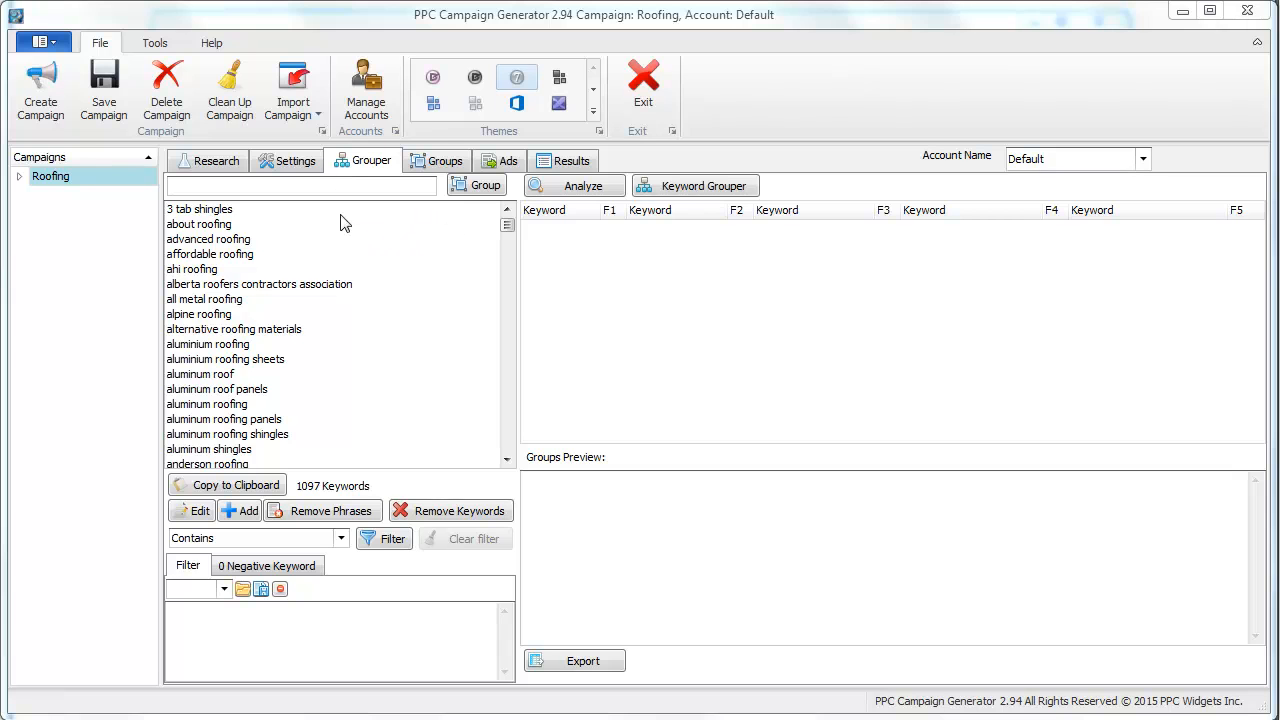
# Show the campaign's keyword grouping and bidding settings
pyautogui.click(288, 160)
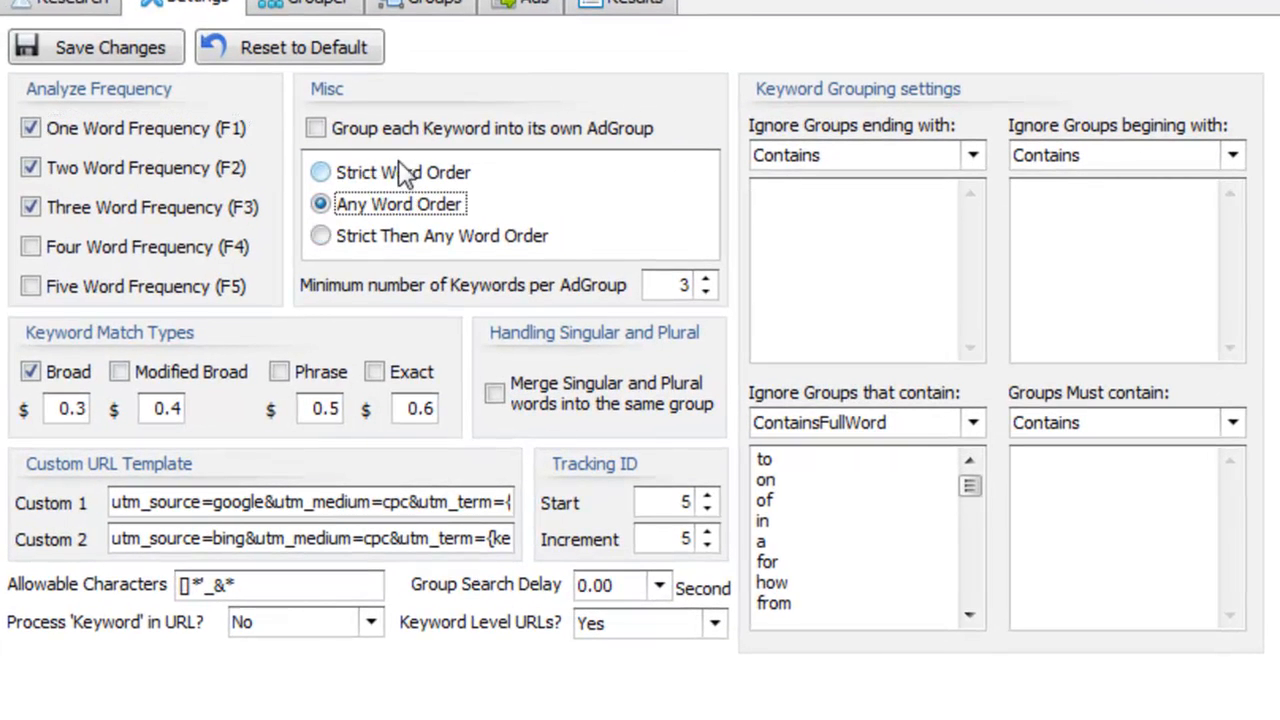
# Use strict-then-any word order with minimum 2 keywords per ad group, save, and return to the grouper
pyautogui.click(320, 235)
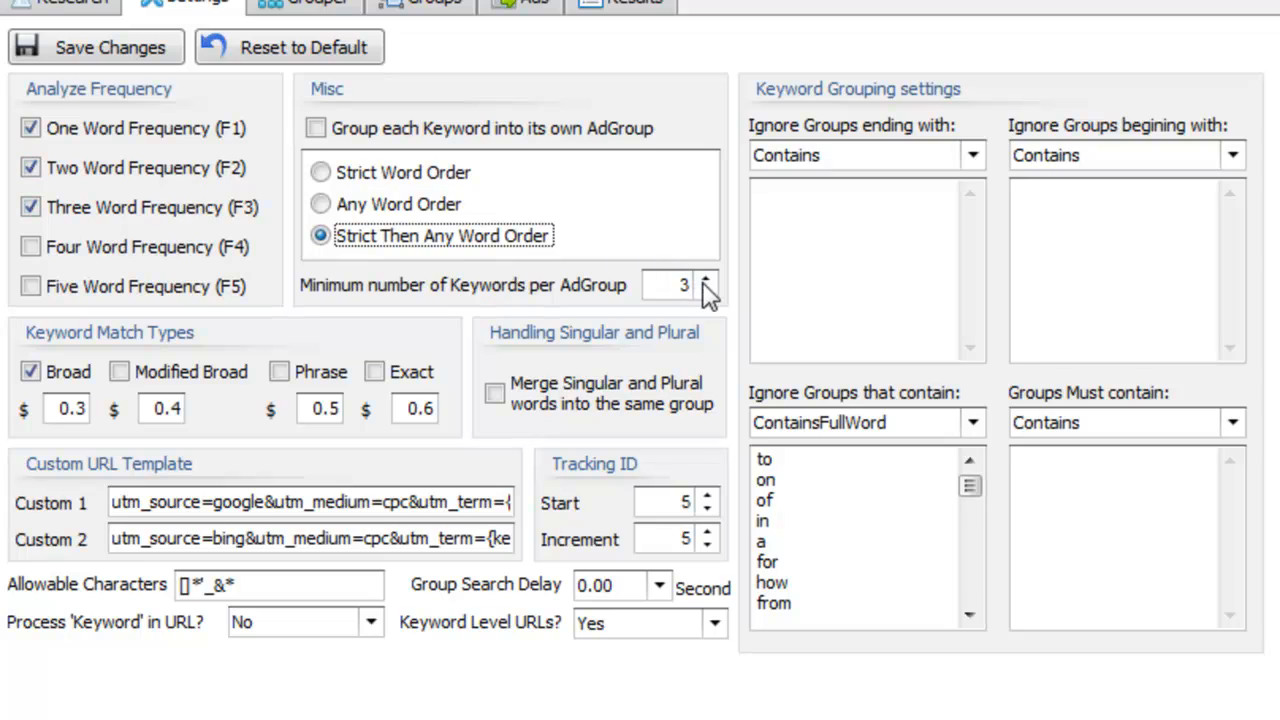
pyautogui.click(707, 292)
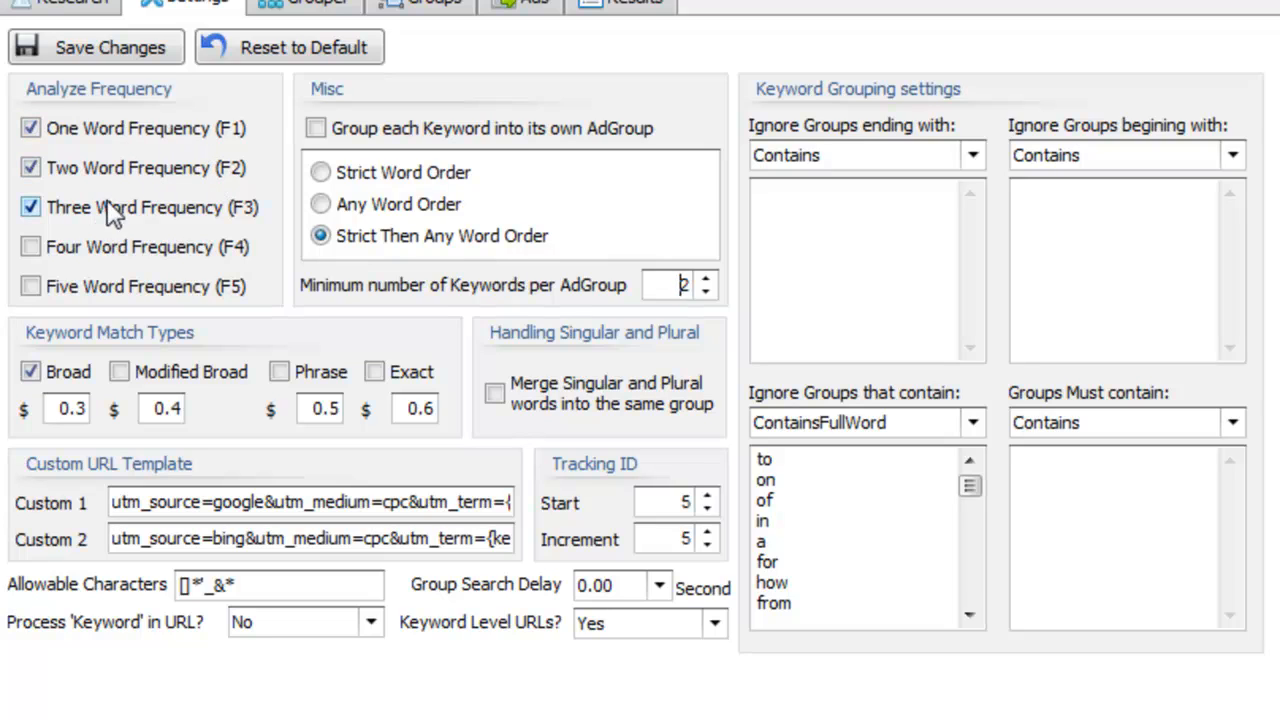
pyautogui.click(95, 47)
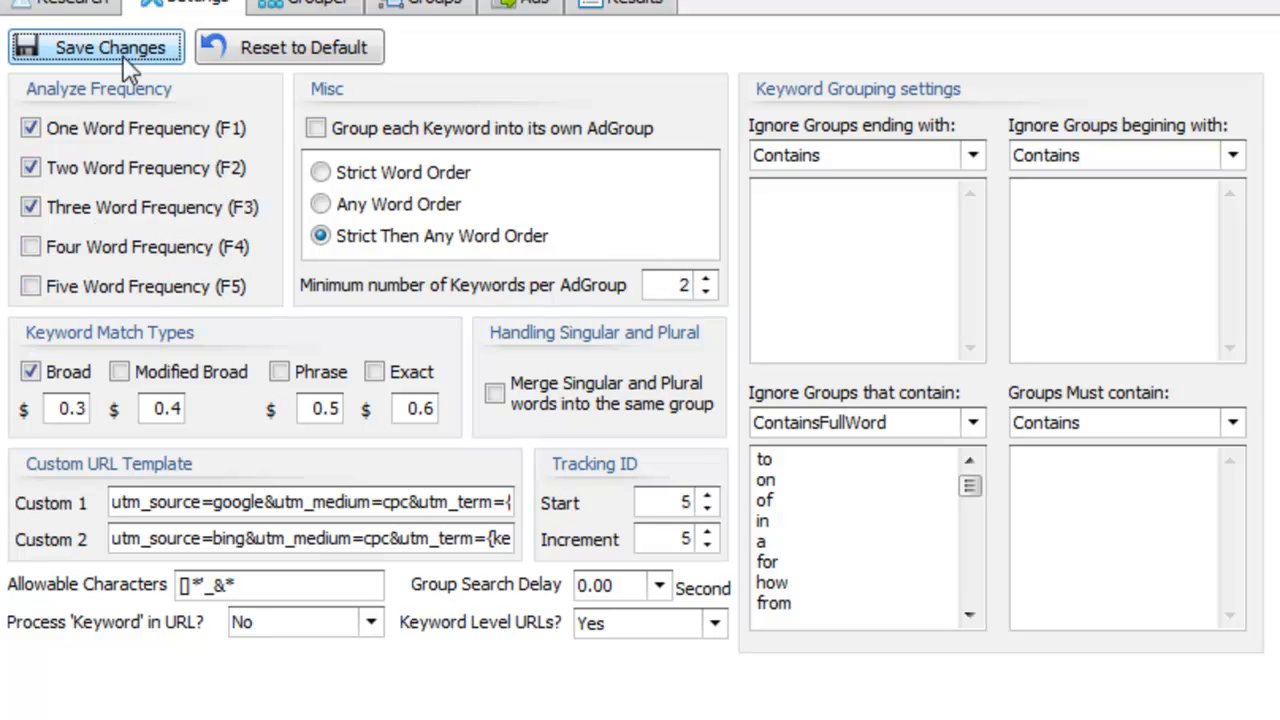
pyautogui.click(303, 3)
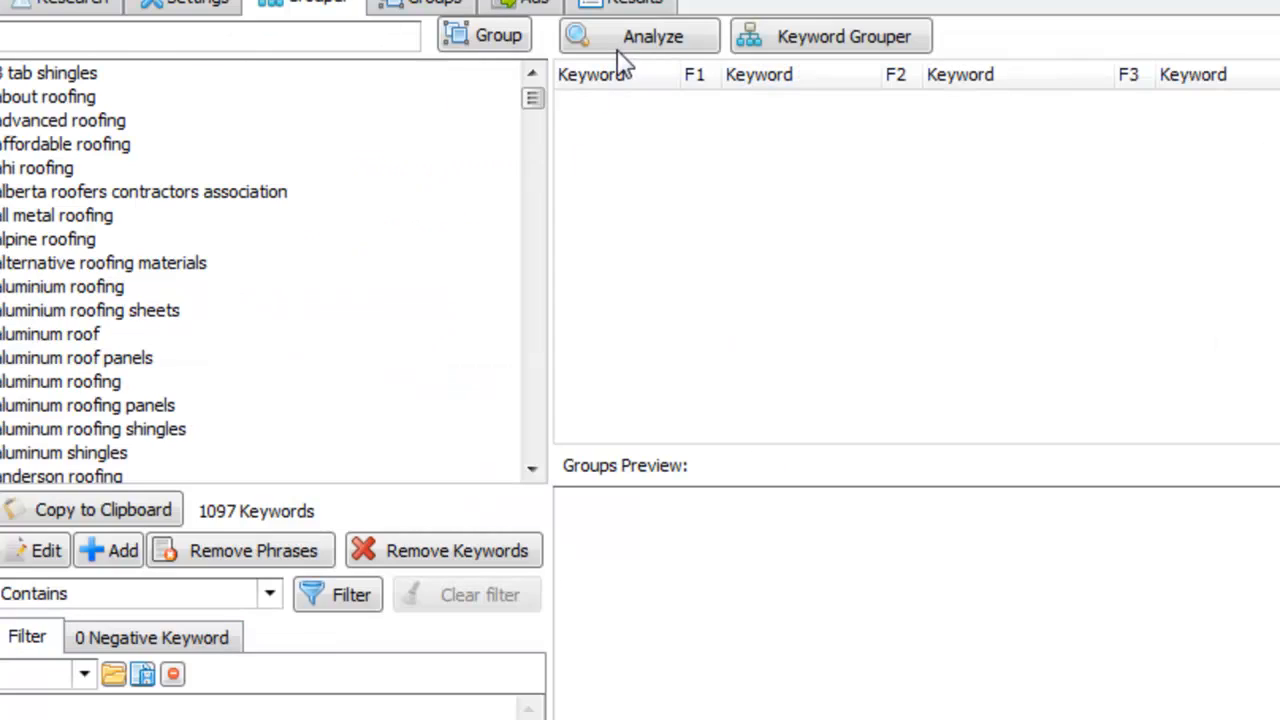
# Analyze word frequencies across the 1097 keywords and preview the Roofers ad group of 59 keywords
pyautogui.click(651, 36)
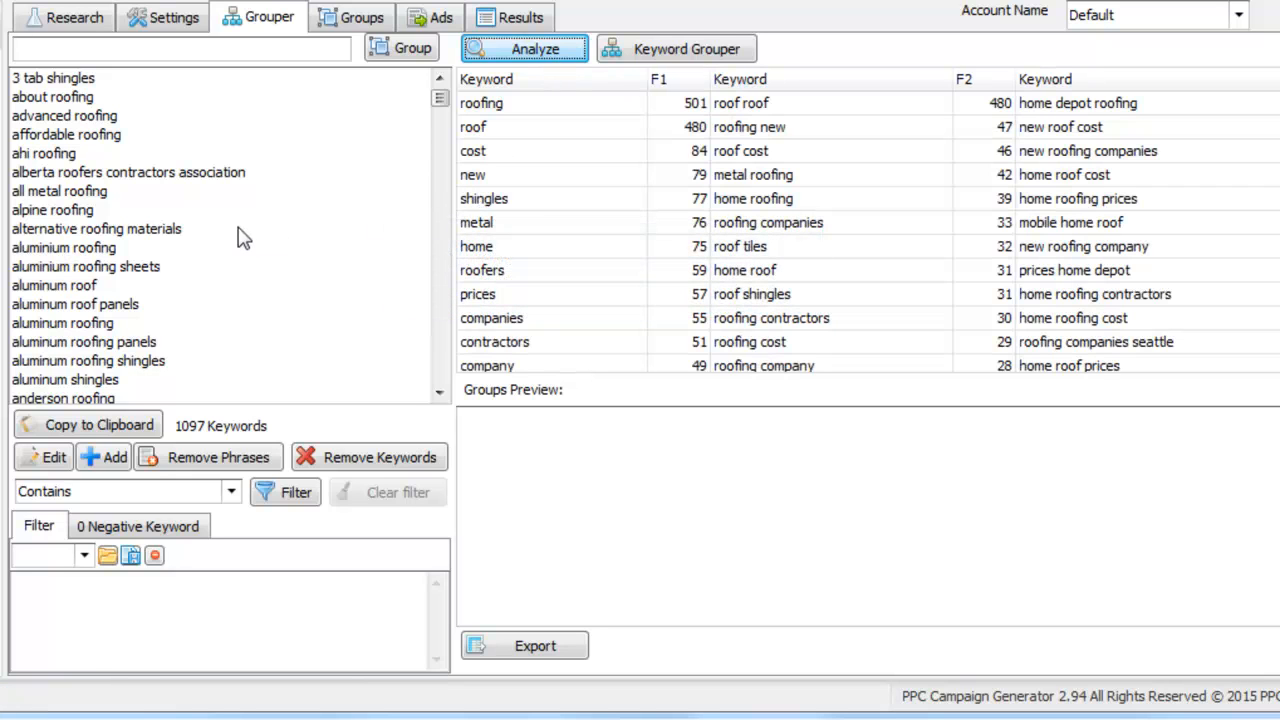
pyautogui.click(524, 48)
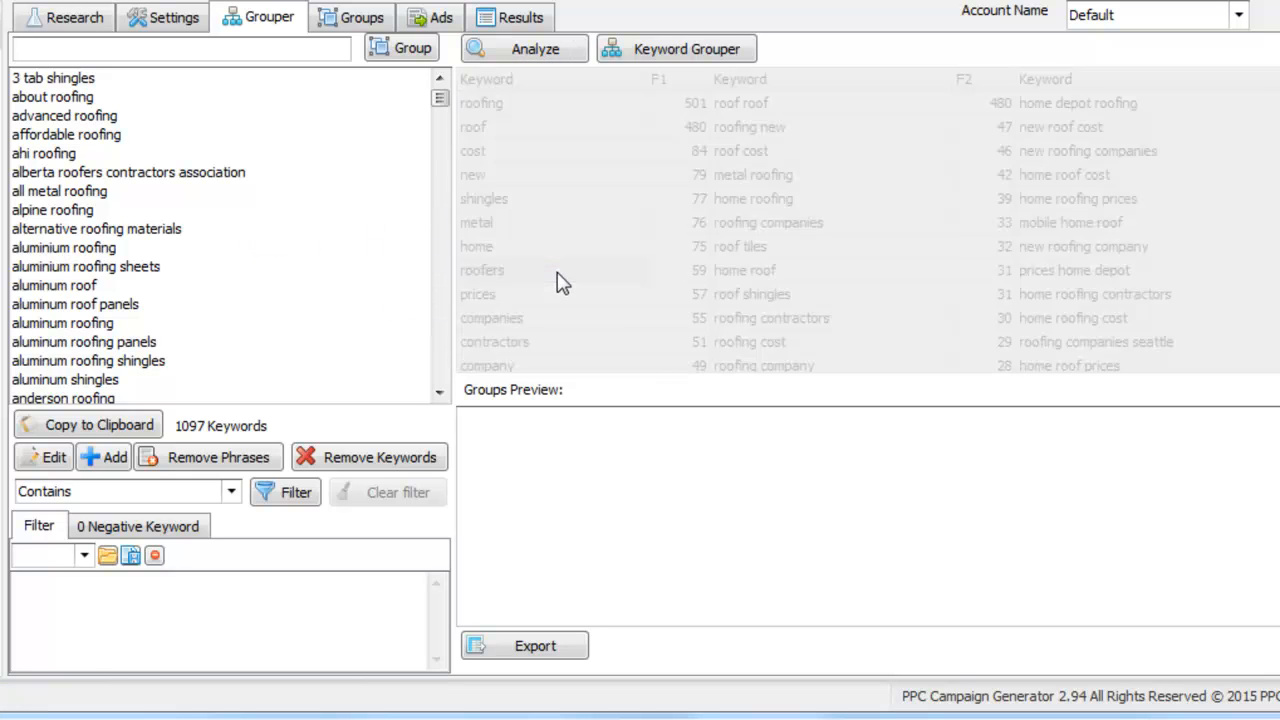
pyautogui.click(482, 269)
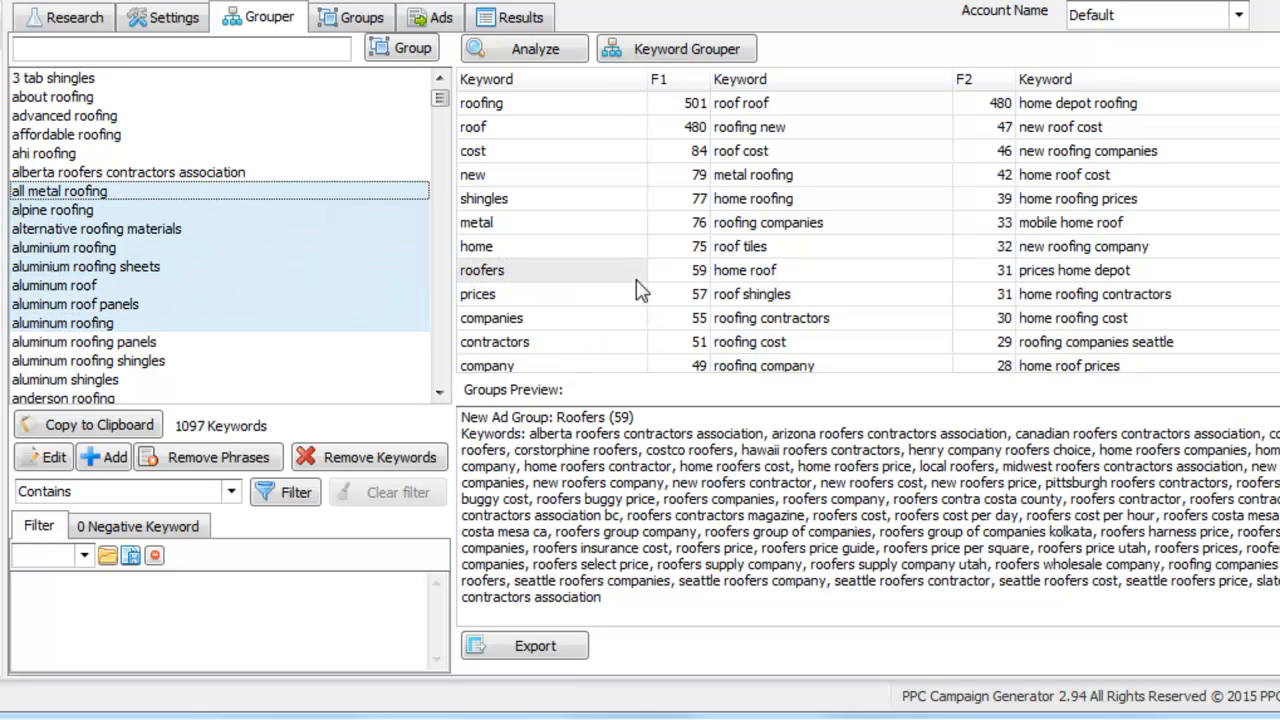
pyautogui.moveTo(683, 285)
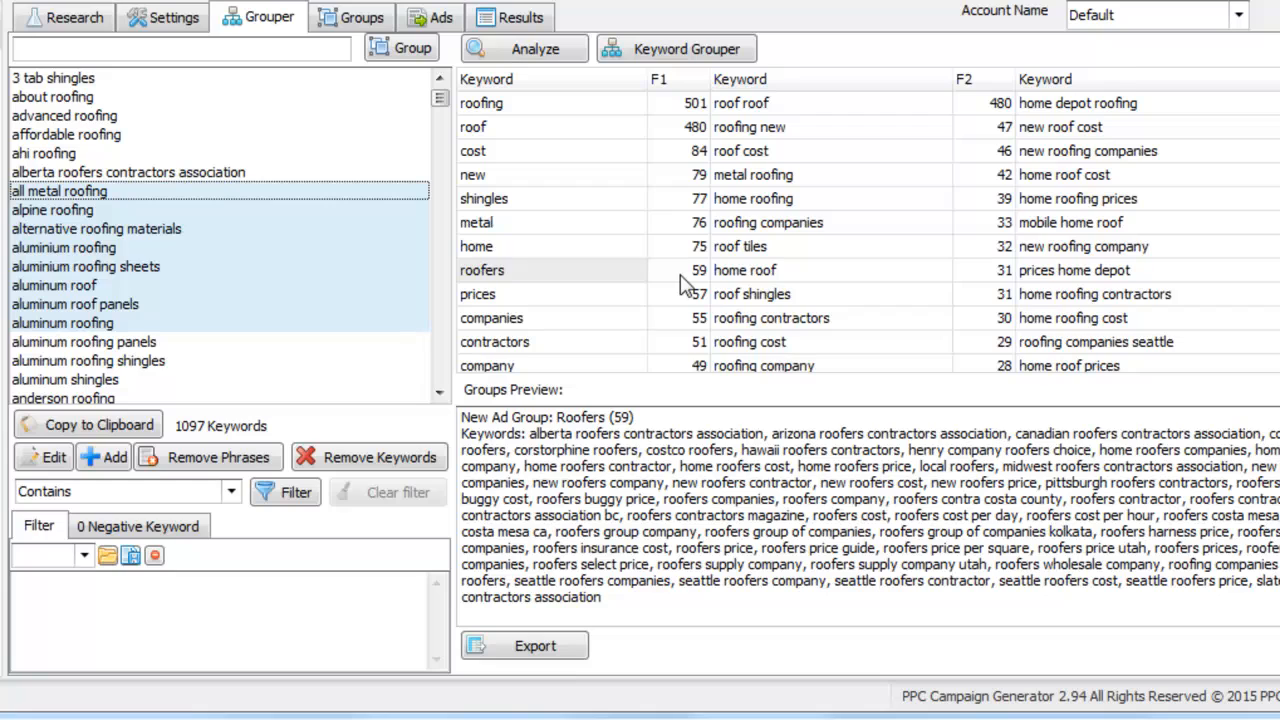
pyautogui.click(482, 270)
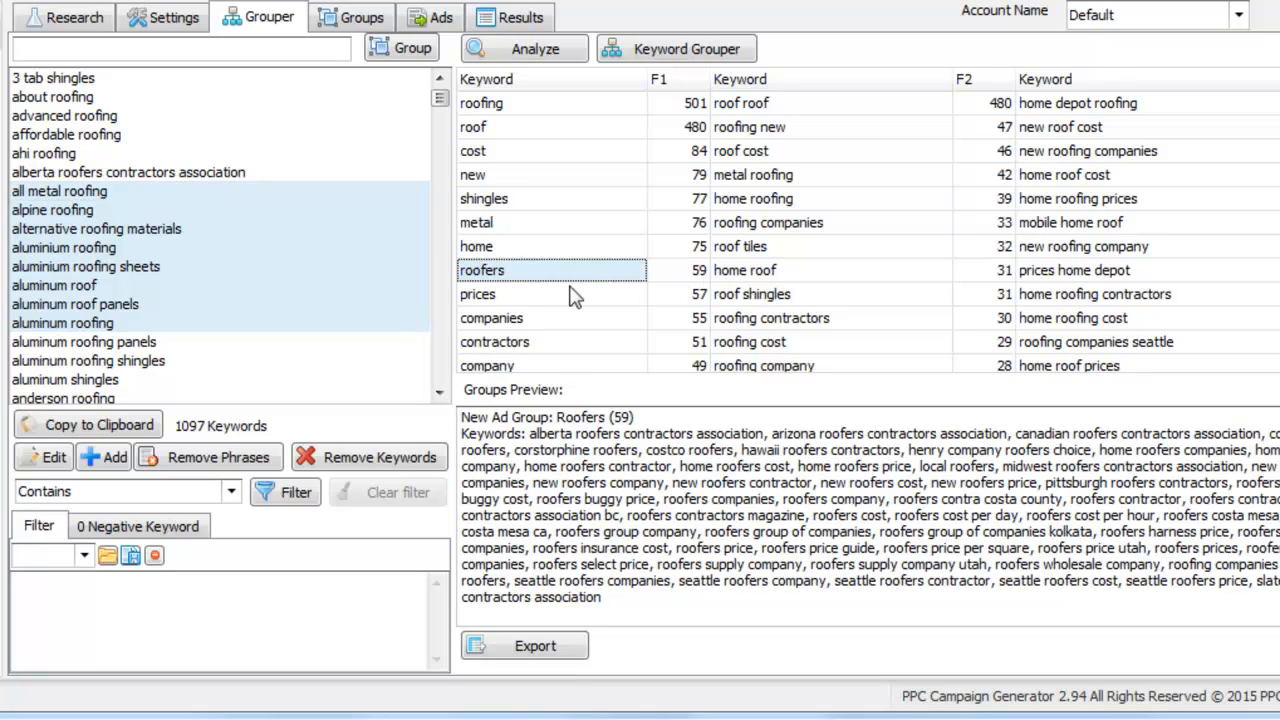
pyautogui.moveTo(400, 278)
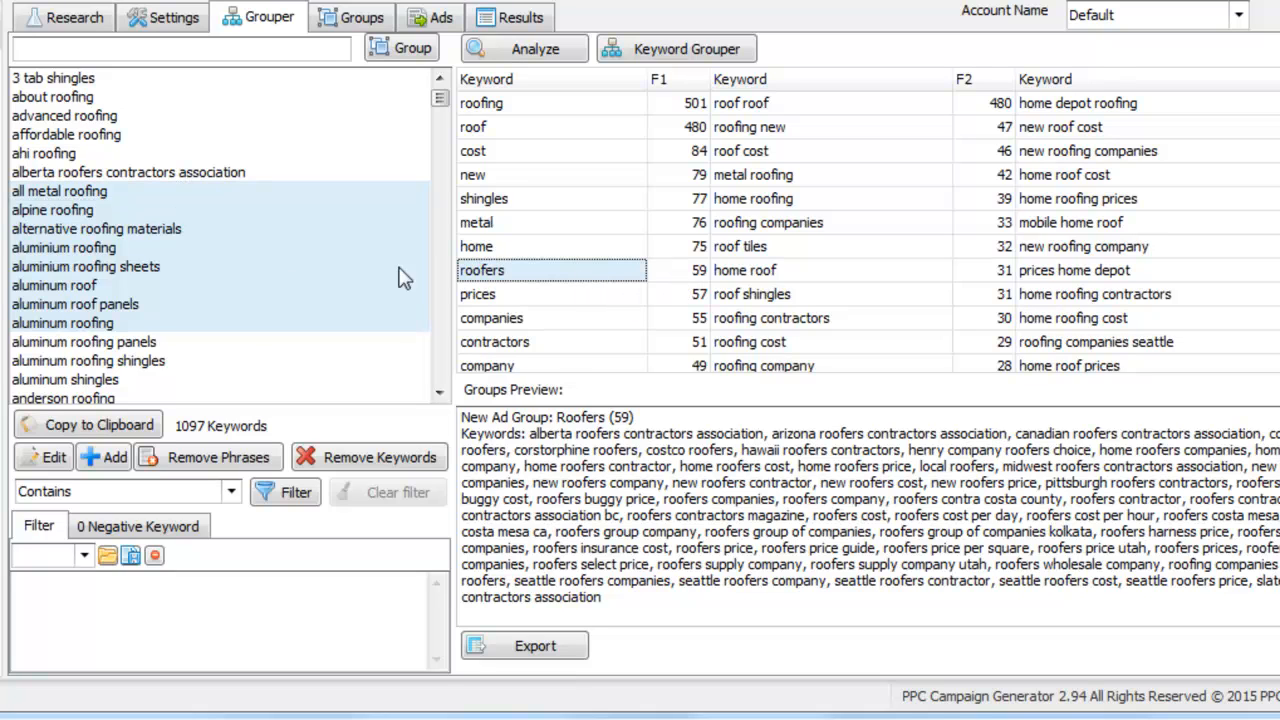
pyautogui.click(75, 304)
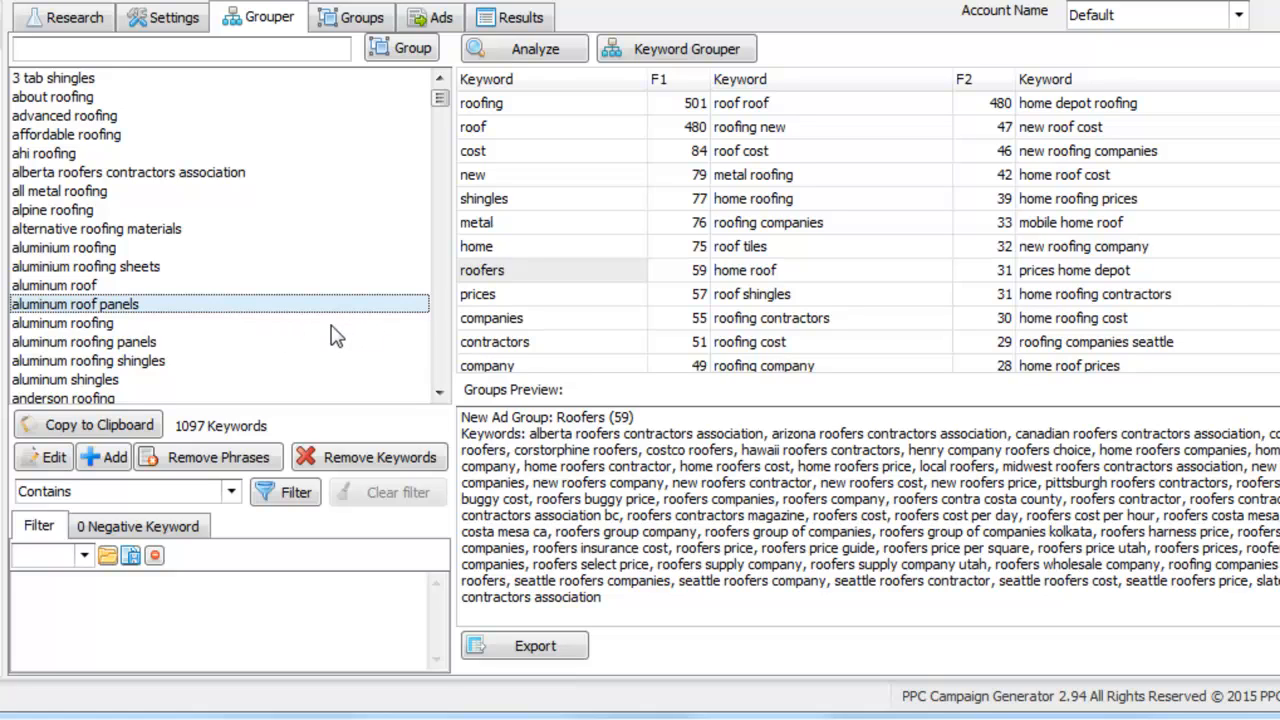
pyautogui.moveTo(276, 186)
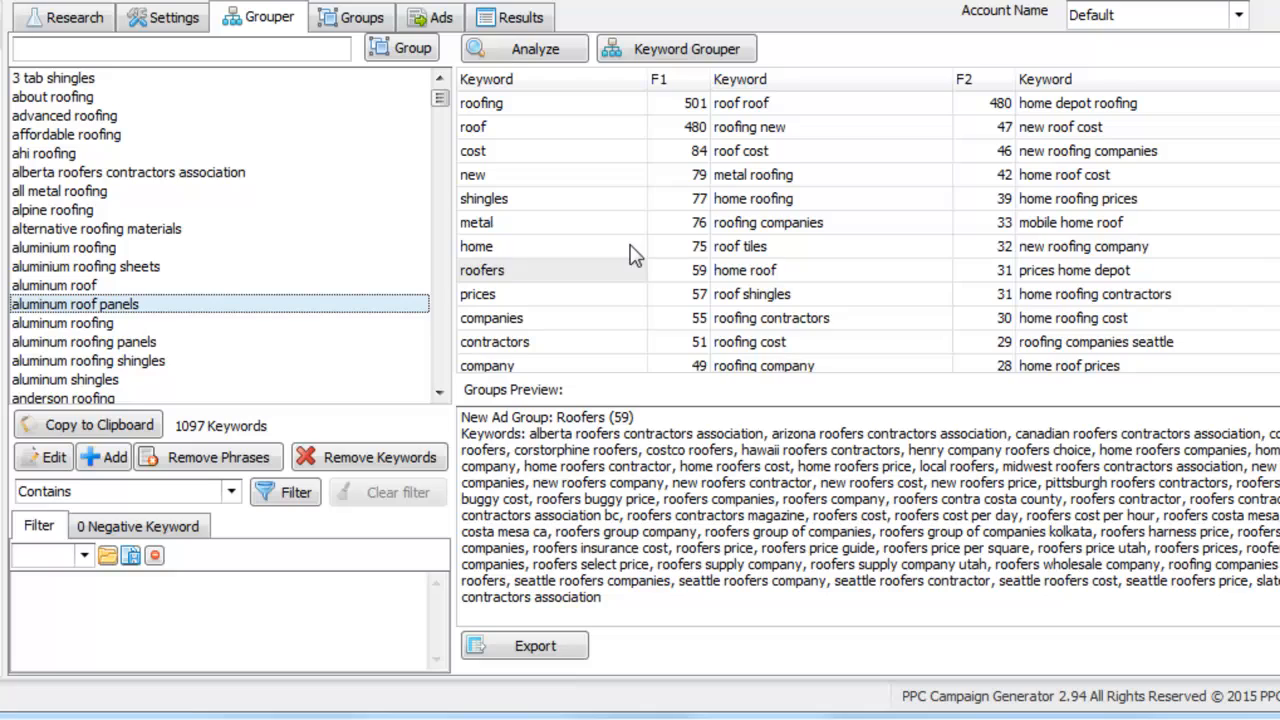
pyautogui.moveTo(790, 250)
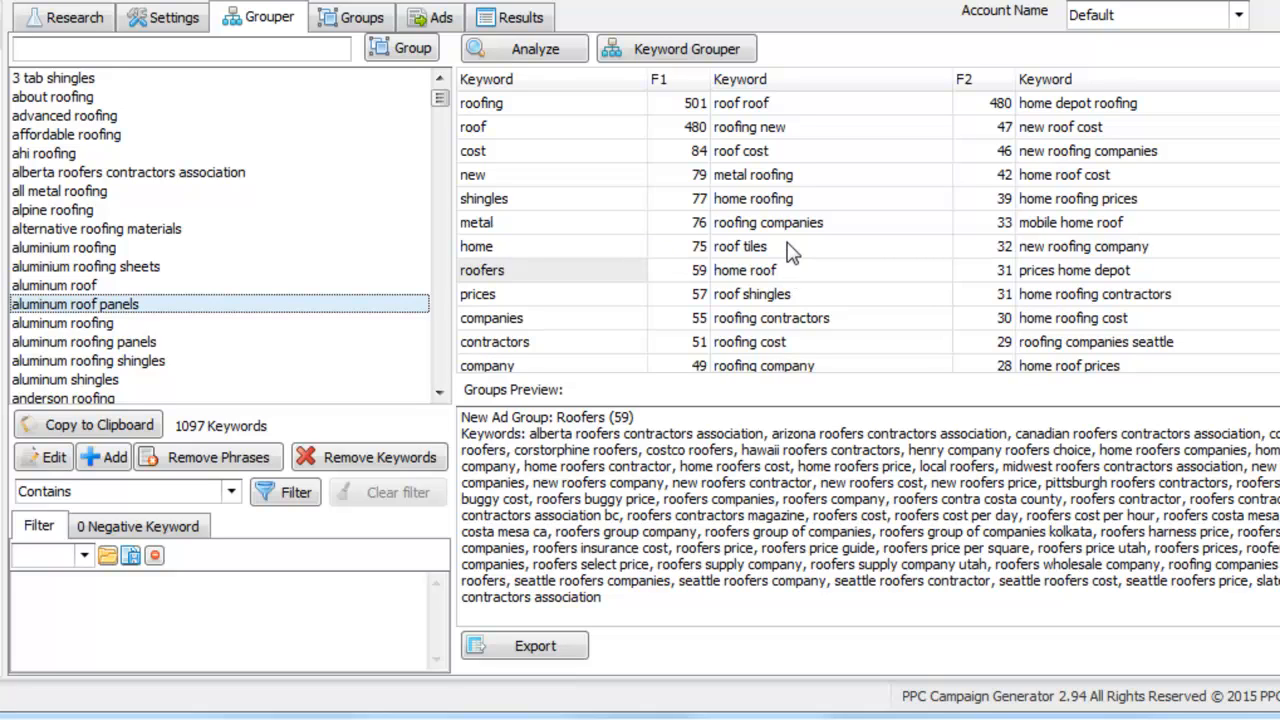
pyautogui.moveTo(814, 262)
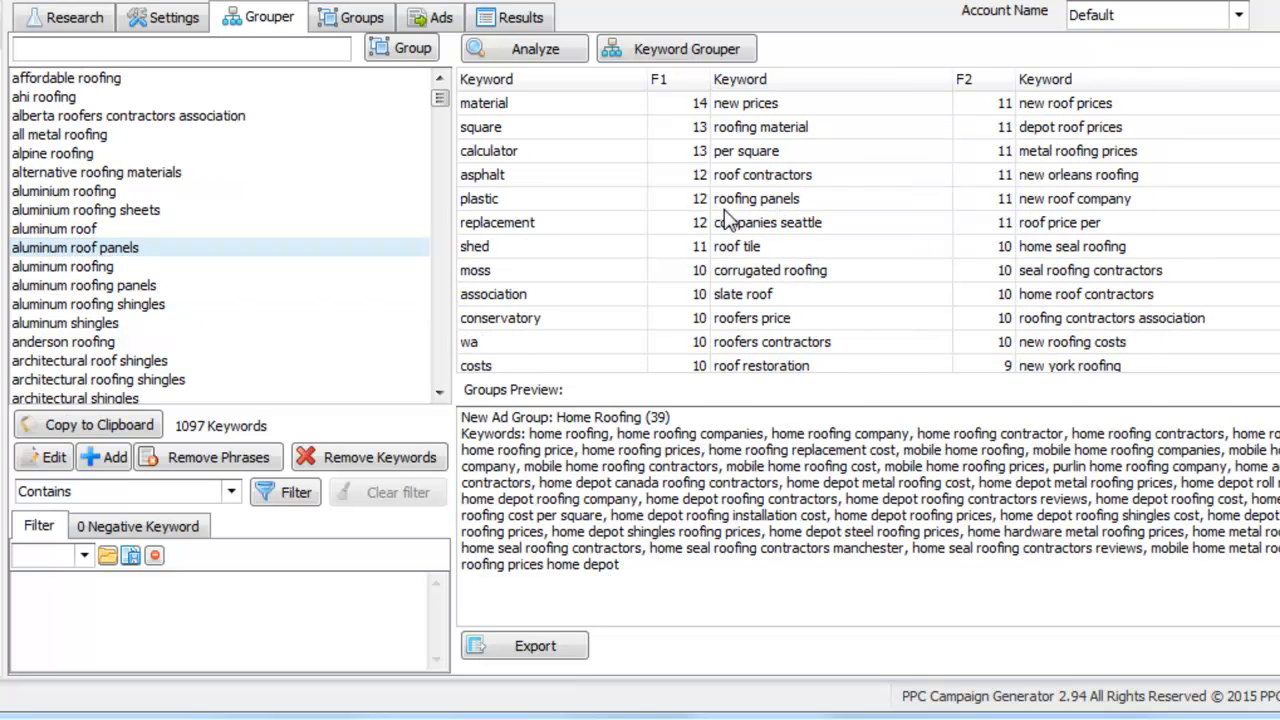
# Mark shed as a negative keyword, dropping the list to 1086, and check the Negative Keyword list
pyautogui.click(474, 246)
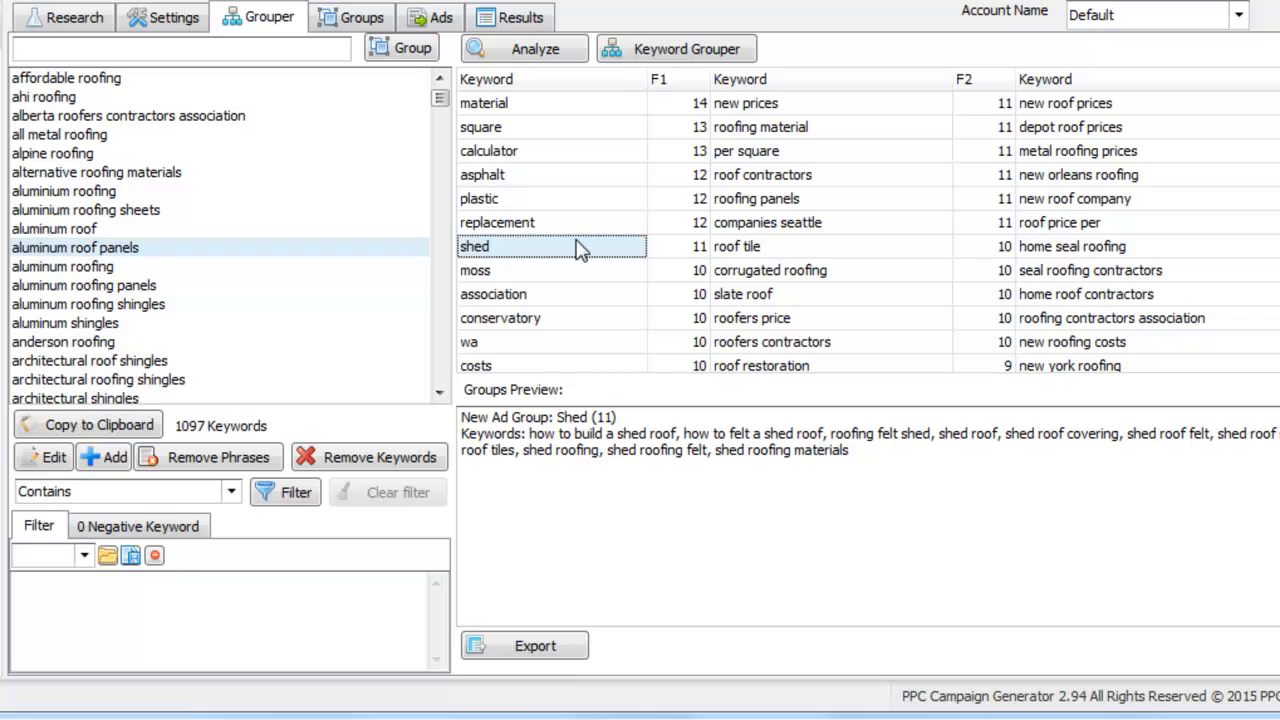
pyautogui.moveTo(590, 243)
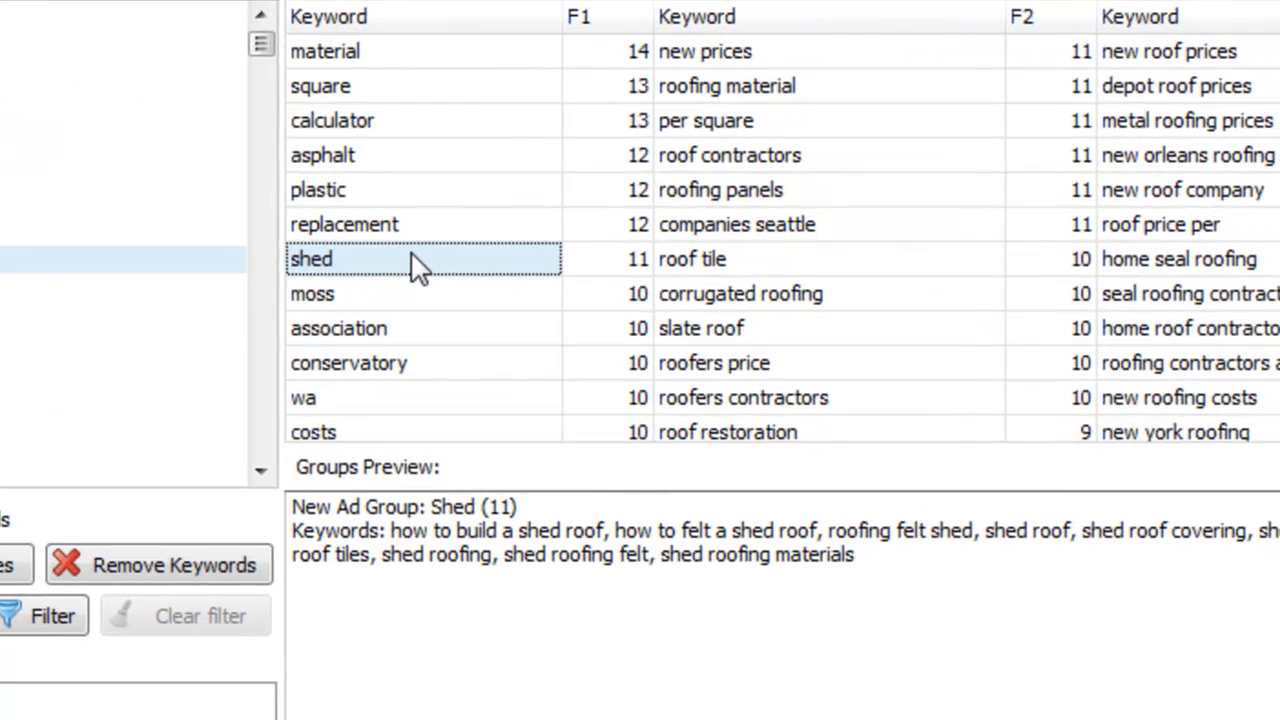
pyautogui.rightClick(312, 259)
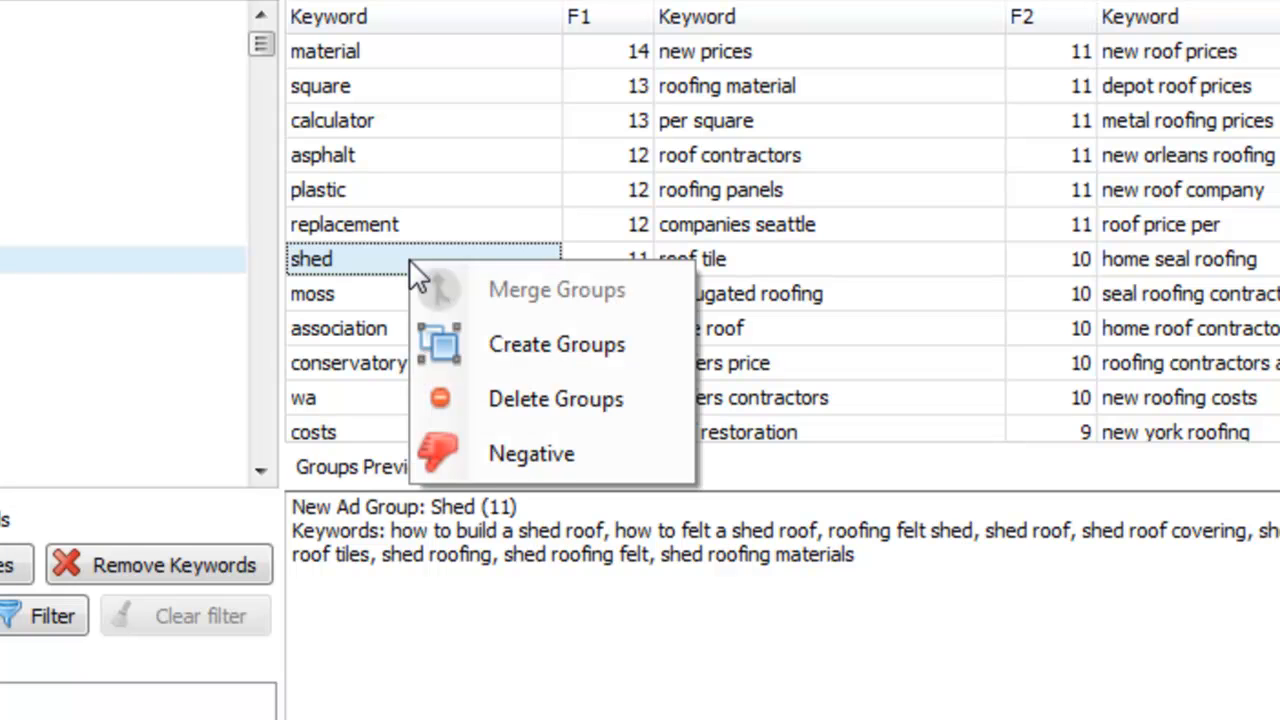
pyautogui.moveTo(531, 453)
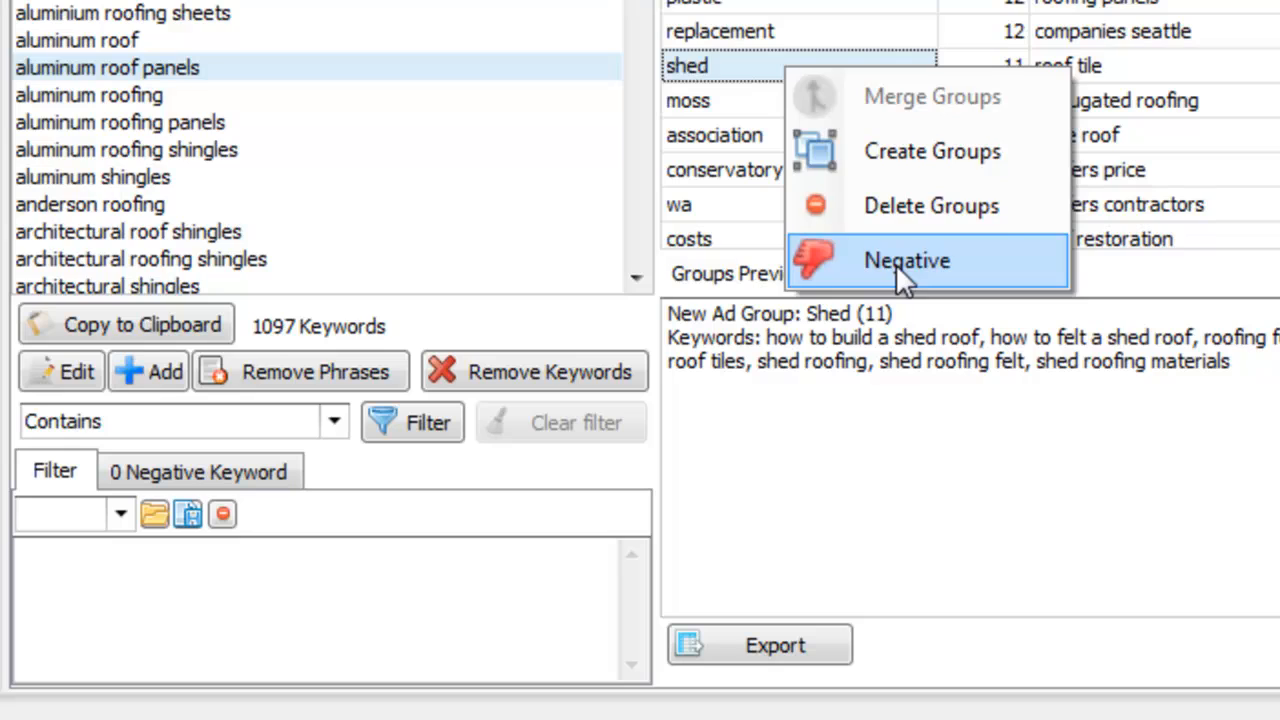
pyautogui.click(905, 260)
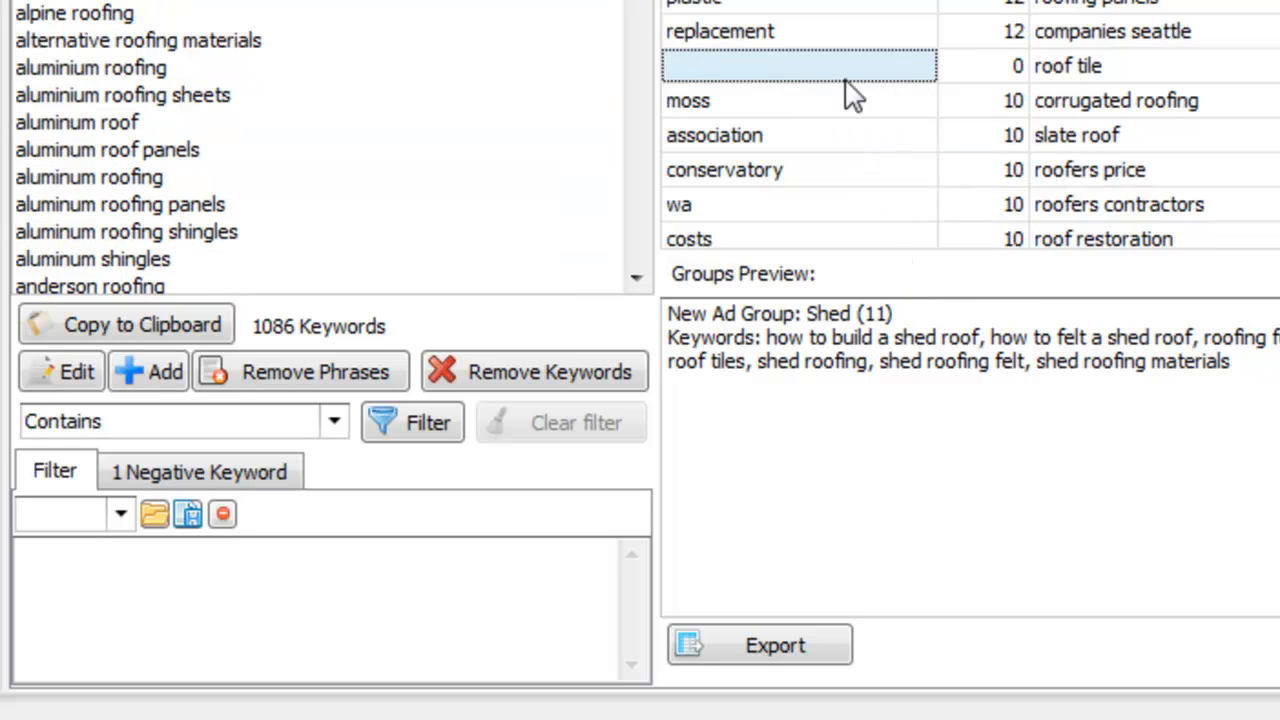
pyautogui.click(89, 177)
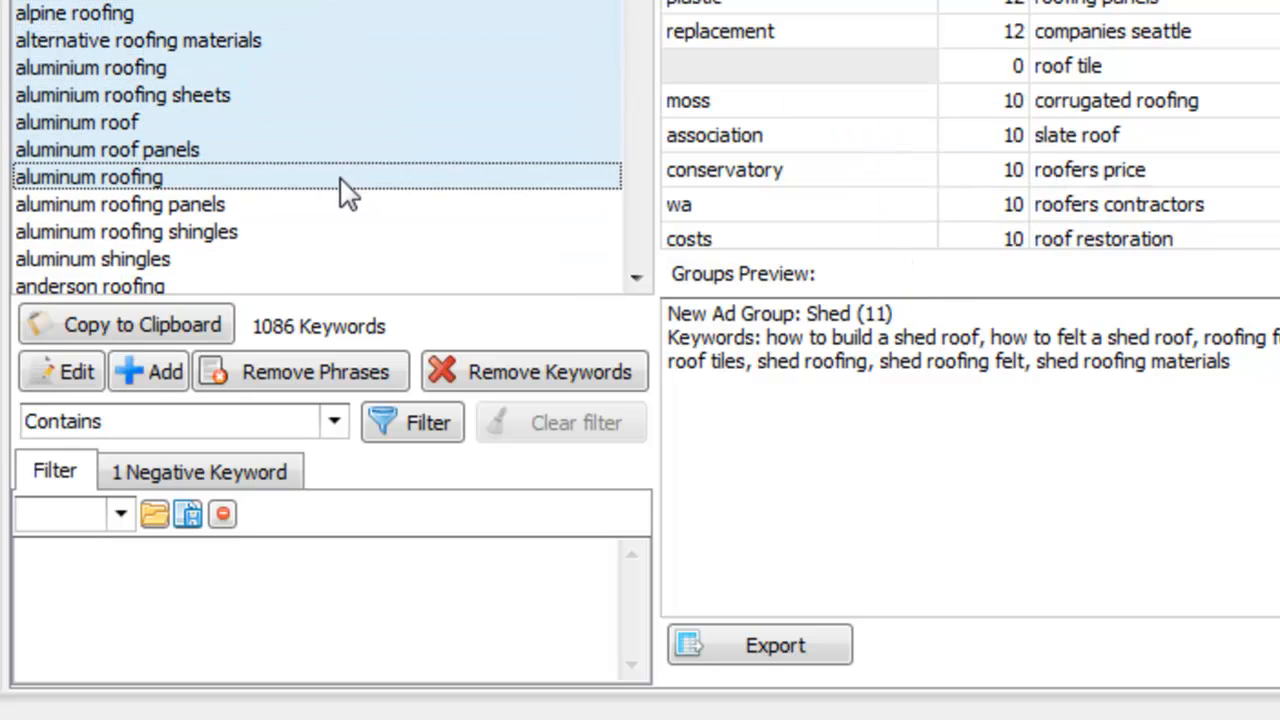
pyautogui.click(199, 471)
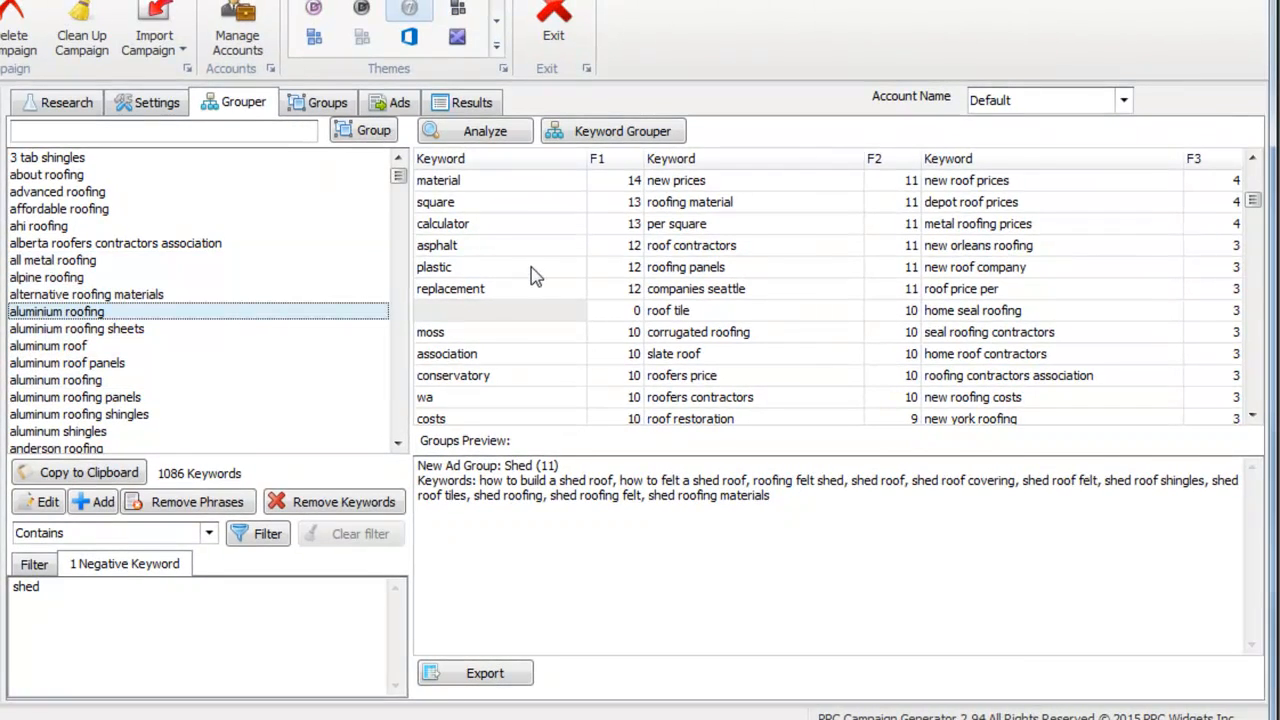
# Re-analyze frequencies and create ad groups from cost, new, shingles, metal, home, prices, companies, contractors, company, price, tiles, flat
pyautogui.click(443, 223)
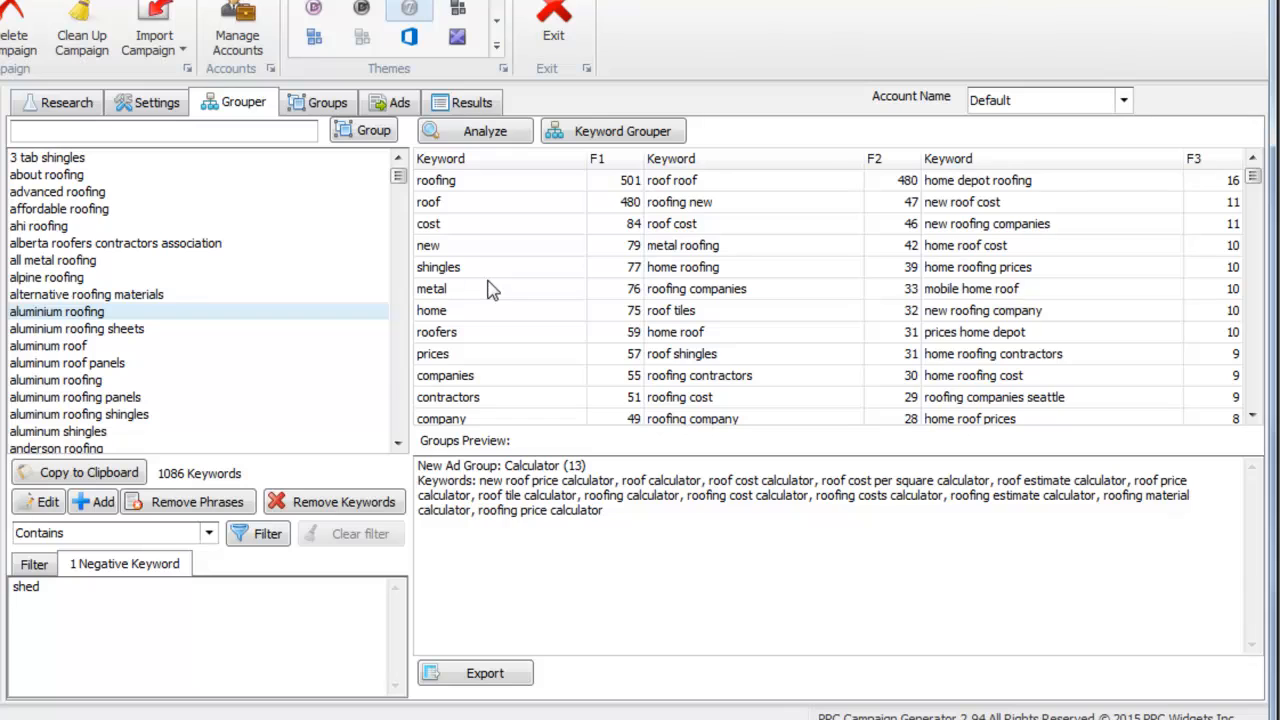
pyautogui.click(432, 289)
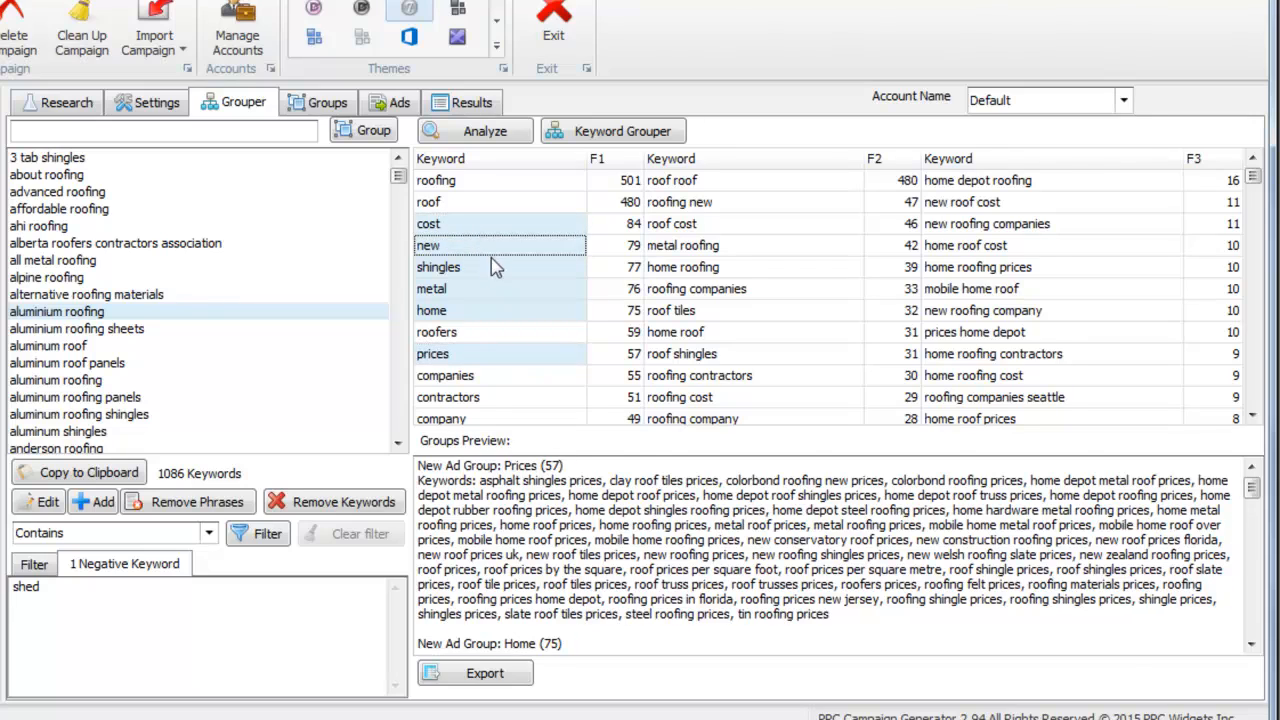
pyautogui.click(445, 310)
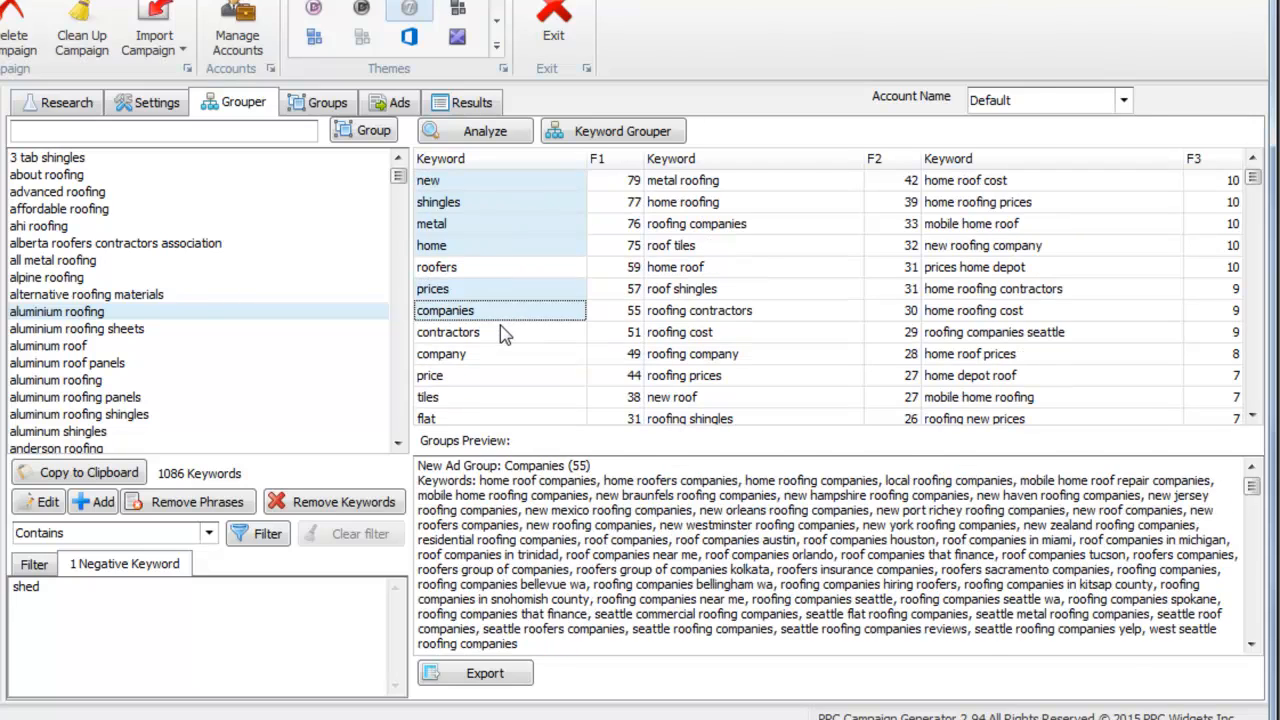
pyautogui.click(430, 375)
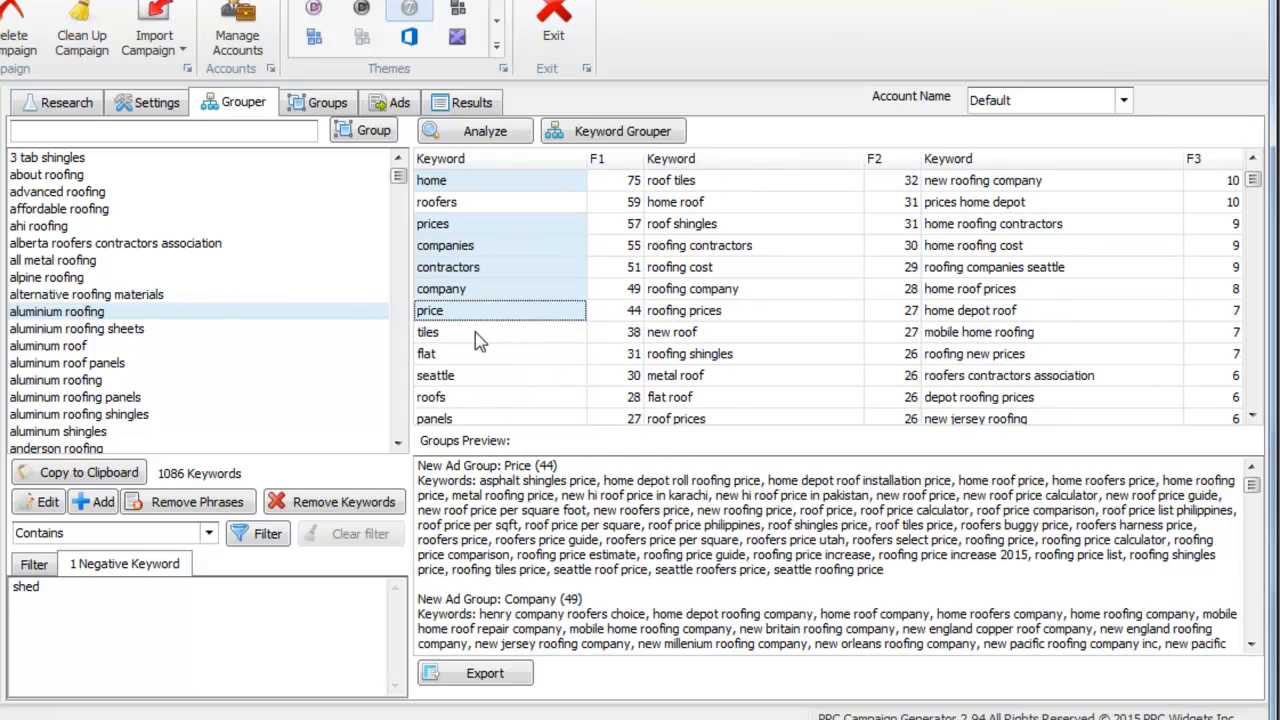
pyautogui.click(427, 353)
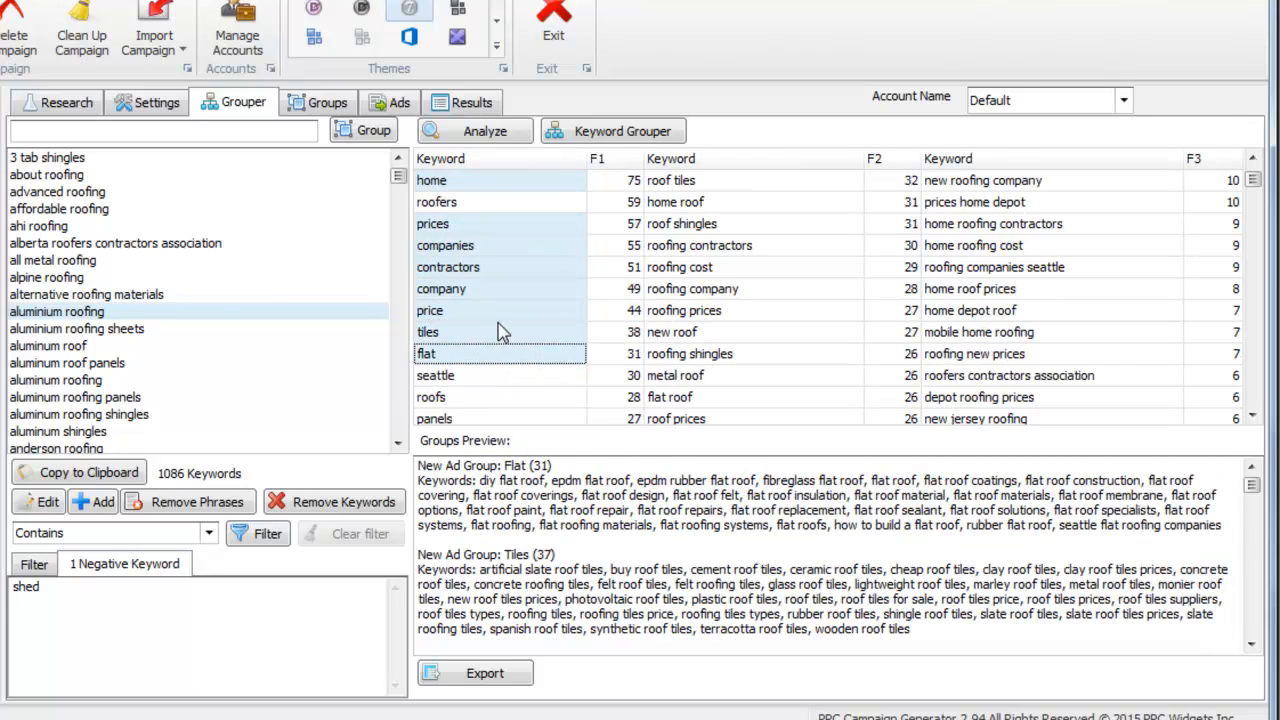
pyautogui.rightClick(450, 332)
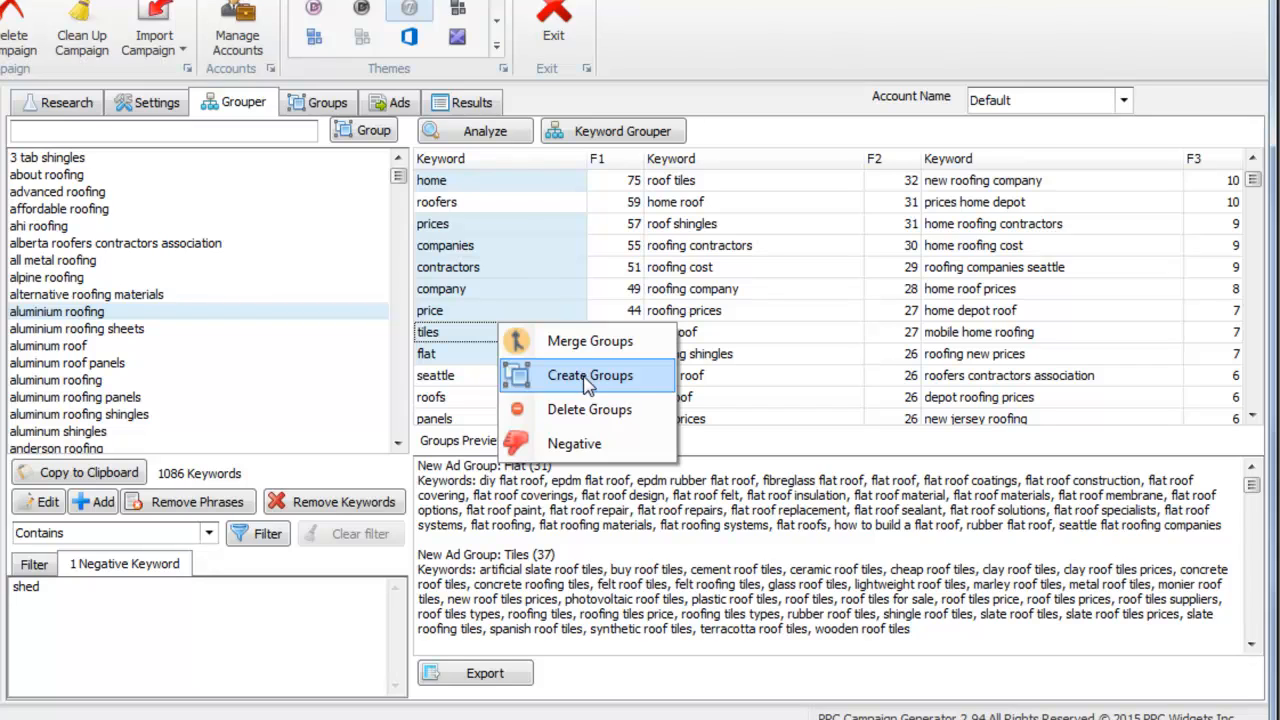
pyautogui.moveTo(590, 341)
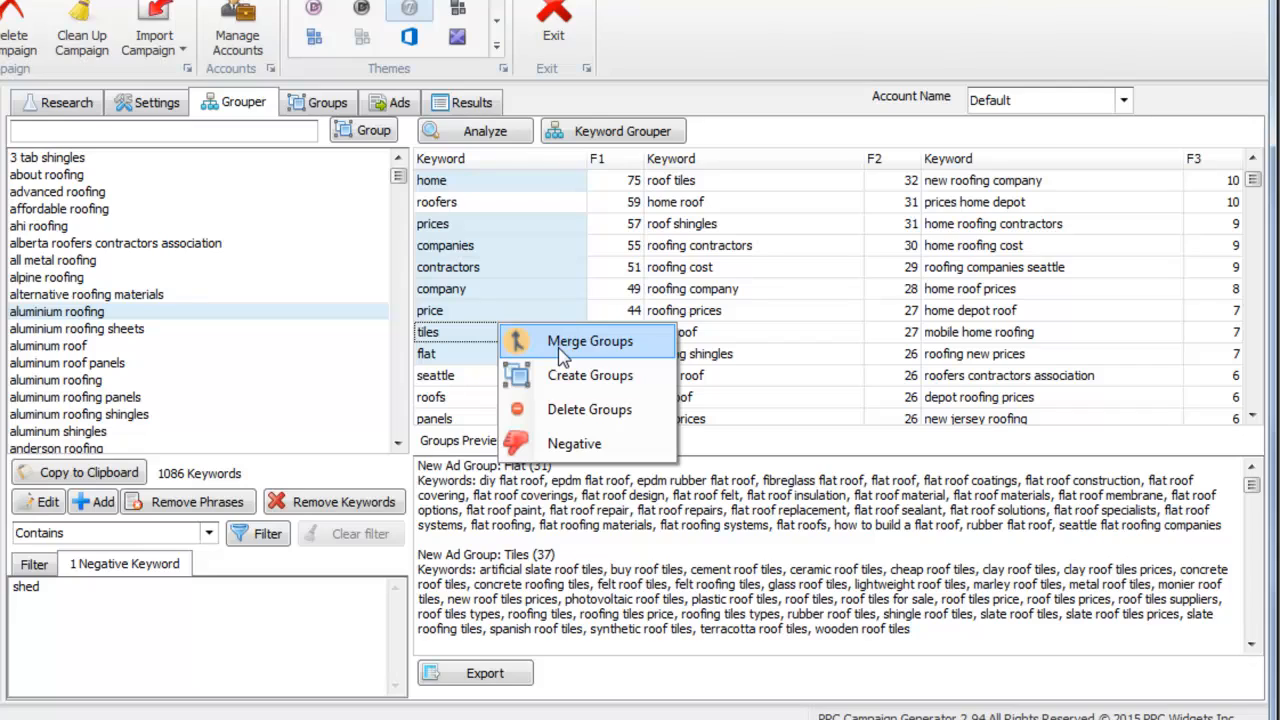
pyautogui.moveTo(589, 375)
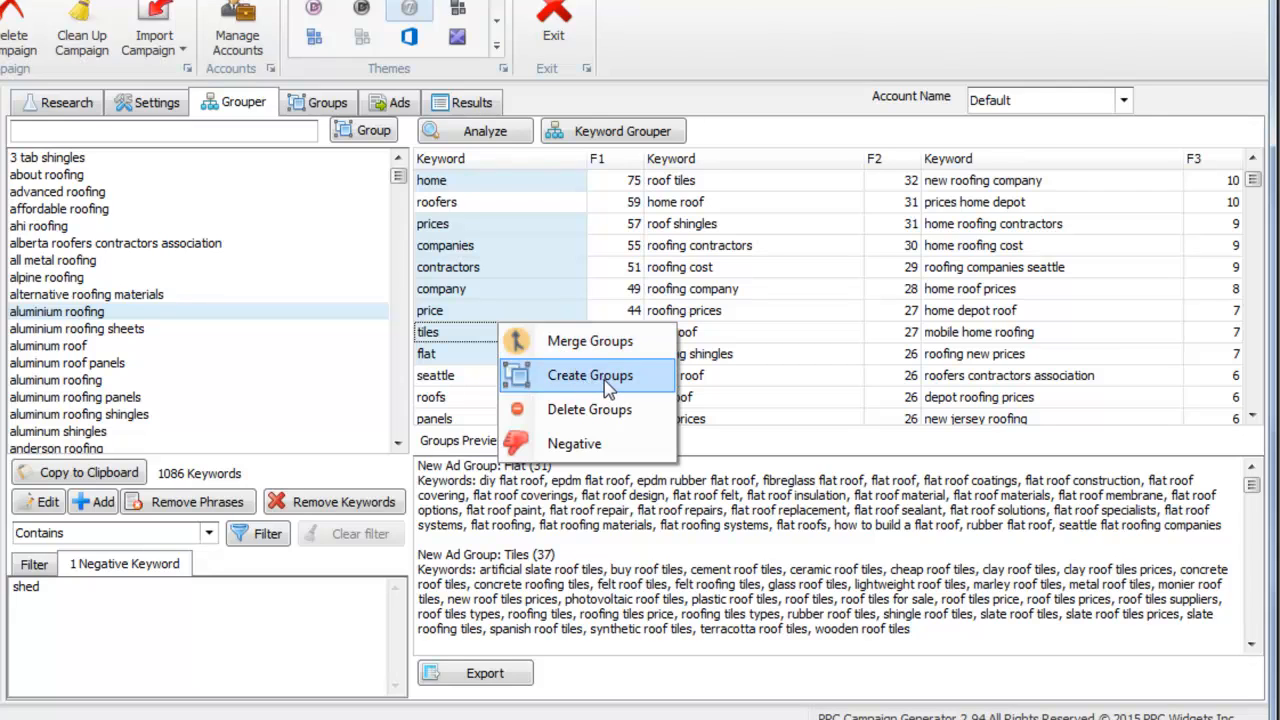
pyautogui.click(589, 375)
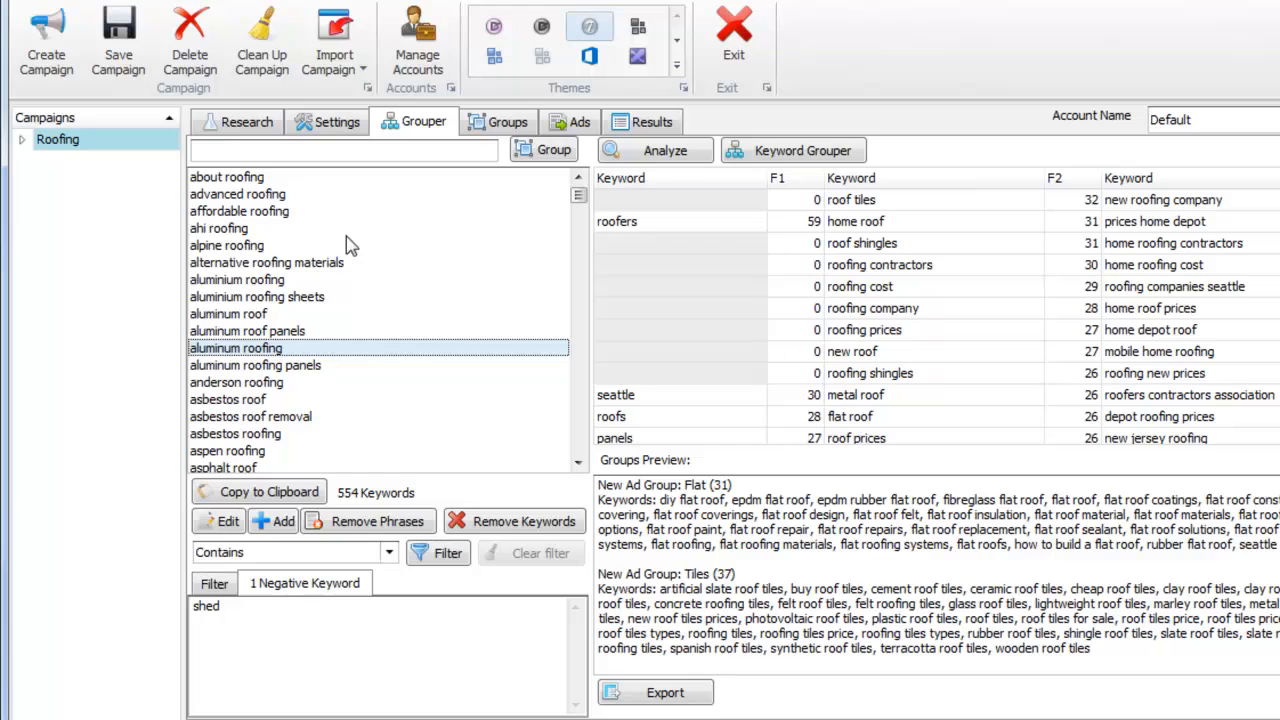
# Expand Roofing's ad groups and select remaining words like trusses, roll, install for new groups
pyautogui.click(236, 382)
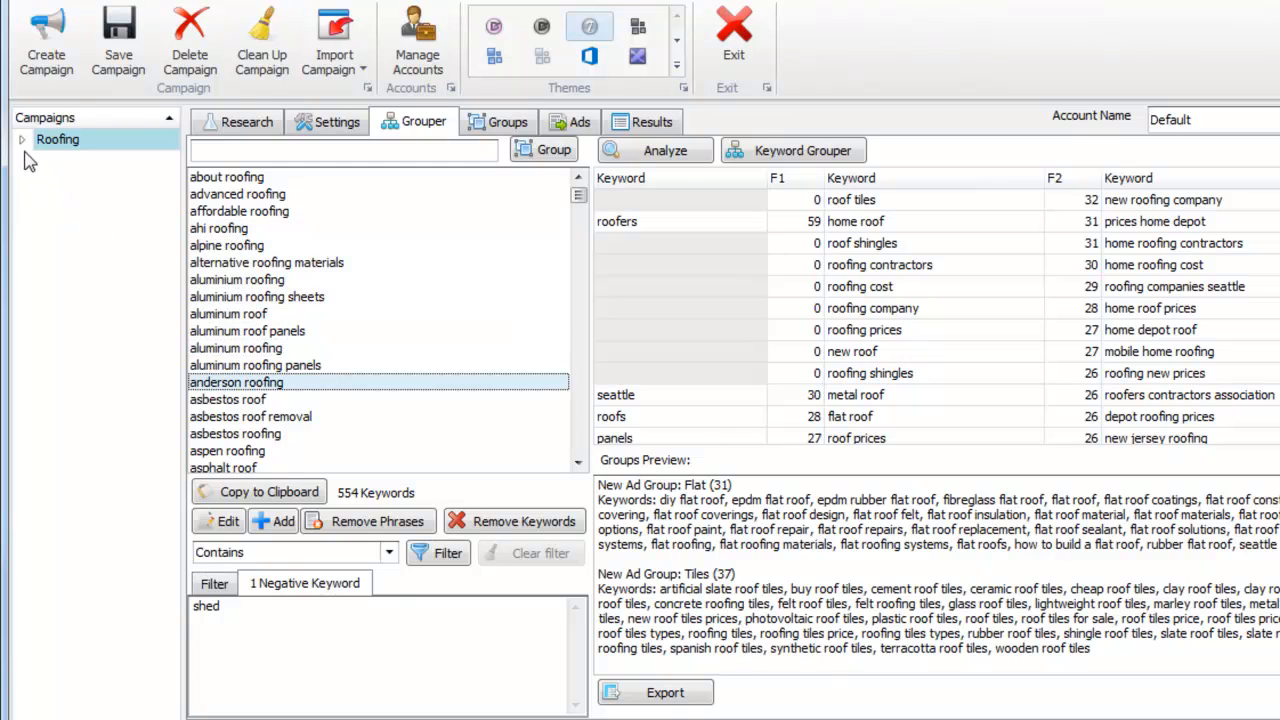
pyautogui.click(22, 139)
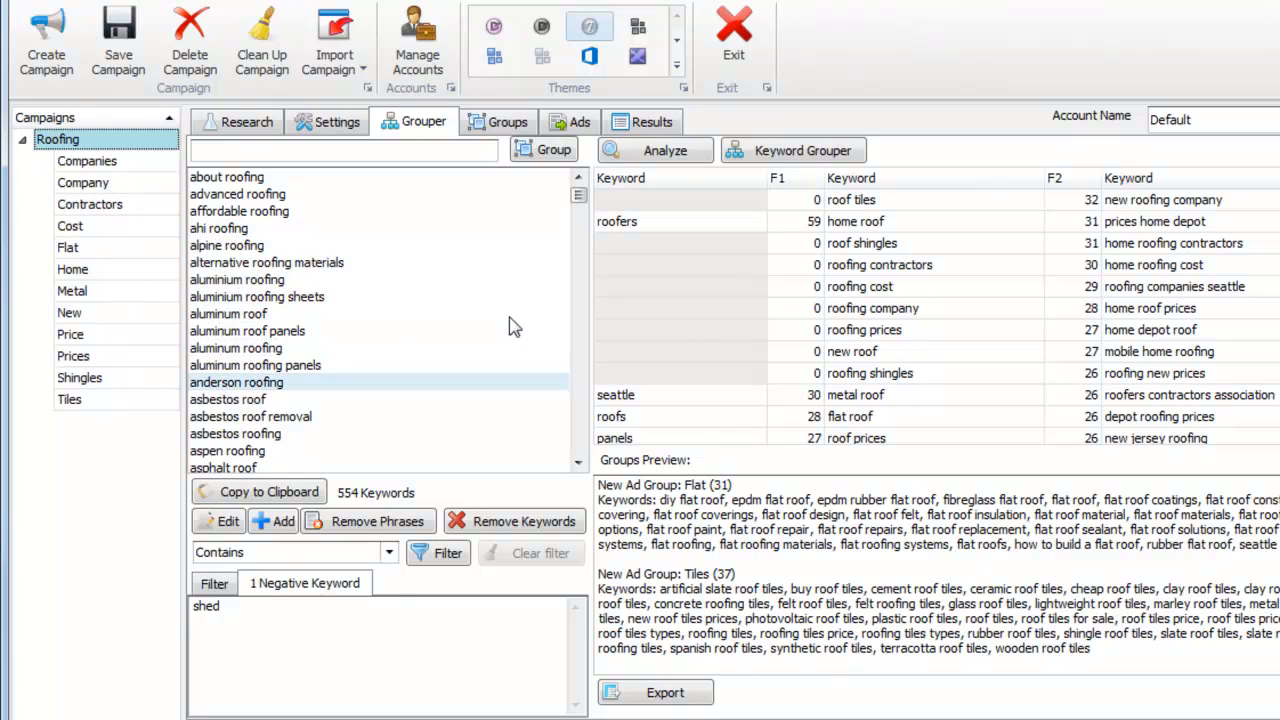
pyautogui.click(655, 150)
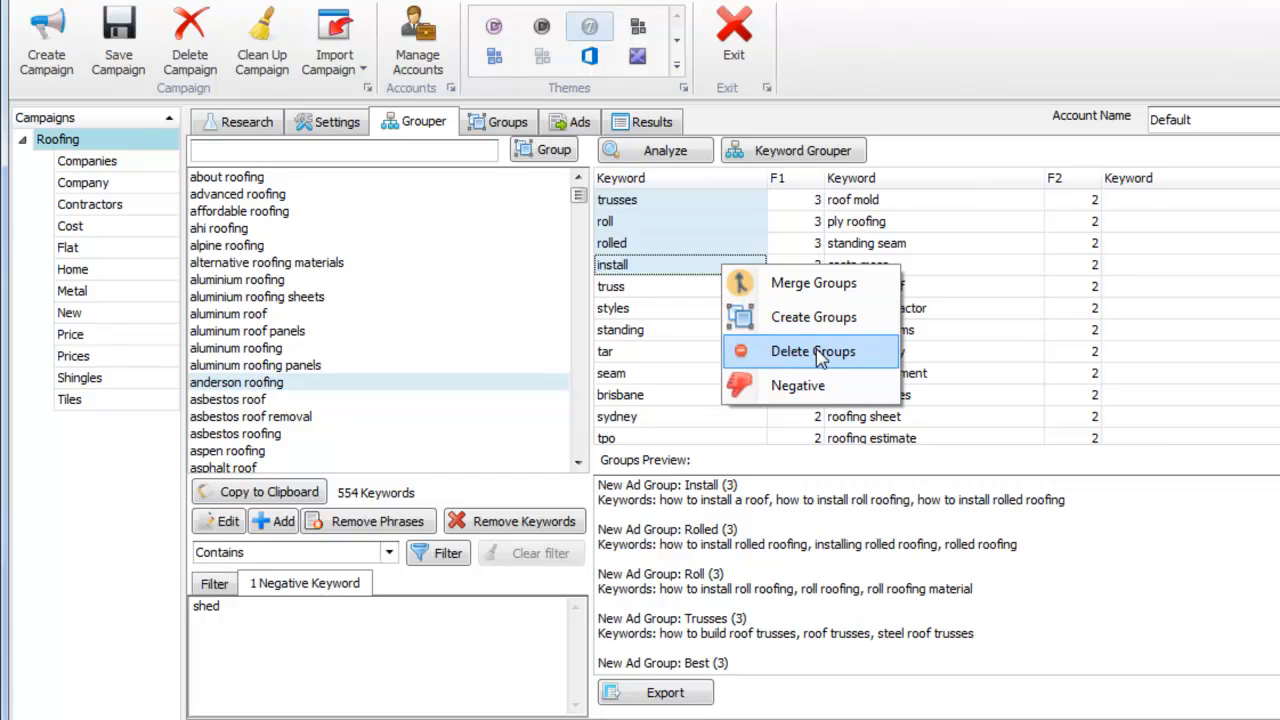
pyautogui.moveTo(812, 317)
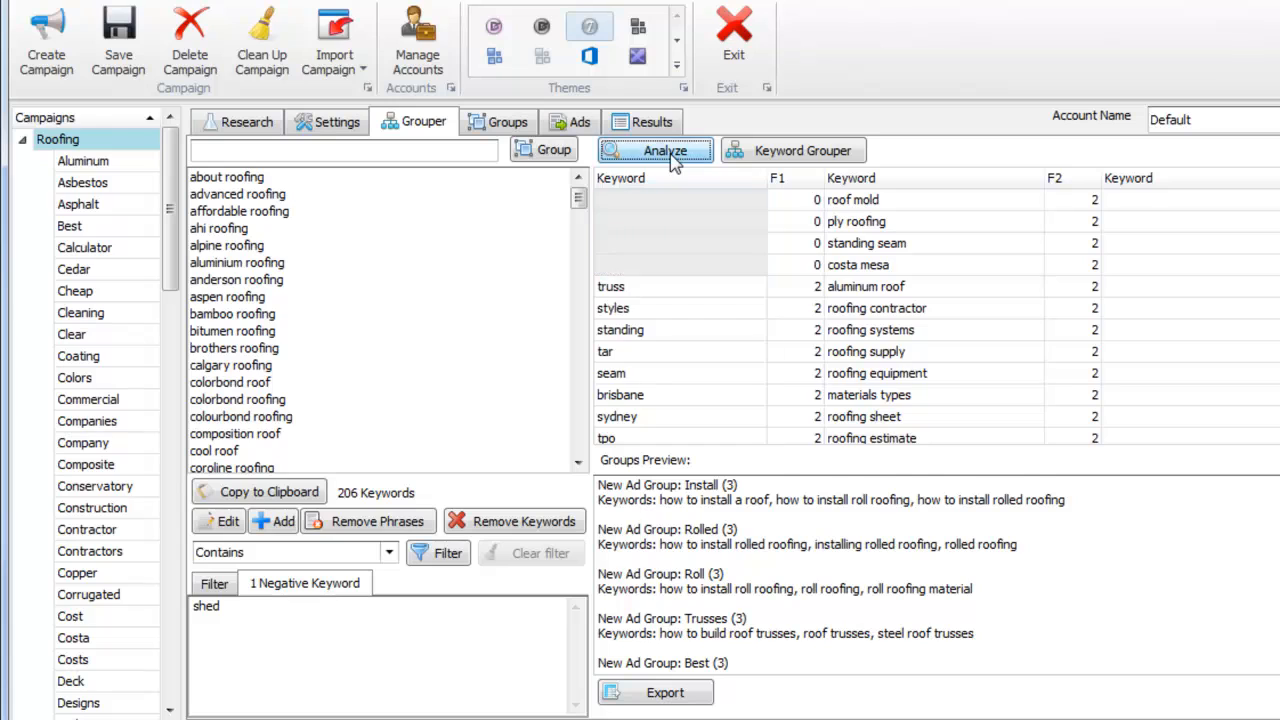
# Re-analyze the 206 keywords and mark vents and shoes as negative keywords
pyautogui.click(655, 150)
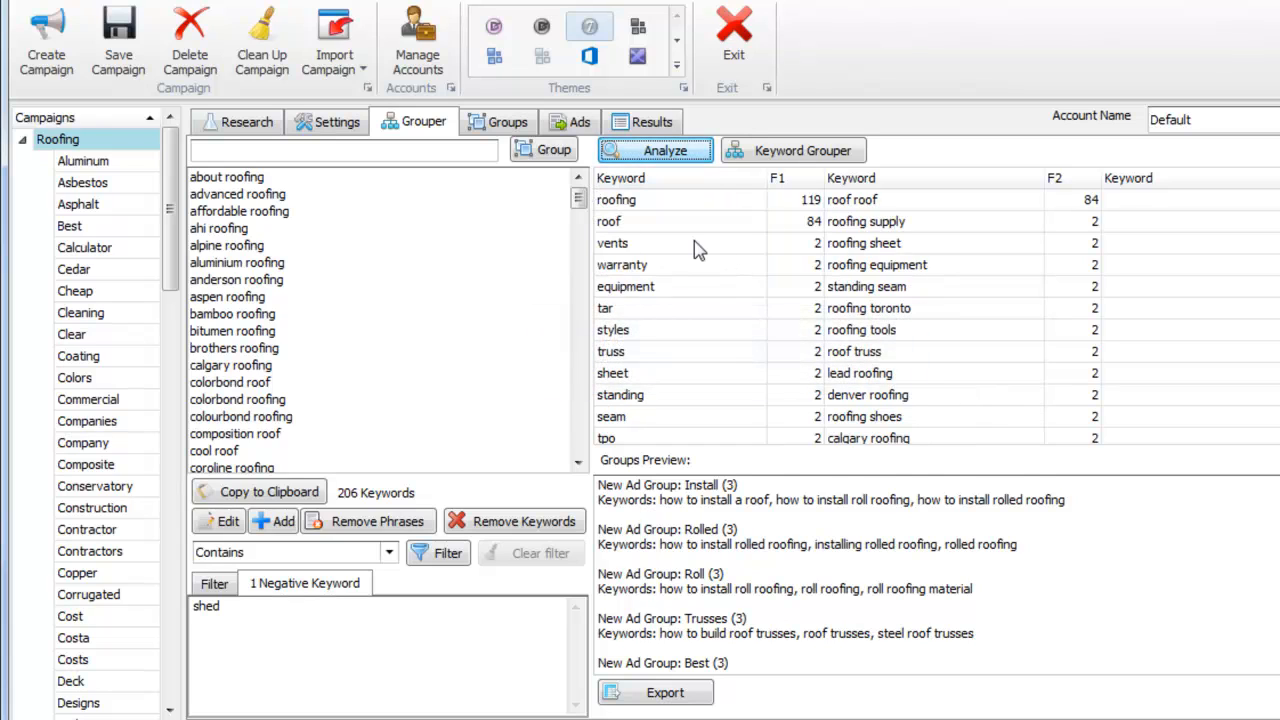
pyautogui.rightClick(612, 243)
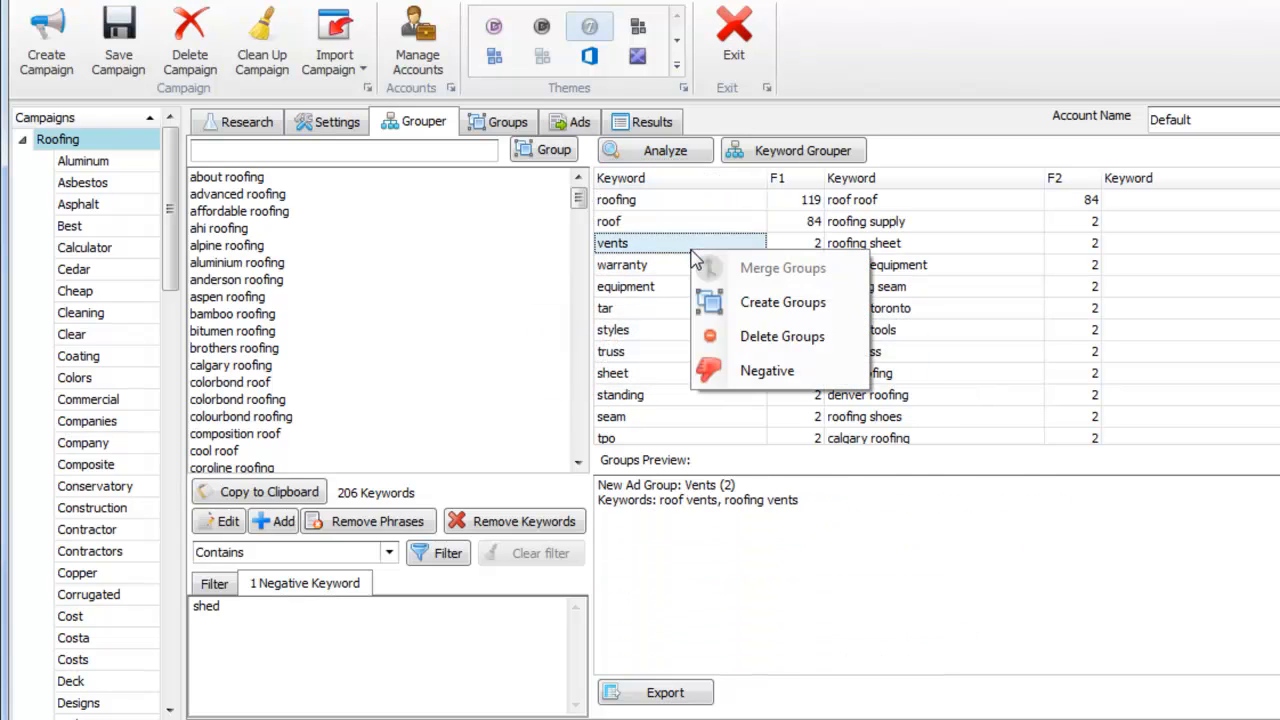
pyautogui.click(767, 370)
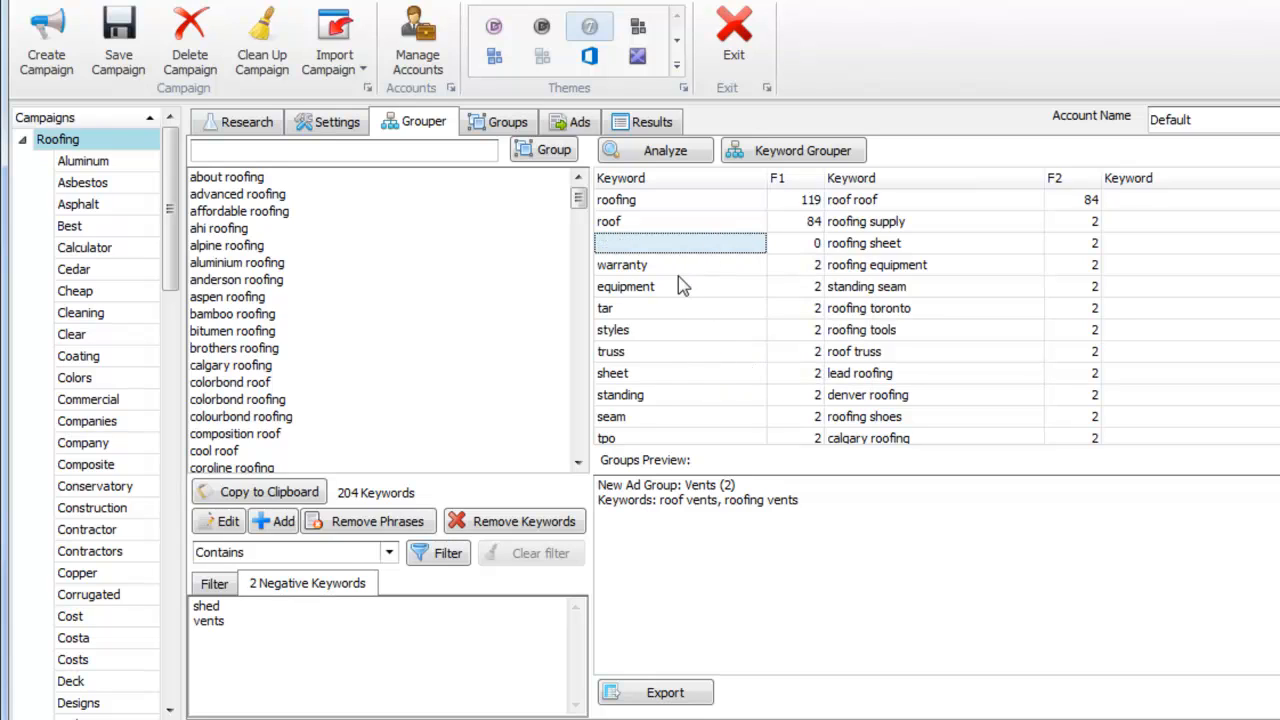
pyautogui.click(605, 308)
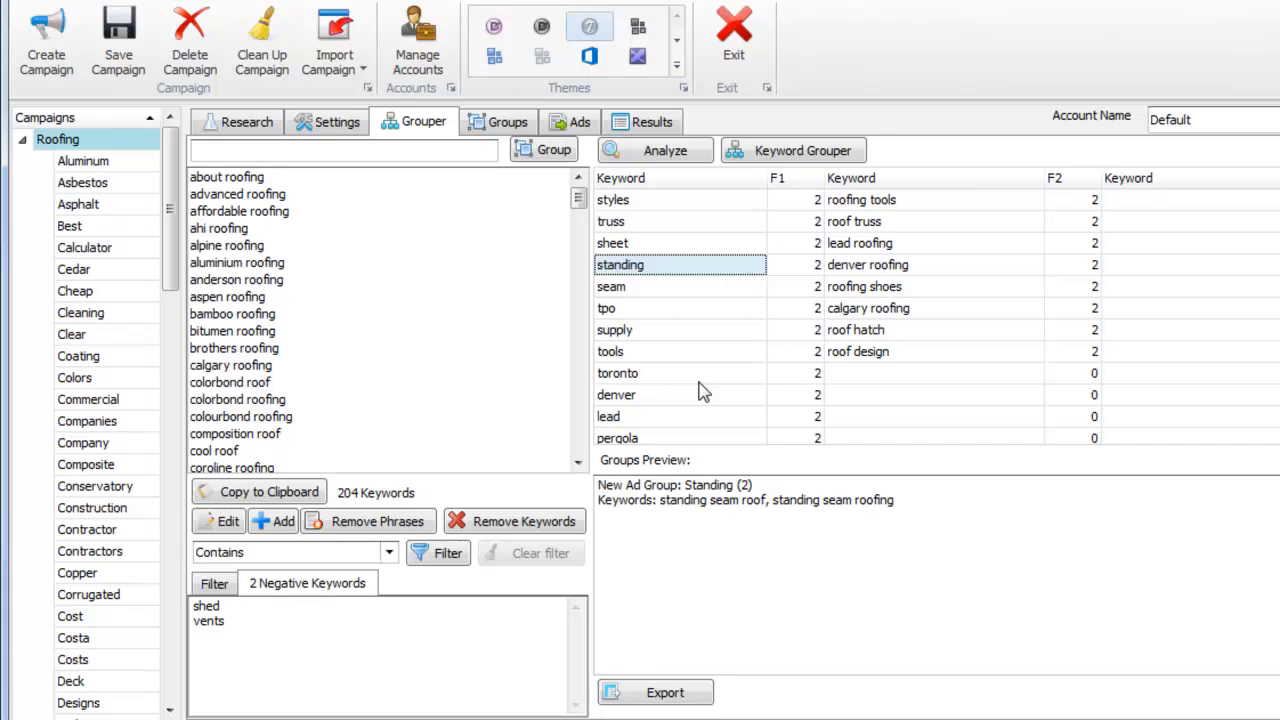
pyautogui.rightClick(612, 373)
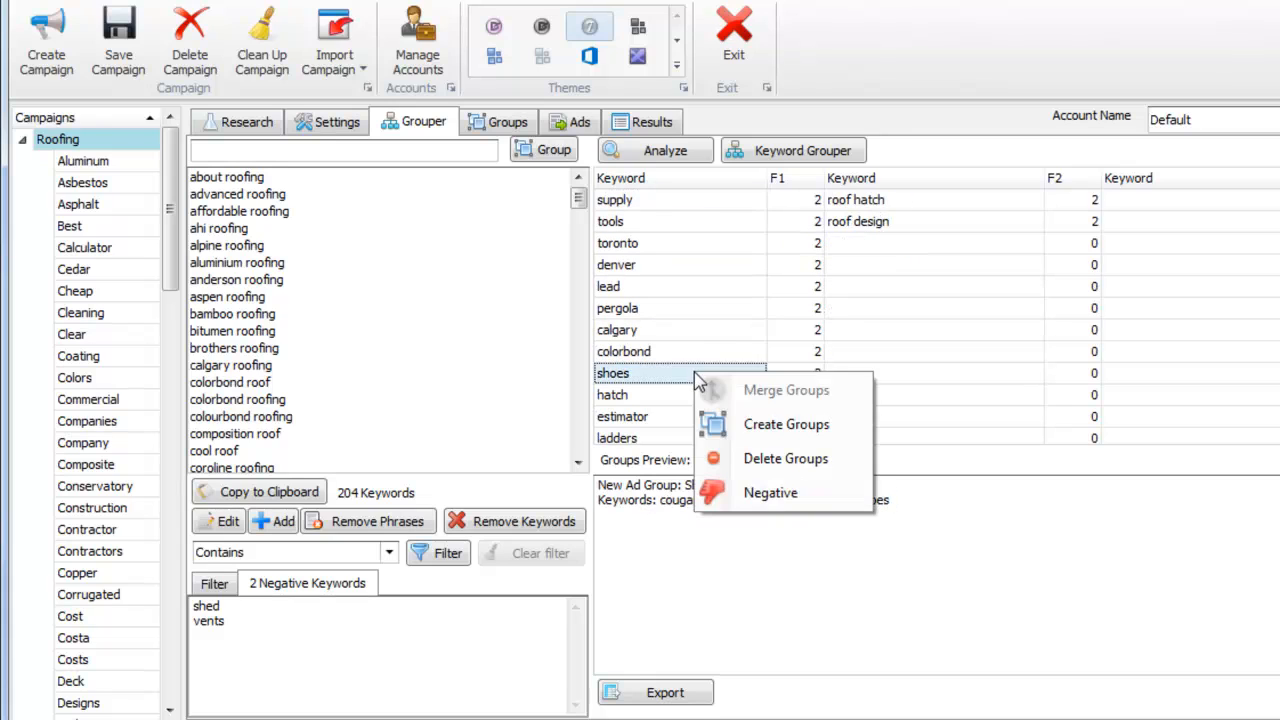
pyautogui.click(770, 492)
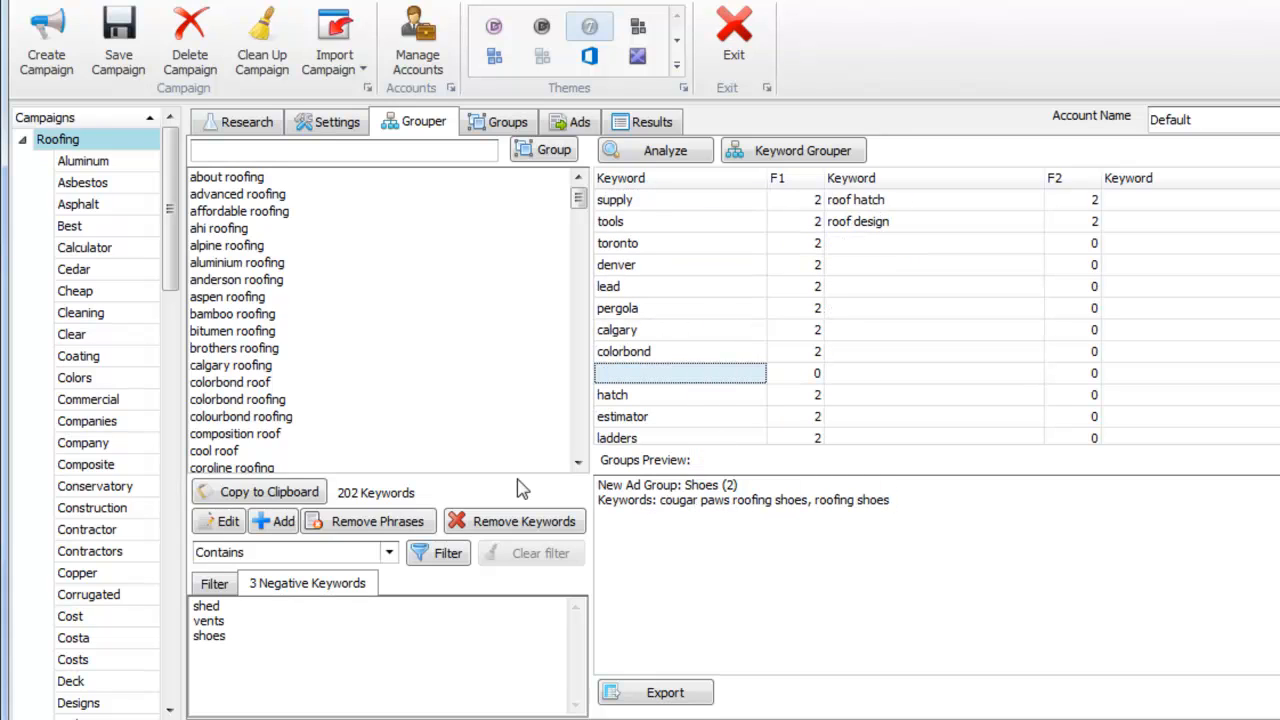
# Bring up the phrase filter lists and browse their entries
pyautogui.click(214, 583)
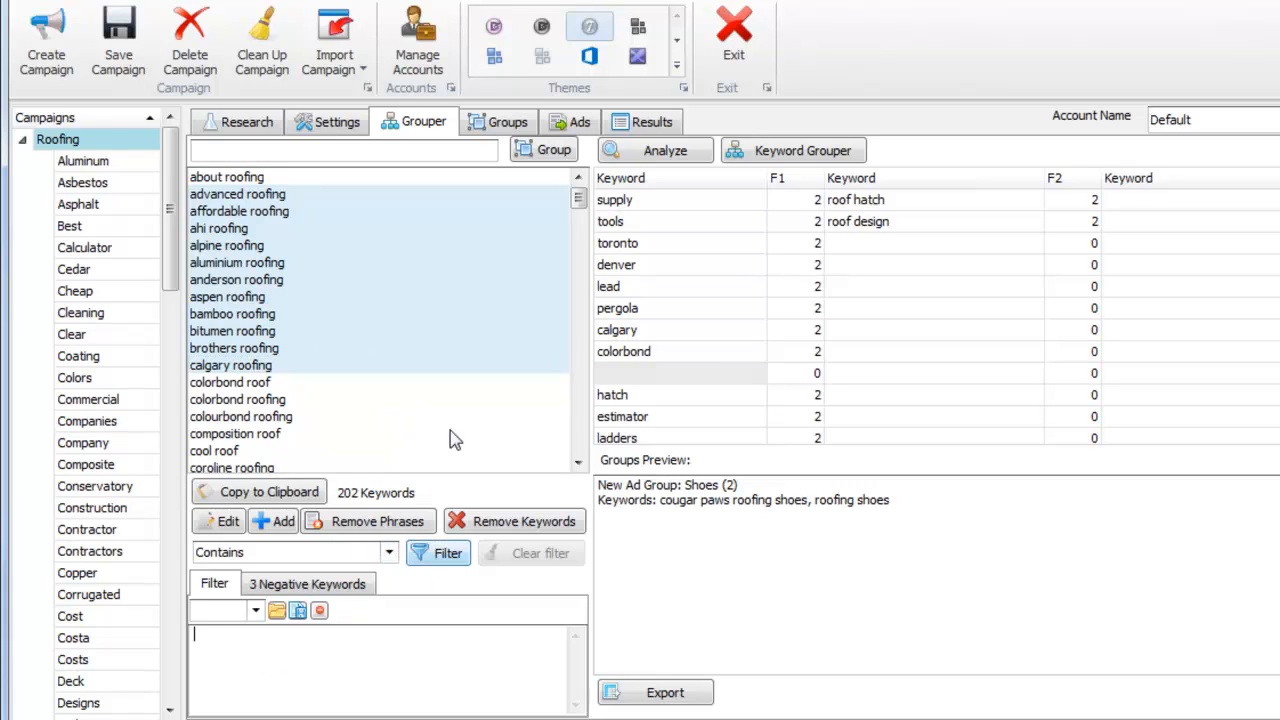
pyautogui.moveTo(440, 305)
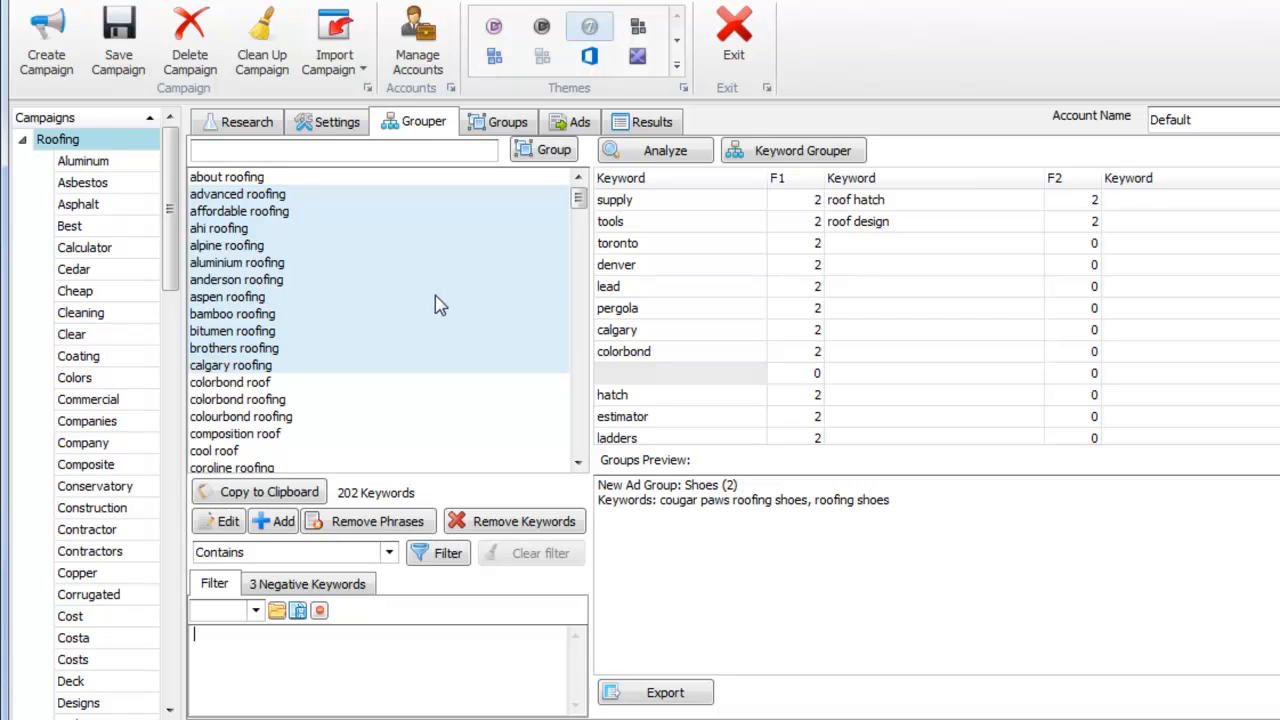
pyautogui.moveTo(490, 332)
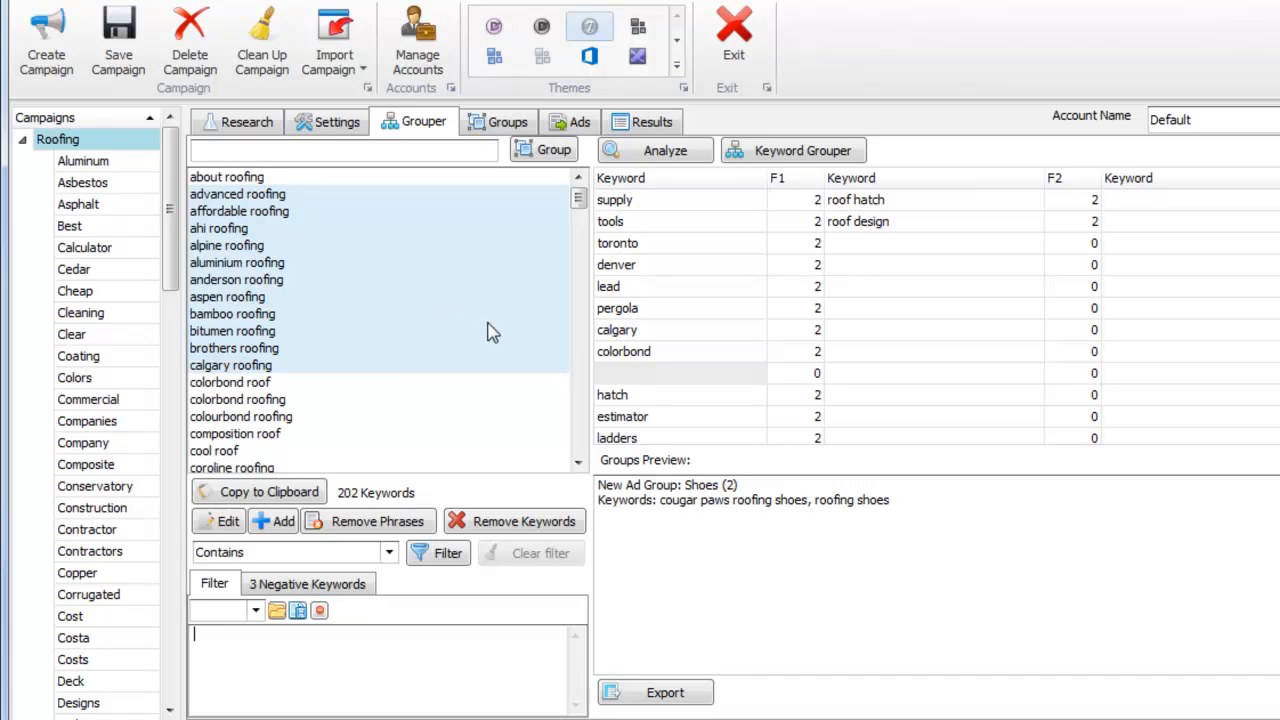
pyautogui.click(232, 331)
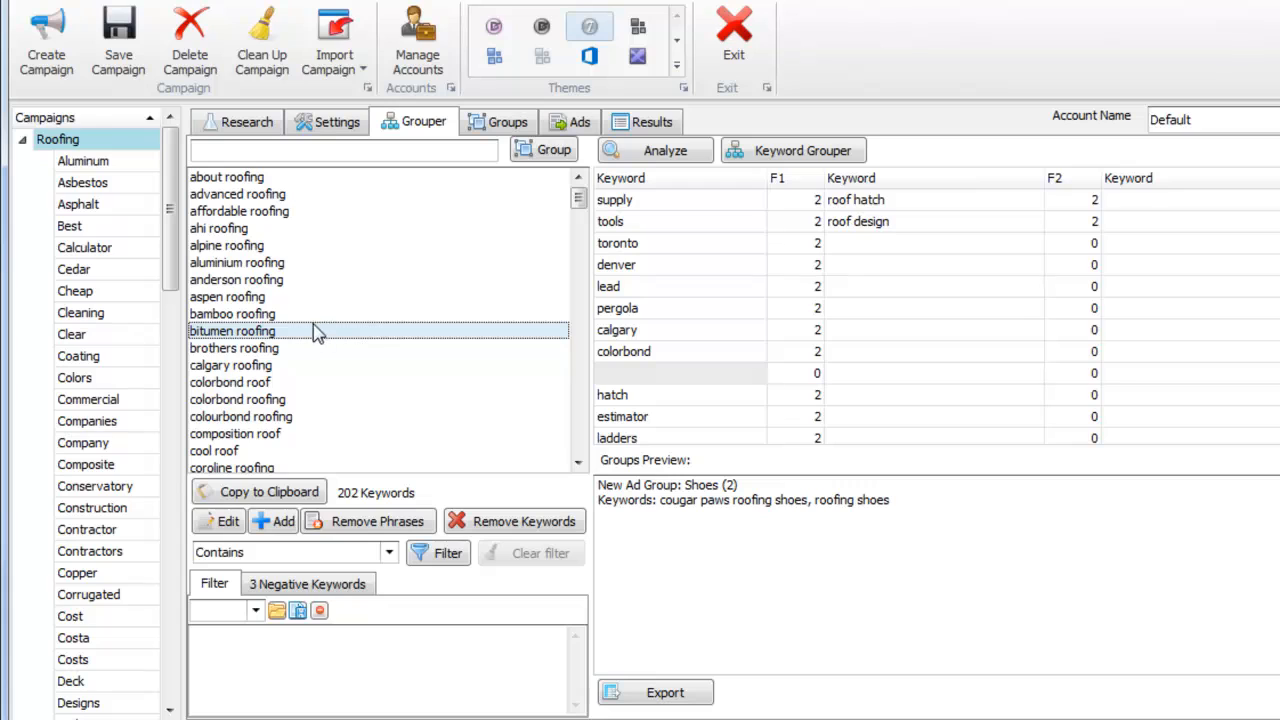
pyautogui.scroll(-3)
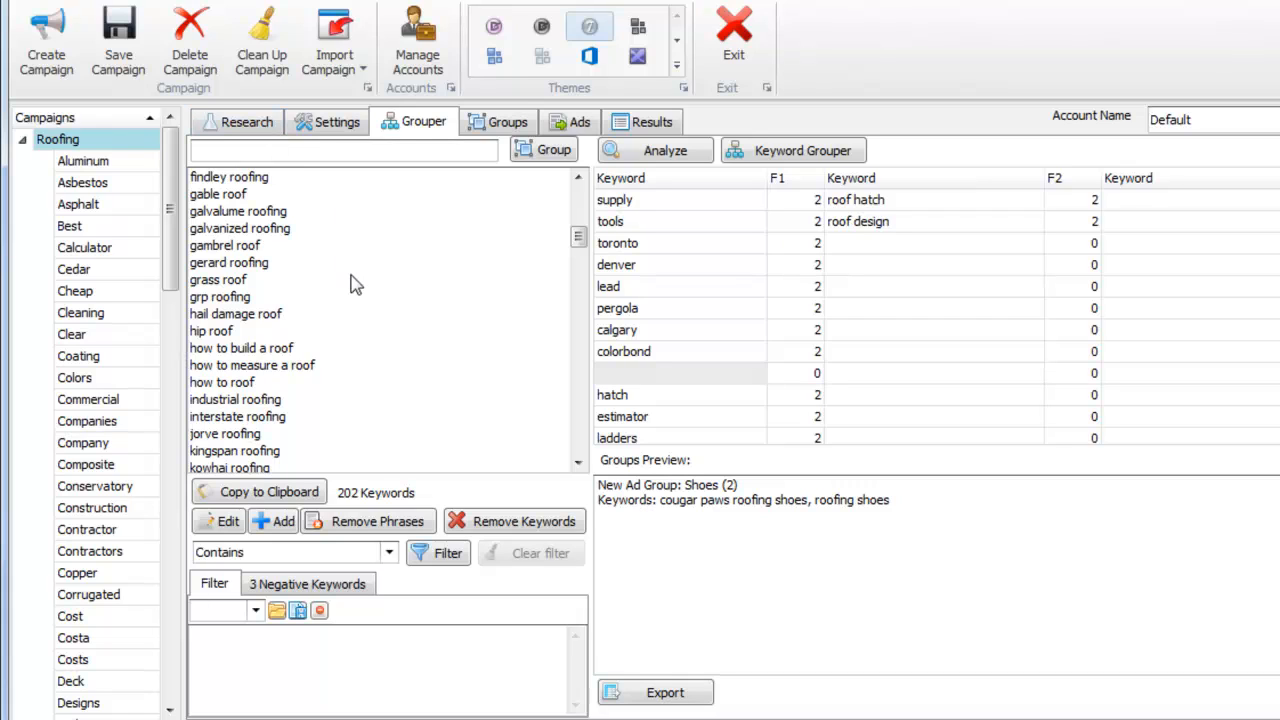
pyautogui.moveTo(415, 368)
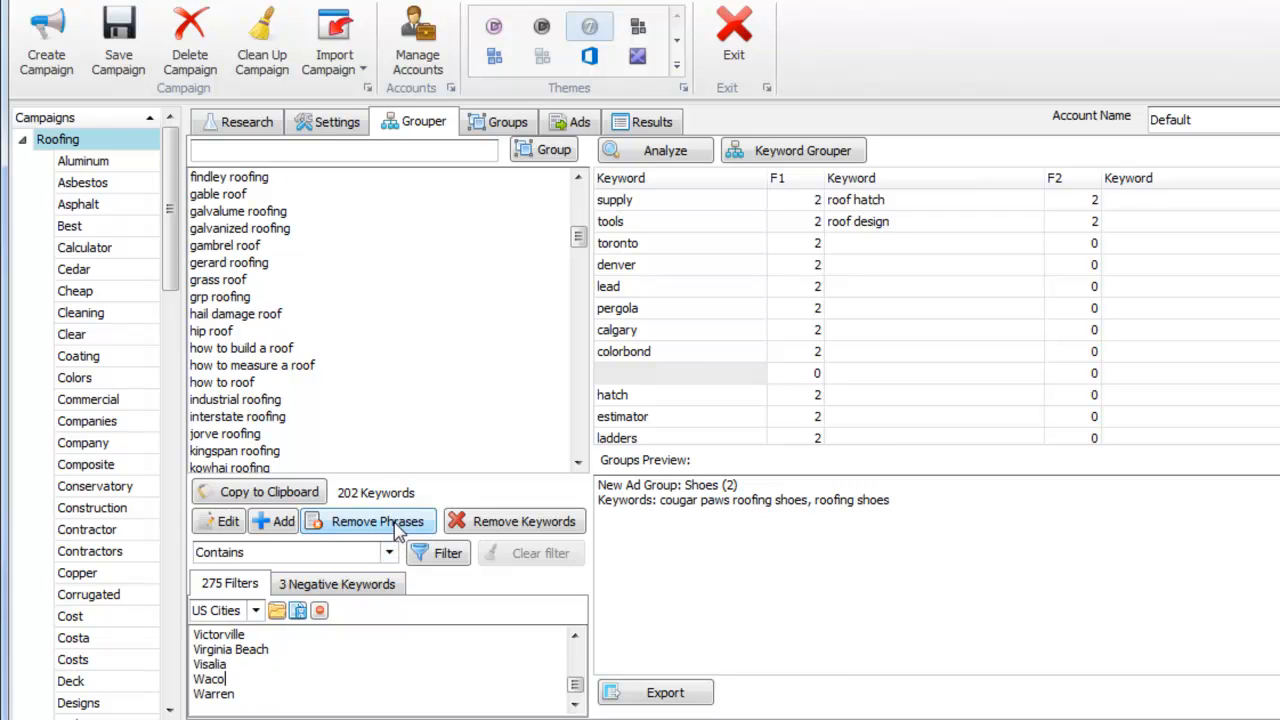
# Remove keywords containing US city names, cutting the list to 197 keywords
pyautogui.click(378, 521)
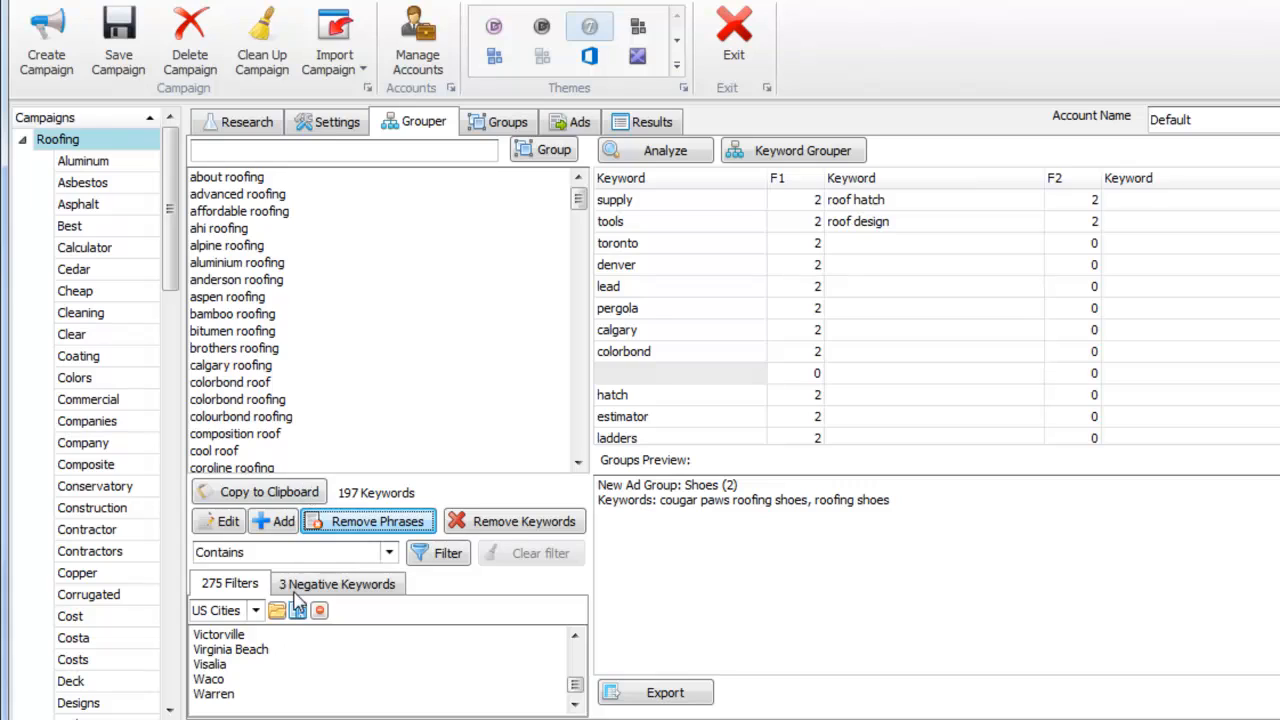
pyautogui.click(230, 649)
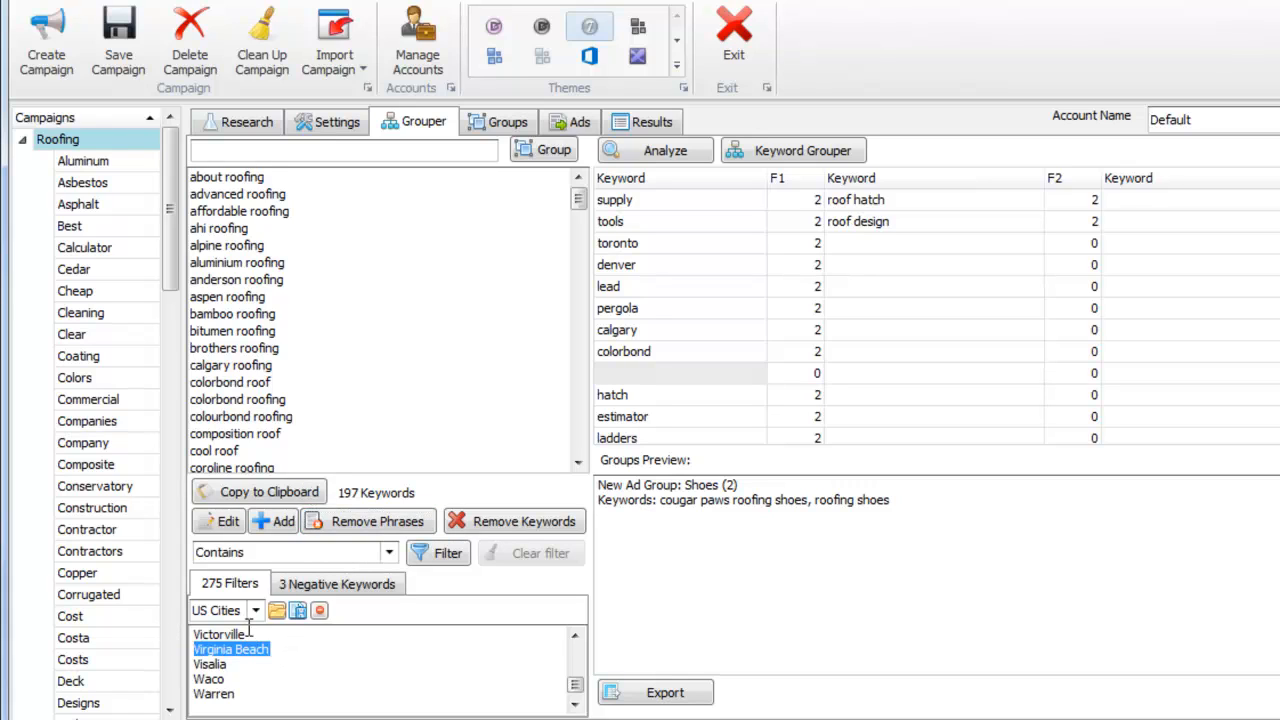
pyautogui.click(231, 330)
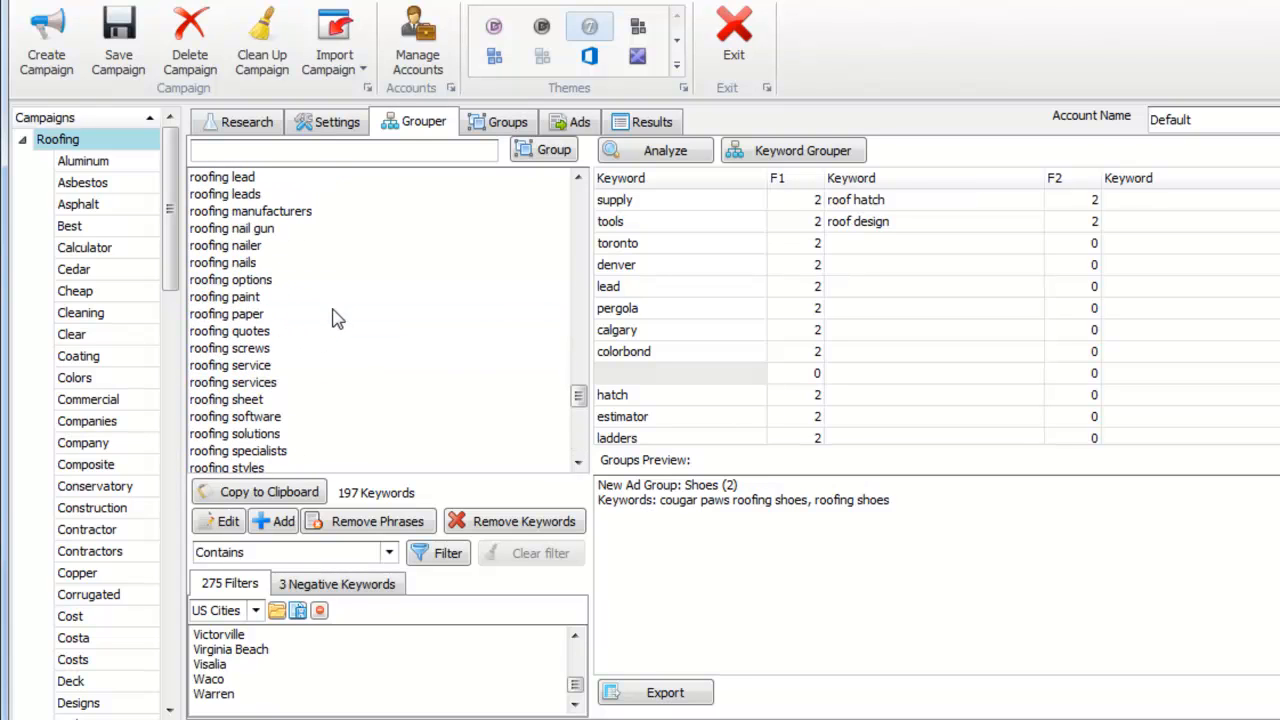
pyautogui.scroll(-3)
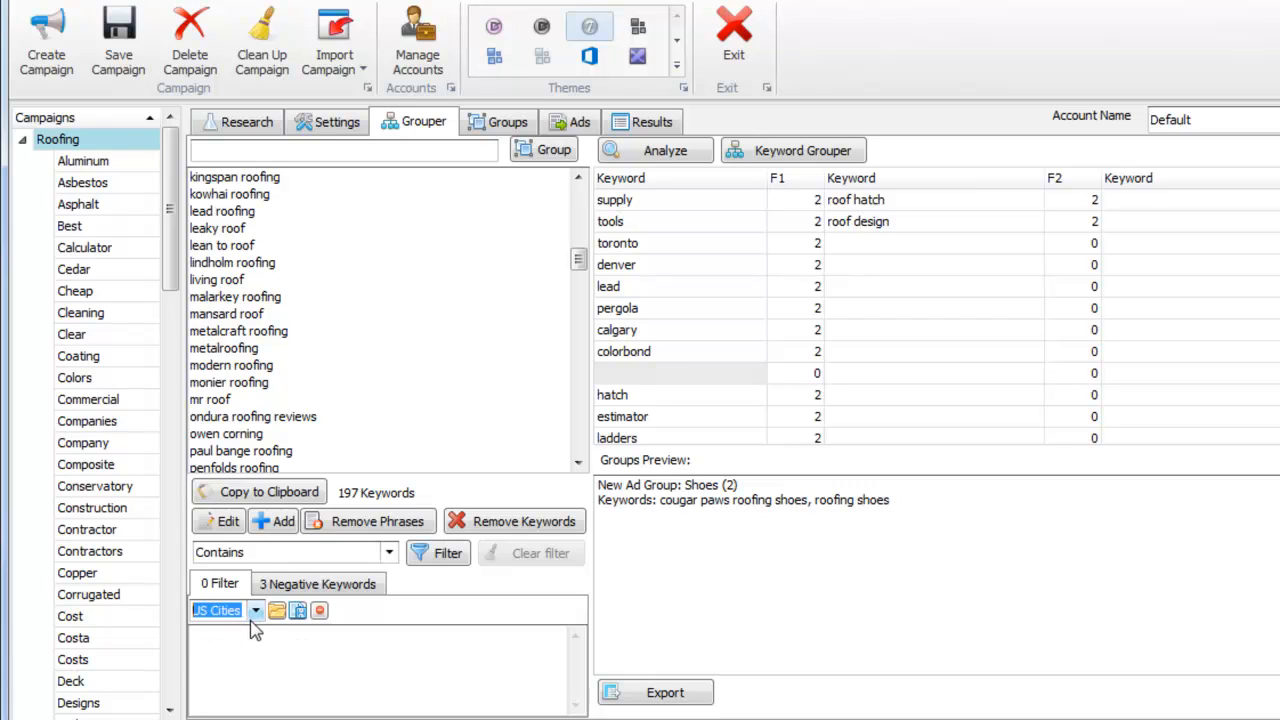
# Keep US Cities as the filter set and analyze the remaining keywords into ad groups
pyautogui.click(255, 610)
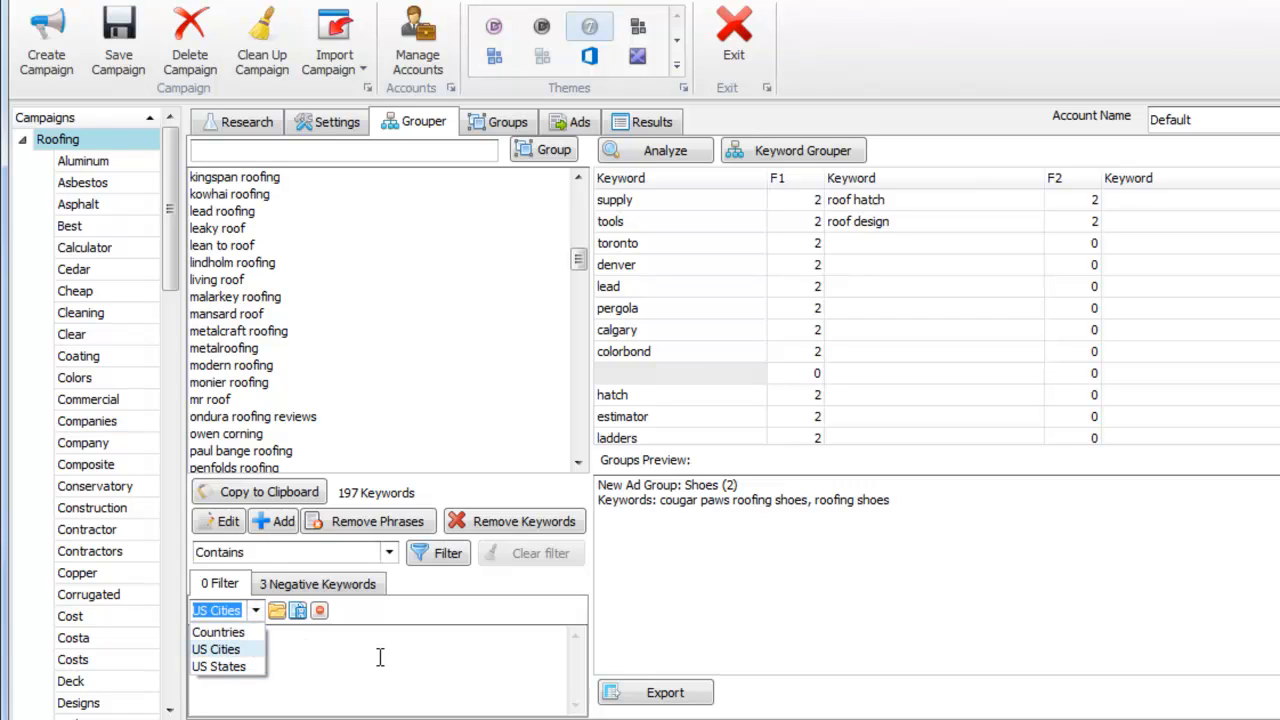
pyautogui.click(215, 649)
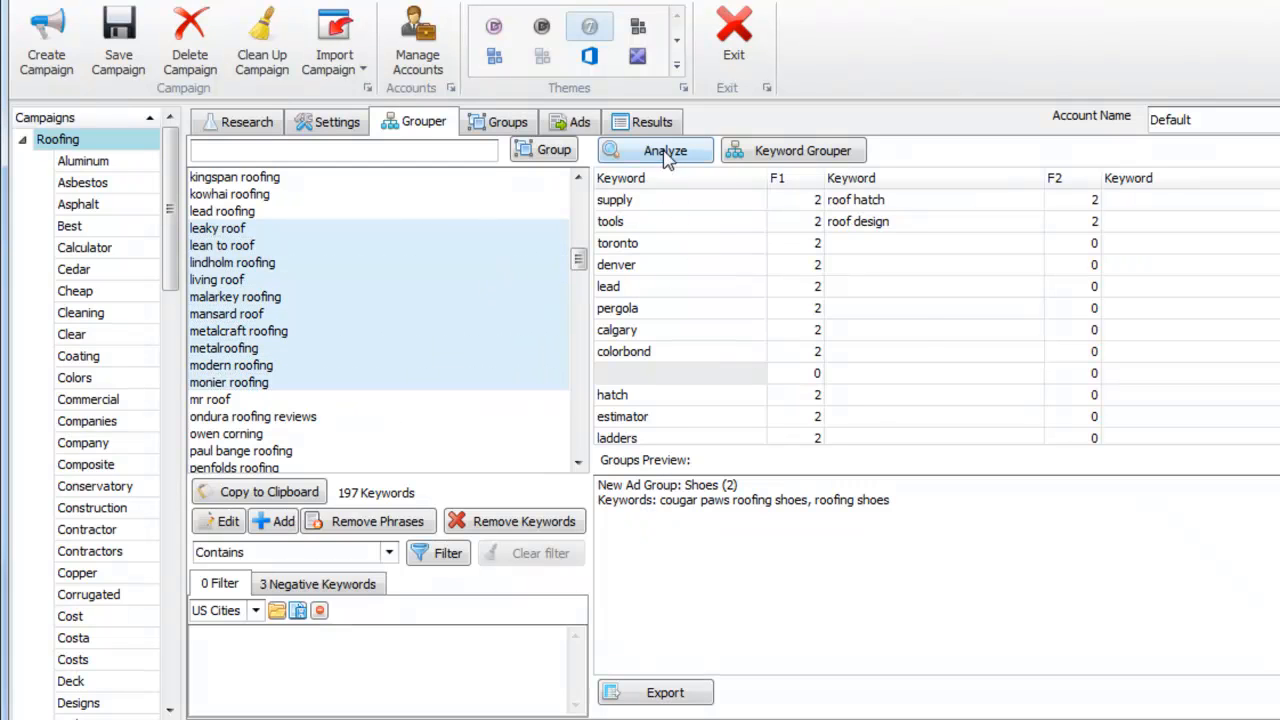
pyautogui.click(655, 150)
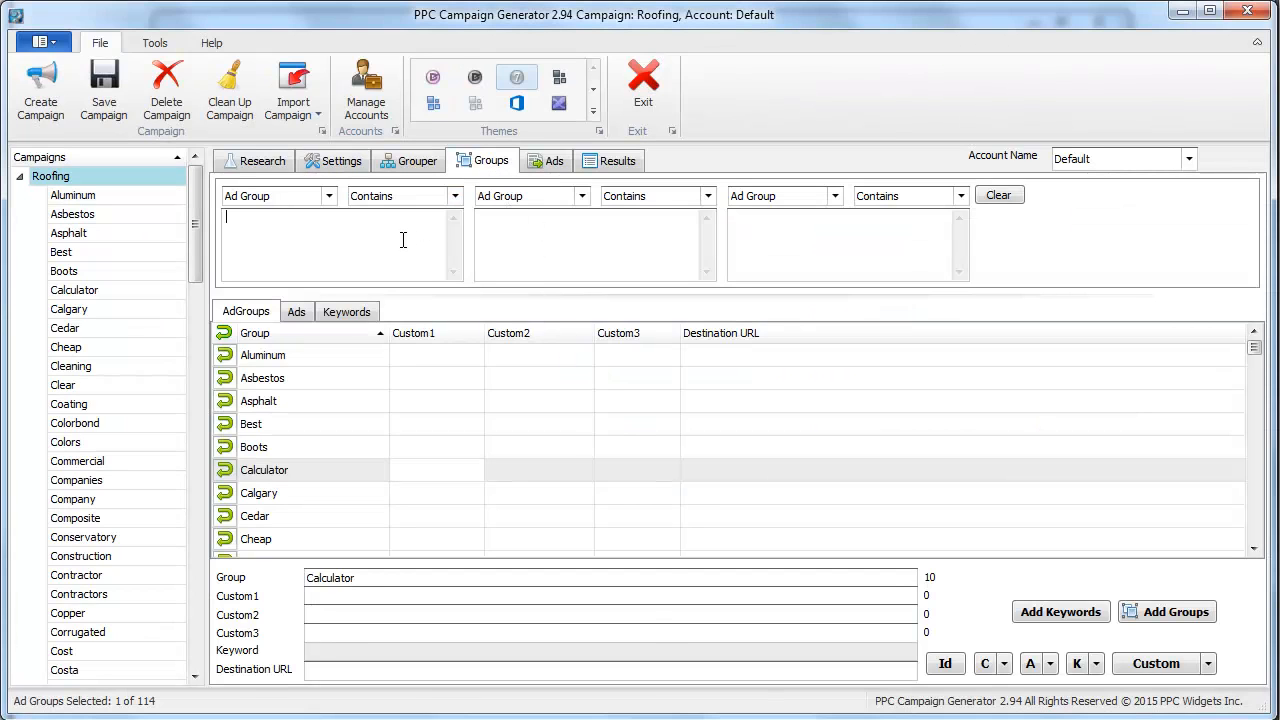
# View the 114 Roofing ad groups and inspect Aluminum and Asbestos custom and URL cells
pyautogui.click(255, 333)
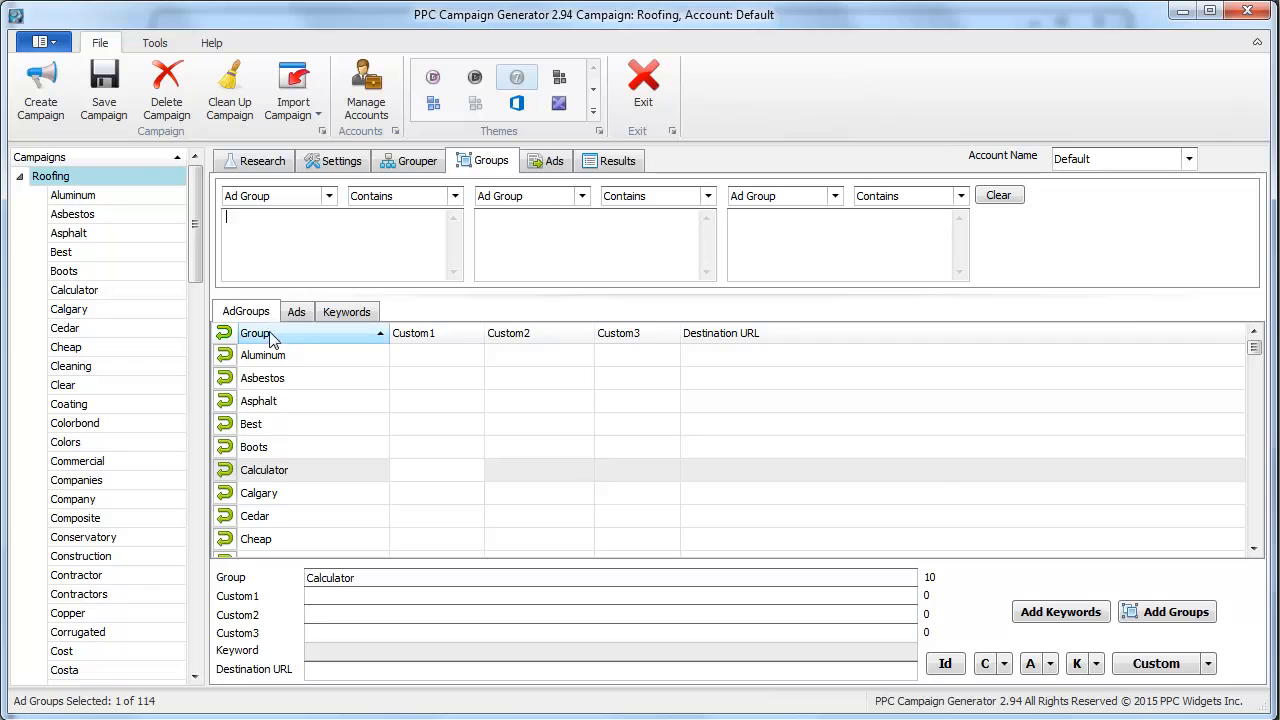
pyautogui.click(296, 311)
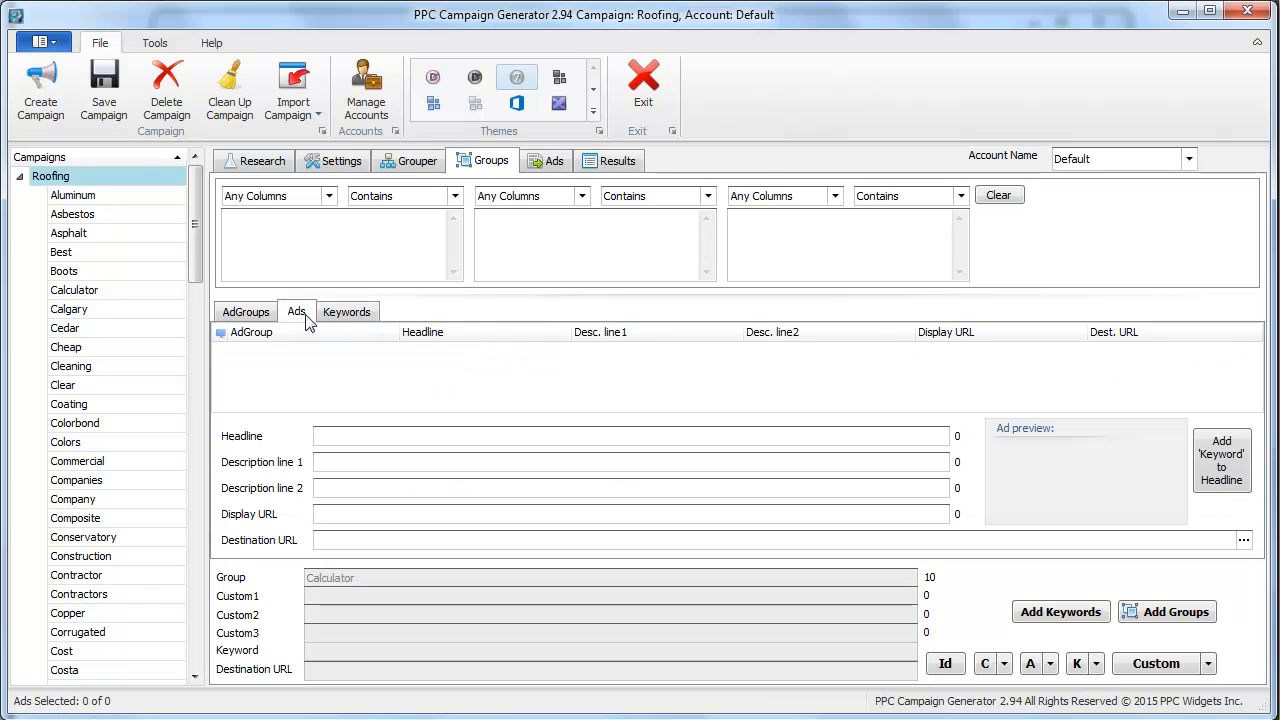
pyautogui.click(245, 311)
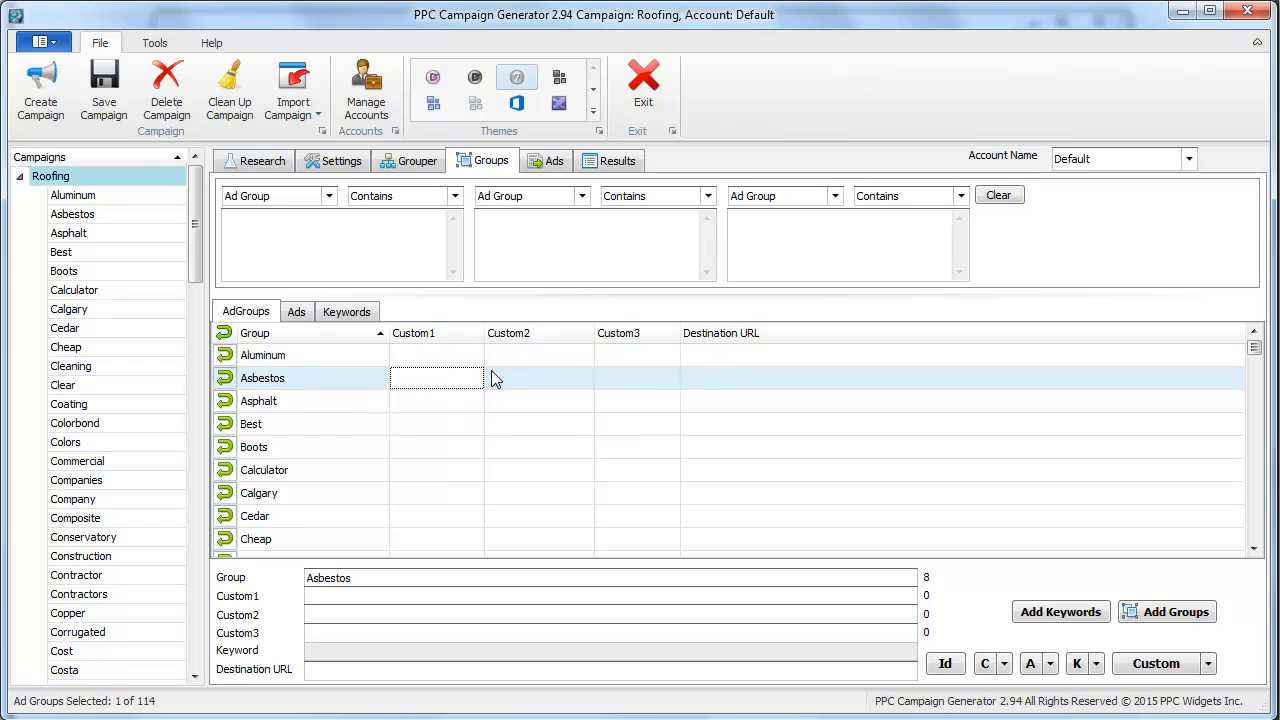
pyautogui.click(538, 378)
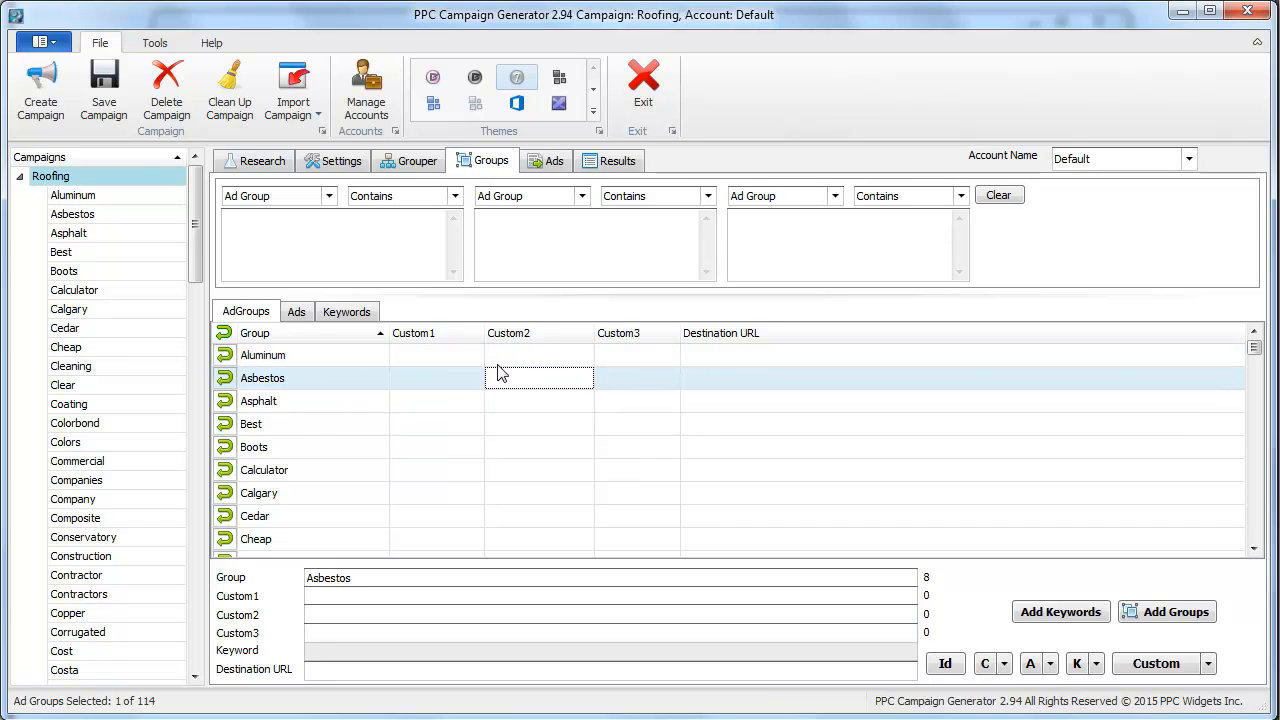
pyautogui.click(262, 354)
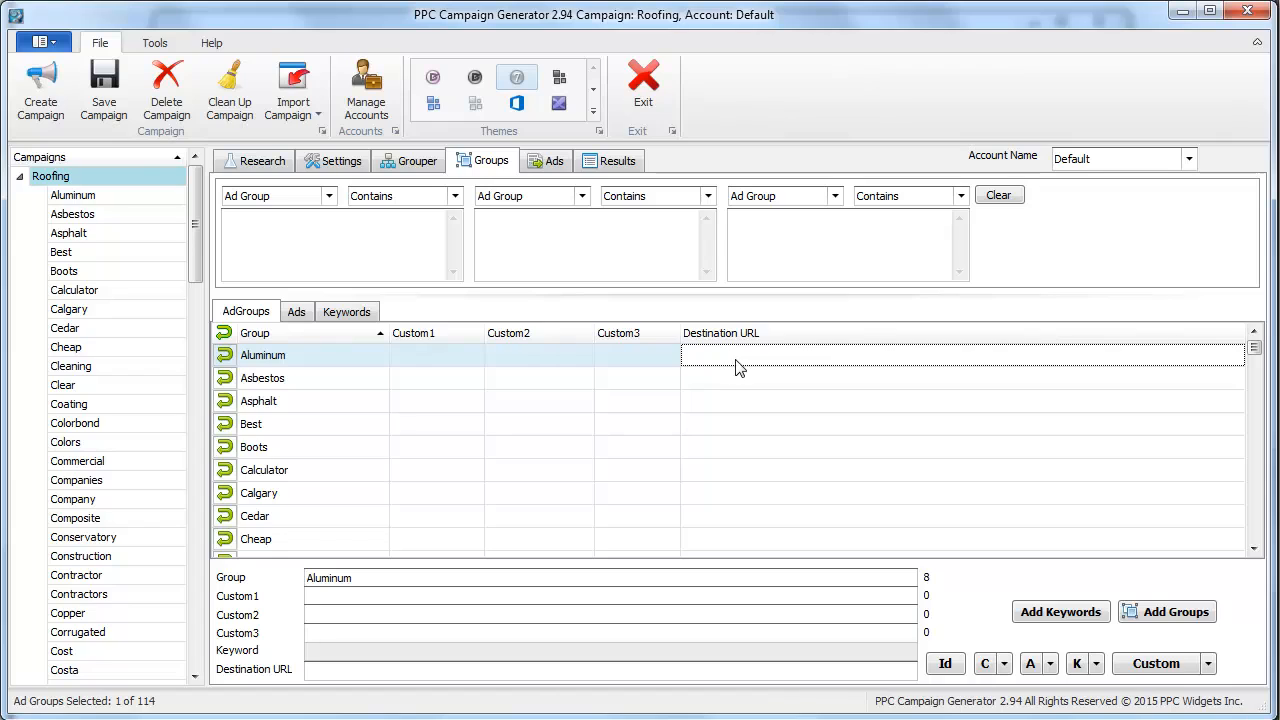
pyautogui.moveTo(745, 383)
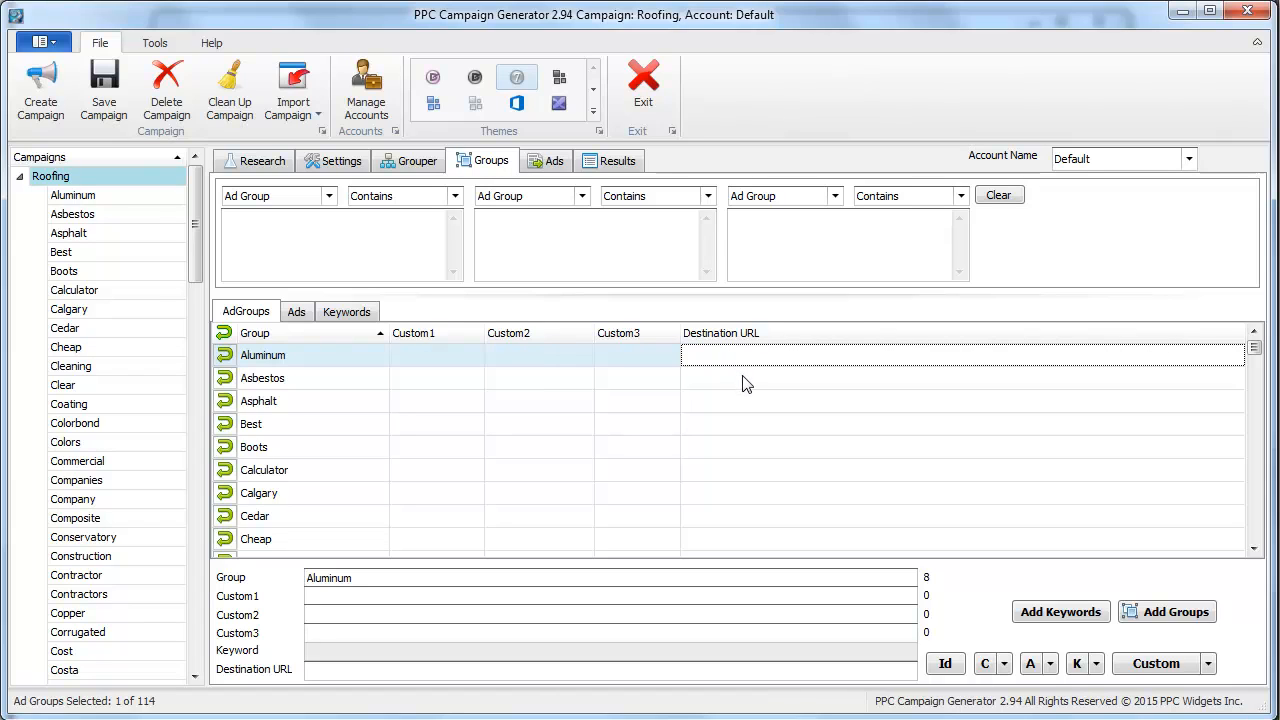
pyautogui.click(262, 378)
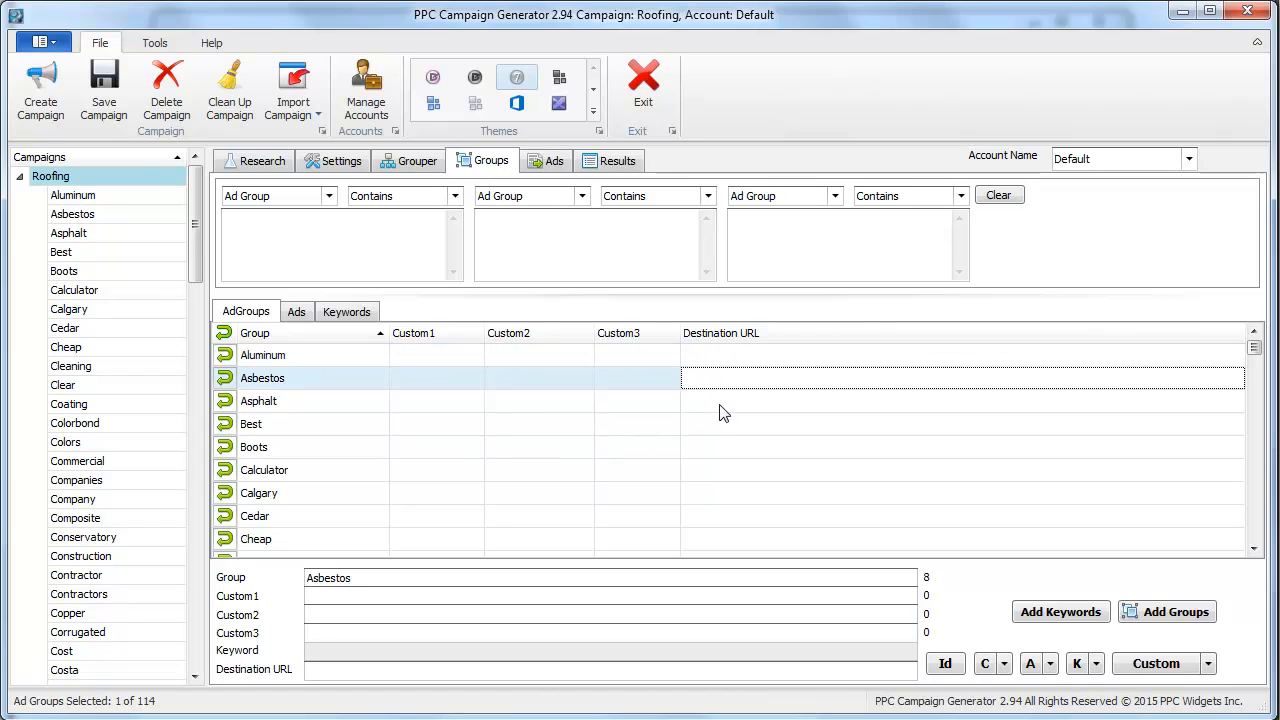
pyautogui.moveTo(670, 438)
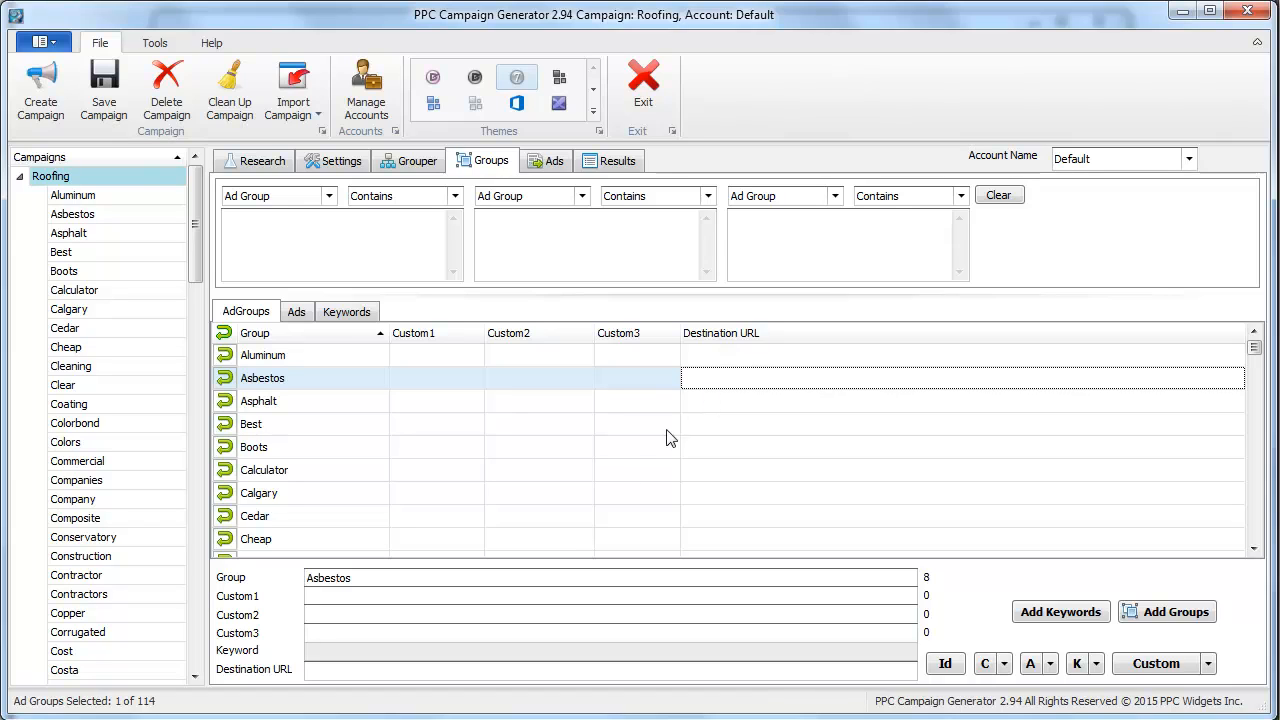
pyautogui.moveTo(714, 390)
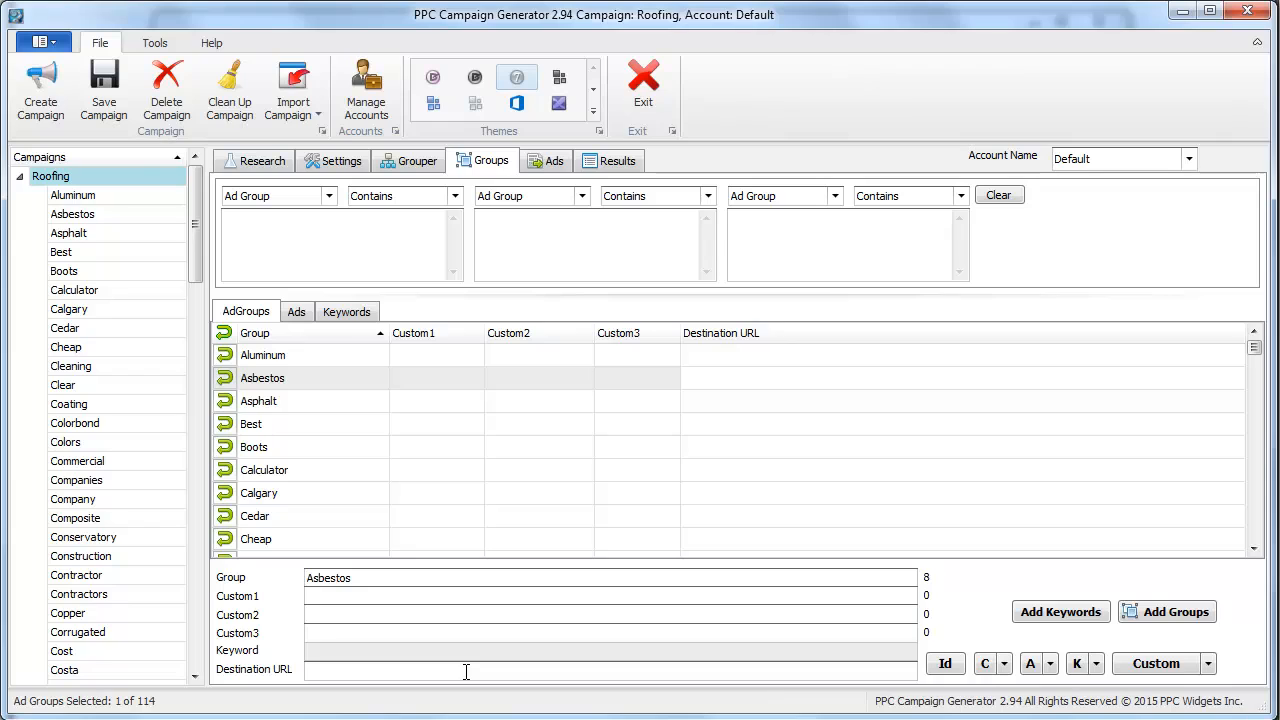
# Inspect the empty destination URLs of Calculator, Calgary and Best ad groups
pyautogui.click(637, 400)
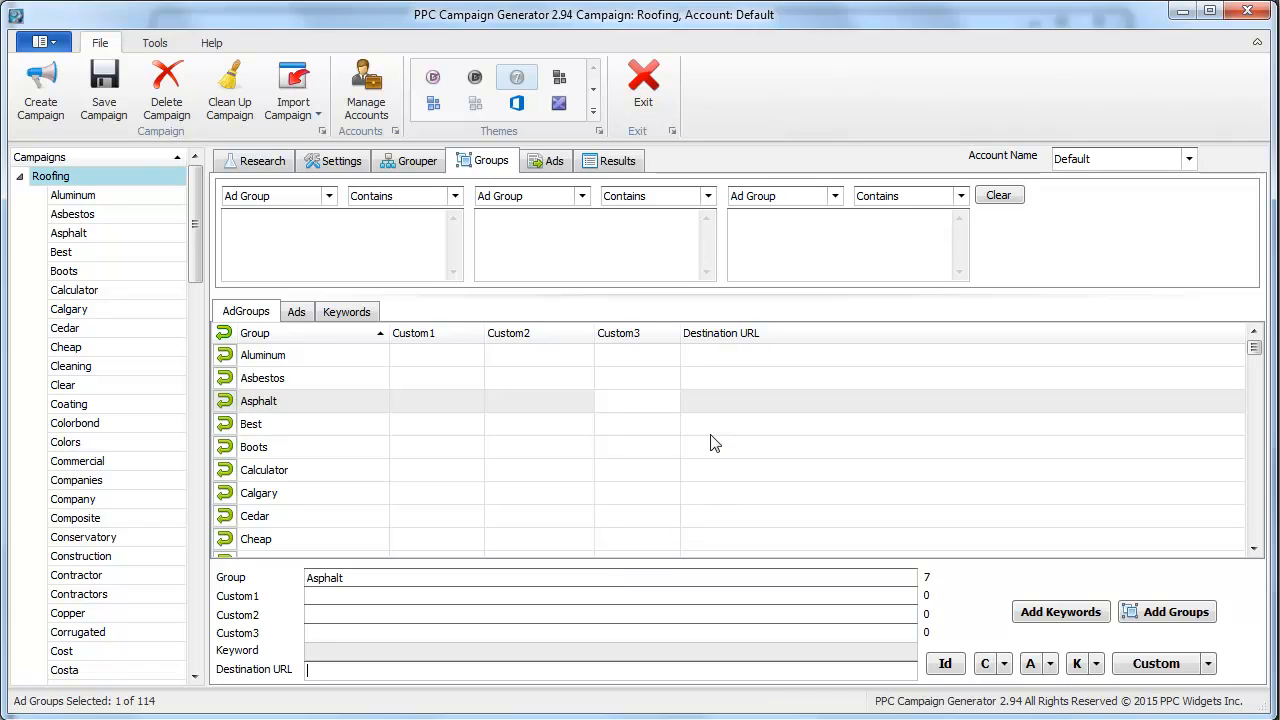
pyautogui.click(264, 469)
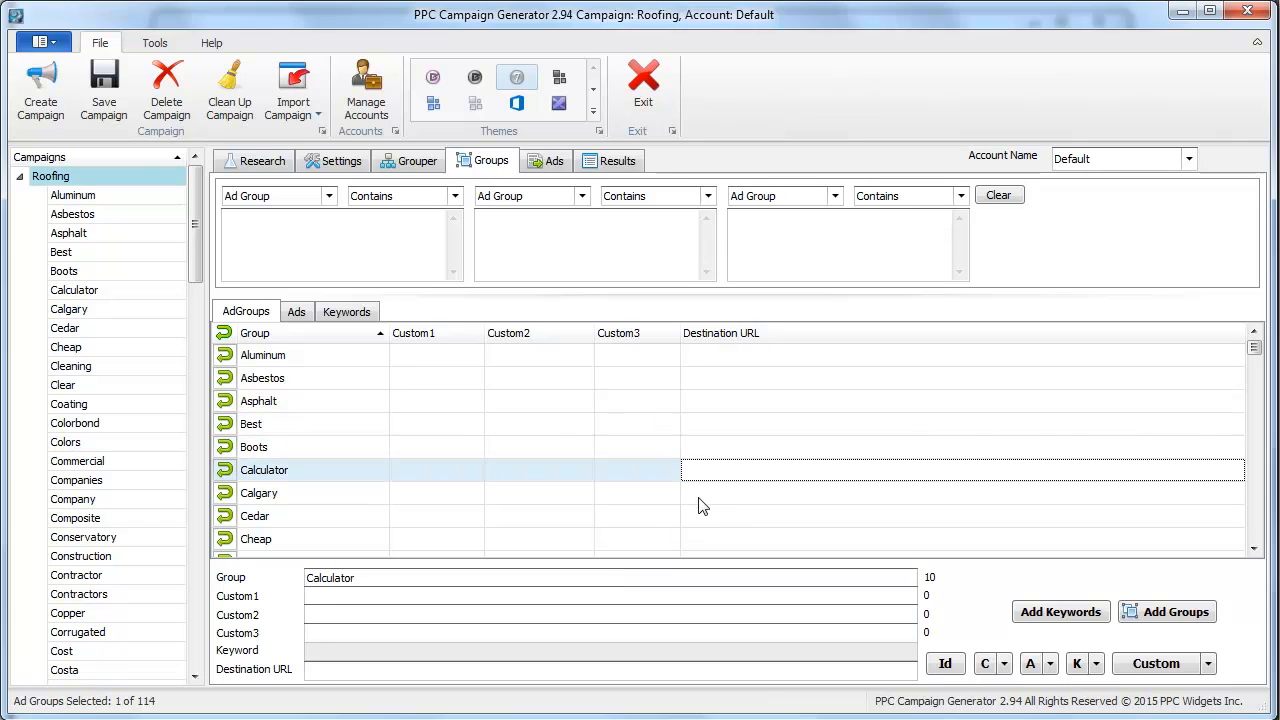
pyautogui.click(259, 492)
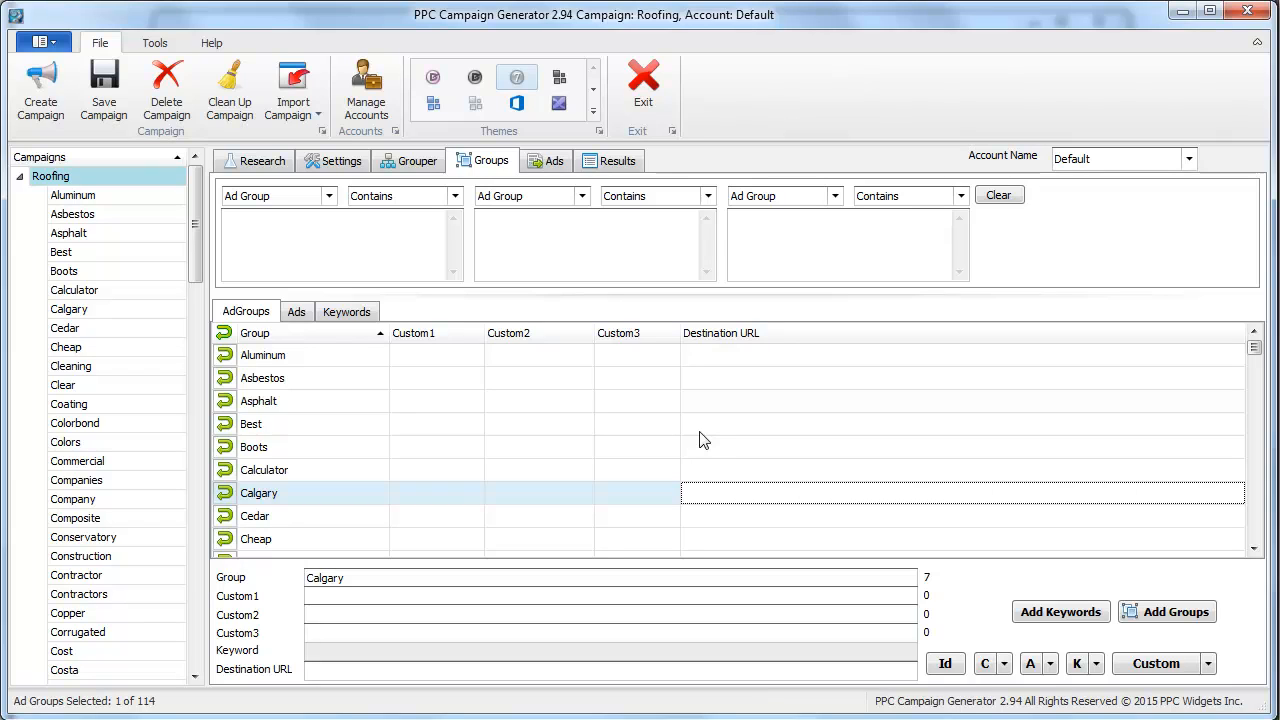
pyautogui.click(251, 423)
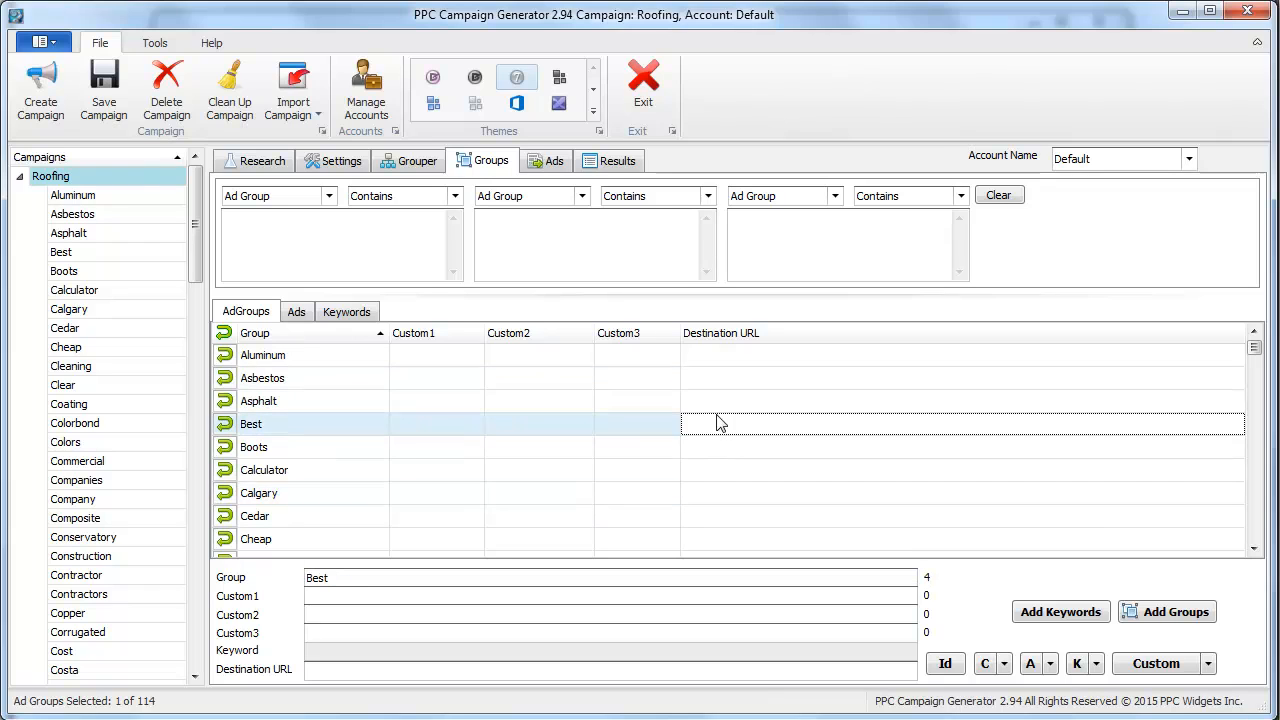
pyautogui.click(259, 492)
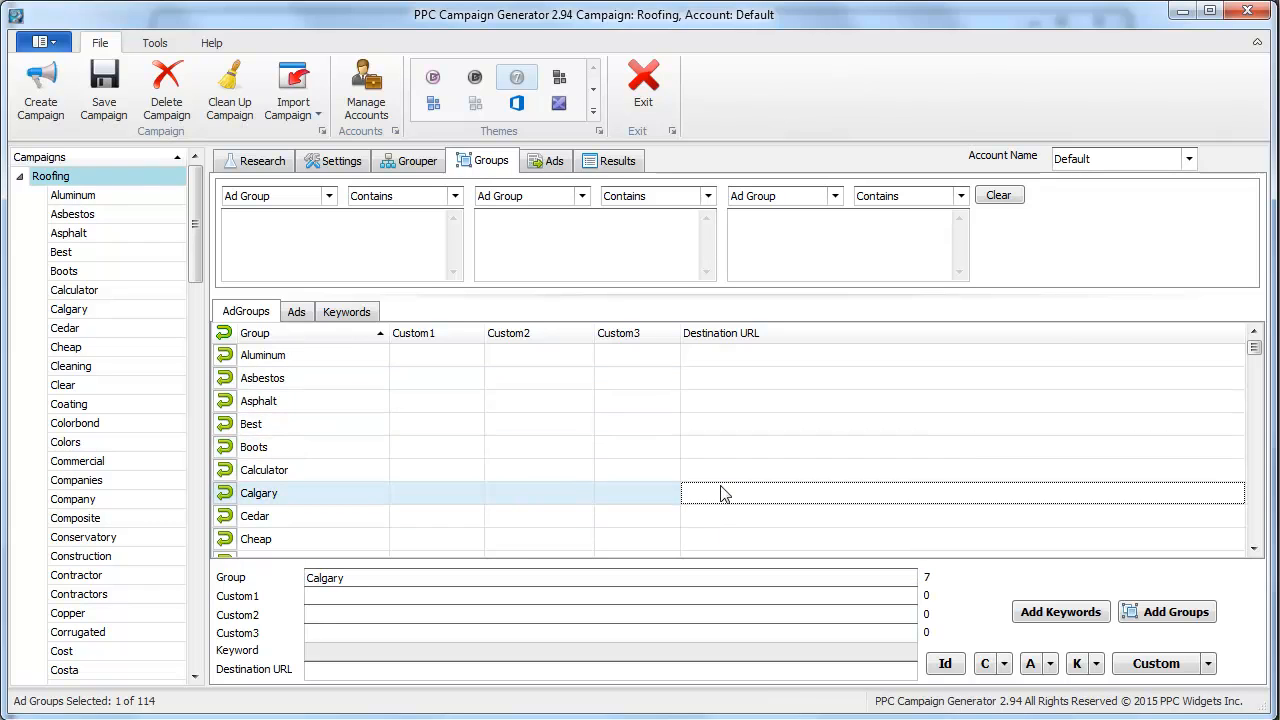
pyautogui.scroll(-3)
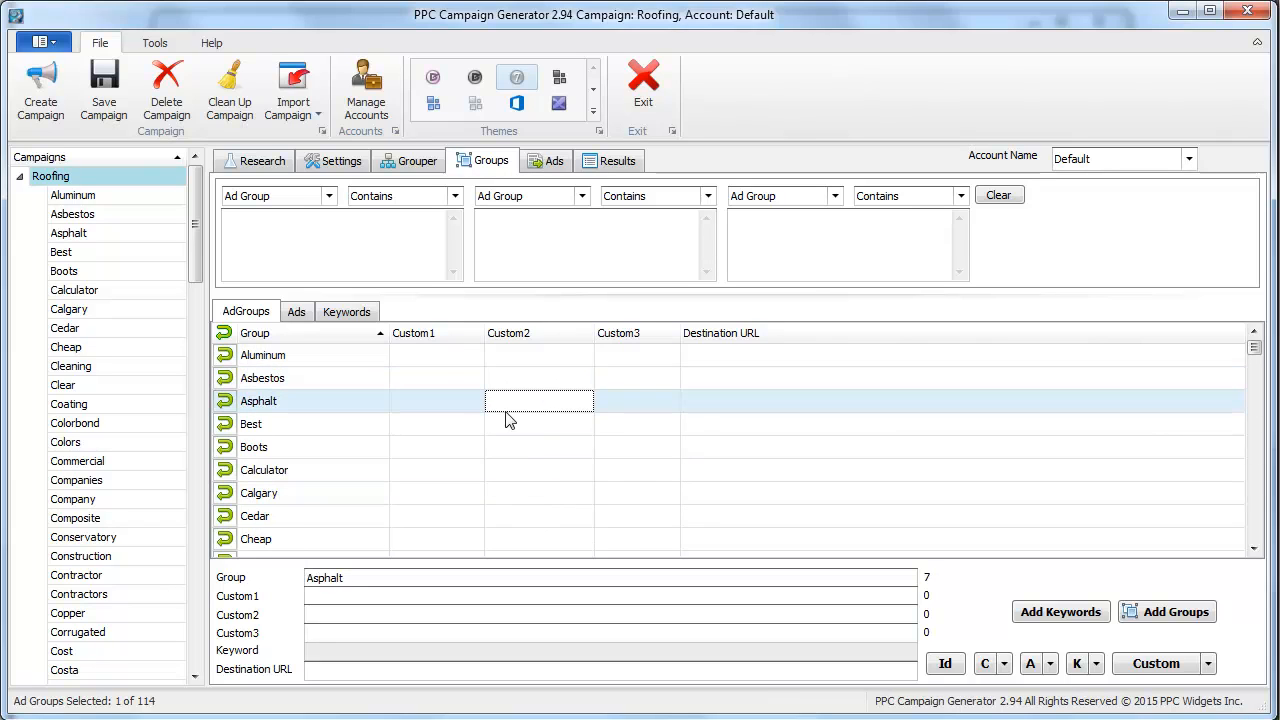
pyautogui.moveTo(515, 427)
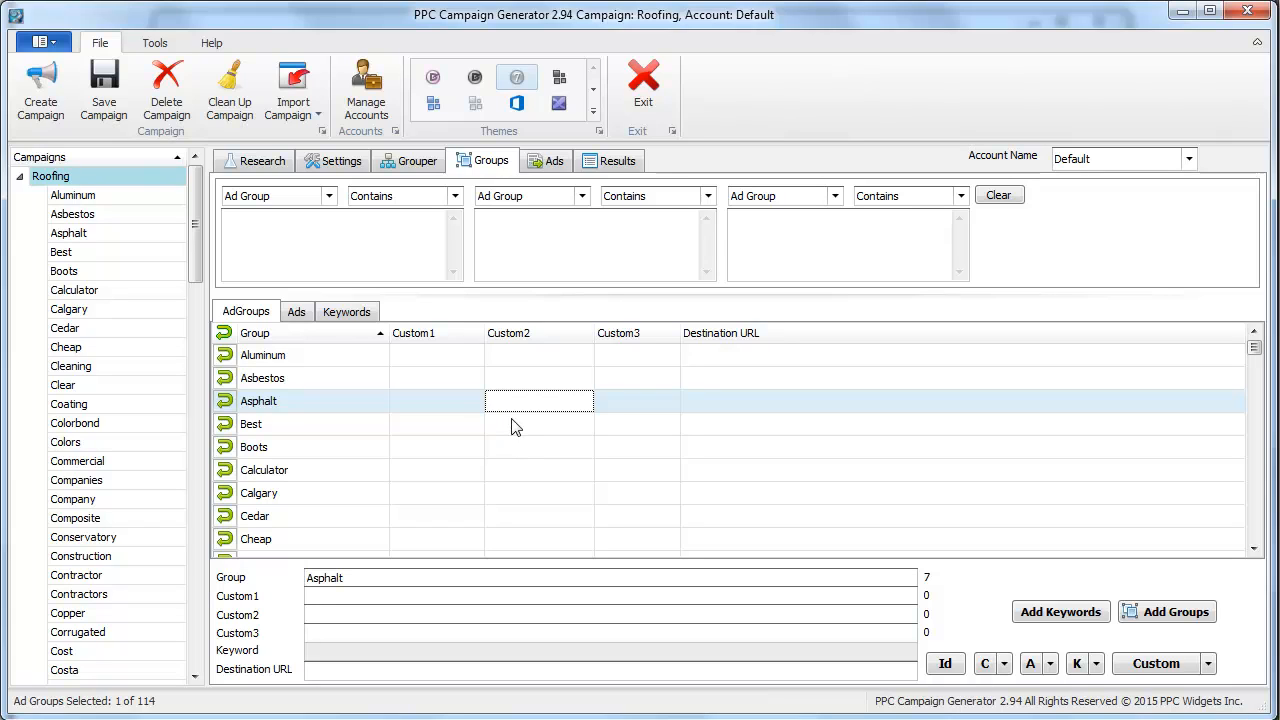
pyautogui.moveTo(471, 442)
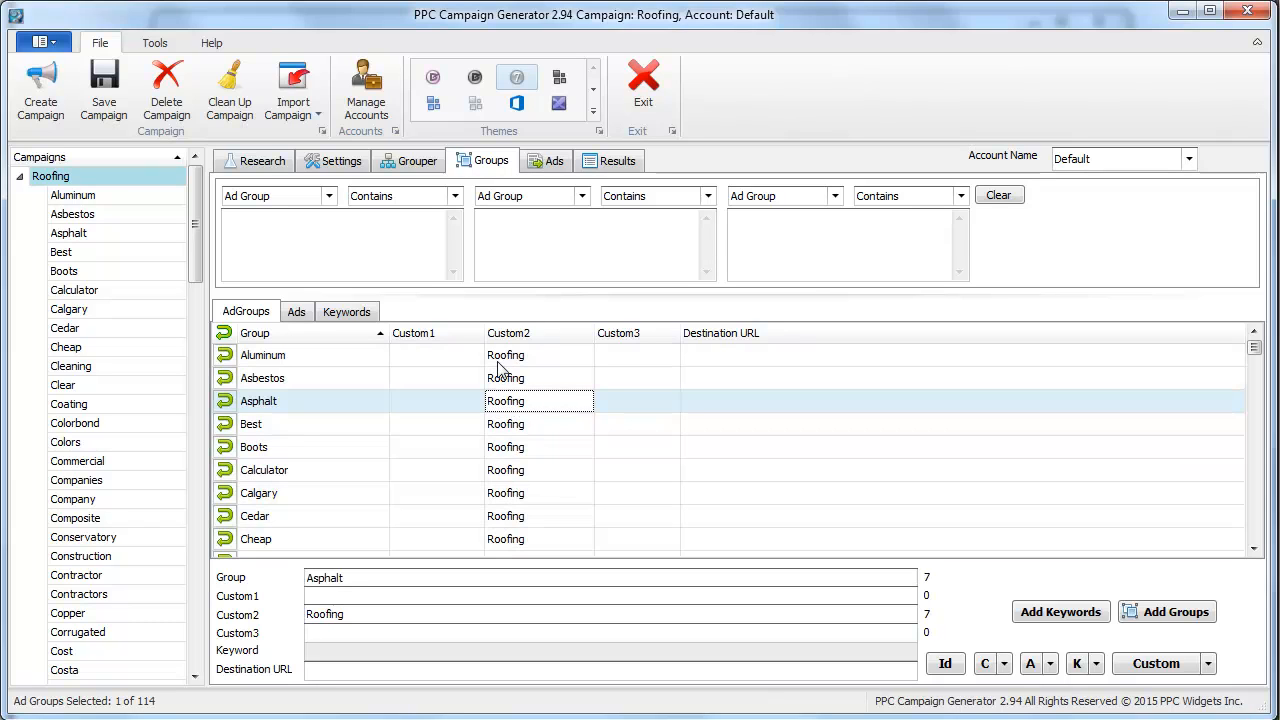
# Assign Custom1 {adgroup} and Custom2 Roofing to all ad groups, then move to ad building
pyautogui.click(262, 354)
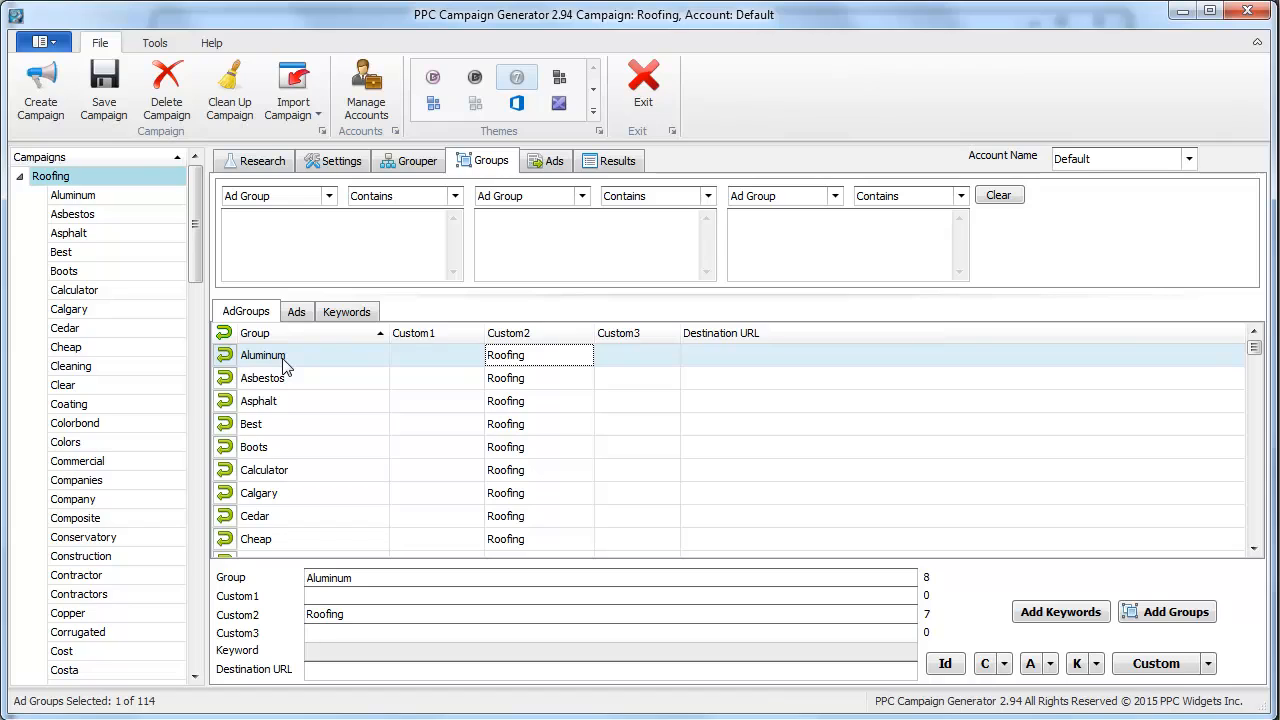
pyautogui.moveTo(499, 379)
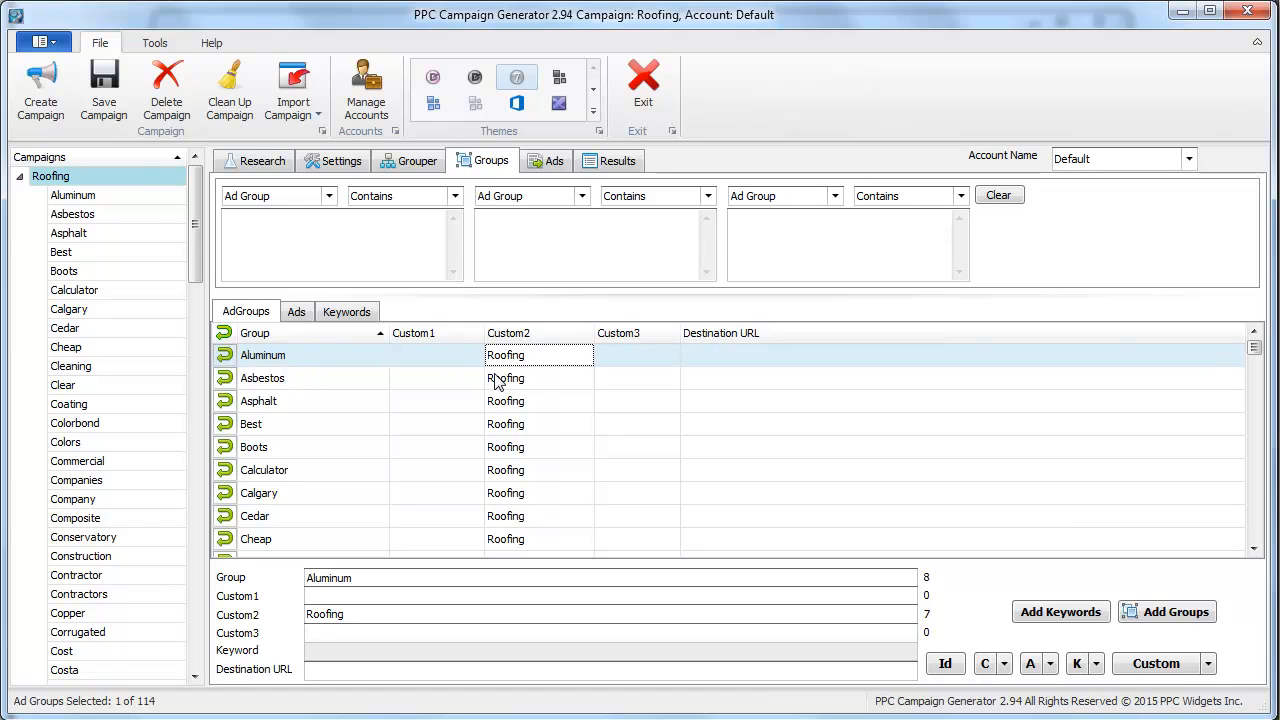
pyautogui.moveTo(518, 370)
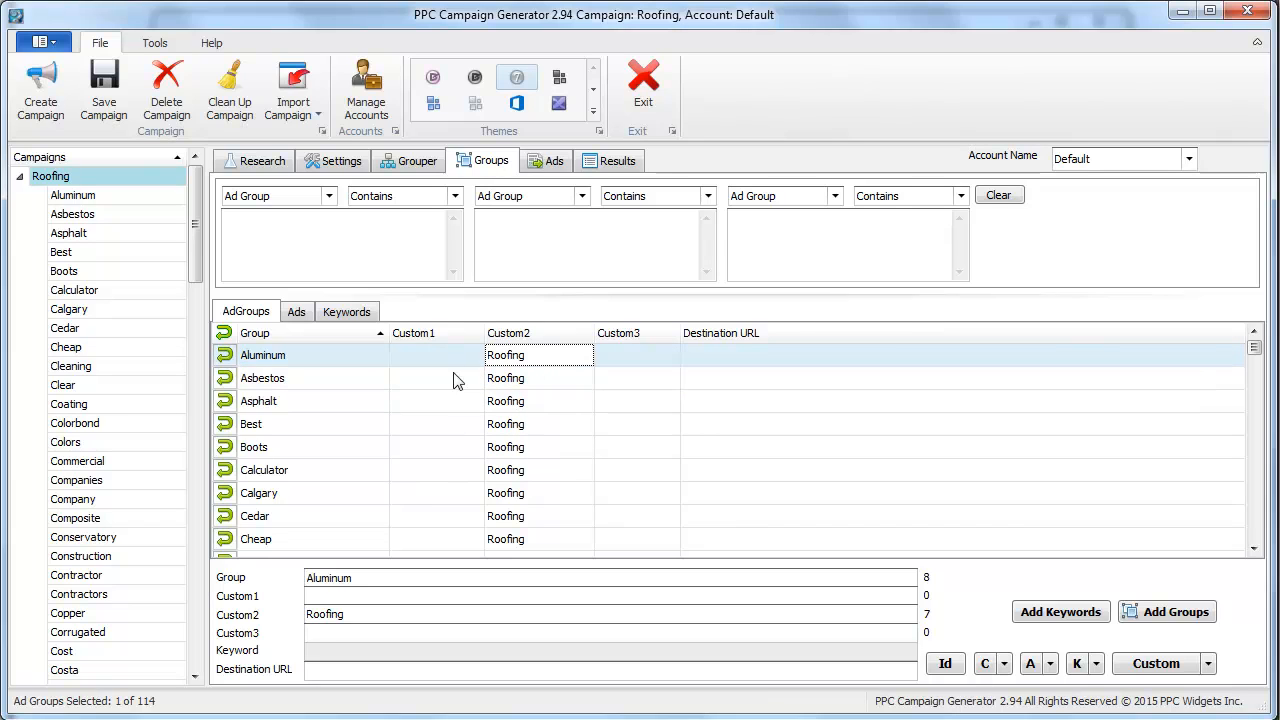
pyautogui.moveTo(510, 388)
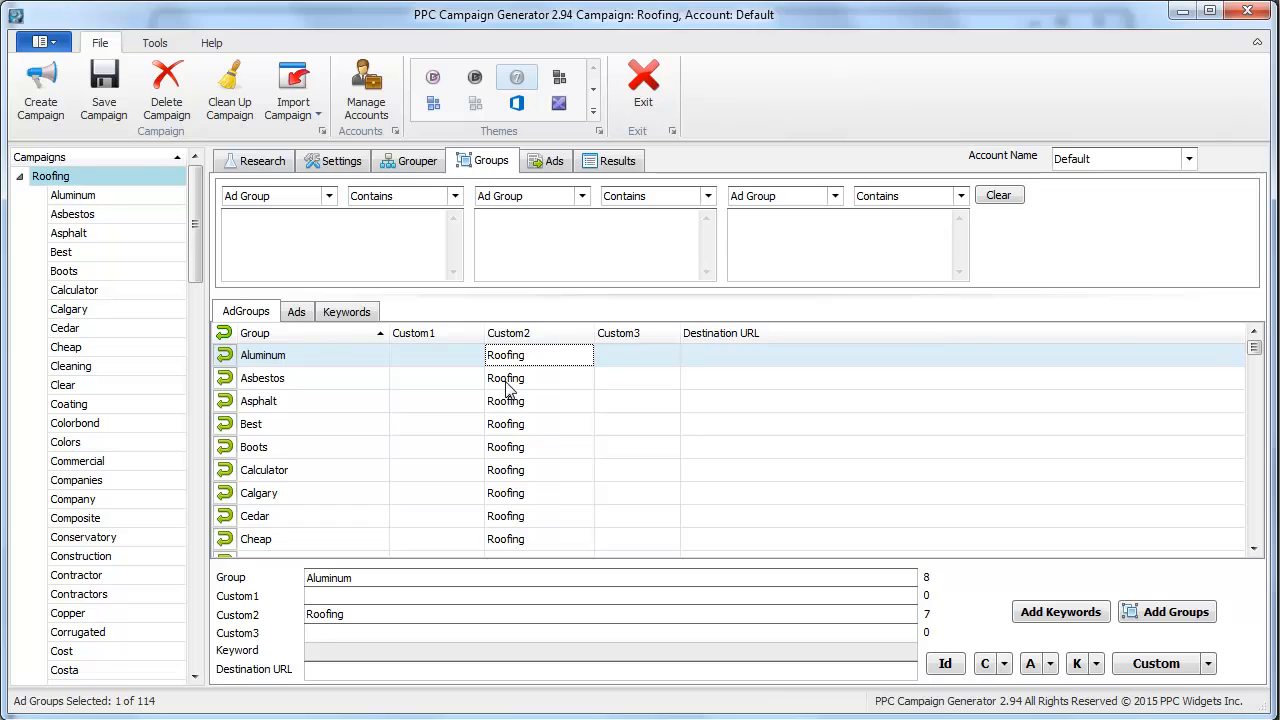
pyautogui.scroll(-3)
pyautogui.write('{adgrou')
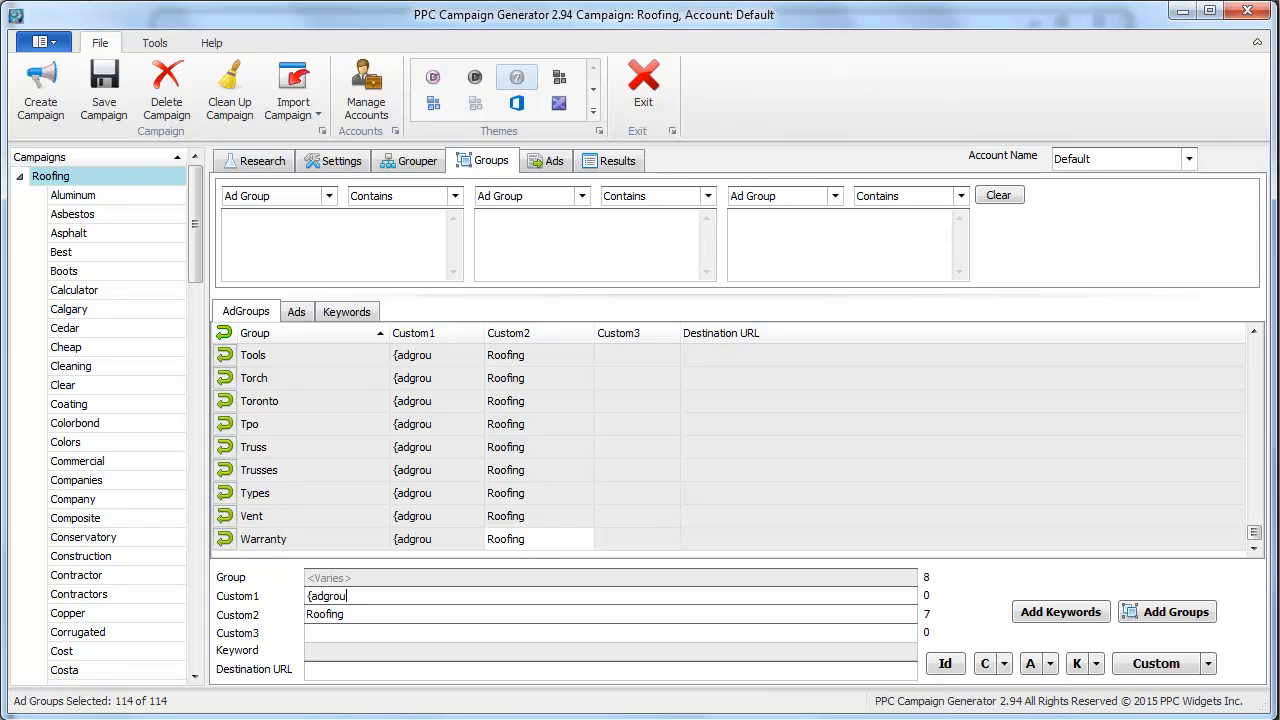
pyautogui.write('}')
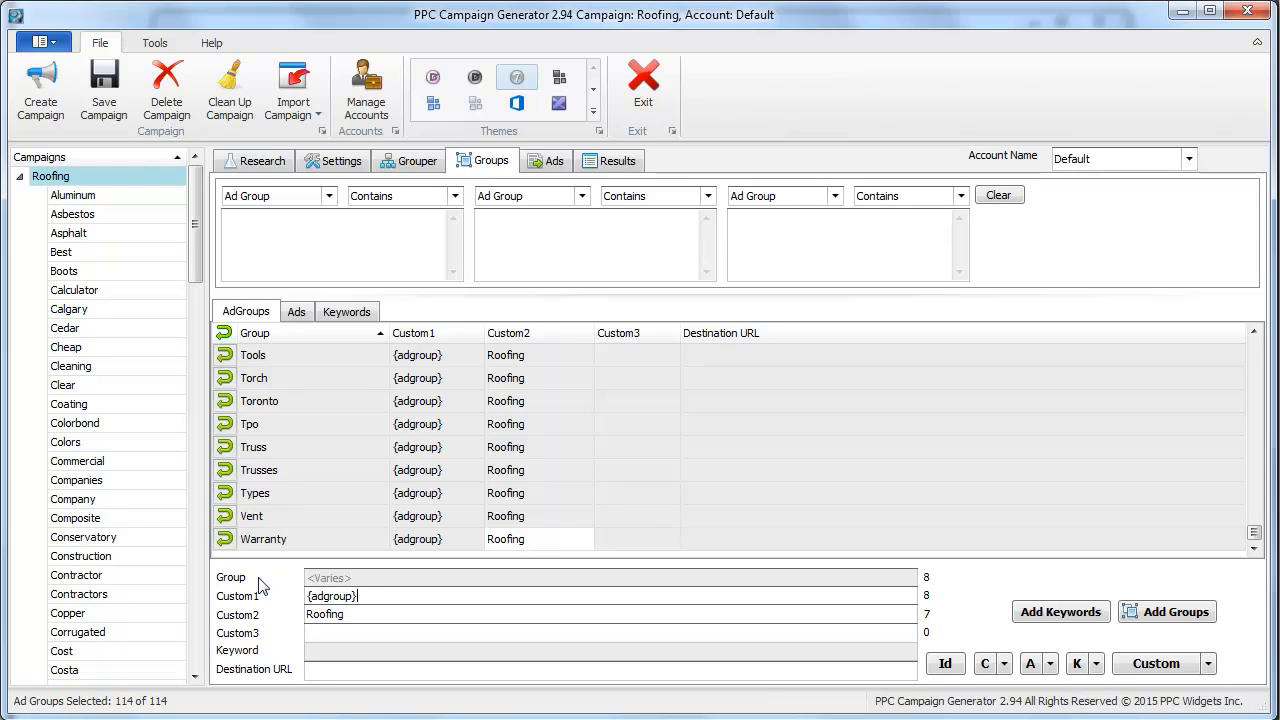
pyautogui.doubleClick(332, 595)
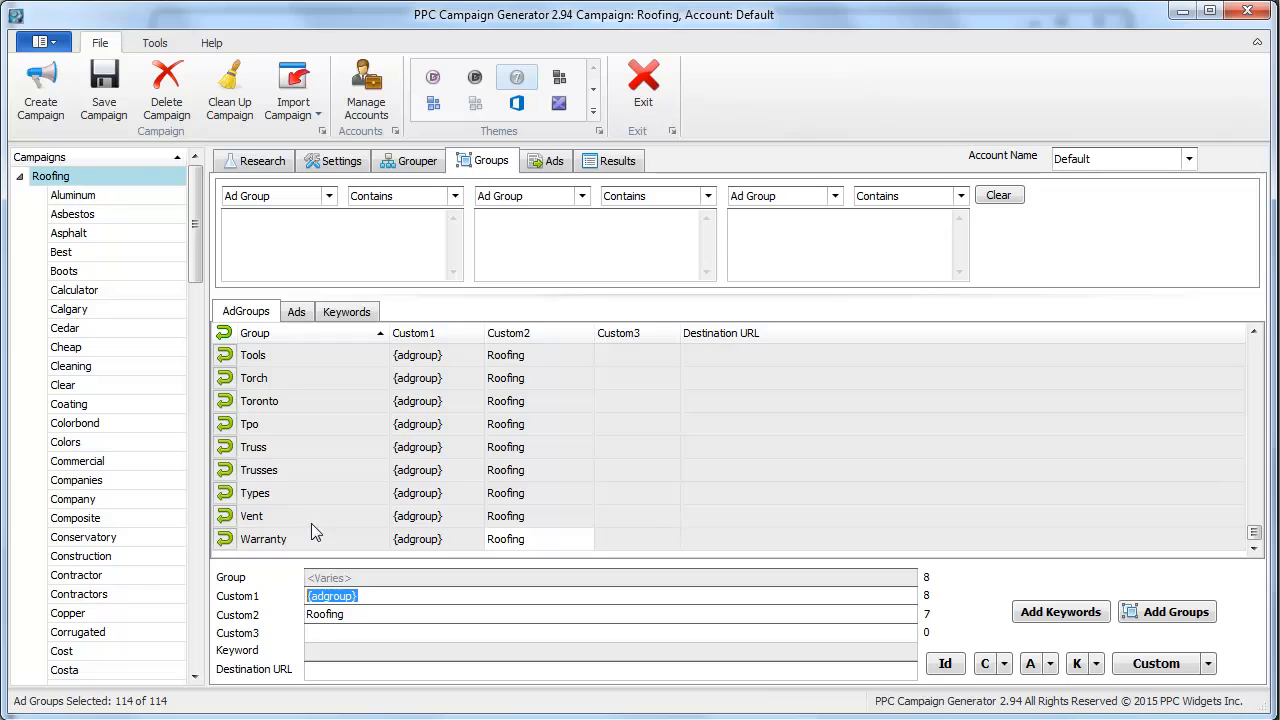
pyautogui.click(253, 447)
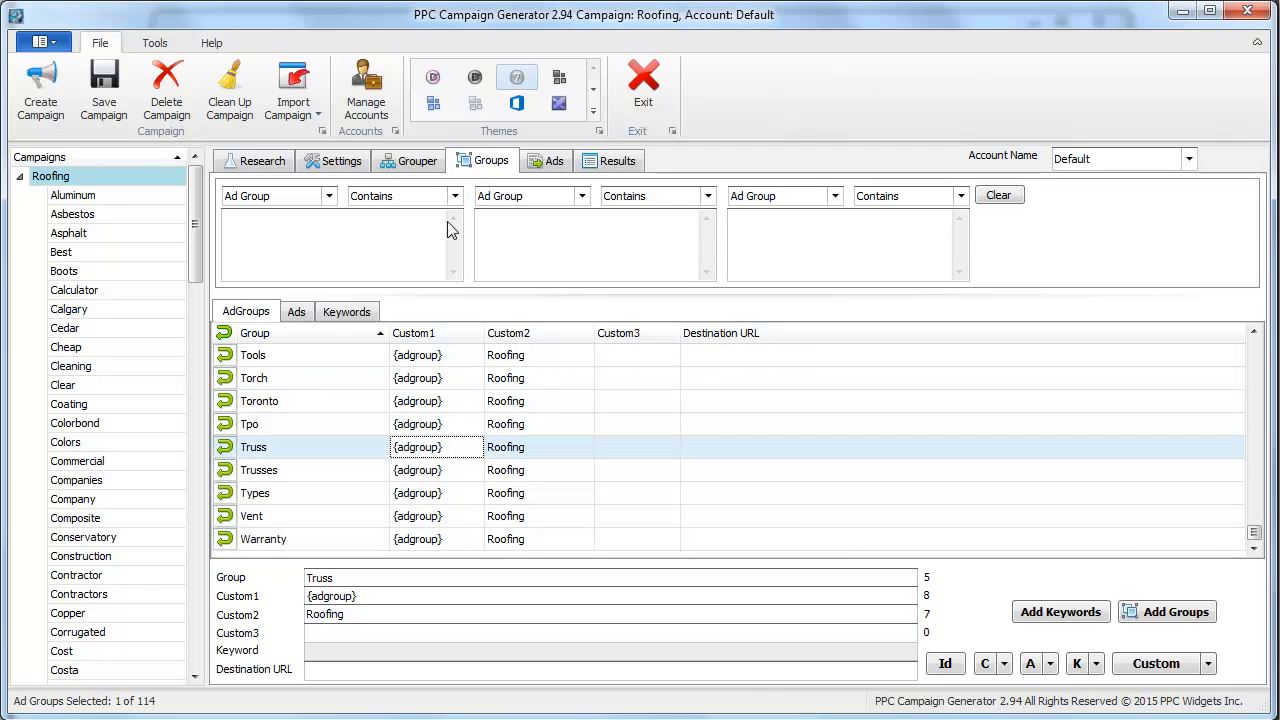
pyautogui.click(553, 160)
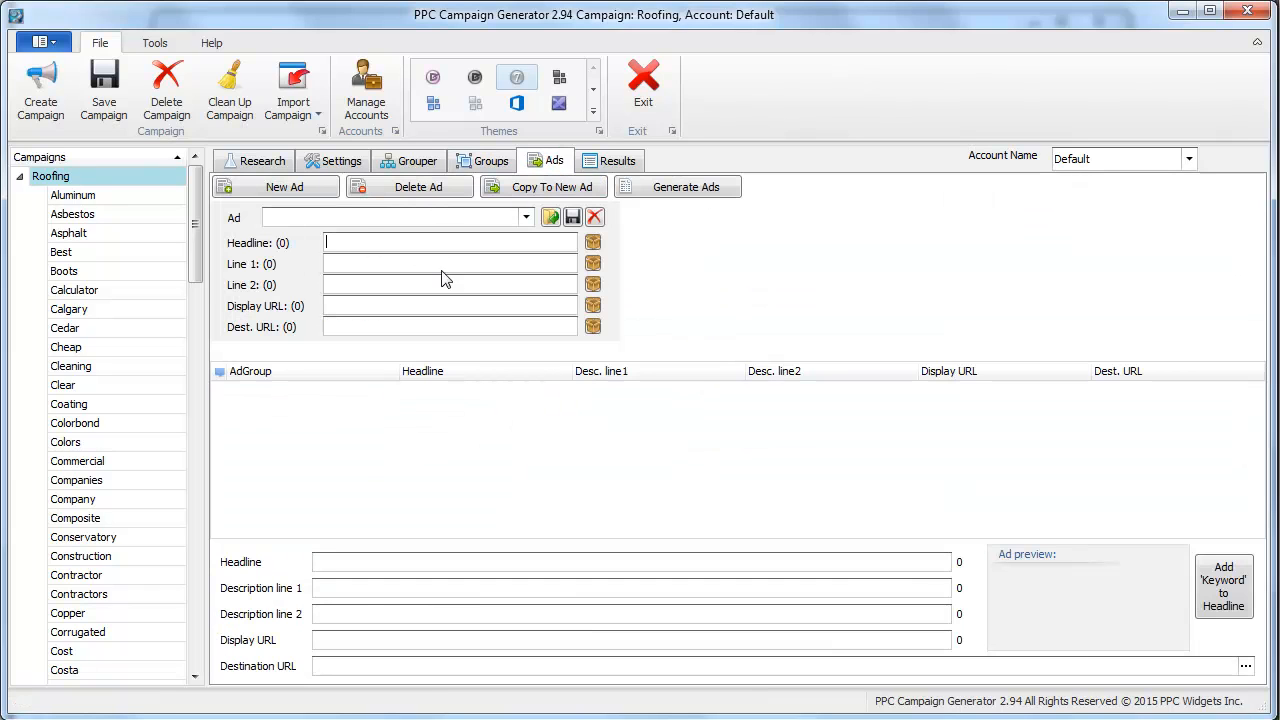
pyautogui.moveTo(483, 262)
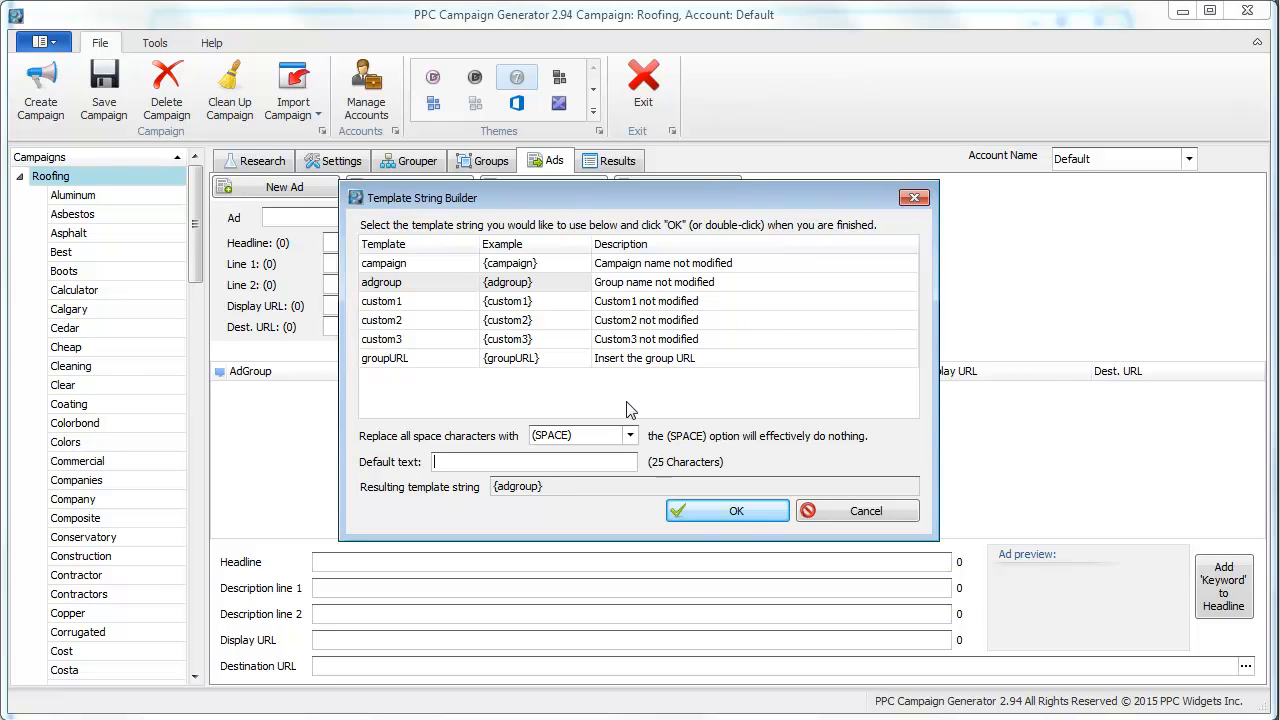
# Build the headline template {adgroup:John's} {custom2} with the placeholder chooser
pyautogui.write("John's")
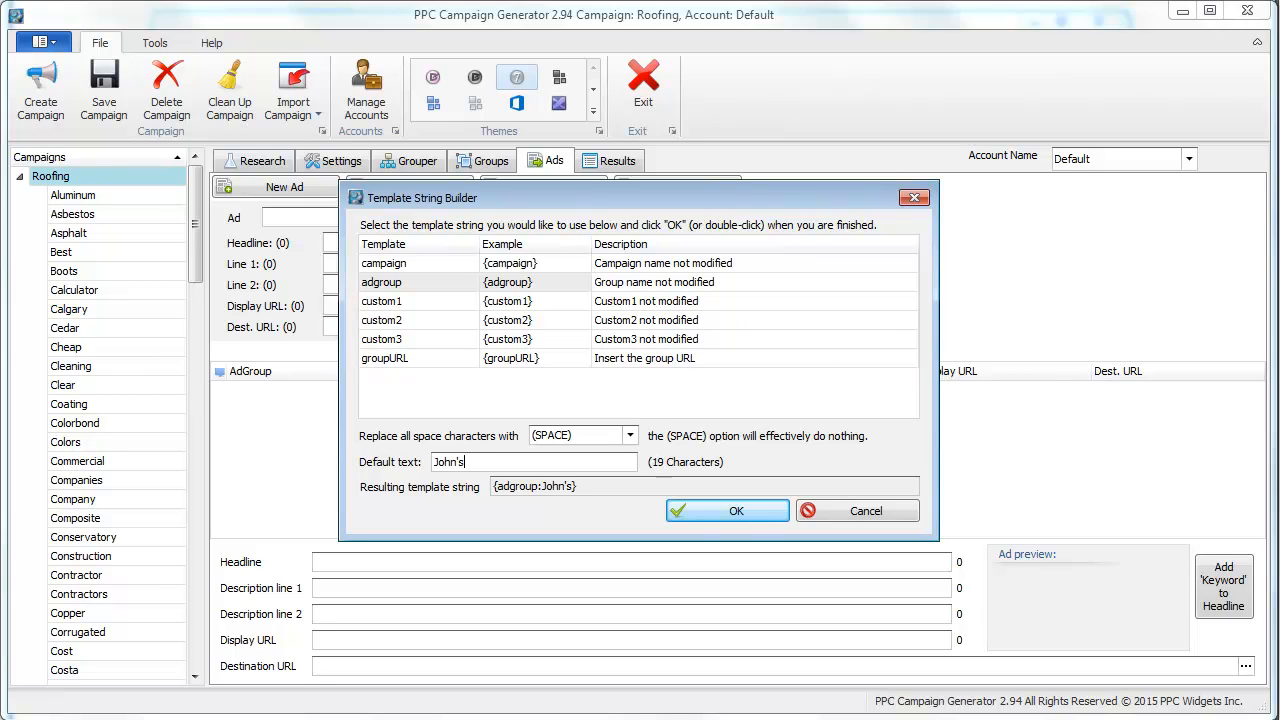
pyautogui.click(727, 510)
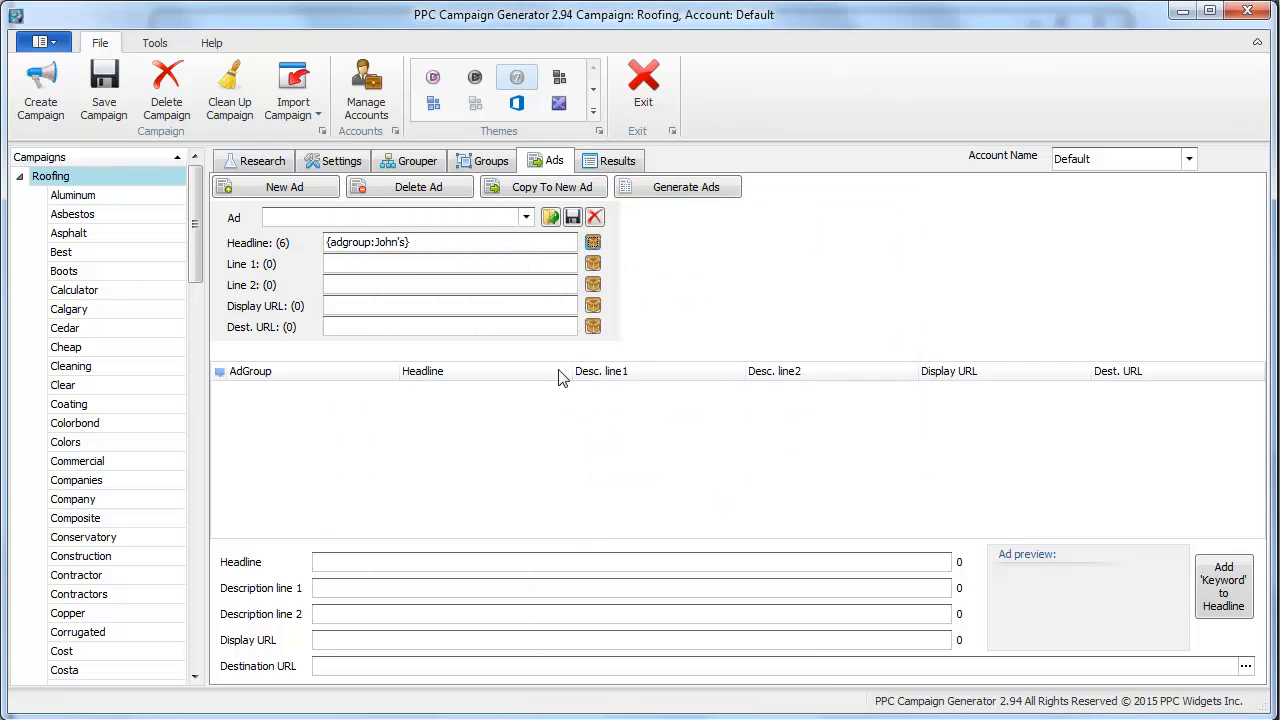
pyautogui.click(593, 242)
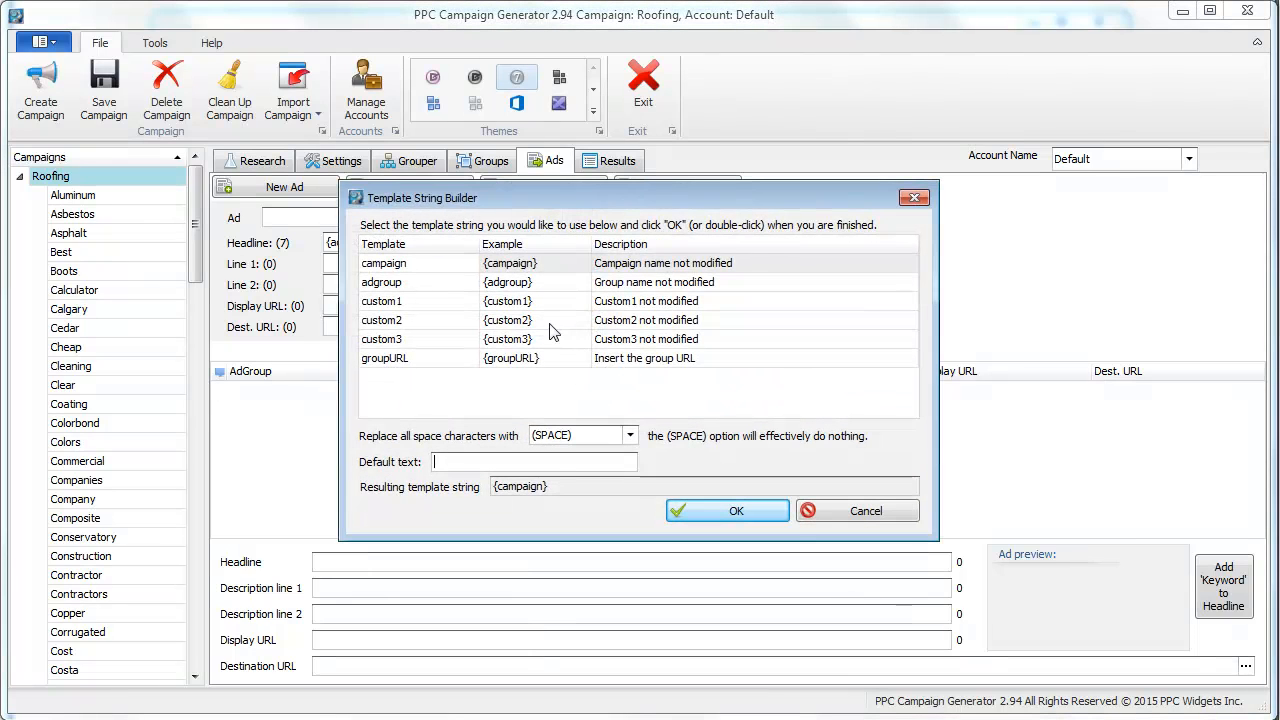
pyautogui.click(727, 510)
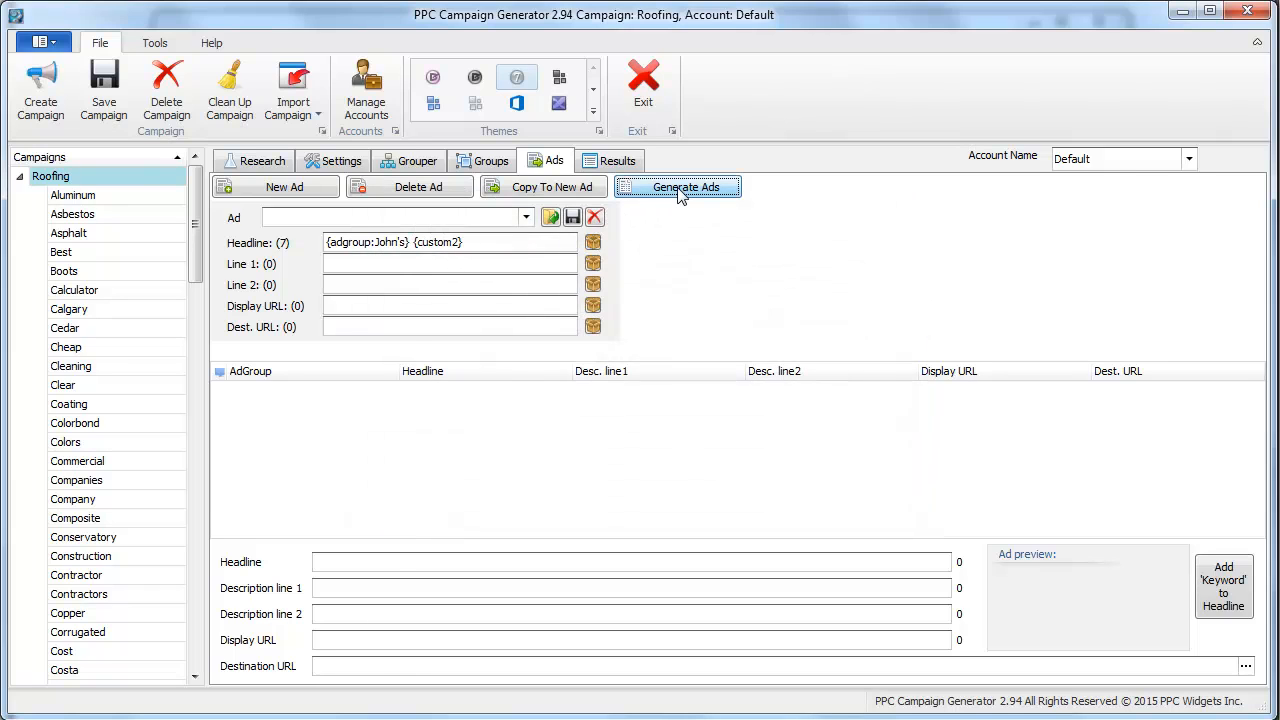
# Generate ads for every ad group, yielding headlines like Aluminum Roofing
pyautogui.click(685, 187)
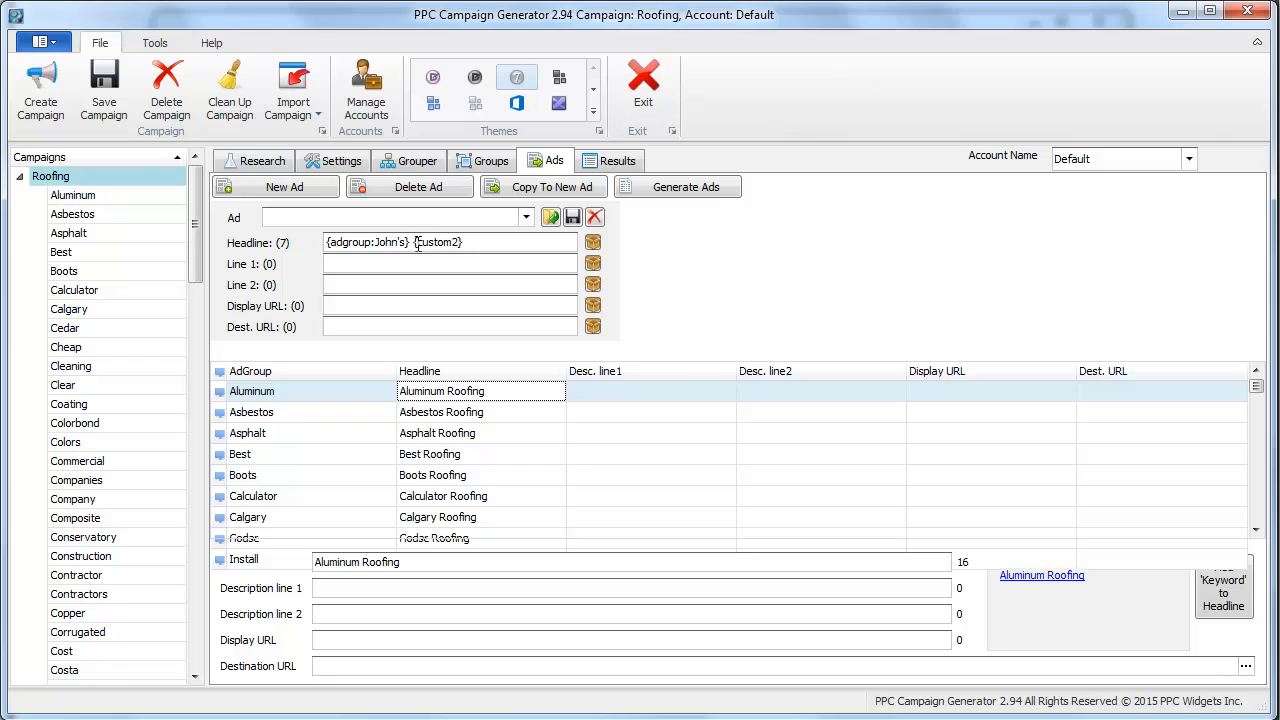
pyautogui.doubleClick(365, 242)
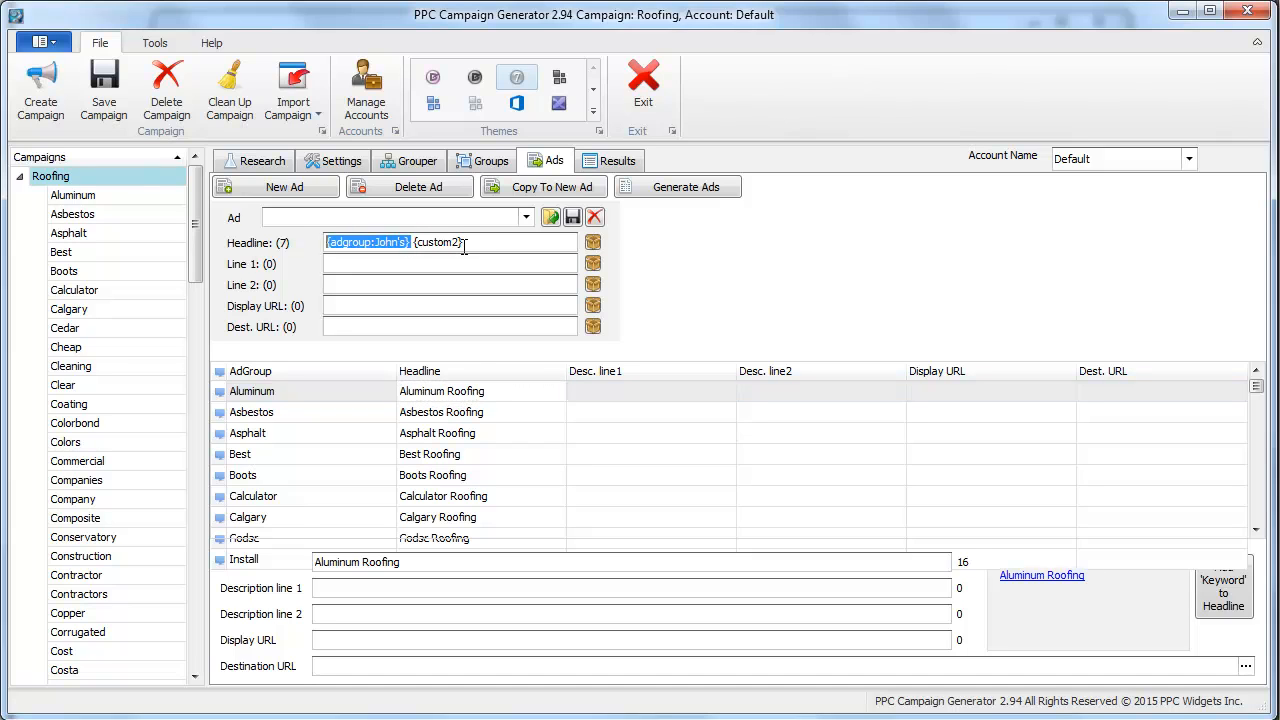
pyautogui.click(490, 160)
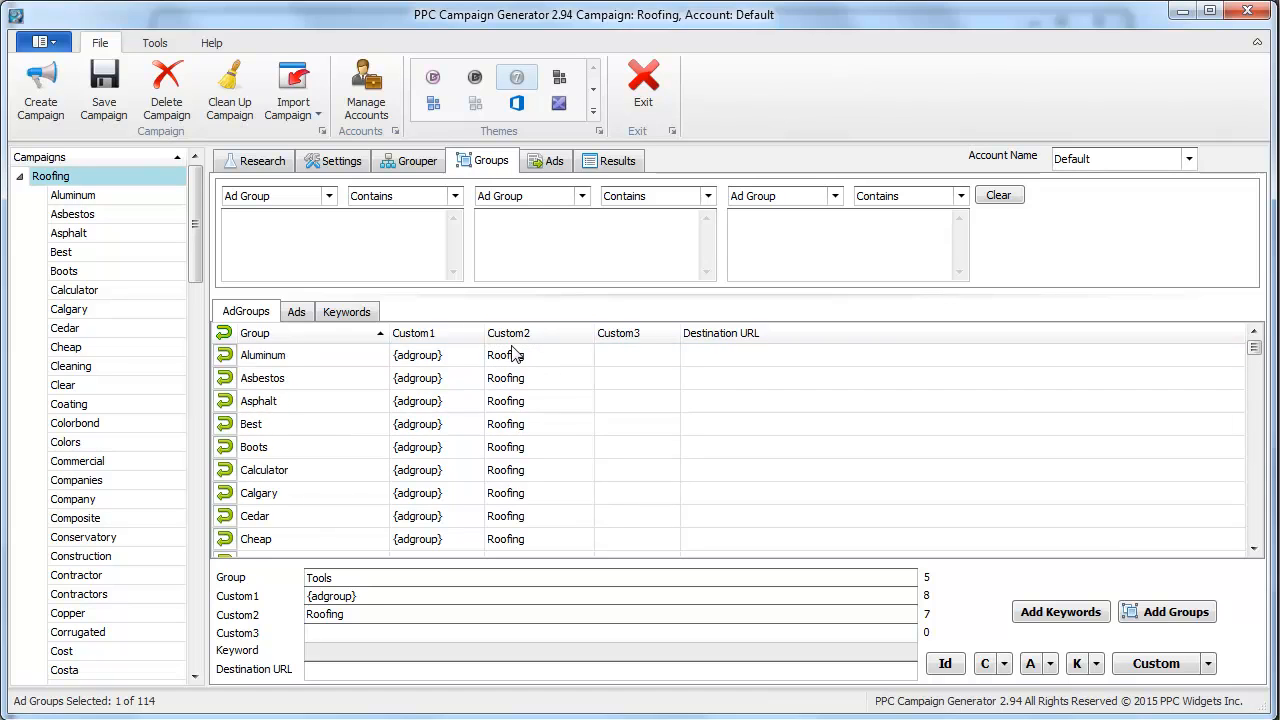
pyautogui.click(553, 160)
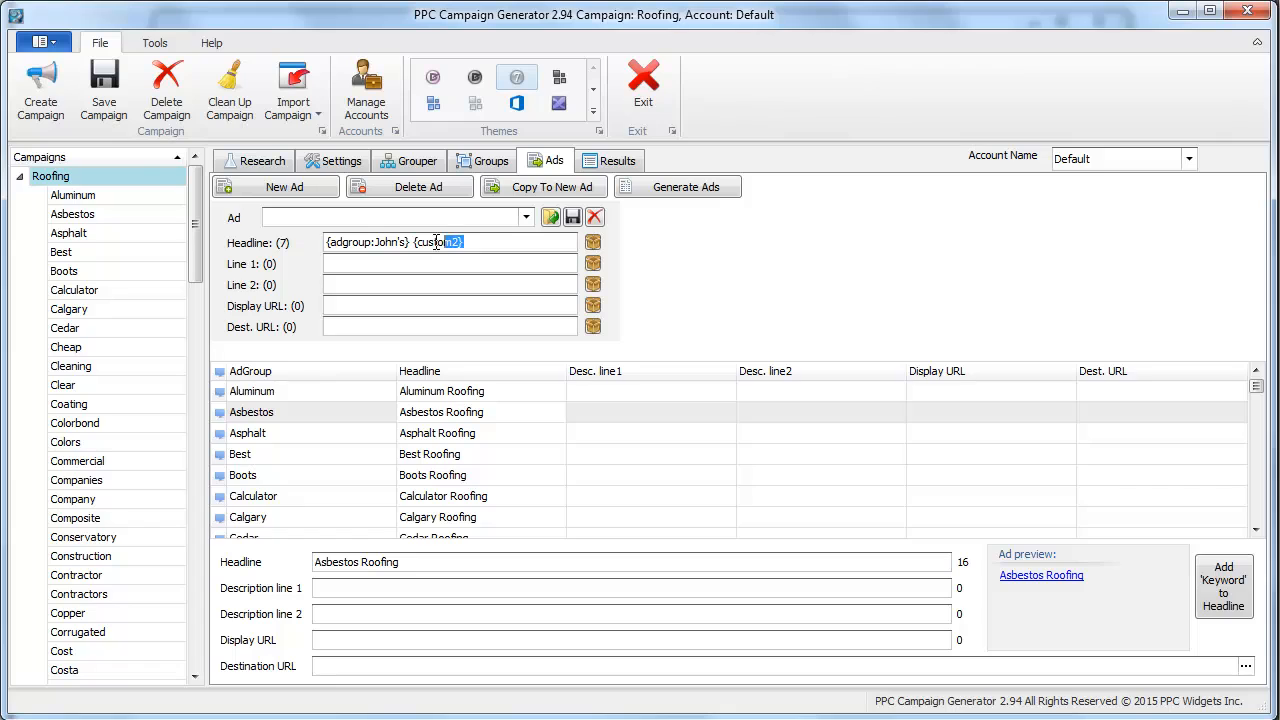
# Rework the headline template to {custom1} {custom2}, checking the groups' custom values
pyautogui.doubleClick(438, 242)
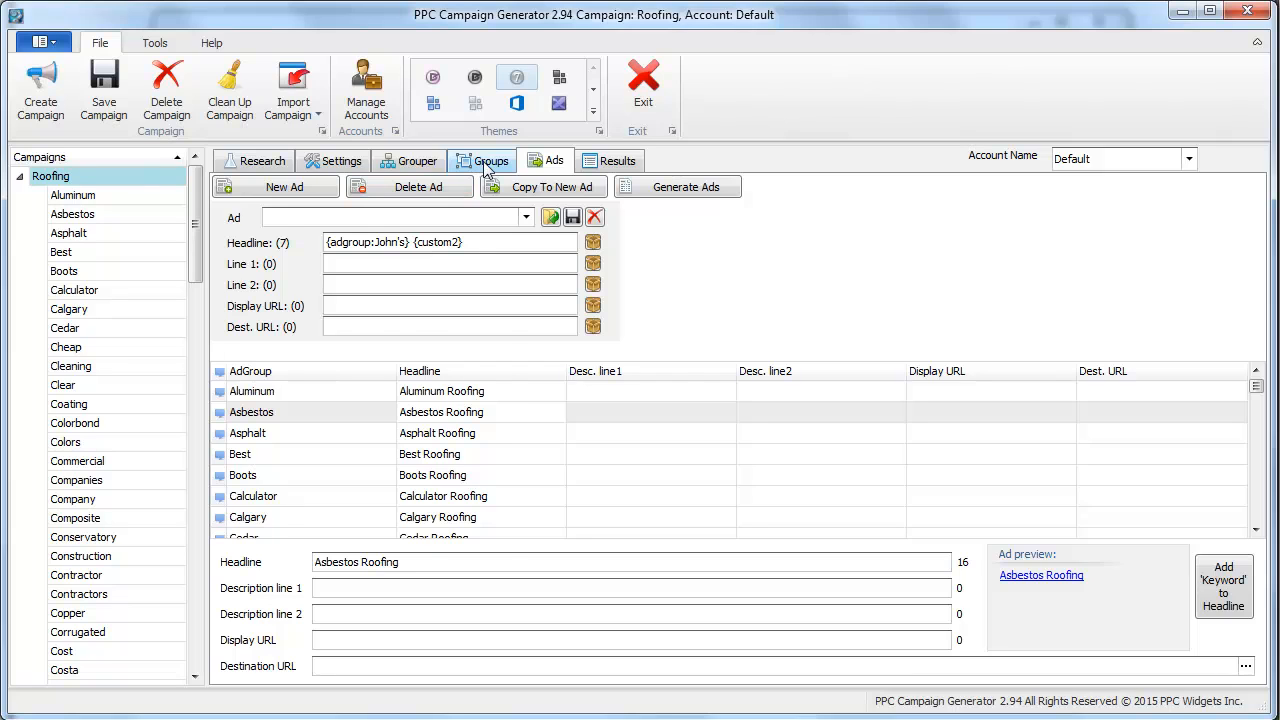
pyautogui.click(490, 160)
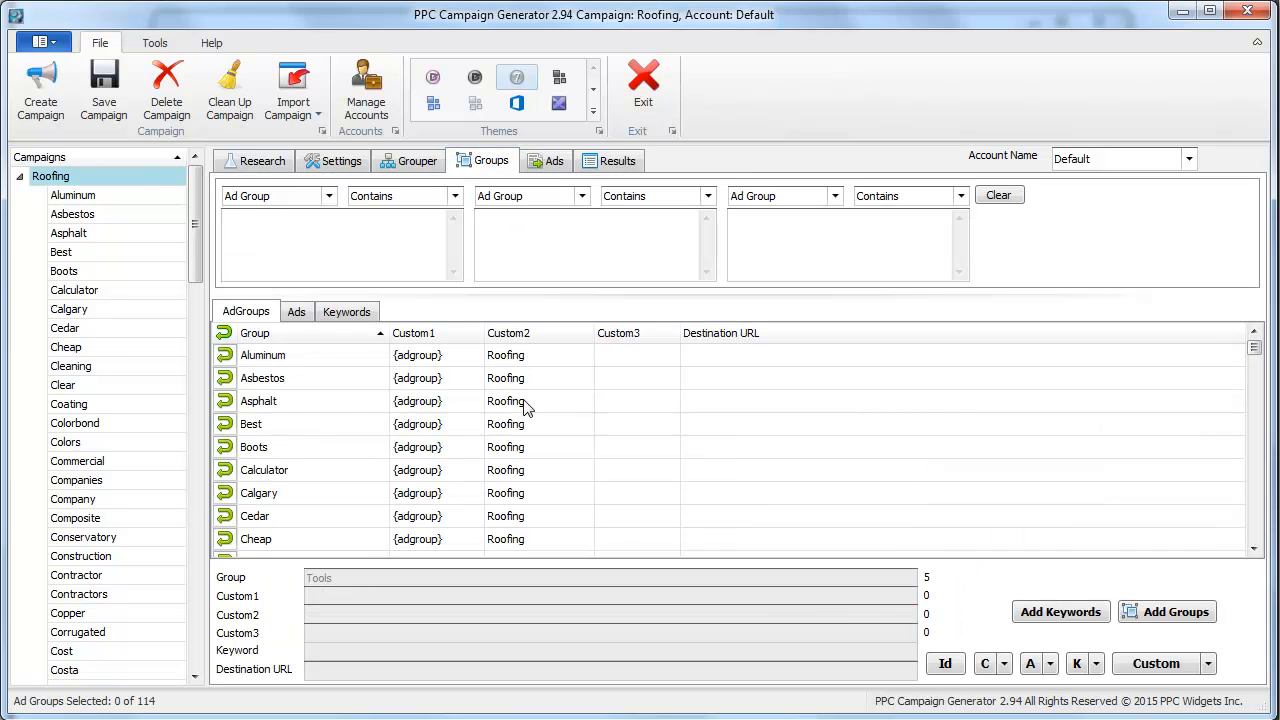
pyautogui.click(262, 355)
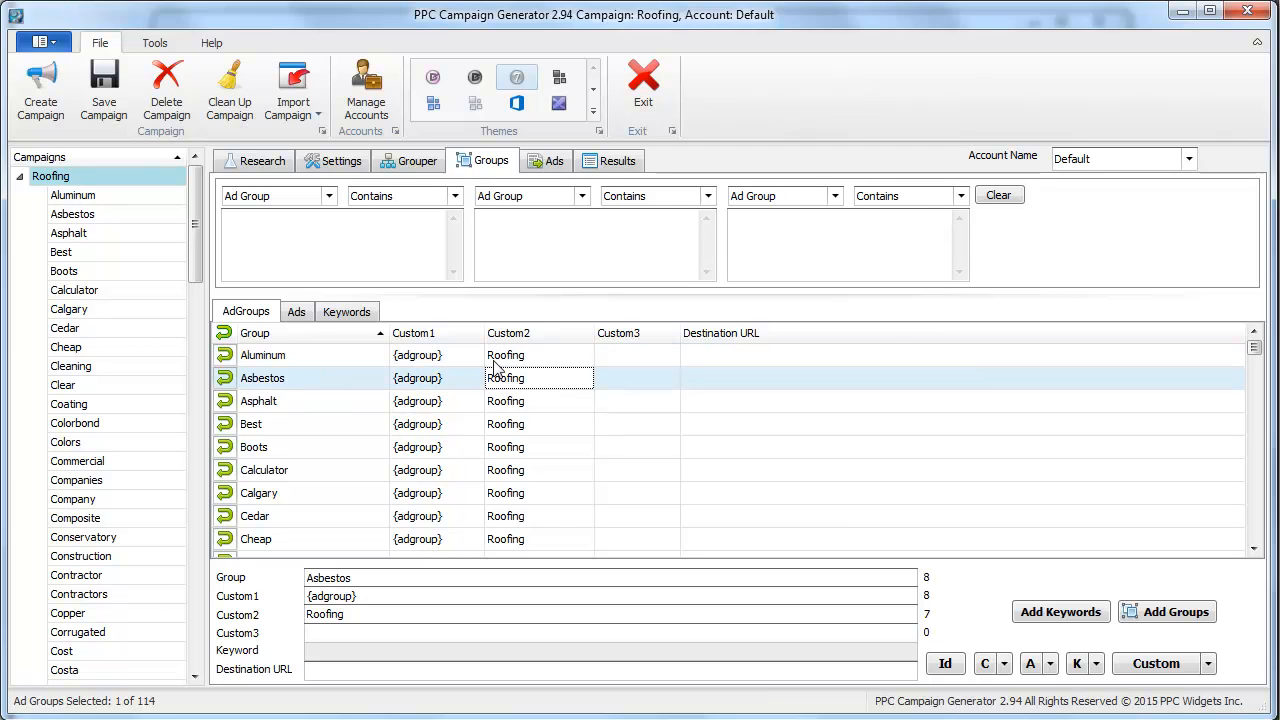
pyautogui.click(554, 160)
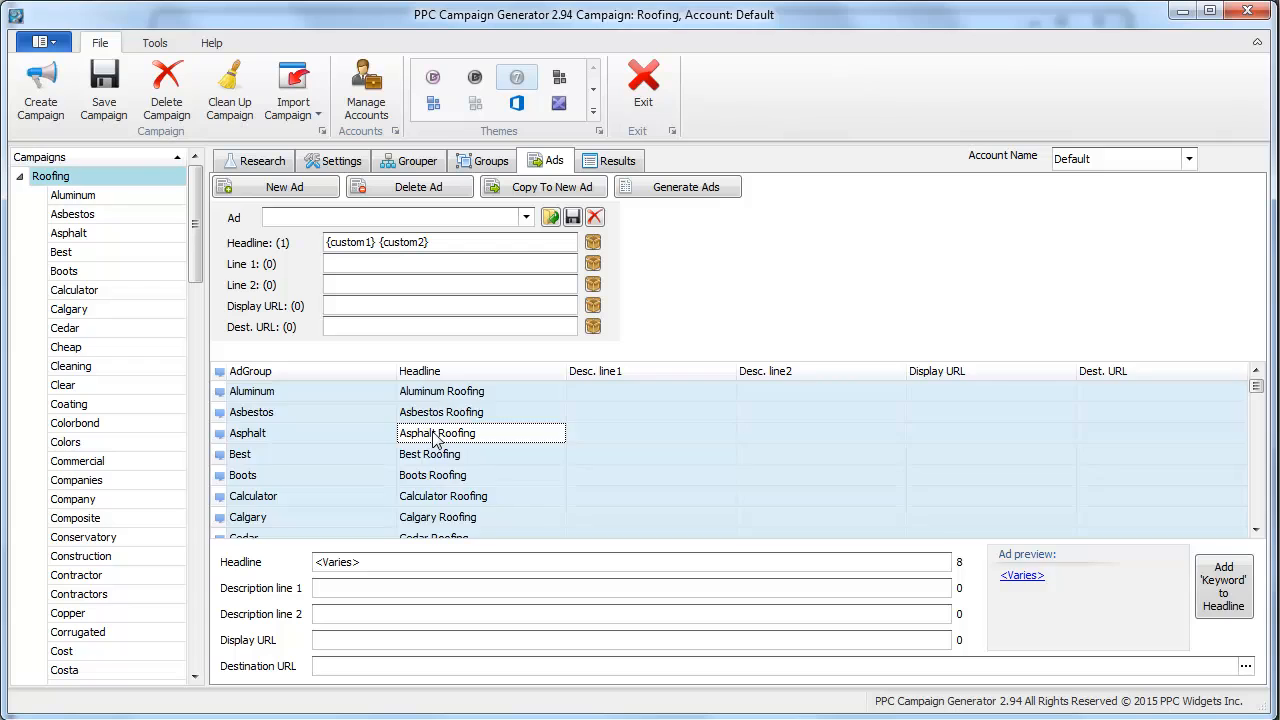
pyautogui.click(251, 433)
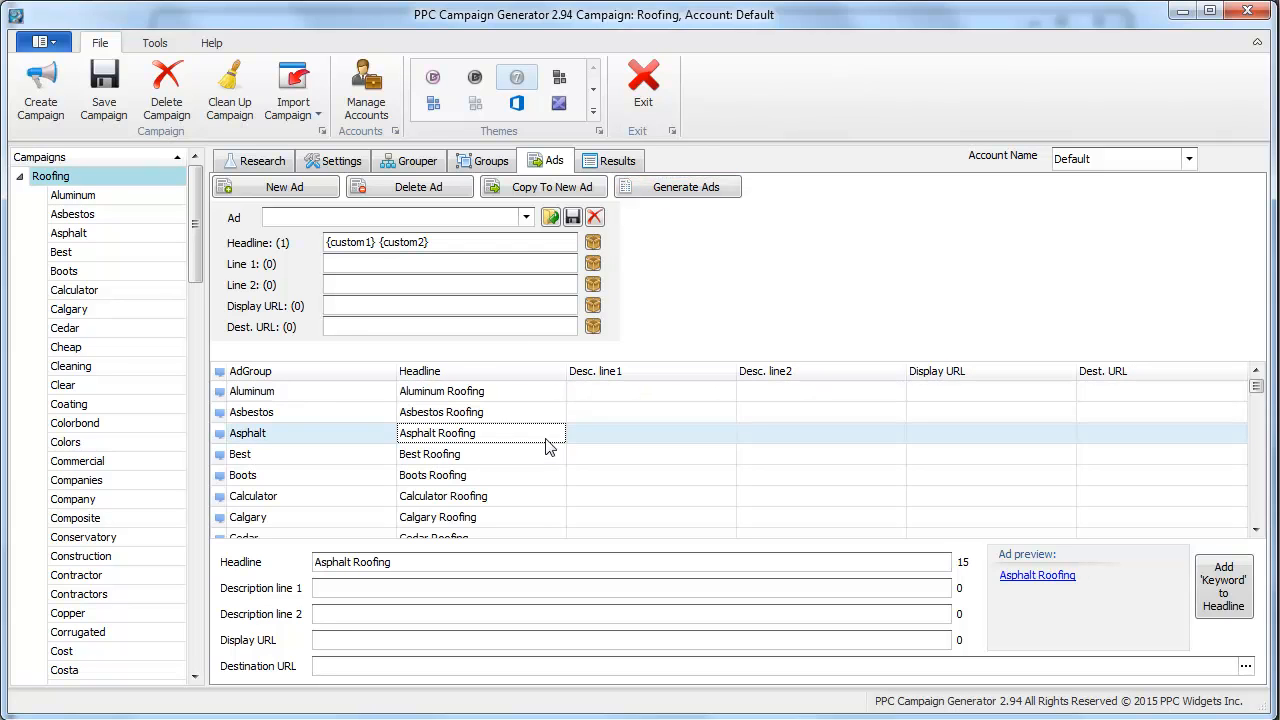
pyautogui.scroll(-3)
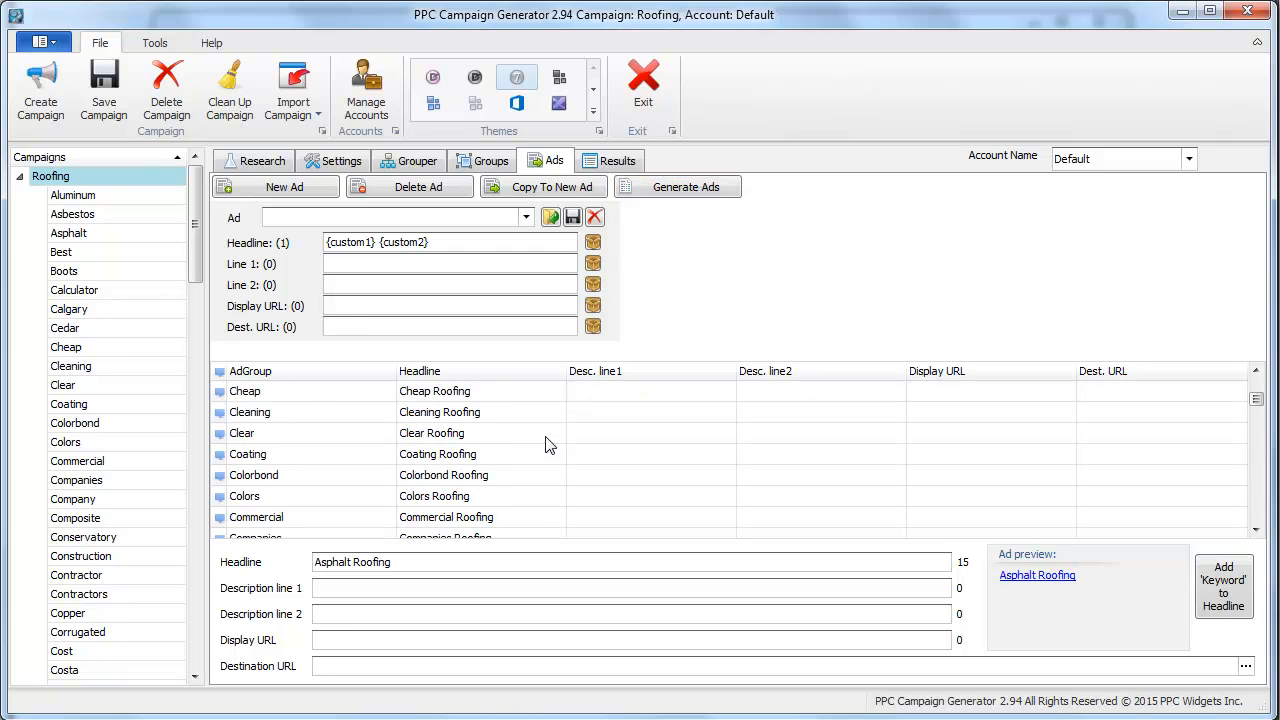
pyautogui.click(491, 160)
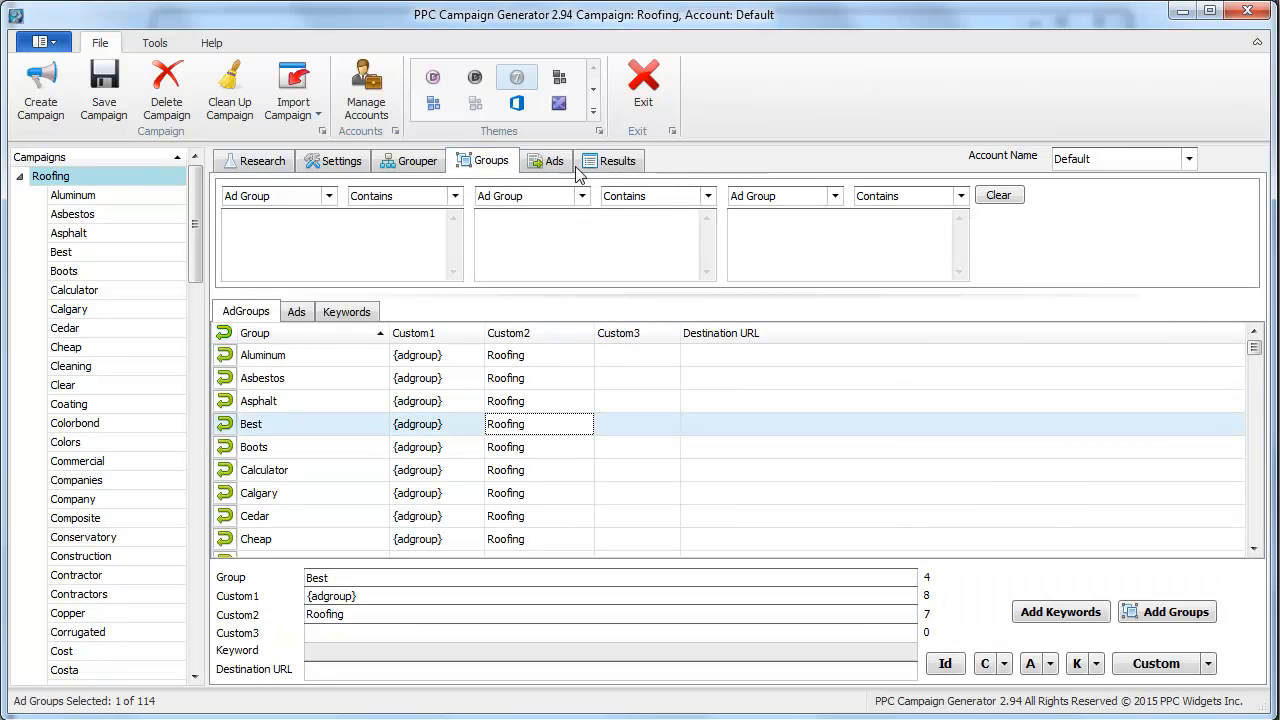
pyautogui.click(553, 160)
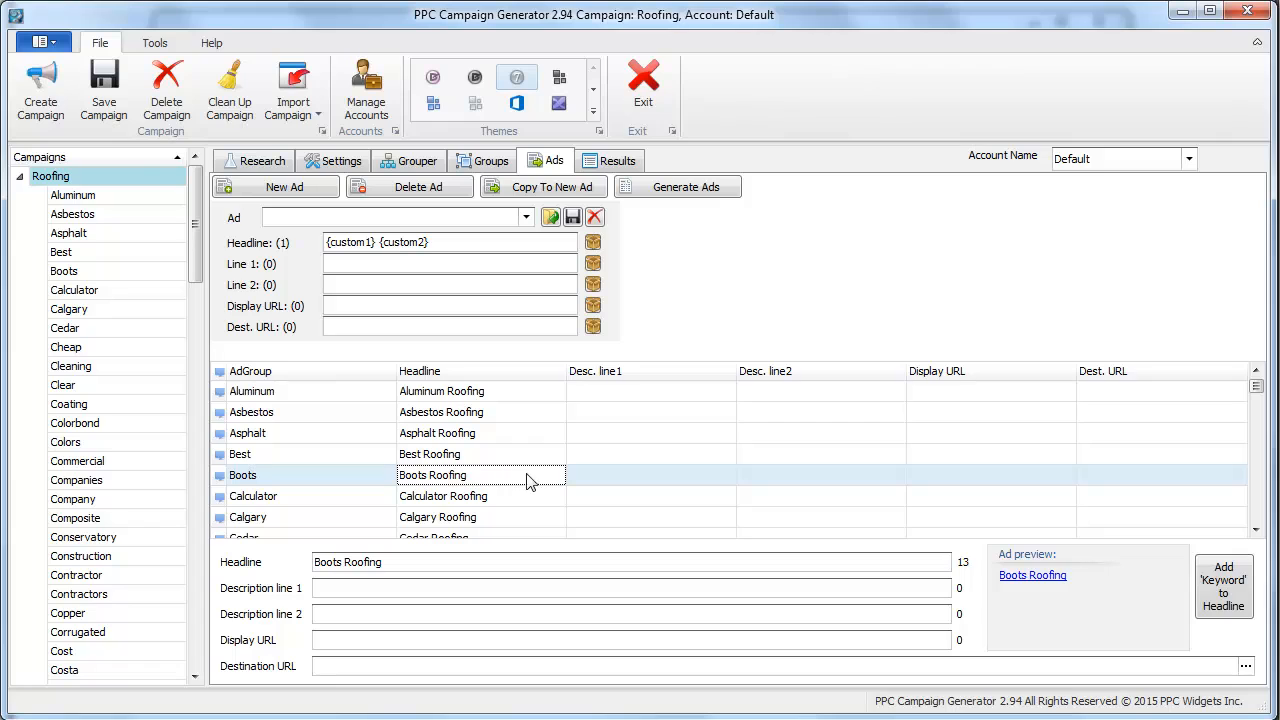
pyautogui.moveTo(483, 444)
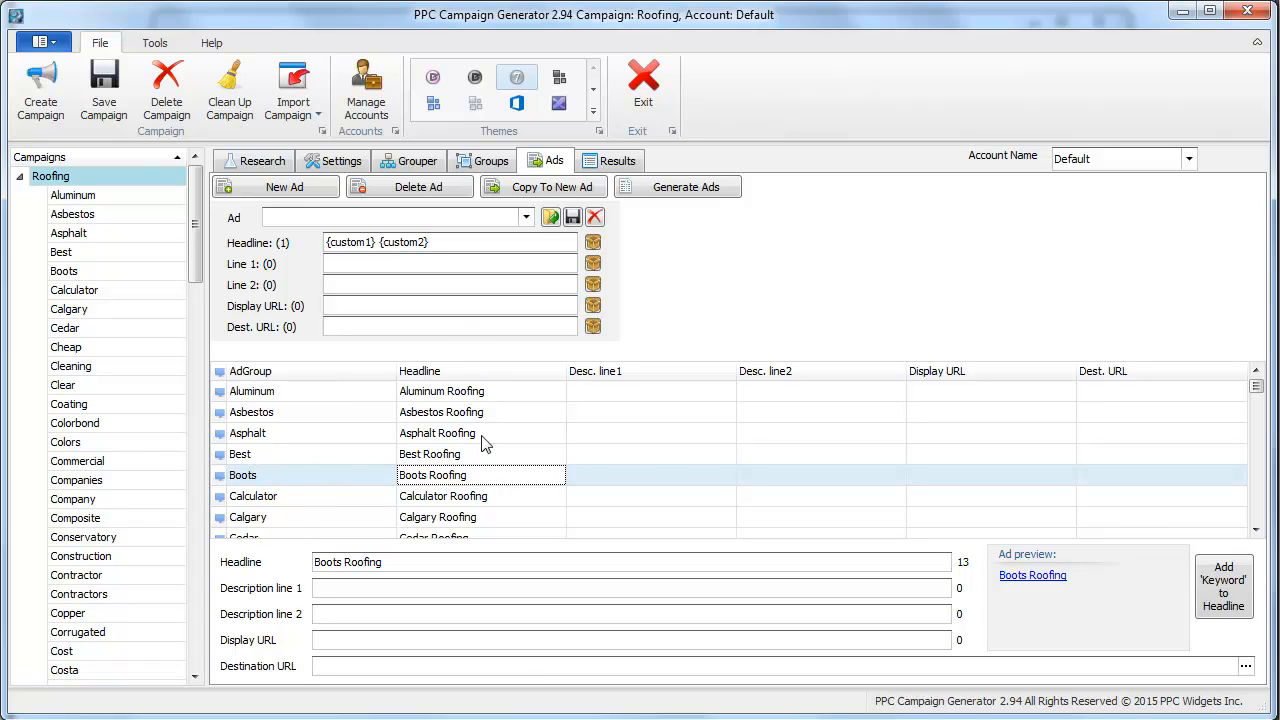
pyautogui.moveTo(543, 463)
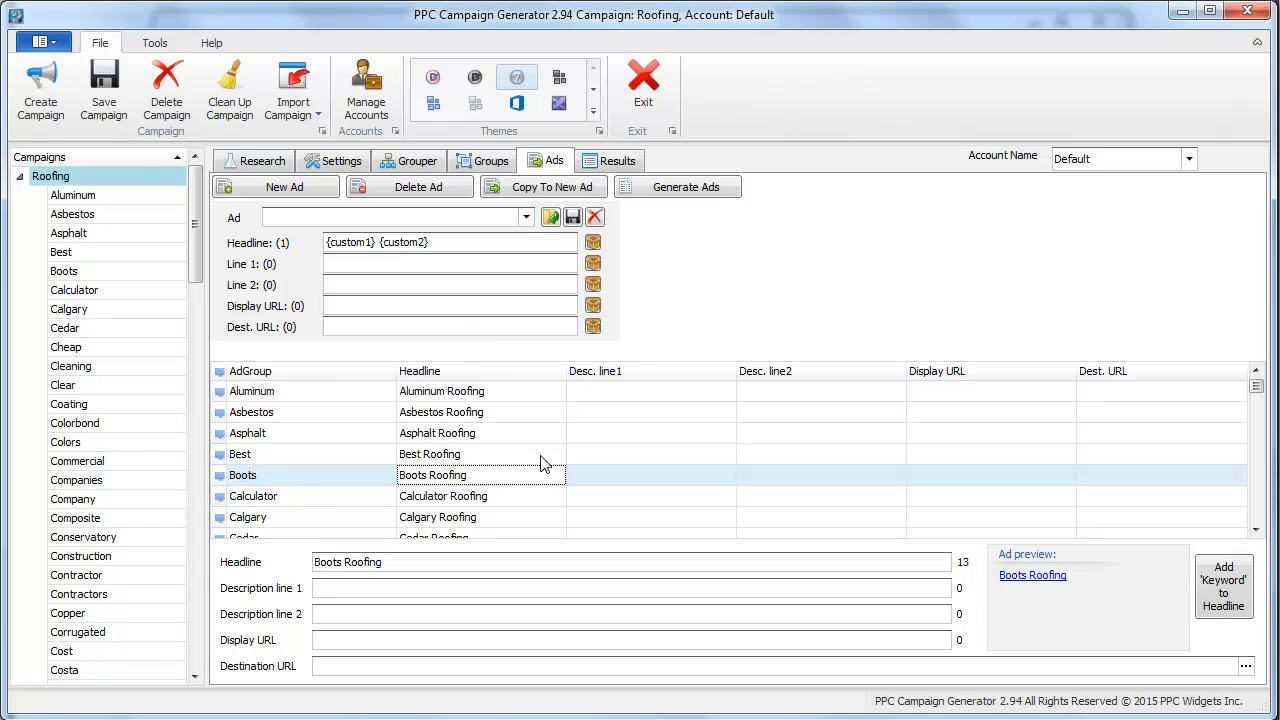
pyautogui.moveTo(450, 465)
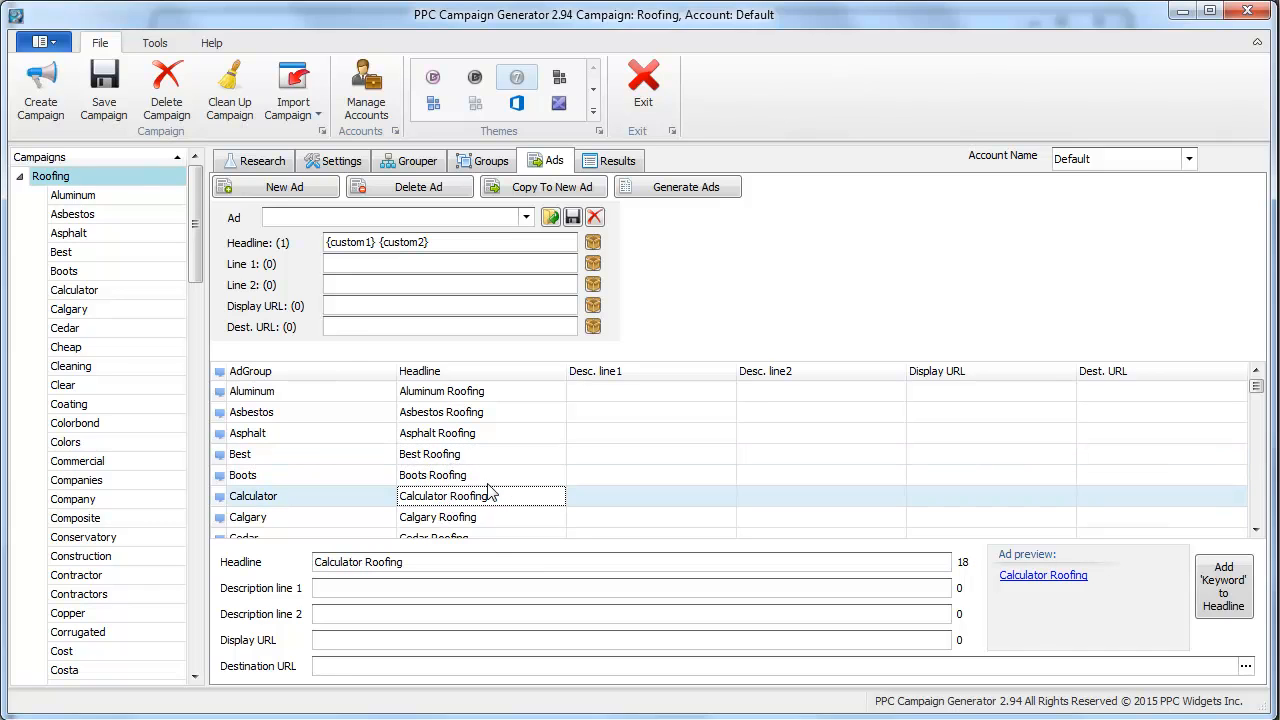
# Regenerate Calculator's ad as Roofing Calculator, then show ads for the whole campaign
pyautogui.click(491, 160)
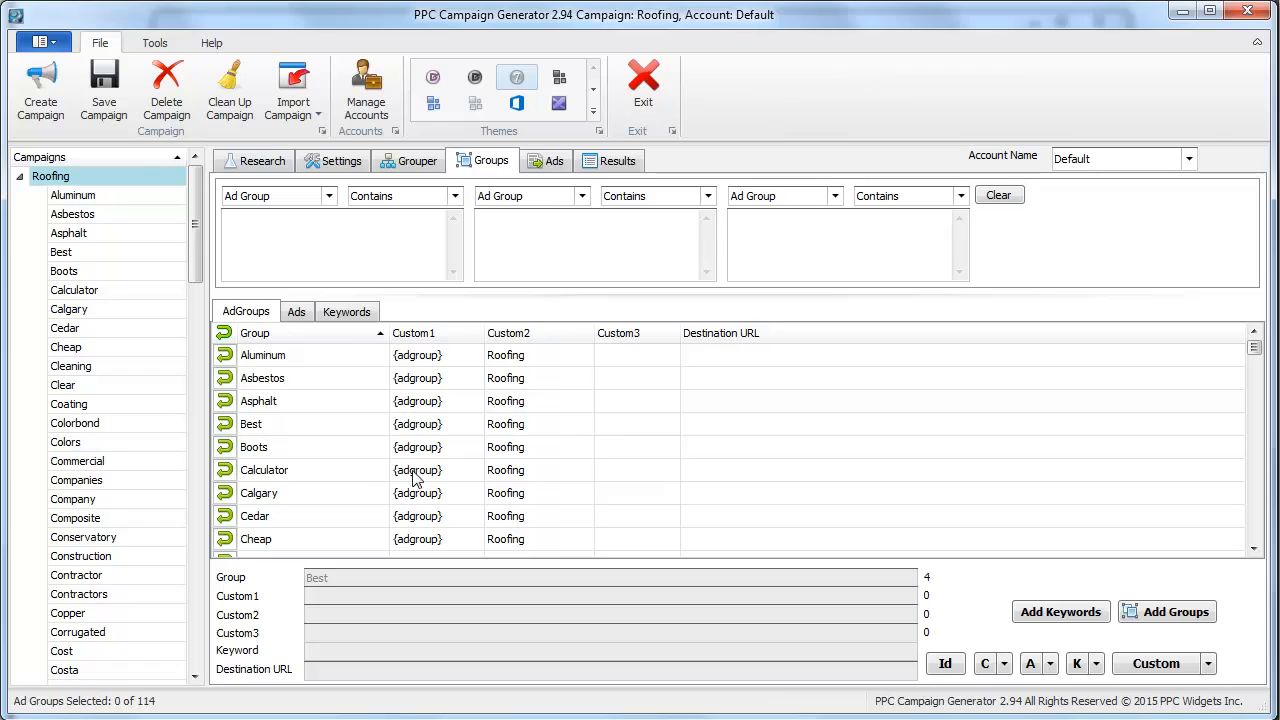
pyautogui.click(264, 470)
pyautogui.write('Roofing')
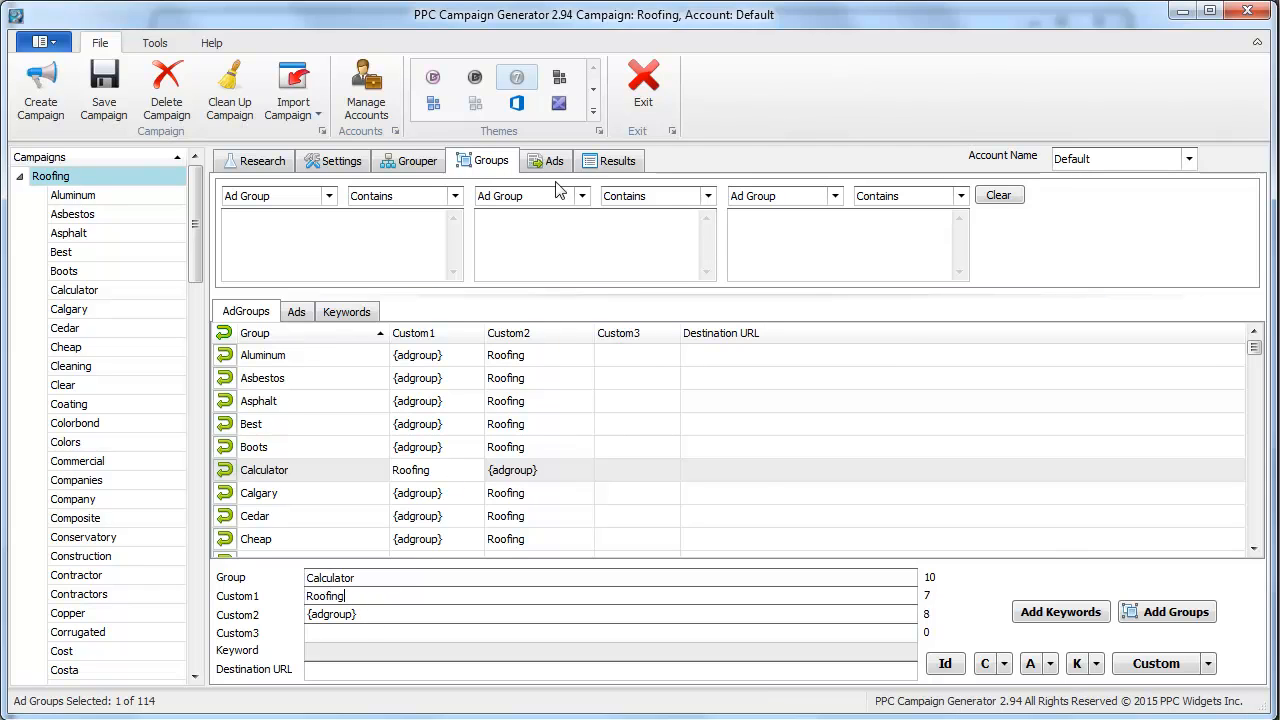
pyautogui.click(553, 160)
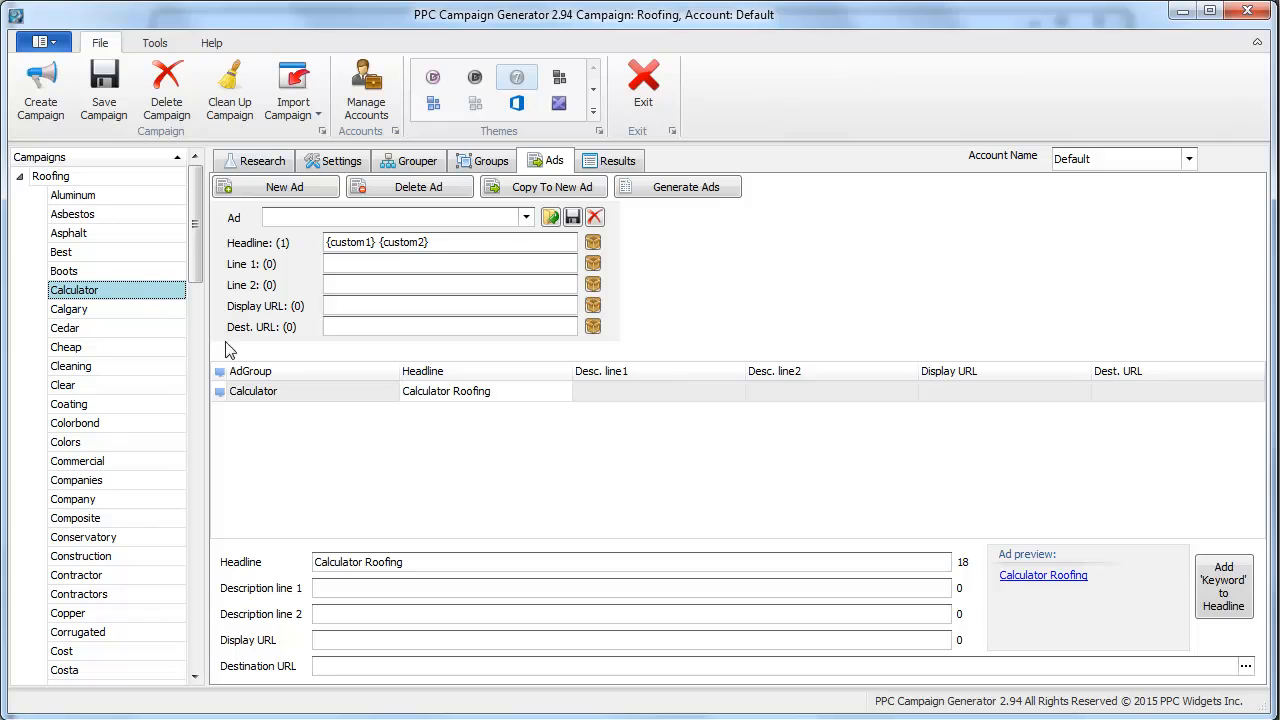
pyautogui.moveTo(660, 228)
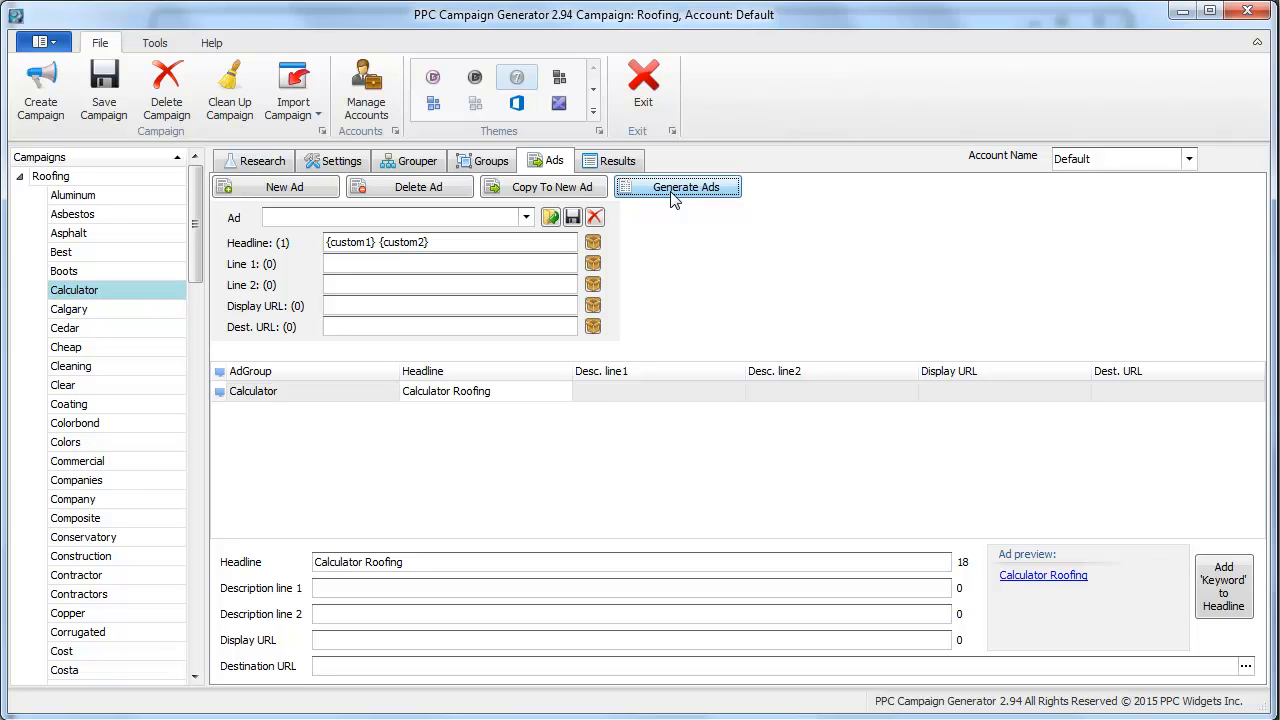
pyautogui.click(677, 186)
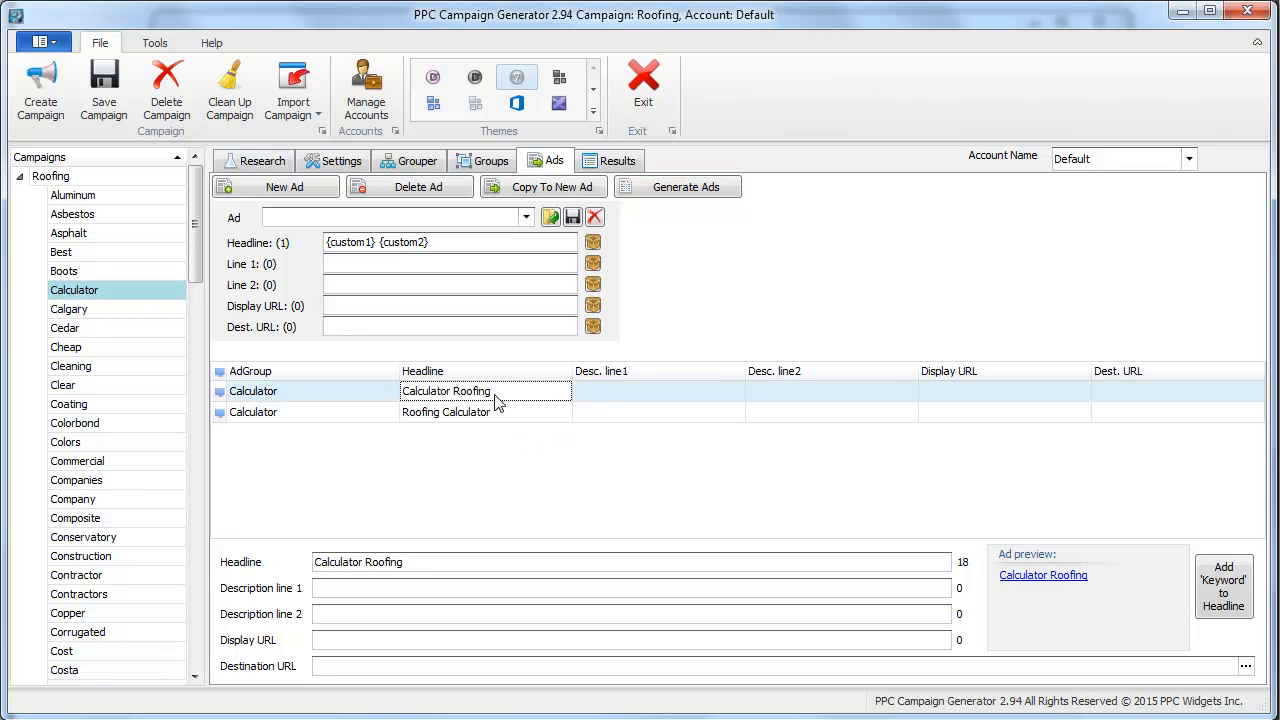
pyautogui.click(51, 176)
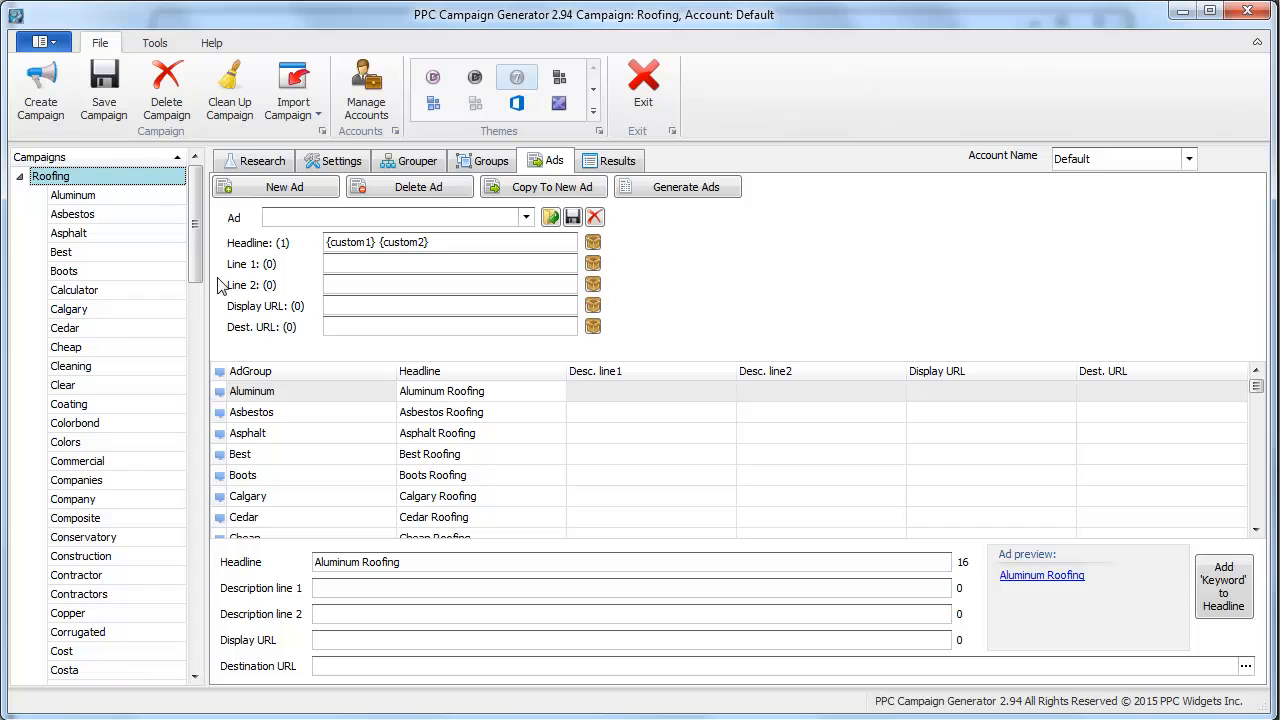
pyautogui.moveTo(165, 287)
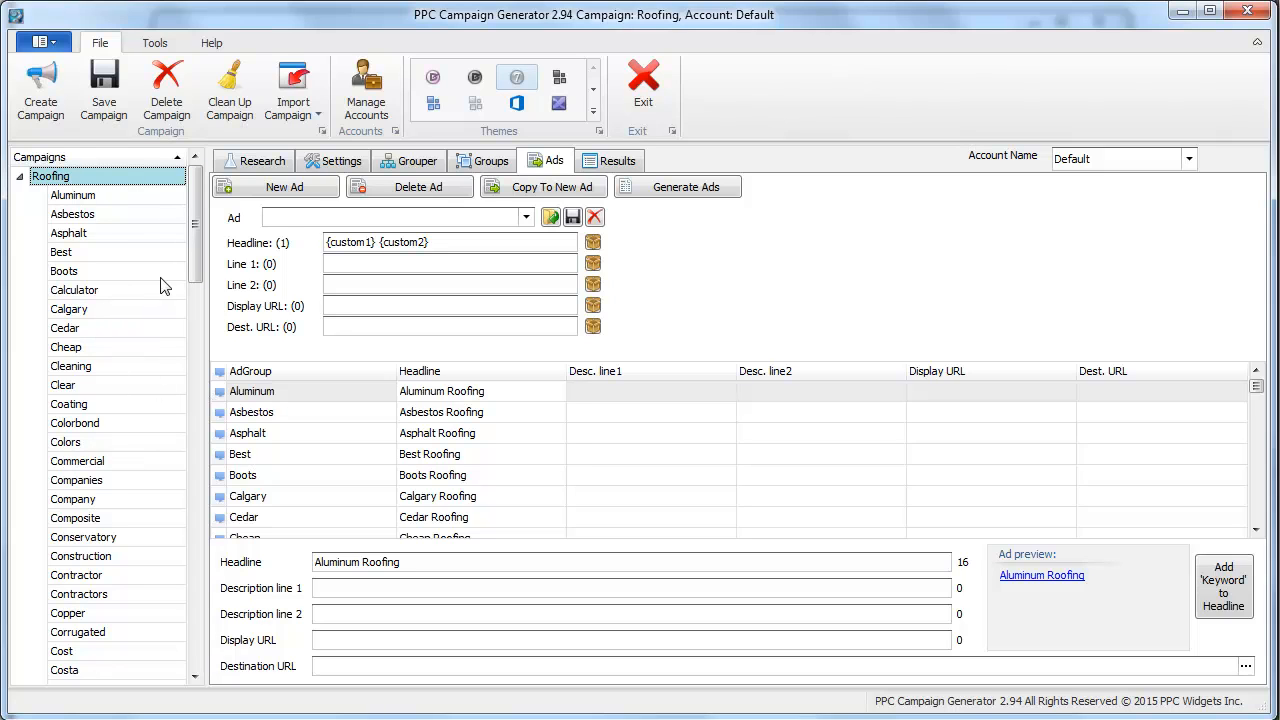
# Preview a few ad groups and set Line 1 to "Get a roofing estimate now!"
pyautogui.click(69, 308)
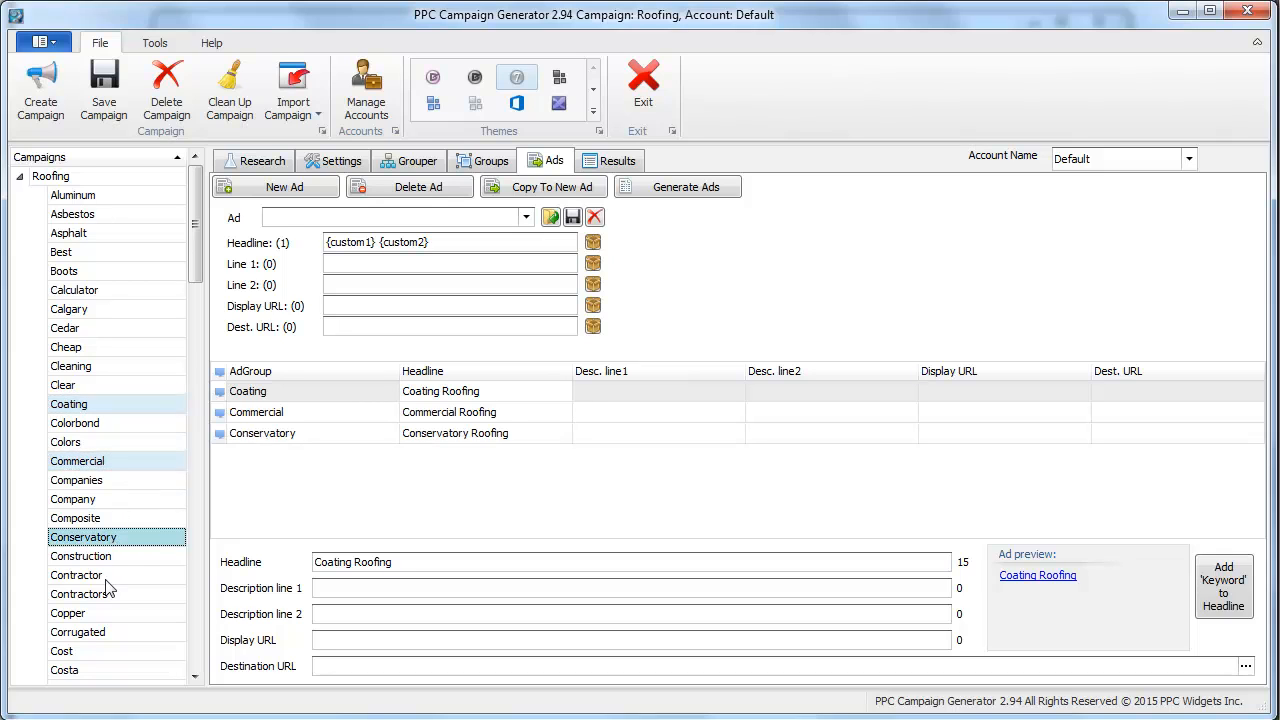
pyautogui.click(76, 574)
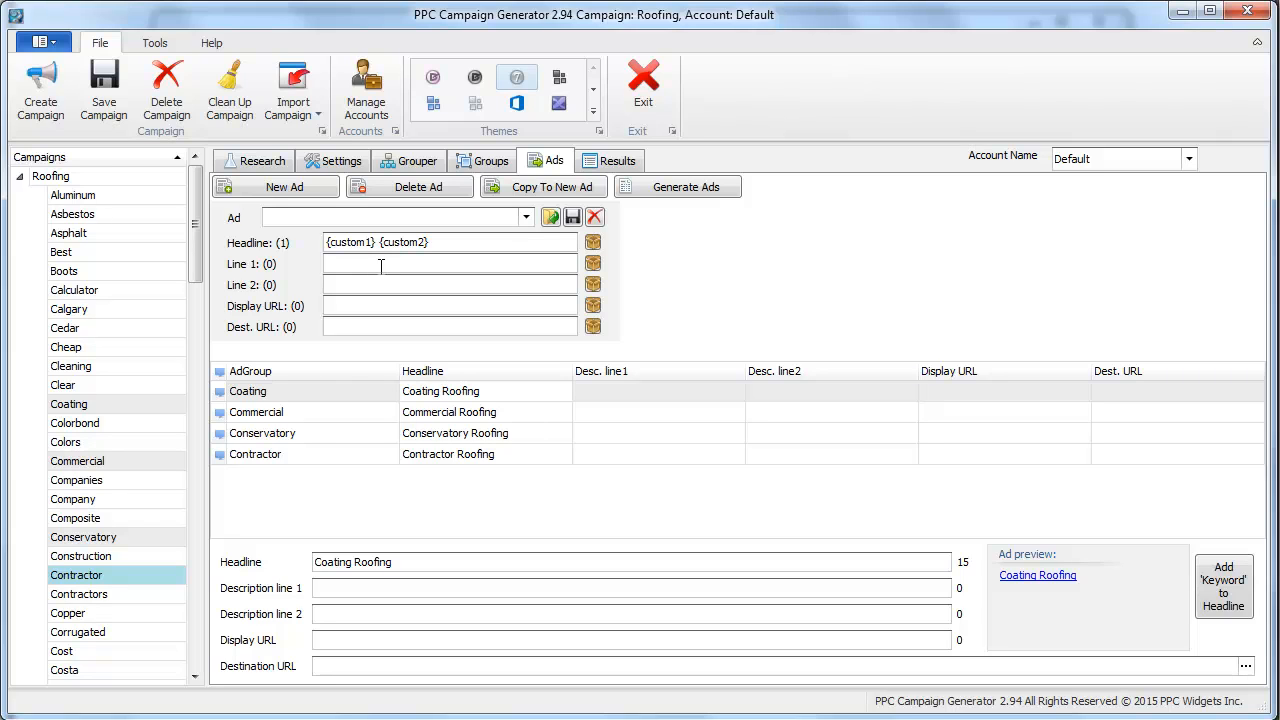
pyautogui.write('W')
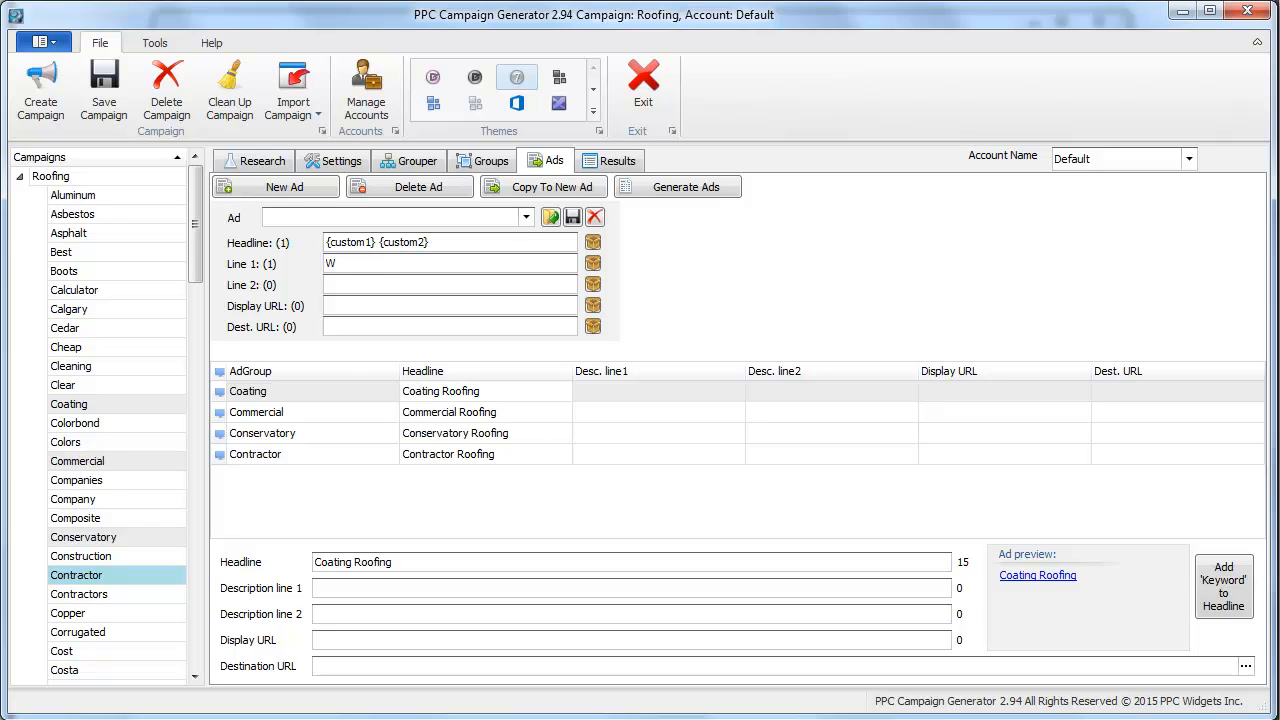
pyautogui.write('Get a')
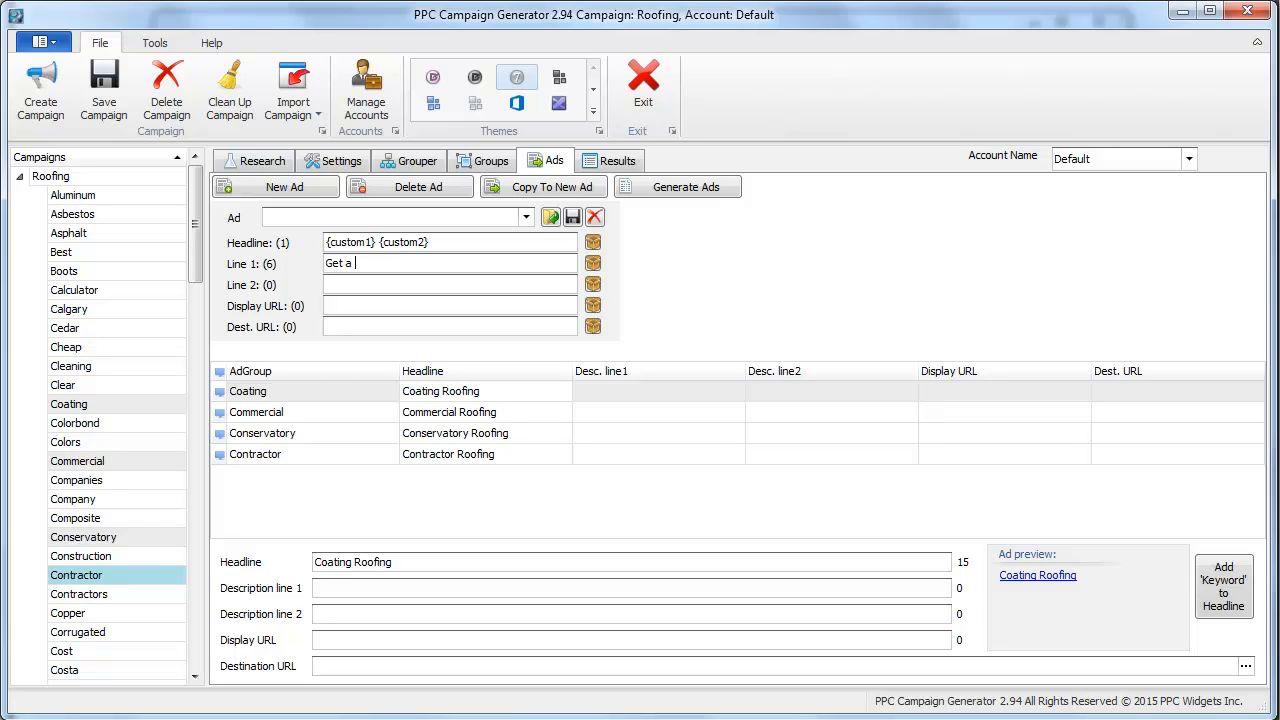
pyautogui.write('roofing estimate now!')
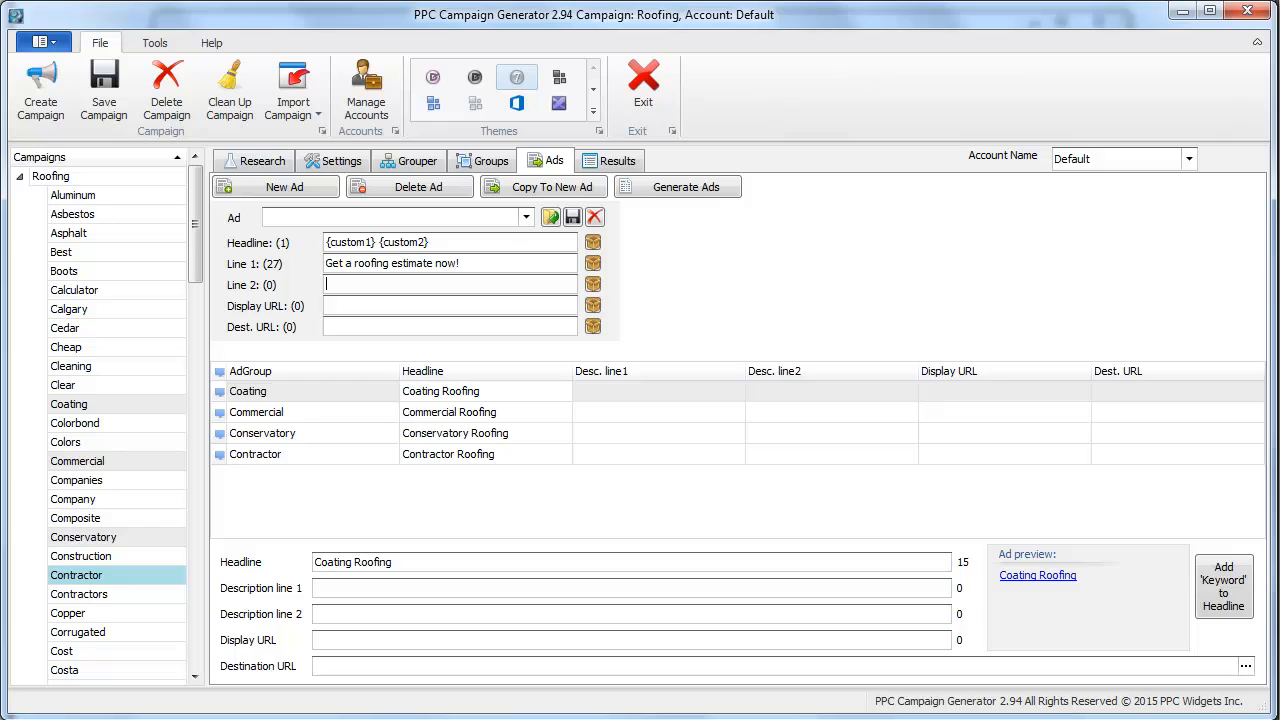
pyautogui.write("Don't wait, call")
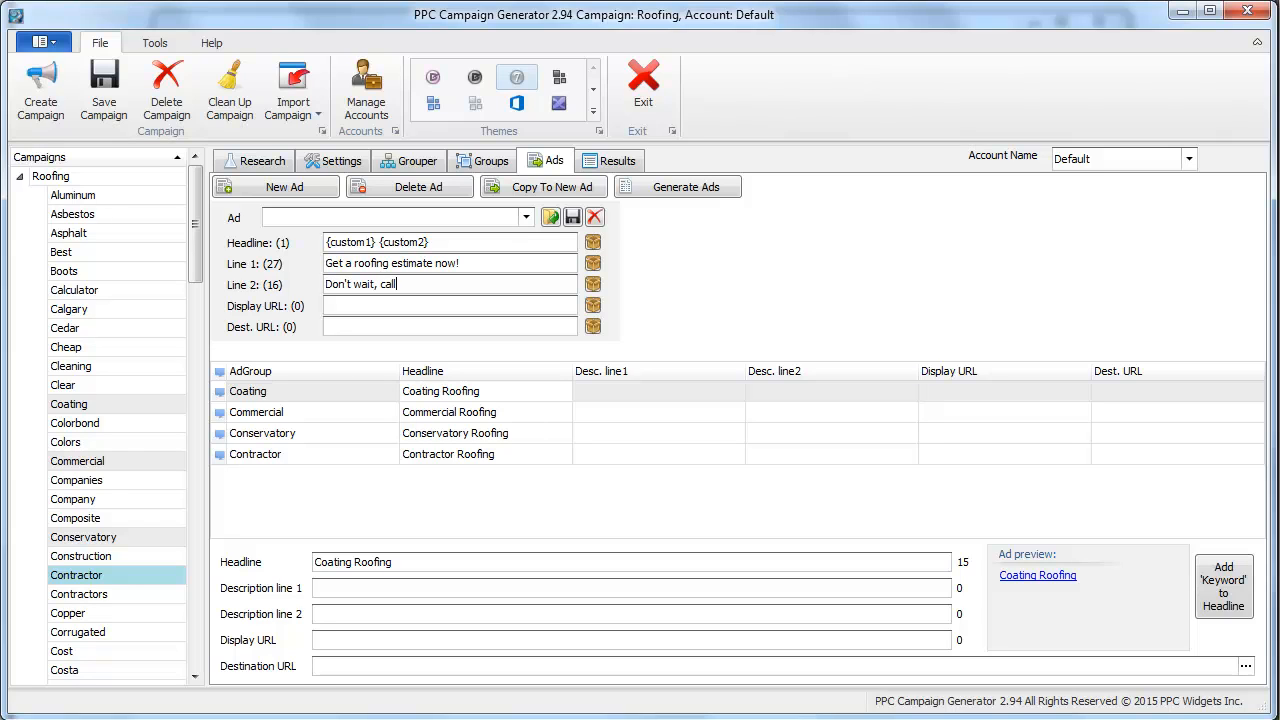
pyautogui.write('today.')
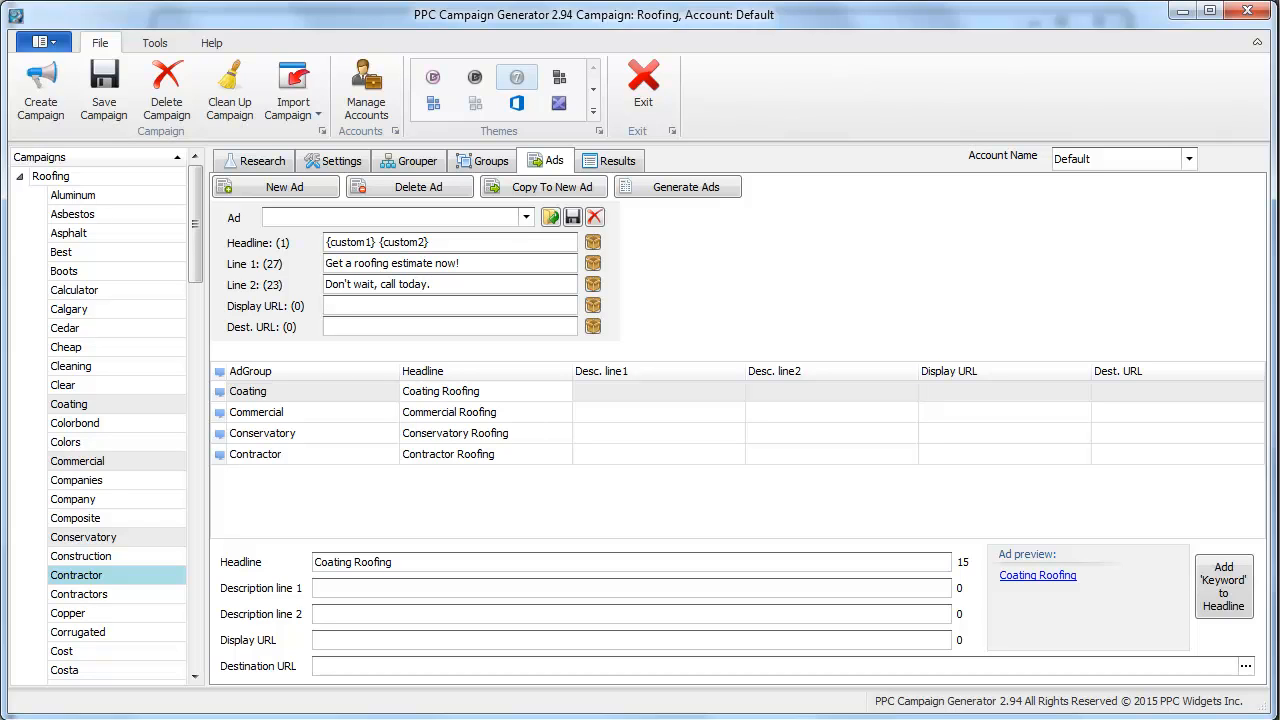
pyautogui.write('www.we')
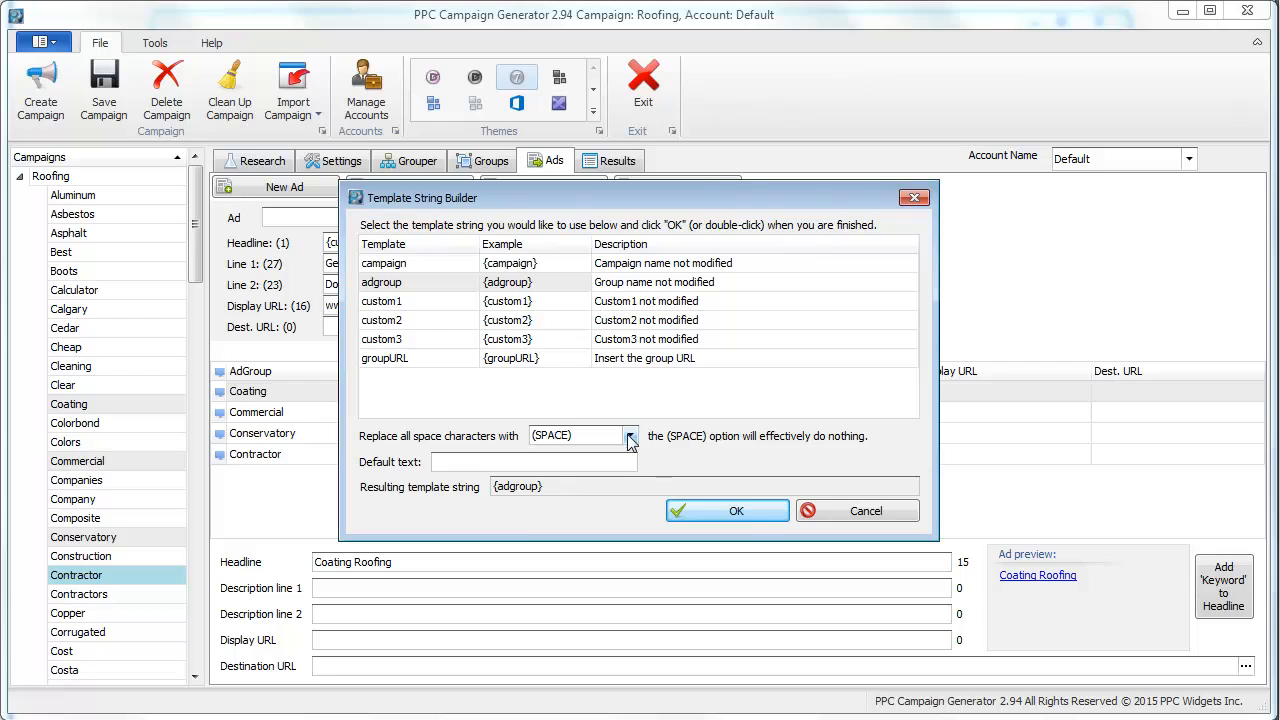
pyautogui.click(630, 435)
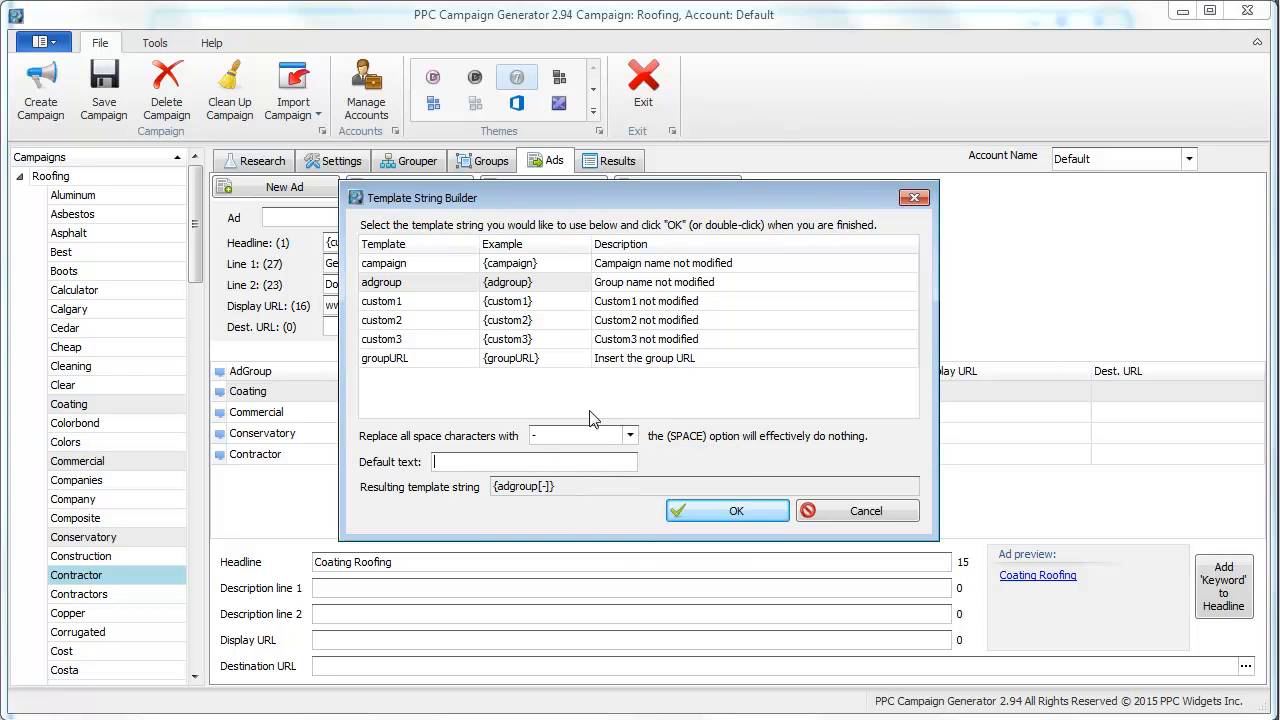
pyautogui.write('Roofing')
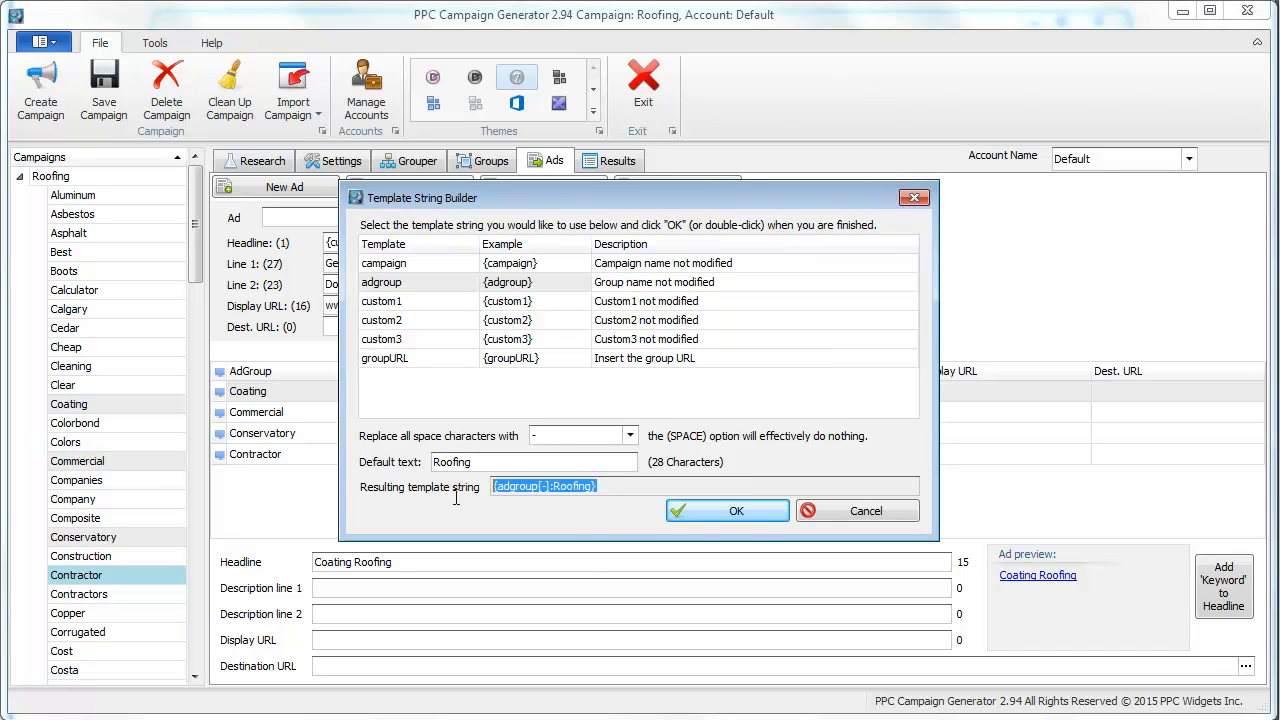
pyautogui.click(727, 511)
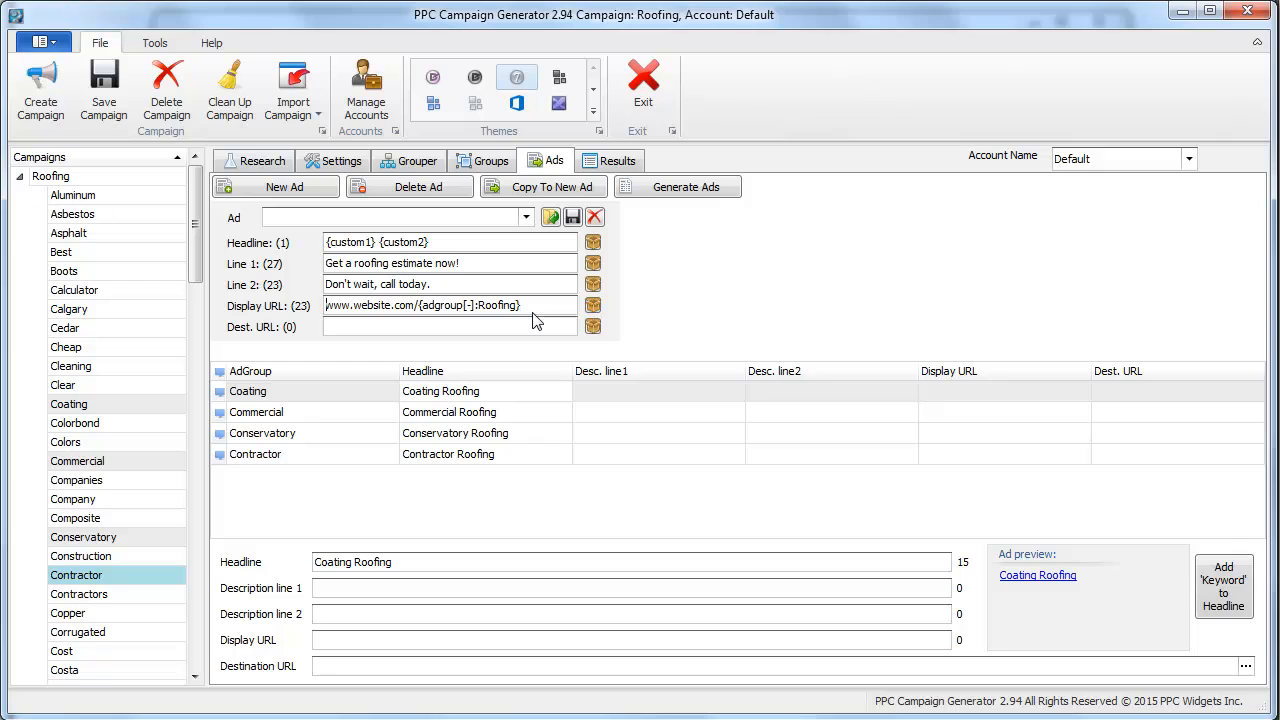
pyautogui.click(491, 160)
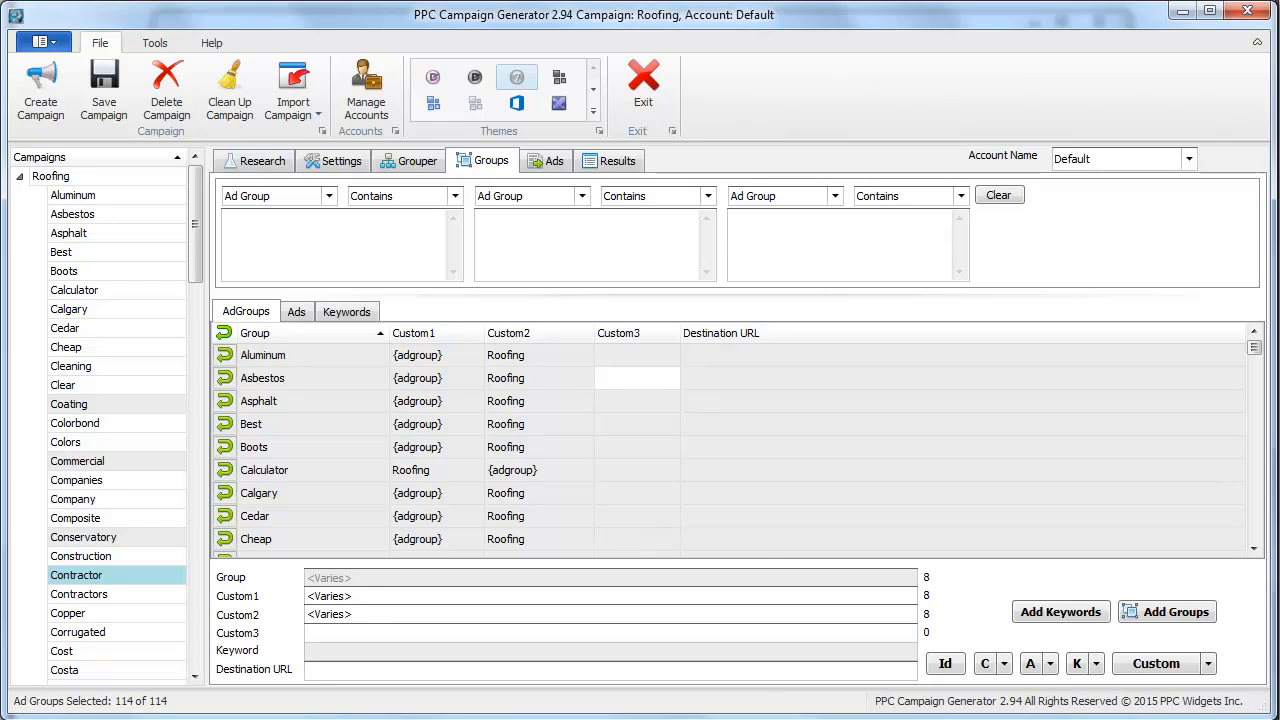
# Give all groups the roofing.html landing page and Asphalt its own asphalt-roofing.html
pyautogui.write('http://website.com/')
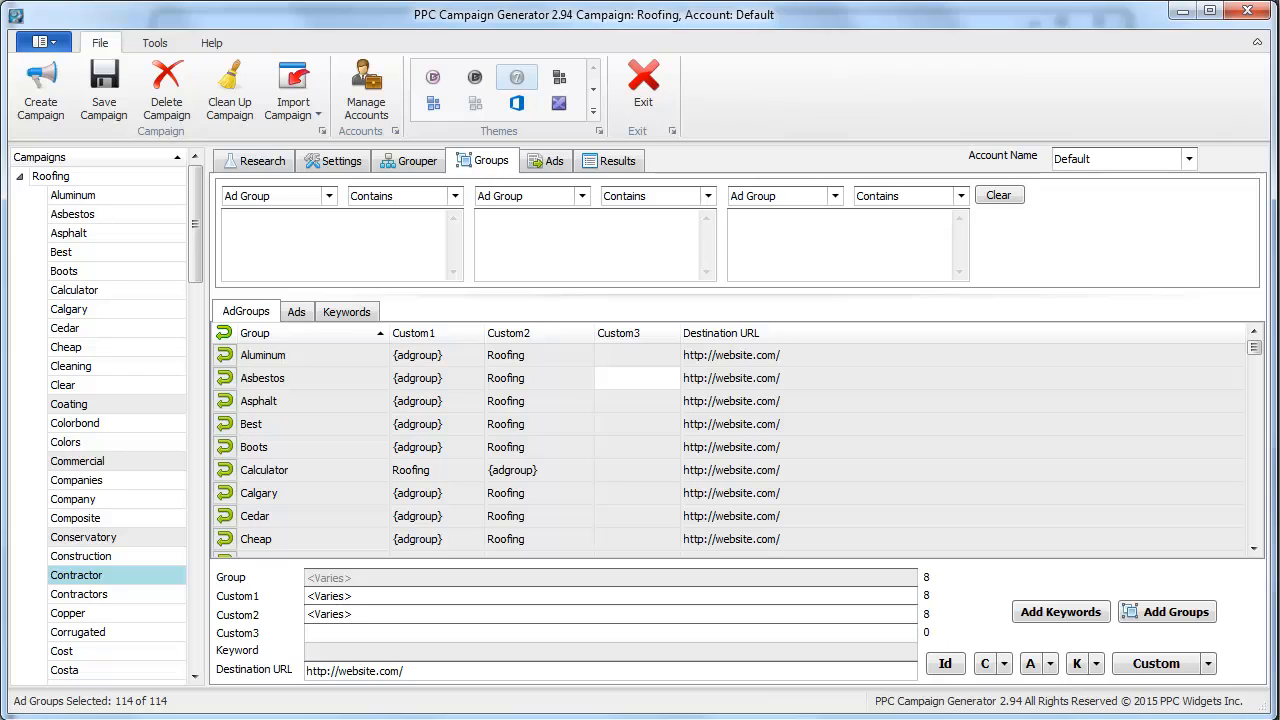
pyautogui.write('roofing.th')
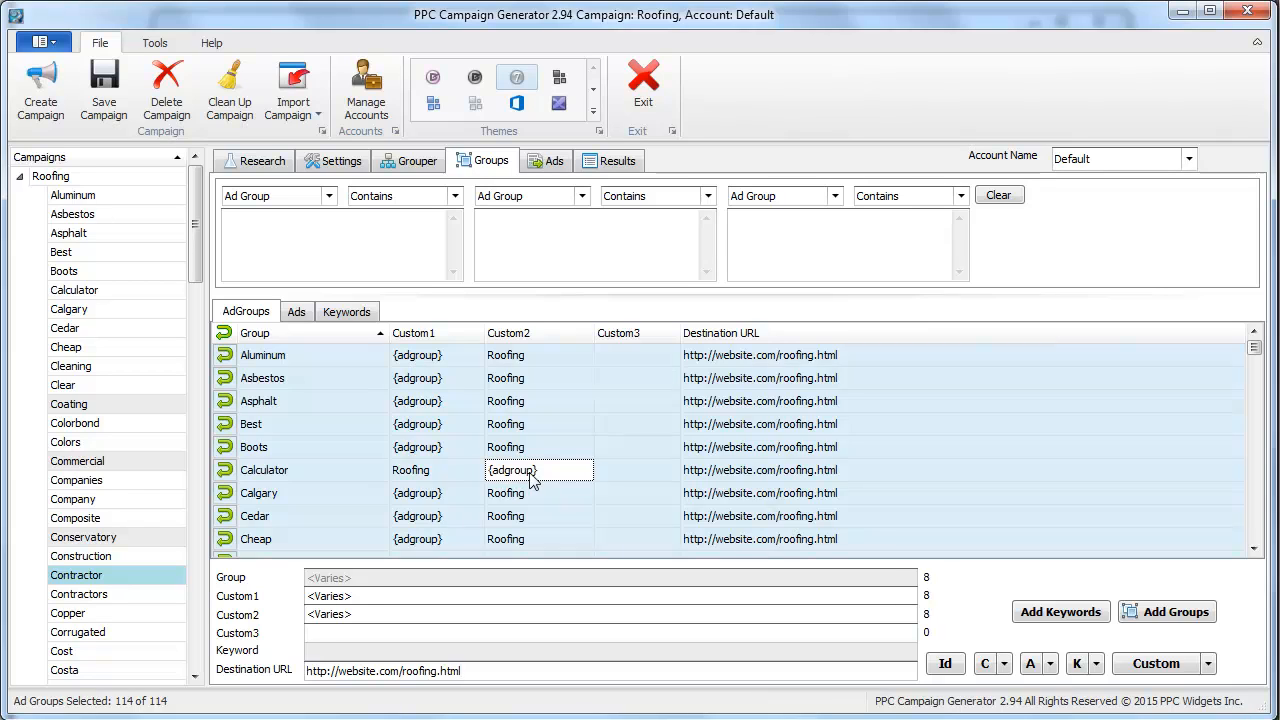
pyautogui.click(258, 401)
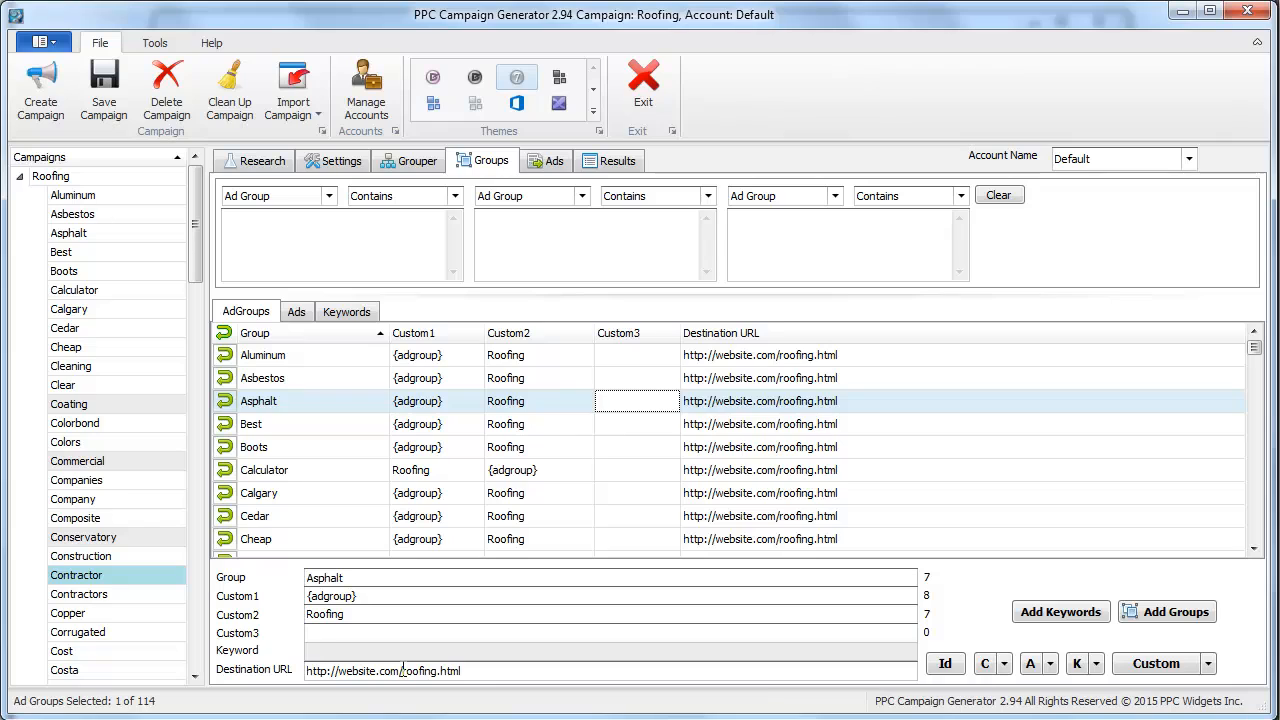
pyautogui.write('asphalt-')
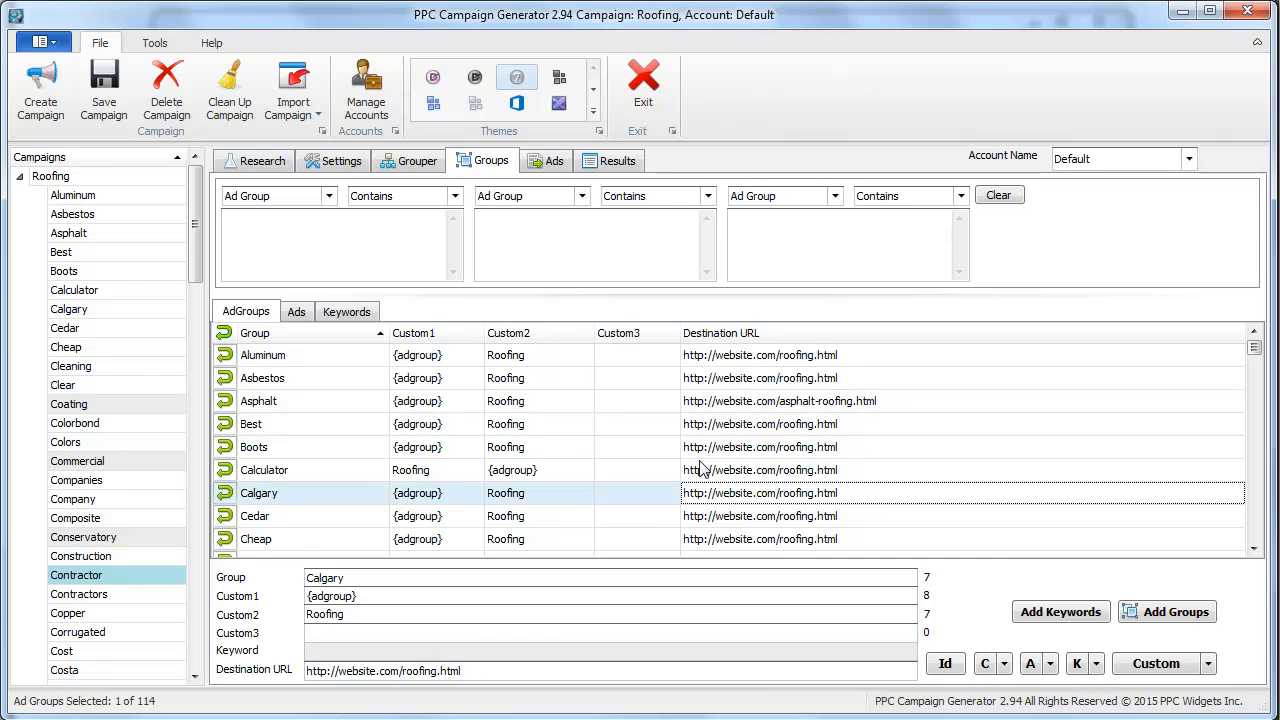
pyautogui.click(258, 401)
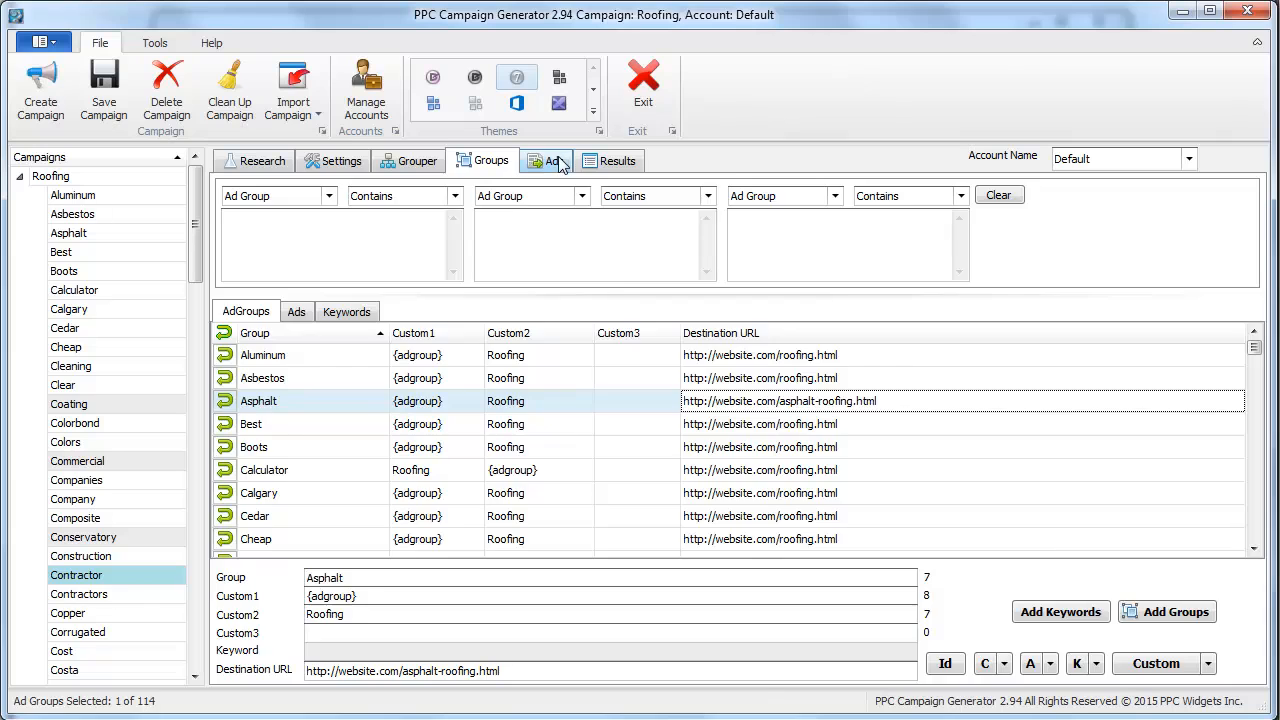
# Set the ad template's destination URL to {groupURL} so ads use each group's page
pyautogui.click(556, 160)
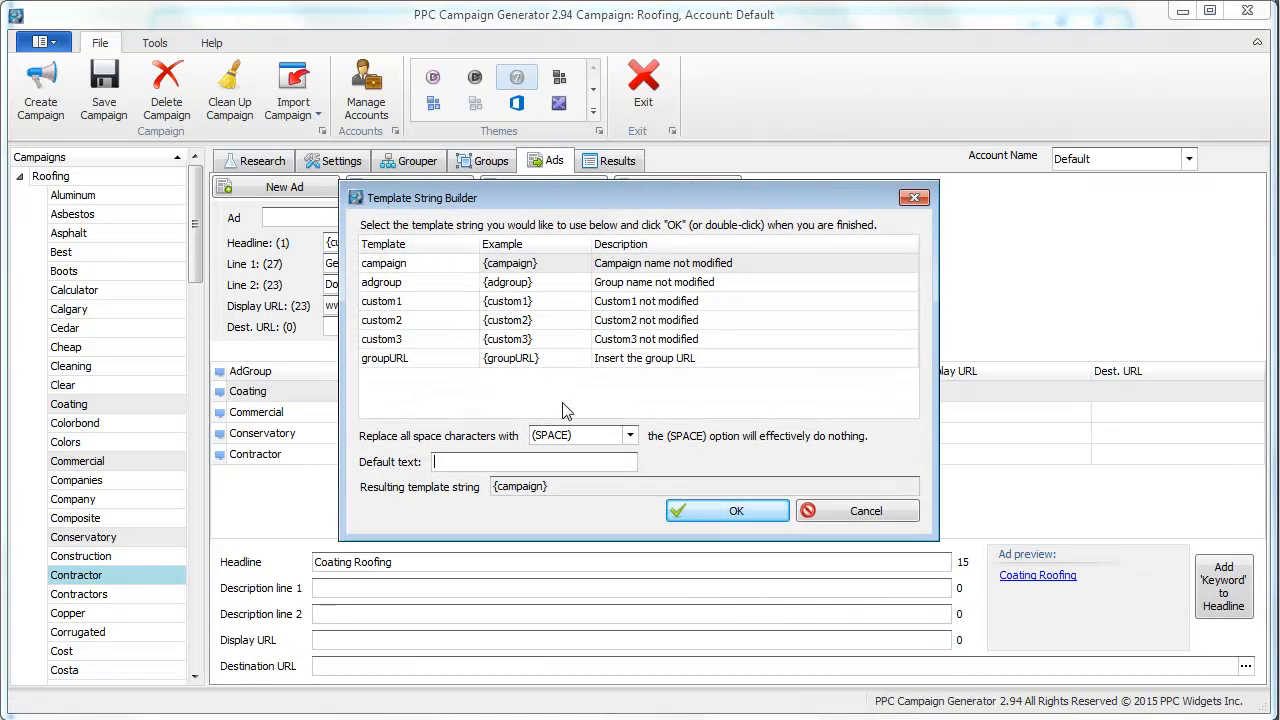
pyautogui.click(727, 511)
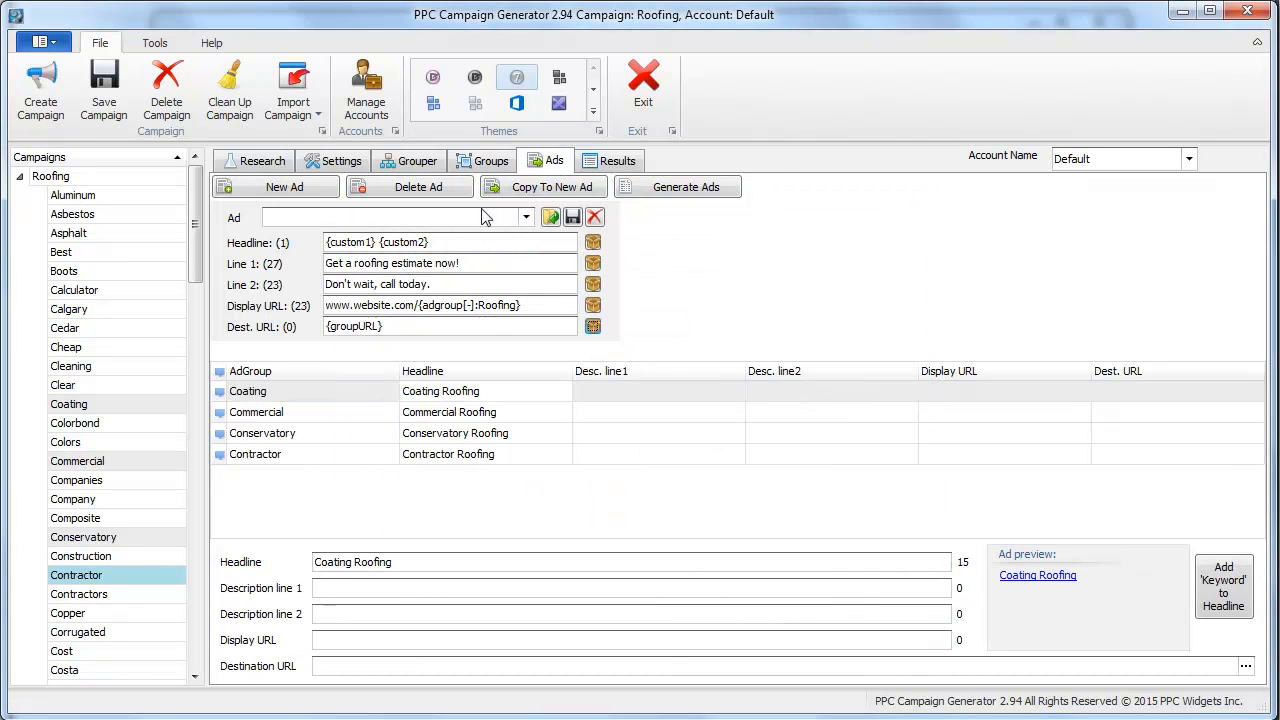
pyautogui.click(491, 160)
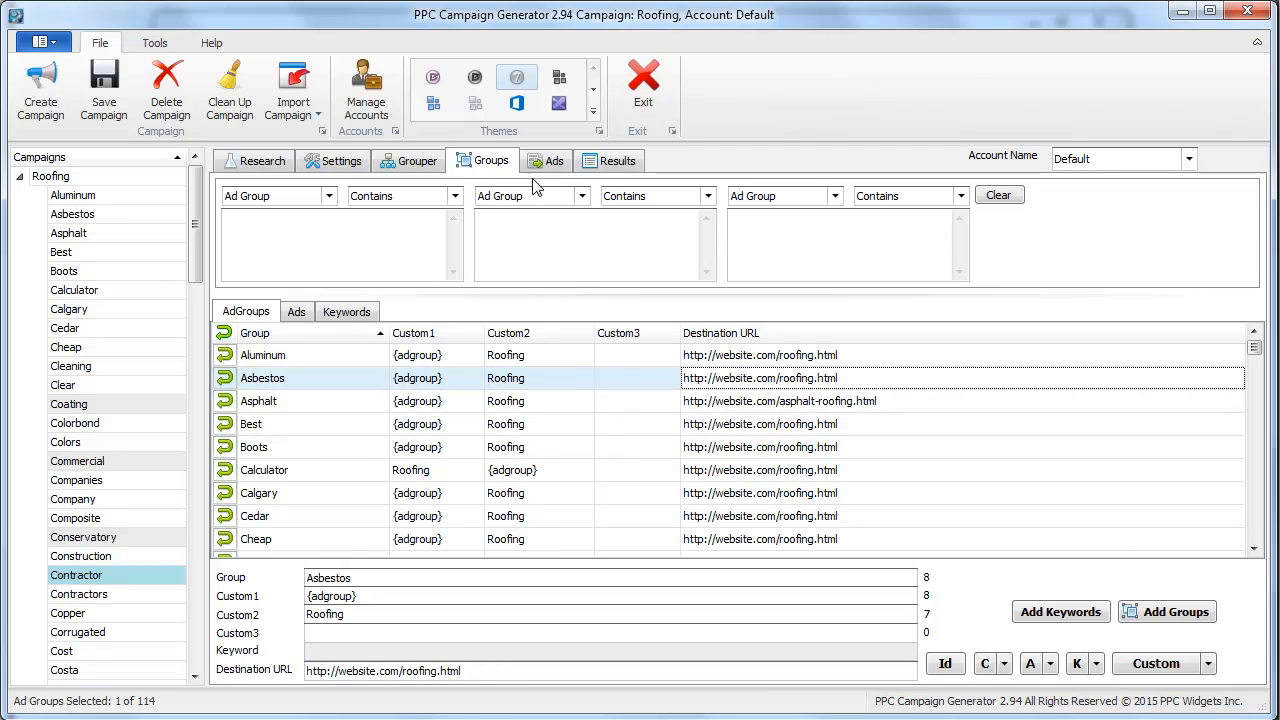
pyautogui.click(555, 160)
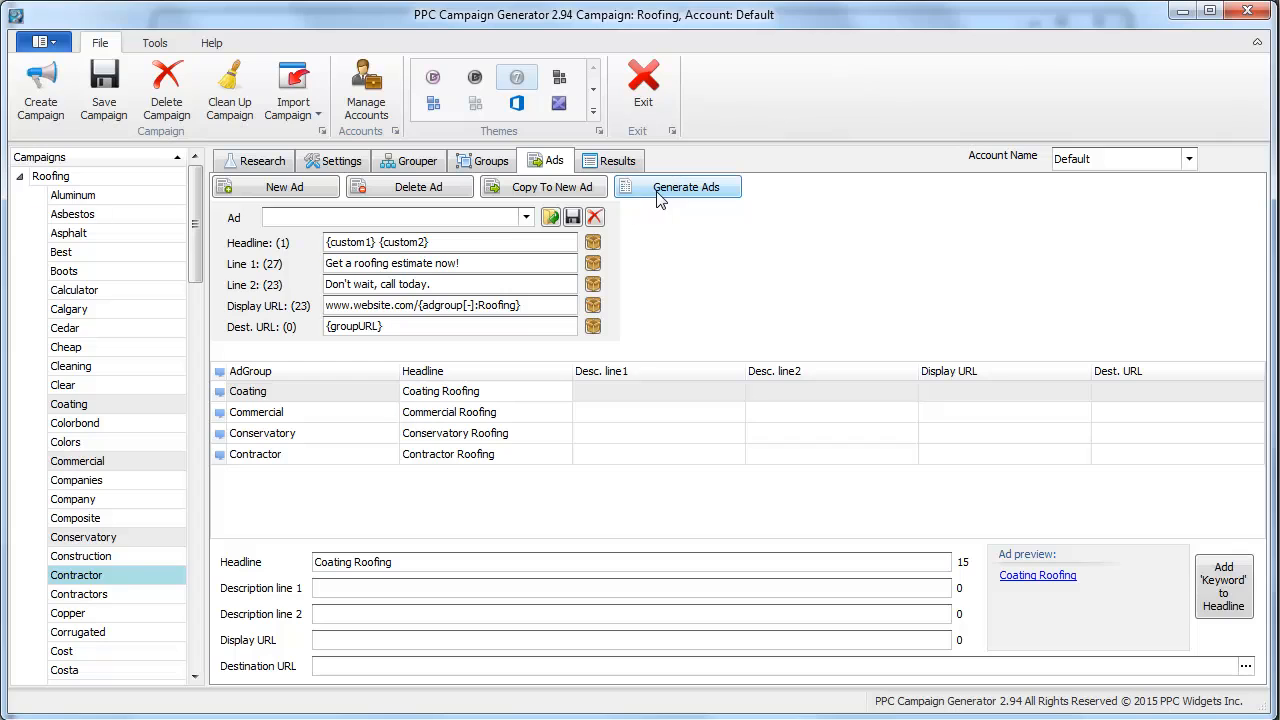
# Generate ads for all roofing ad groups from the ad template
pyautogui.click(685, 187)
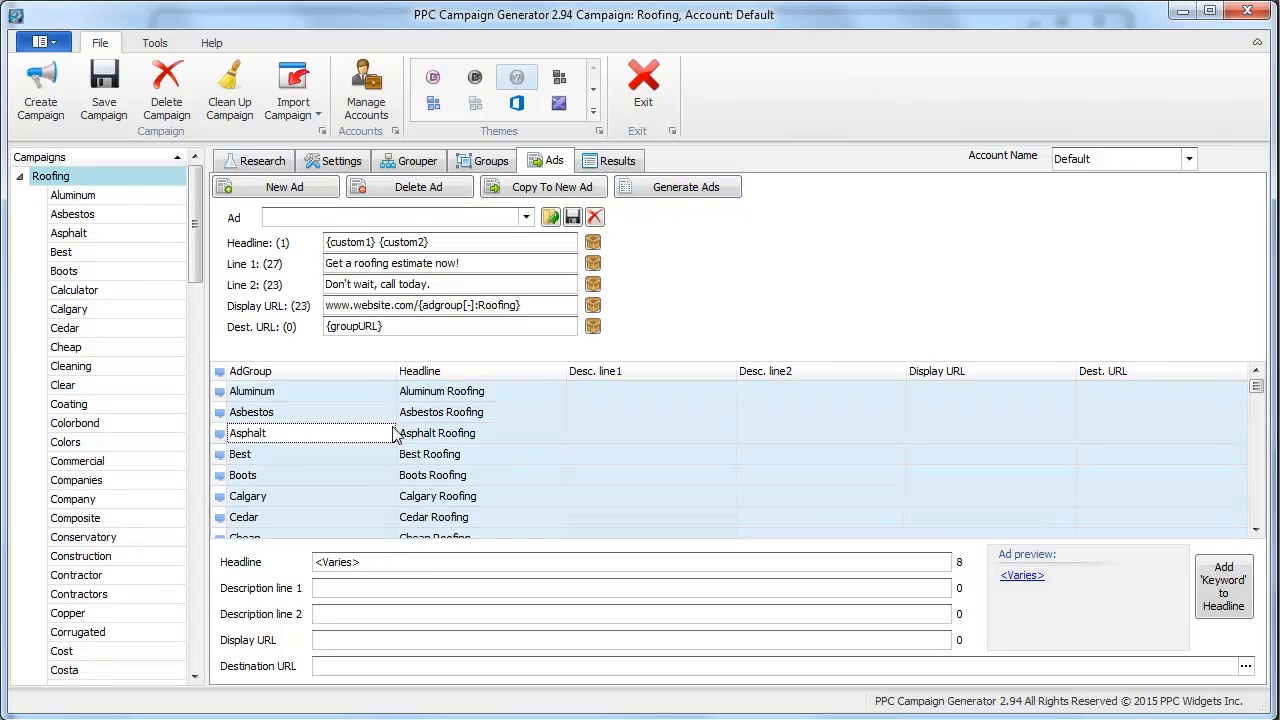
pyautogui.click(677, 186)
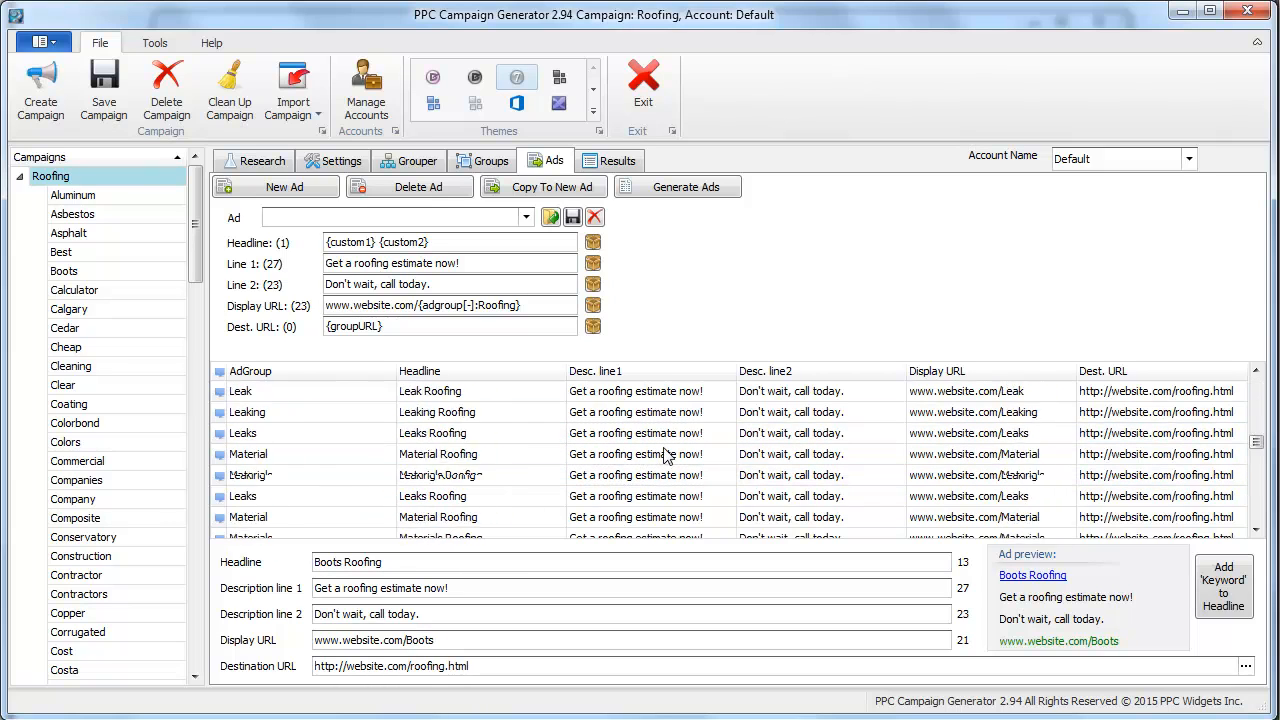
pyautogui.scroll(-3)
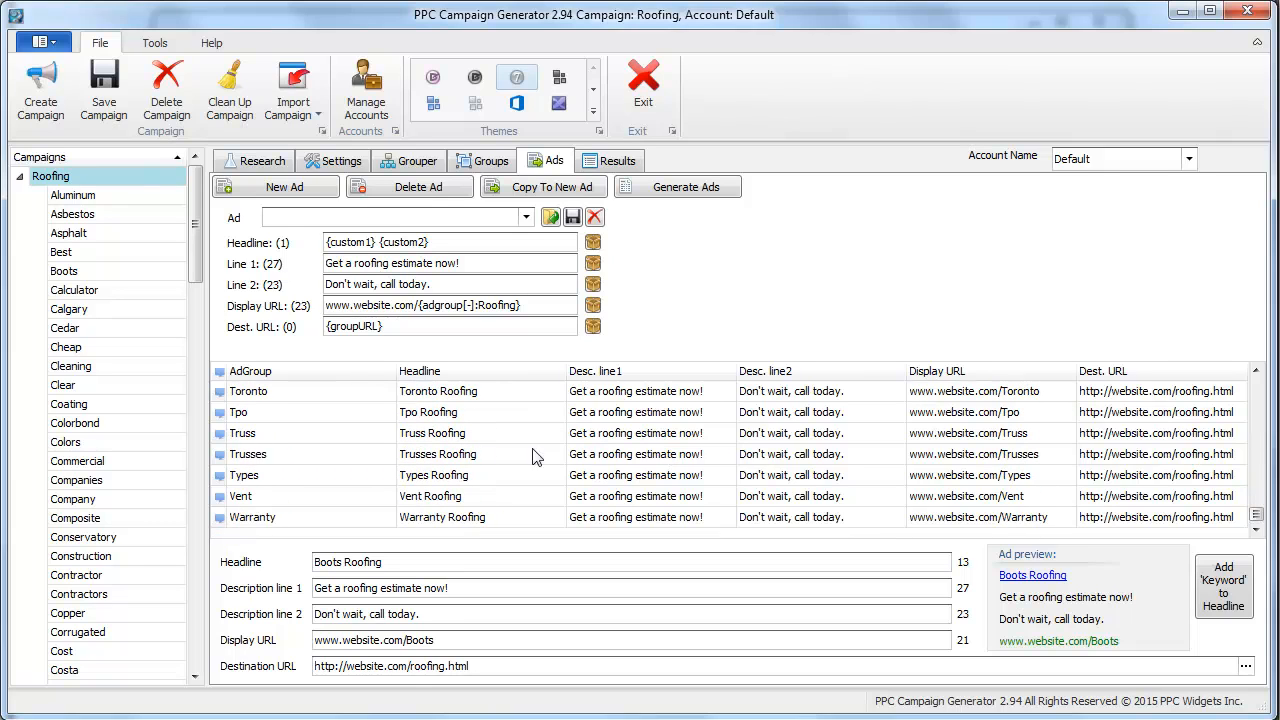
# Review the generated Construction ad alongside its ad group
pyautogui.click(80, 556)
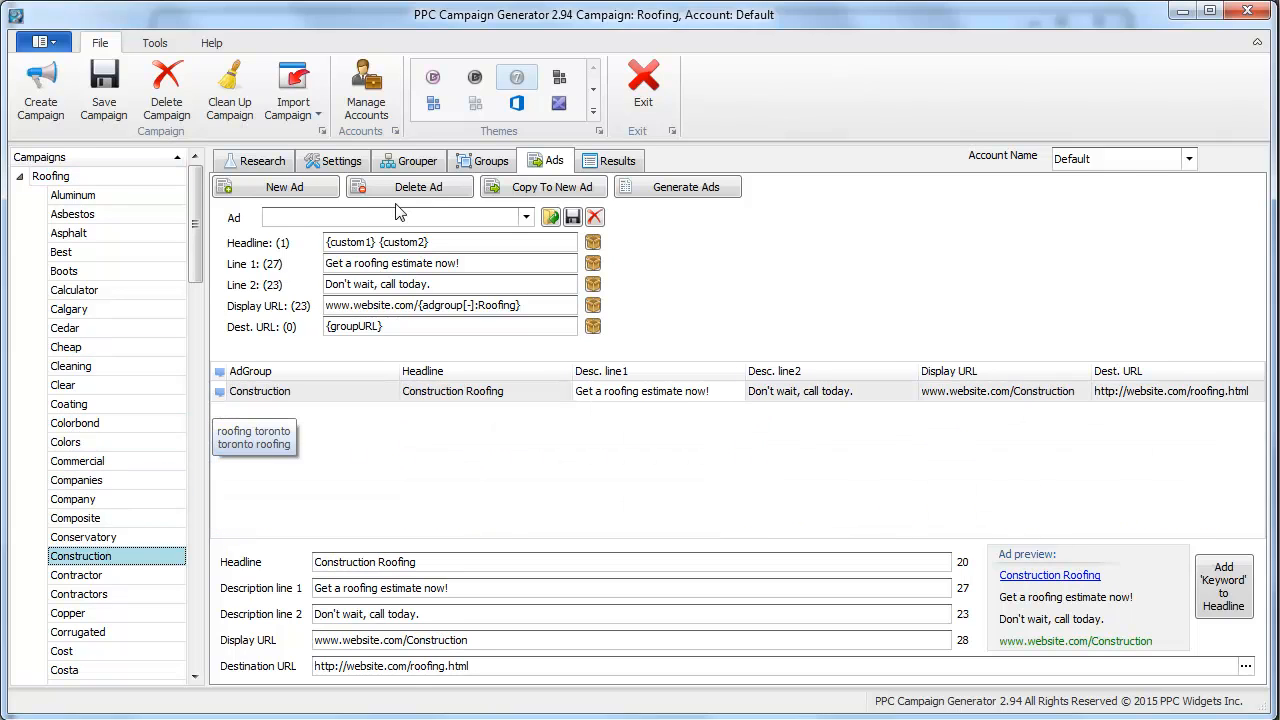
pyautogui.click(483, 160)
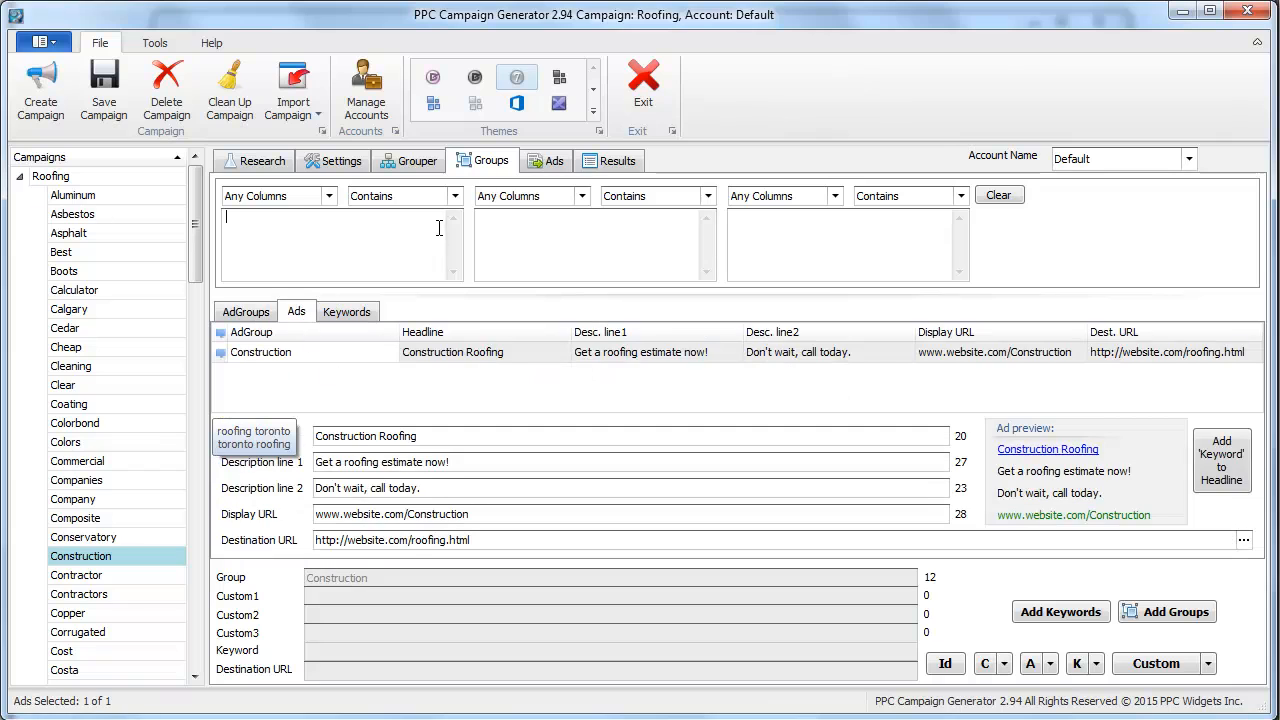
pyautogui.click(50, 176)
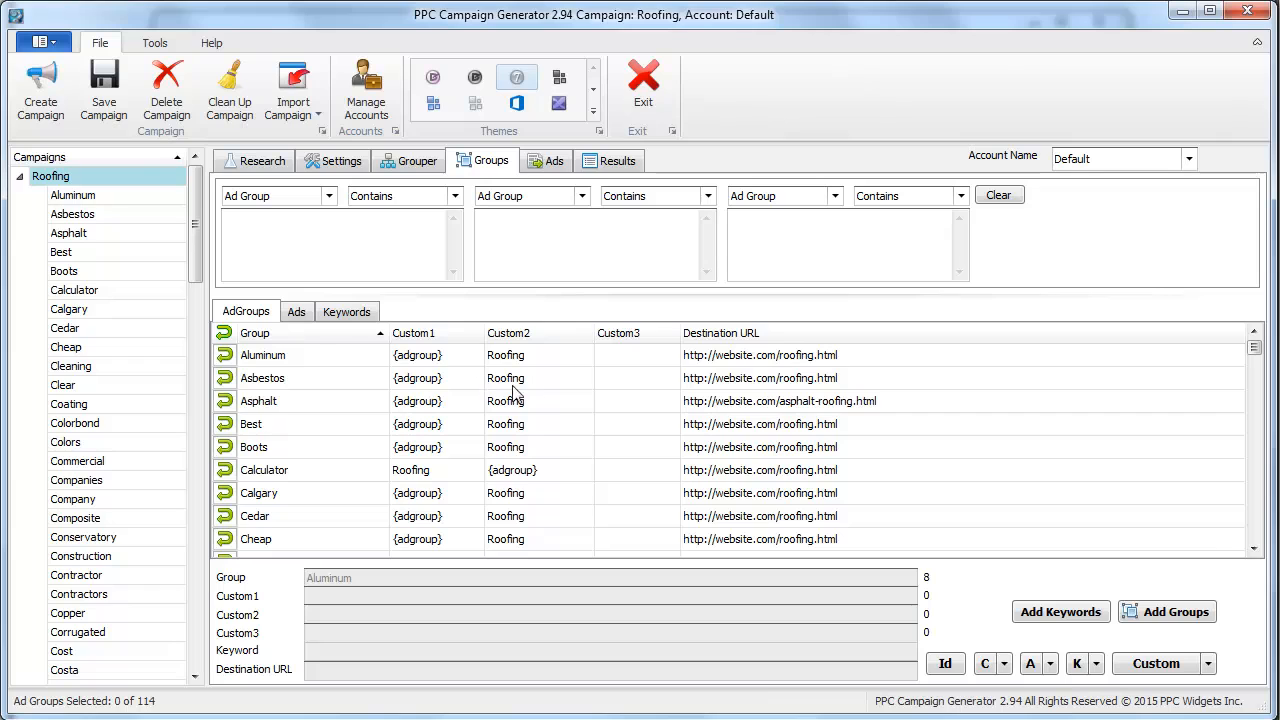
# View all generated ads and check their landing pages, e.g. asphalt-roofing.html
pyautogui.click(554, 160)
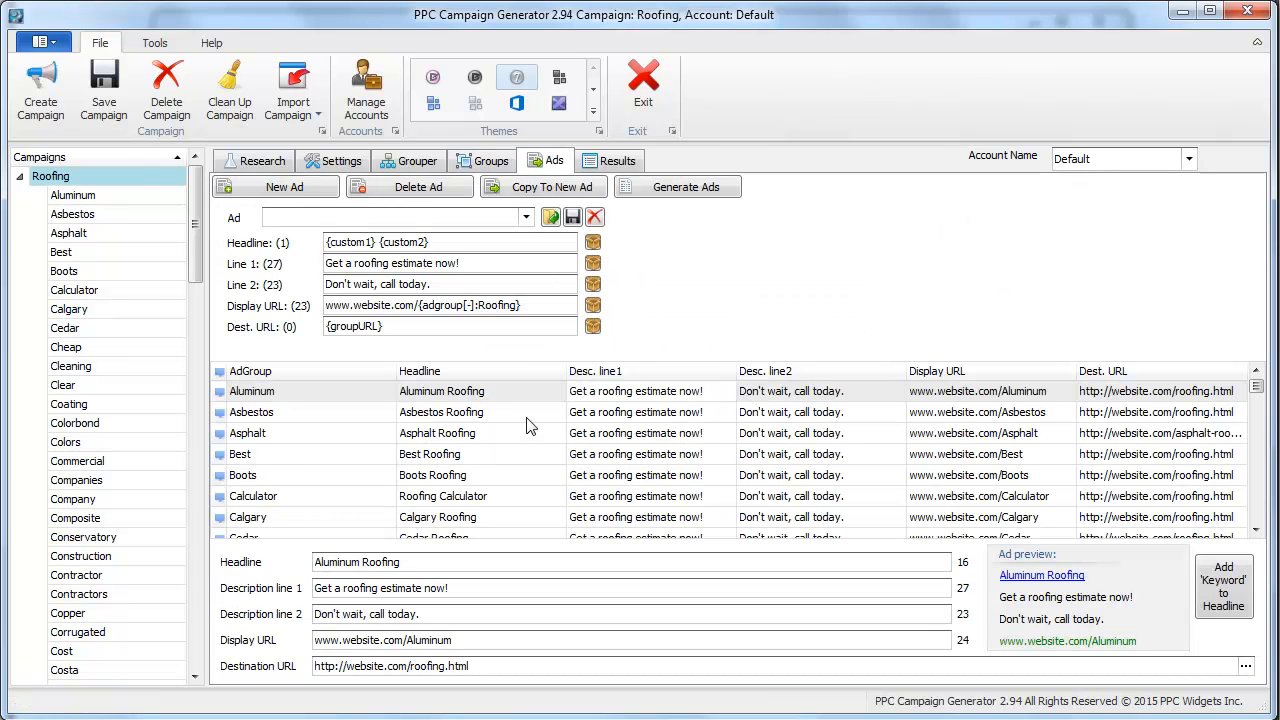
pyautogui.doubleClick(404, 242)
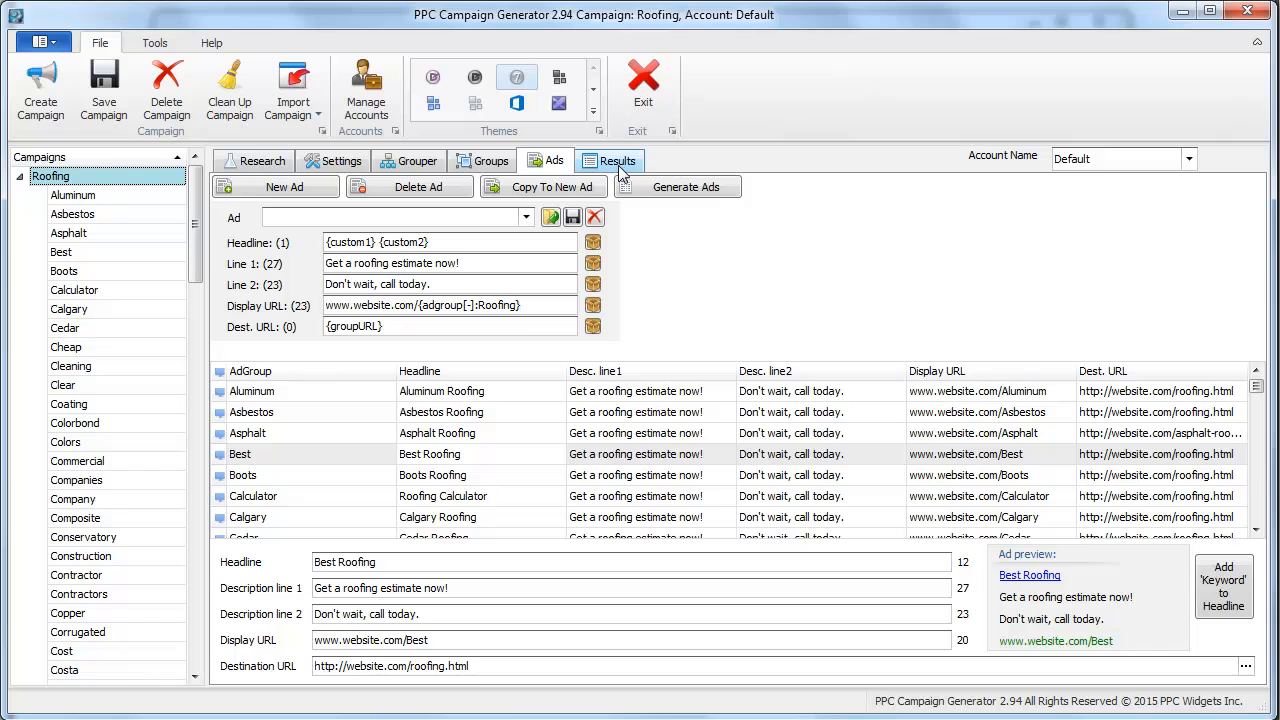
pyautogui.click(545, 160)
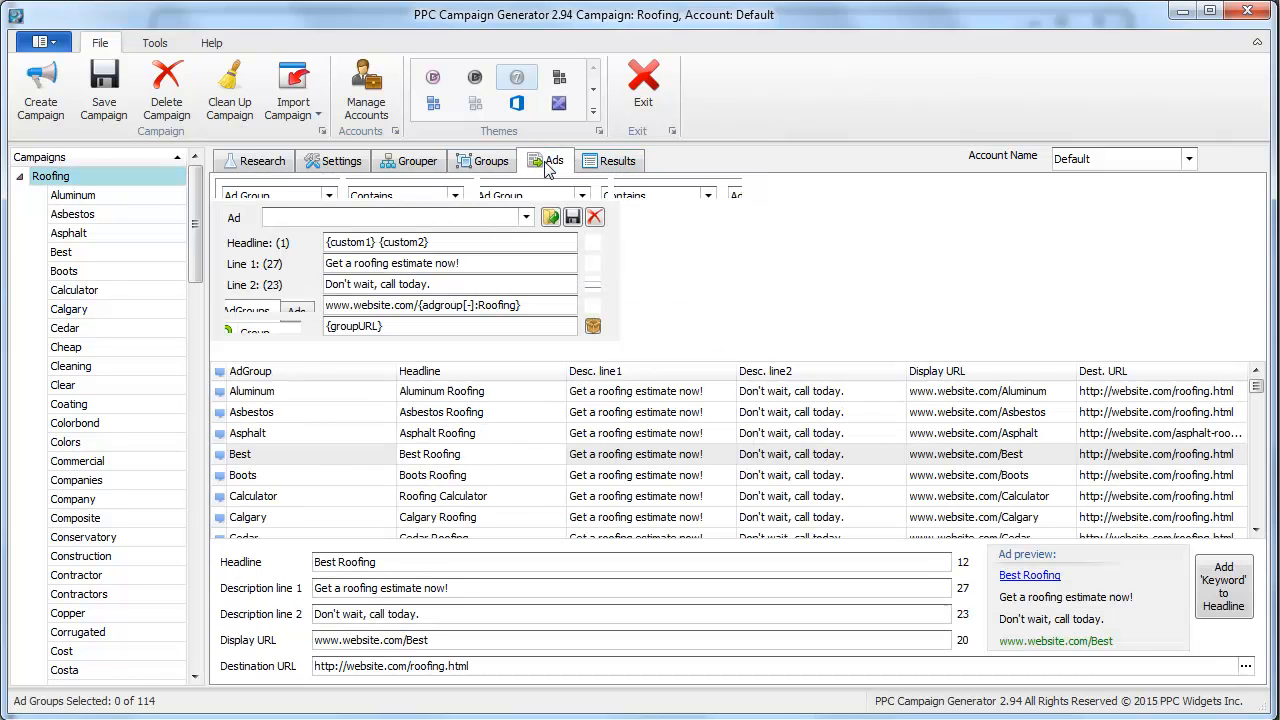
# Generate the campaign output for export on the Results tab
pyautogui.click(617, 160)
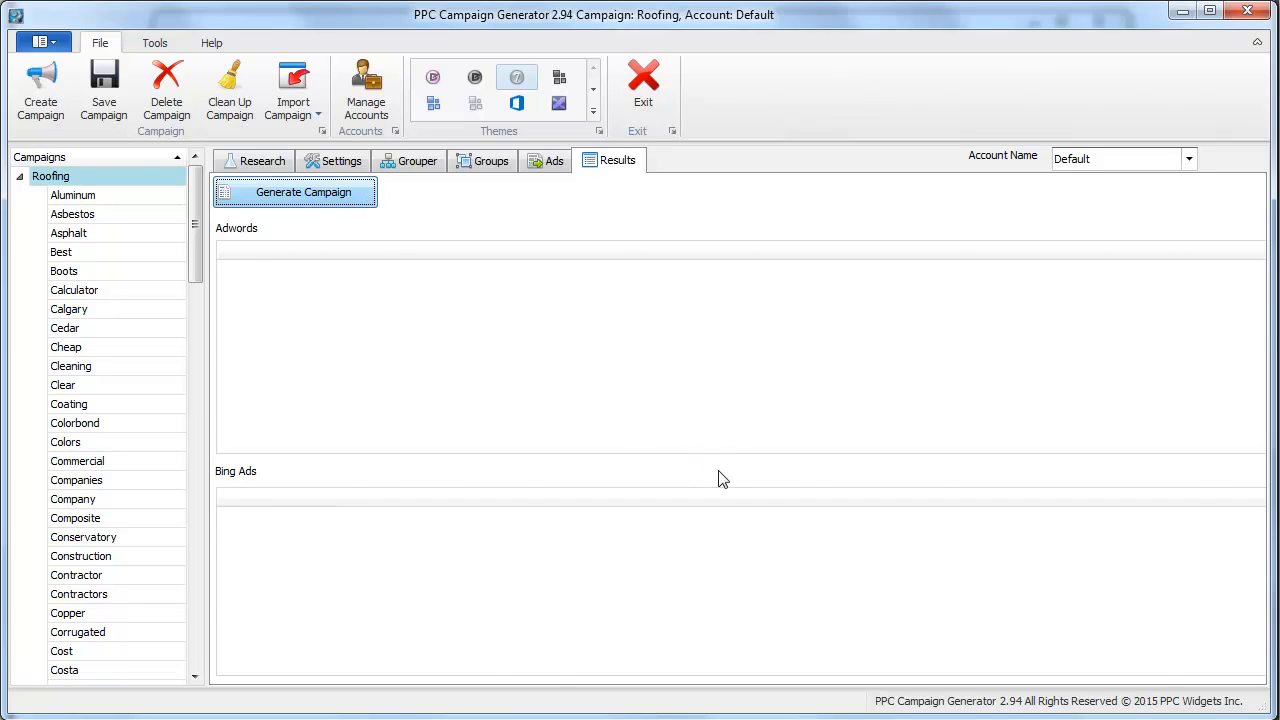
pyautogui.click(302, 192)
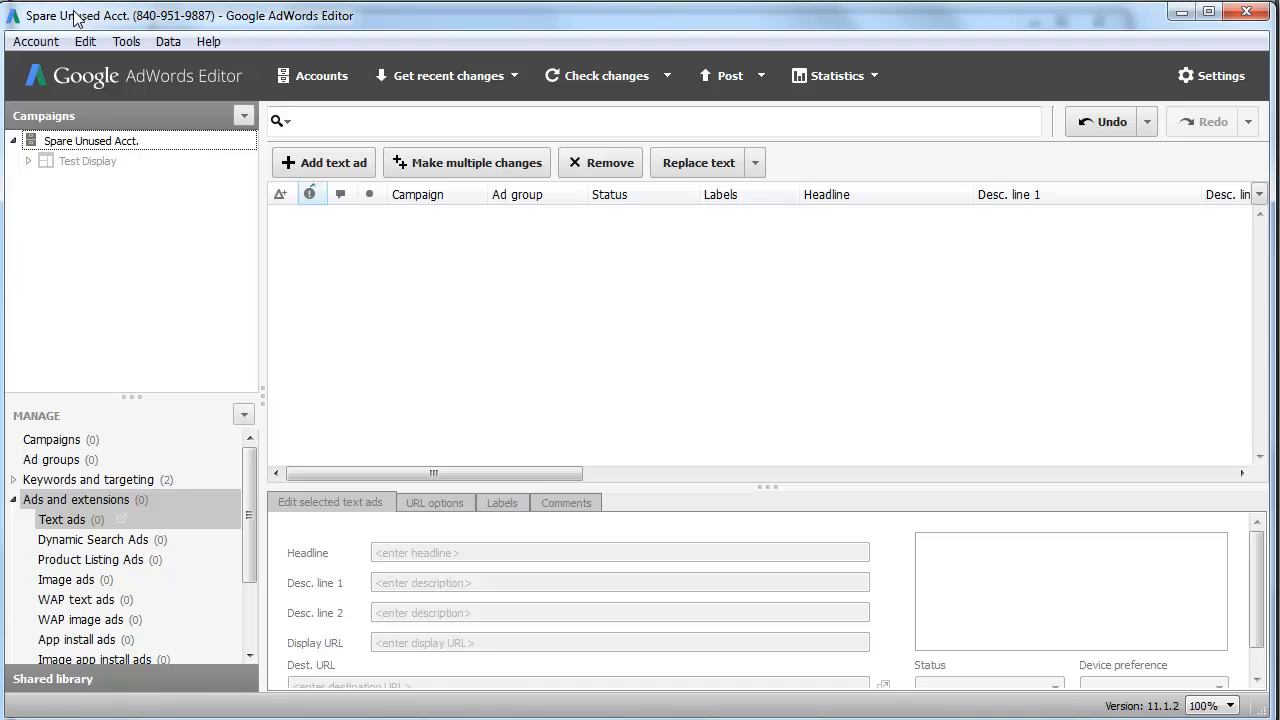
# Import the pasted Roofing campaign (114 ad groups, 114 text ads) via Account > Import
pyautogui.click(35, 41)
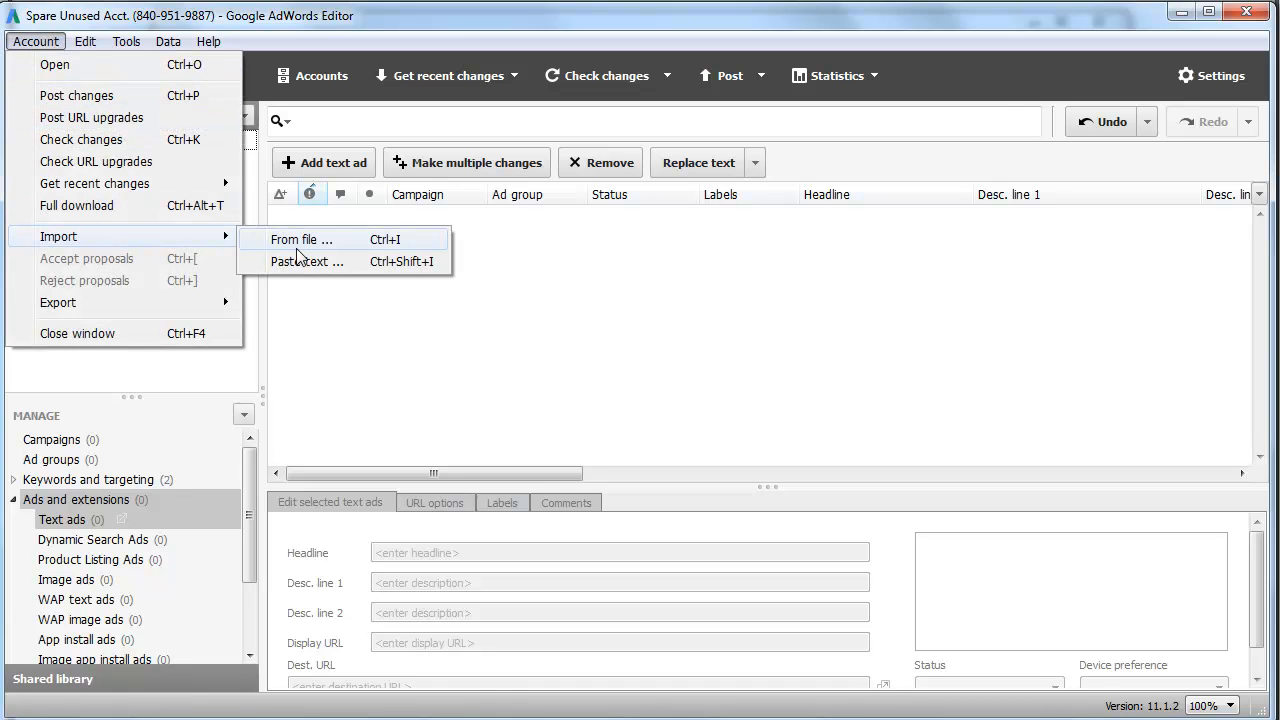
pyautogui.click(308, 261)
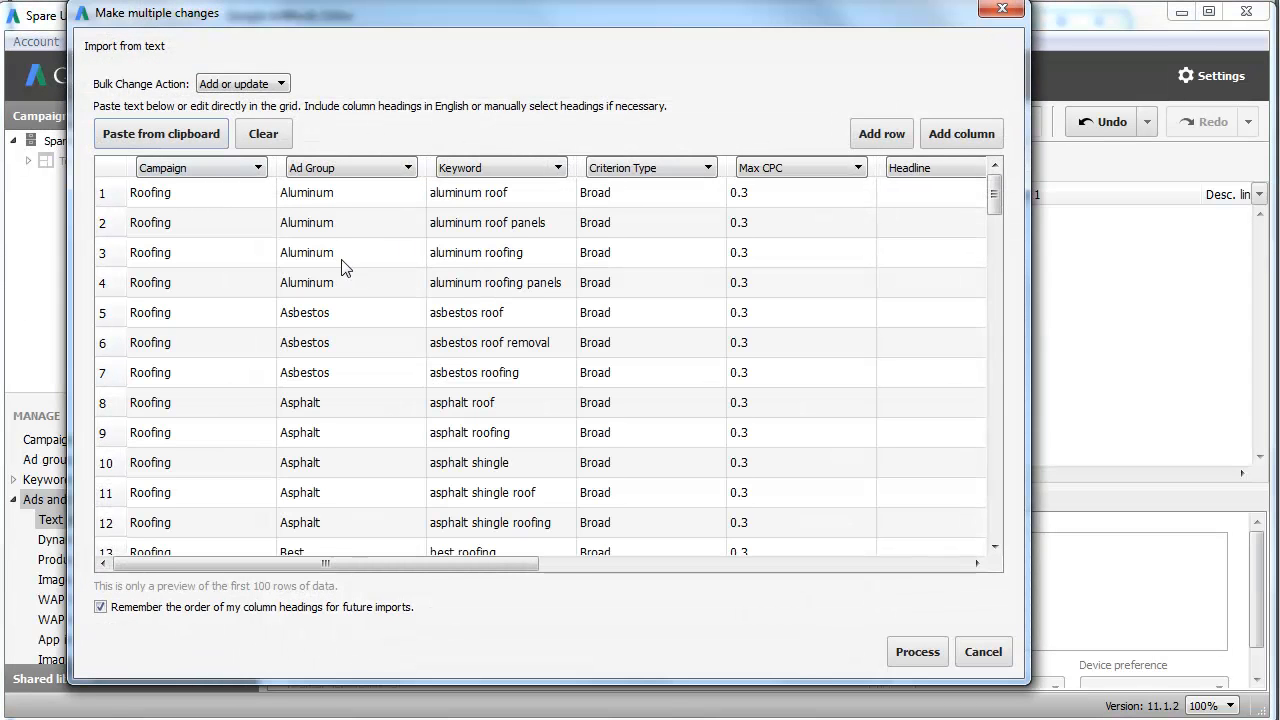
pyautogui.moveTo(530, 505)
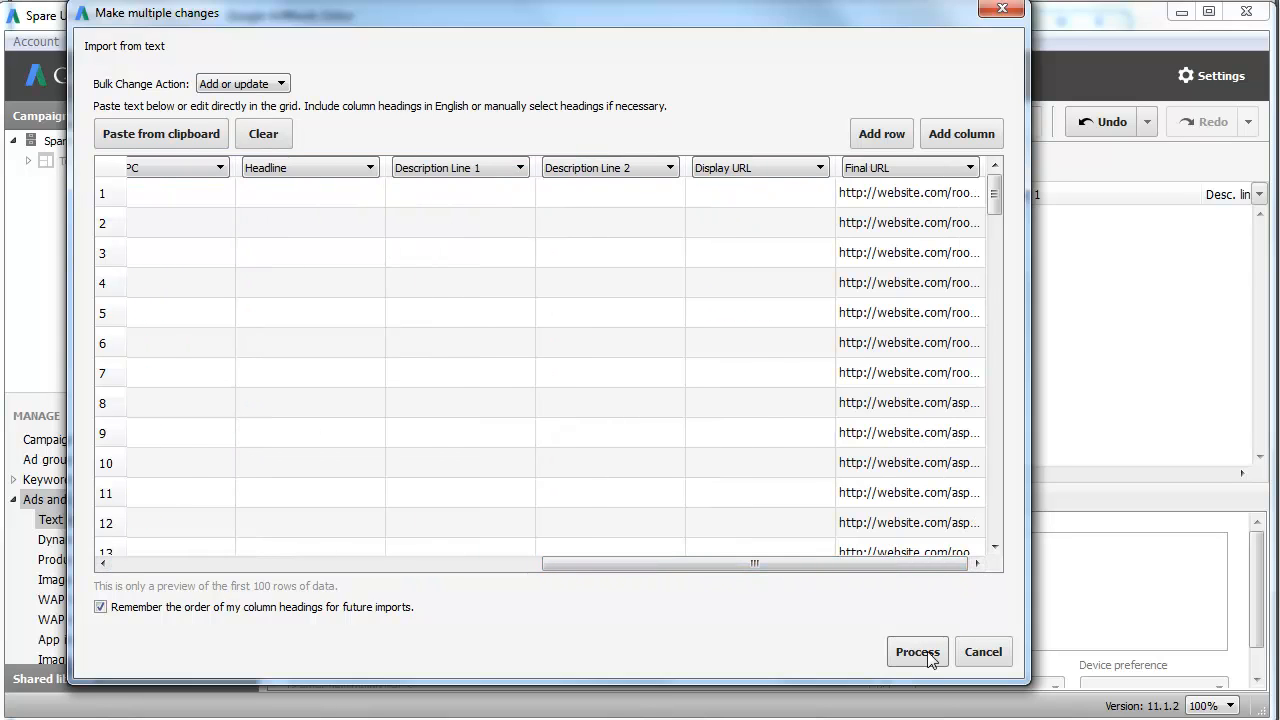
pyautogui.click(916, 651)
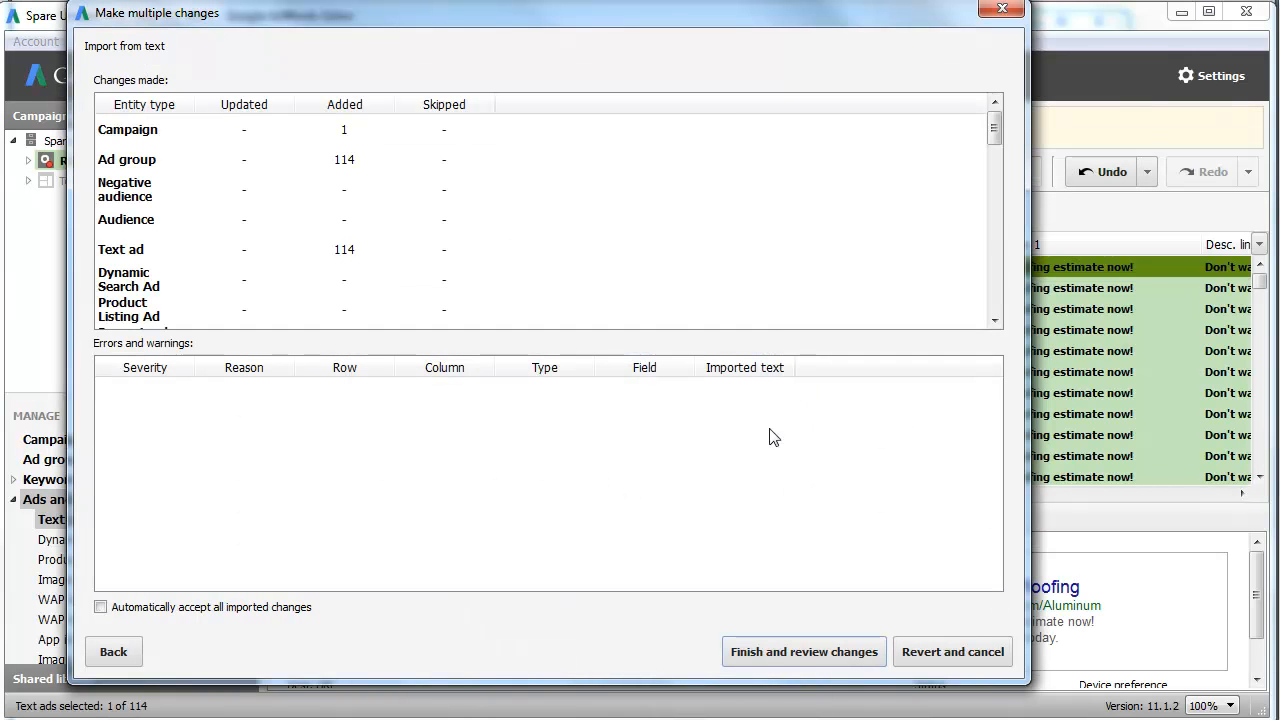
pyautogui.click(803, 651)
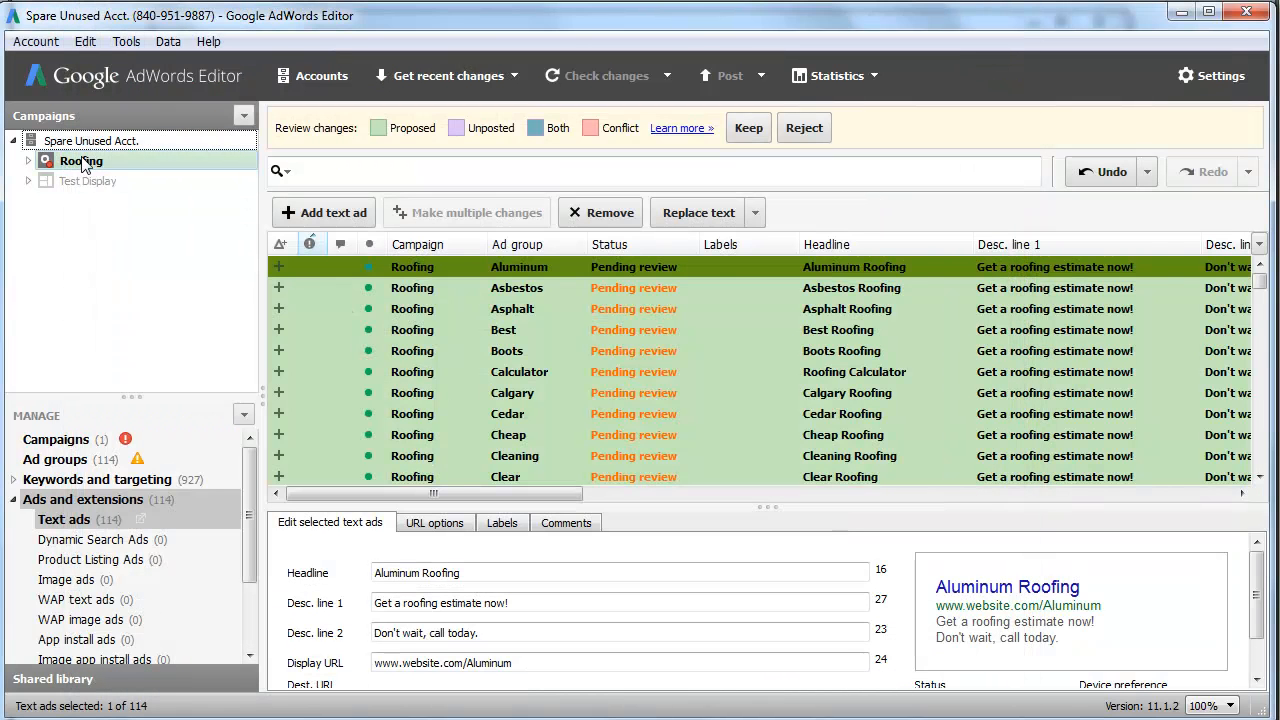
# Give the Roofing campaign a 33.00 budget and keep the imported changes
pyautogui.click(56, 439)
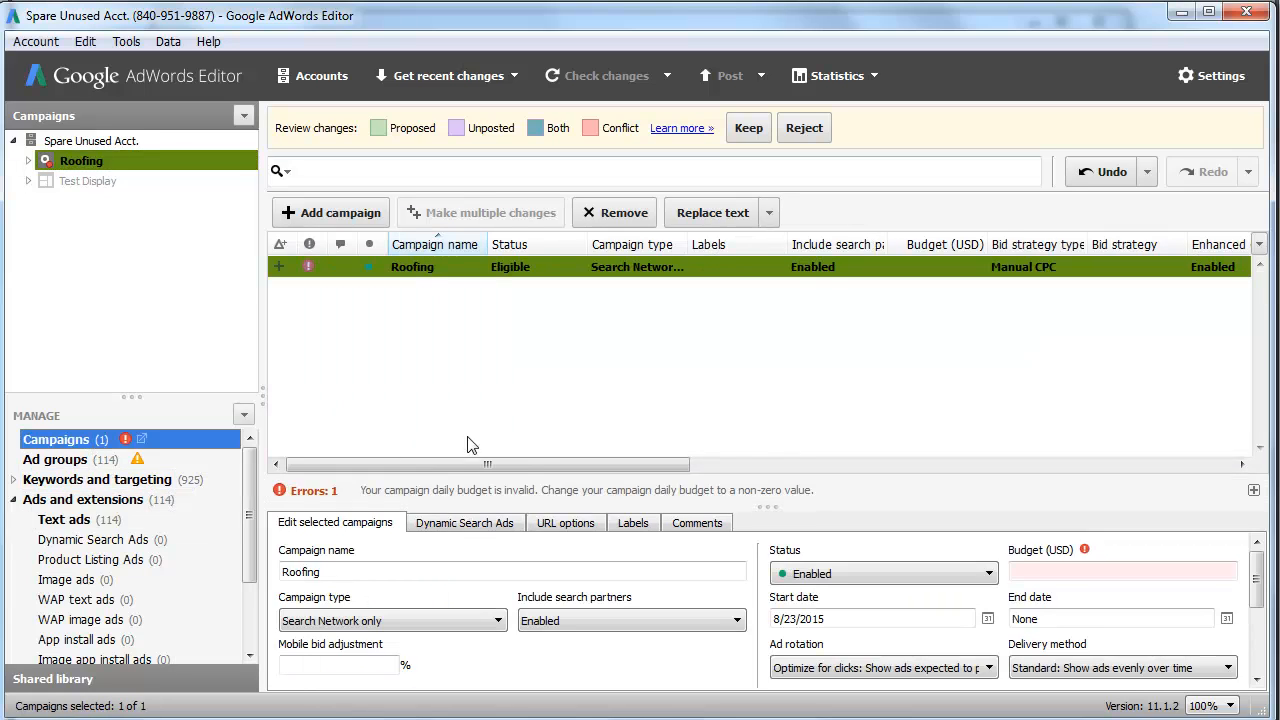
pyautogui.write('3')
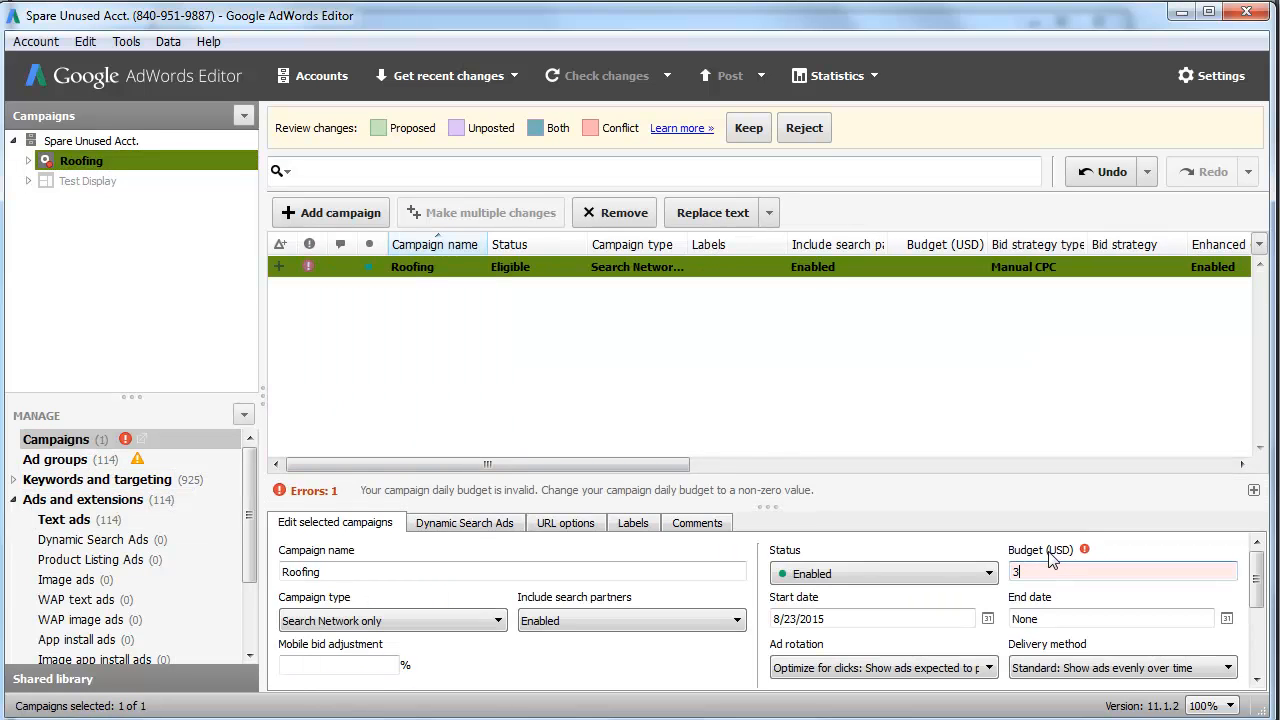
pyautogui.click(748, 127)
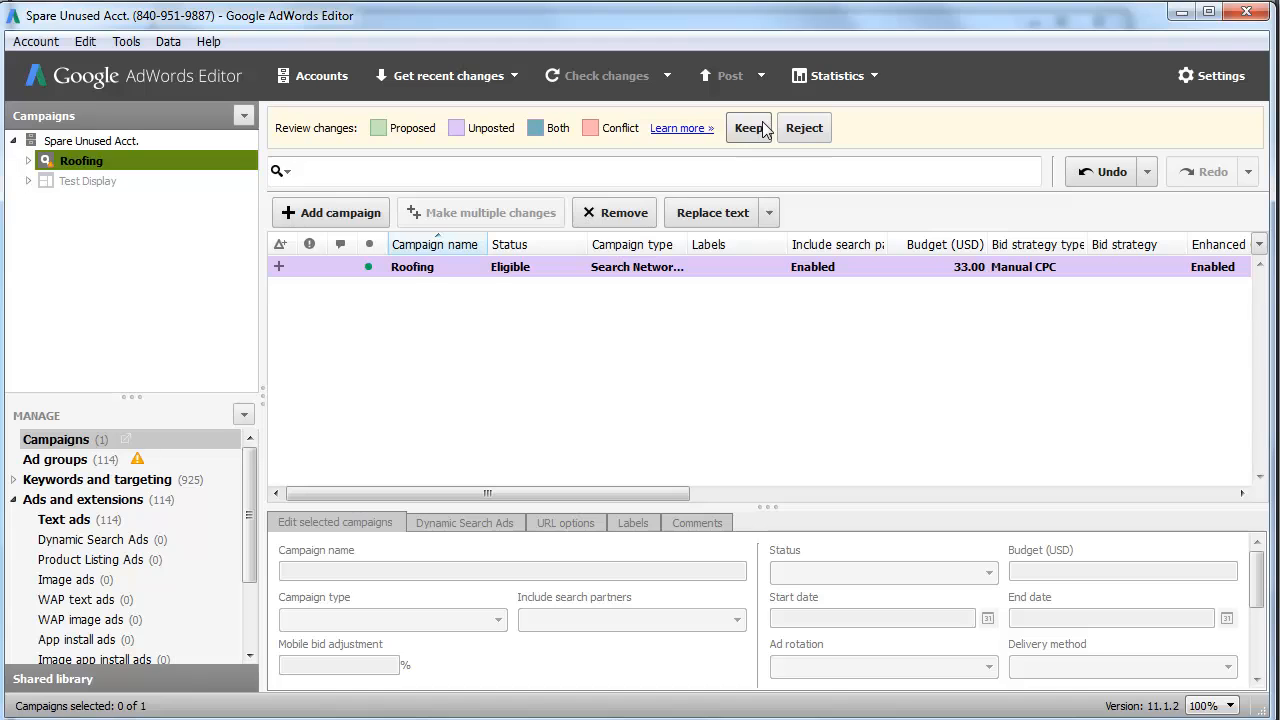
pyautogui.click(748, 127)
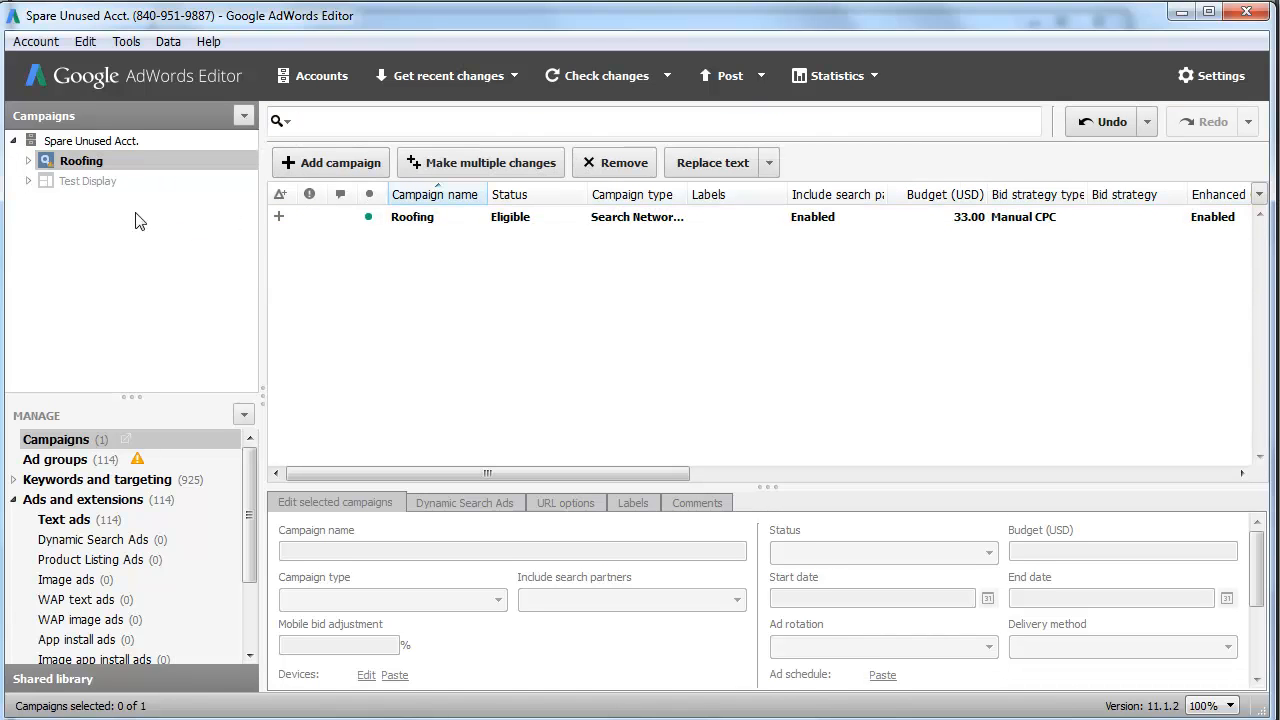
# Set a 1.00 default max CPC on all 114 ad groups
pyautogui.click(56, 459)
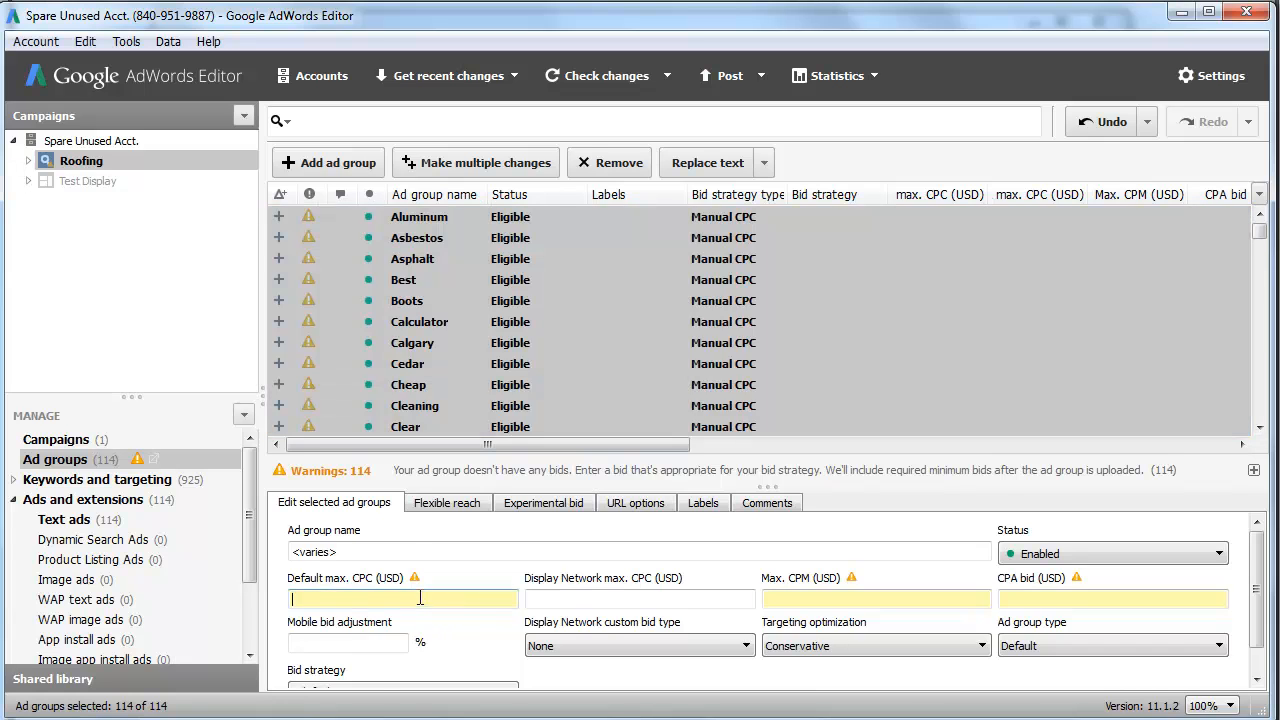
pyautogui.write('1.00')
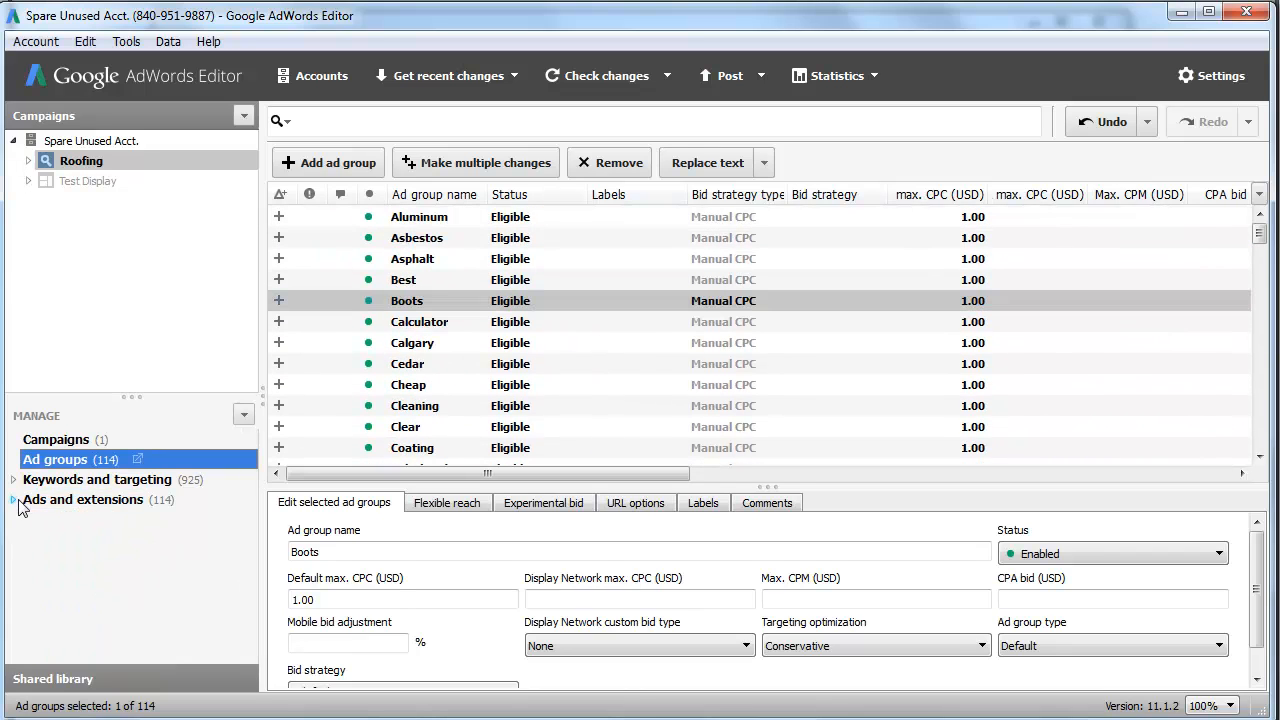
# Review the imported text ads, keywords and negative keywords
pyautogui.click(15, 499)
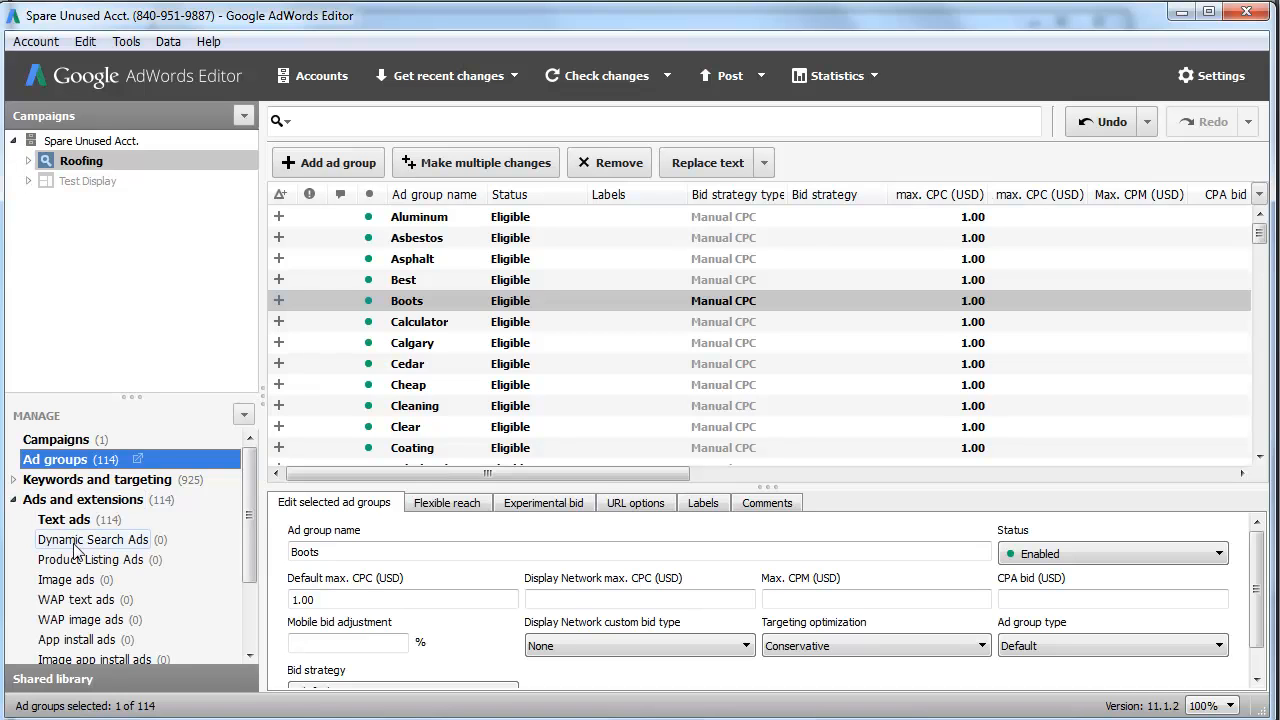
pyautogui.click(64, 519)
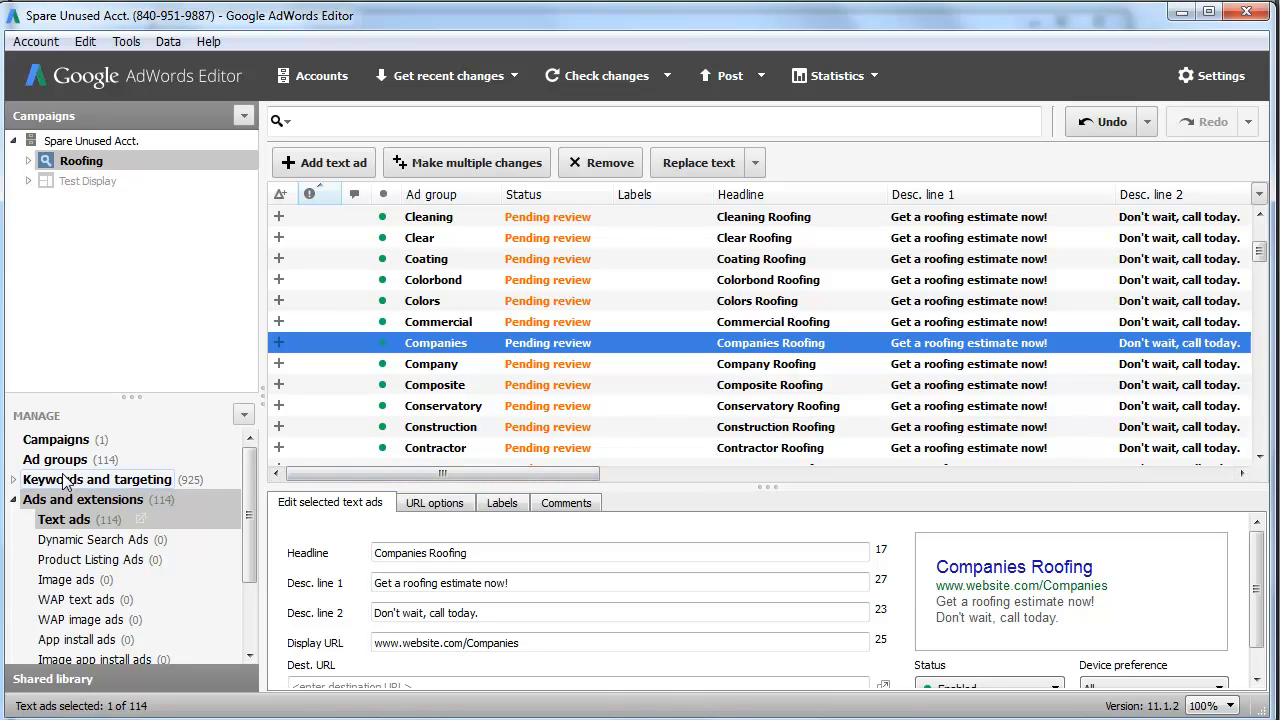
pyautogui.click(97, 479)
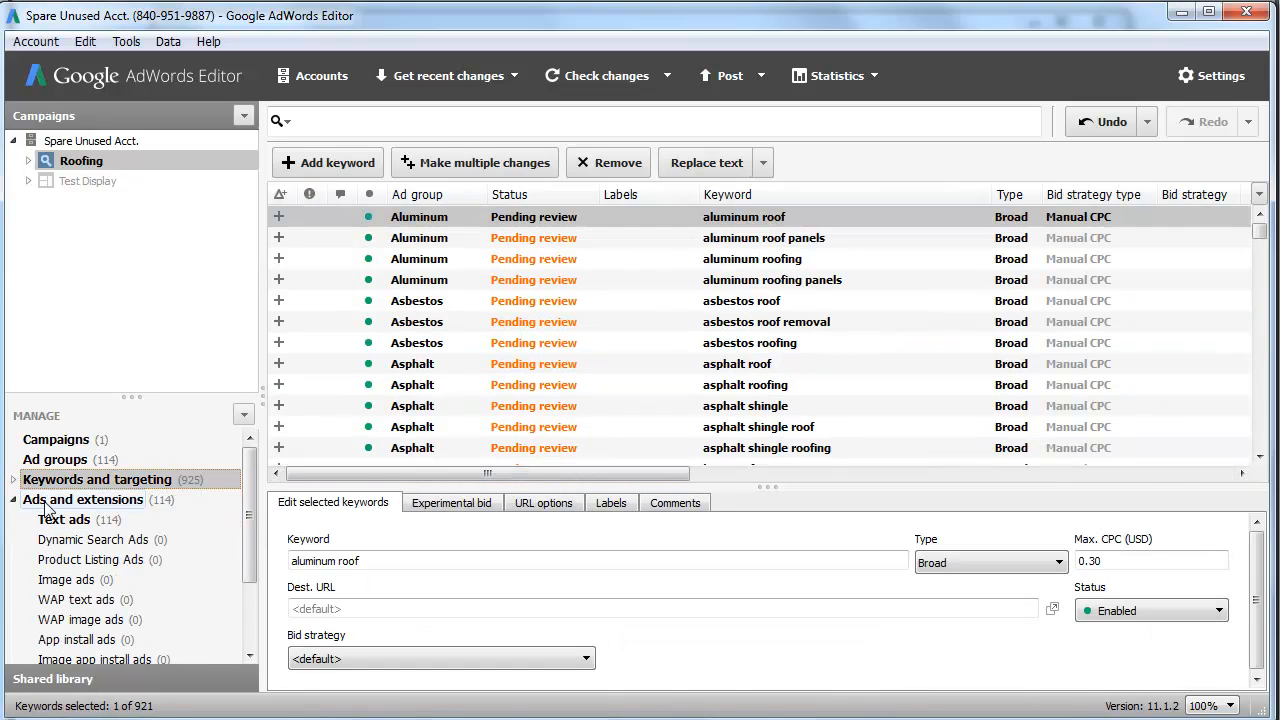
pyautogui.click(98, 519)
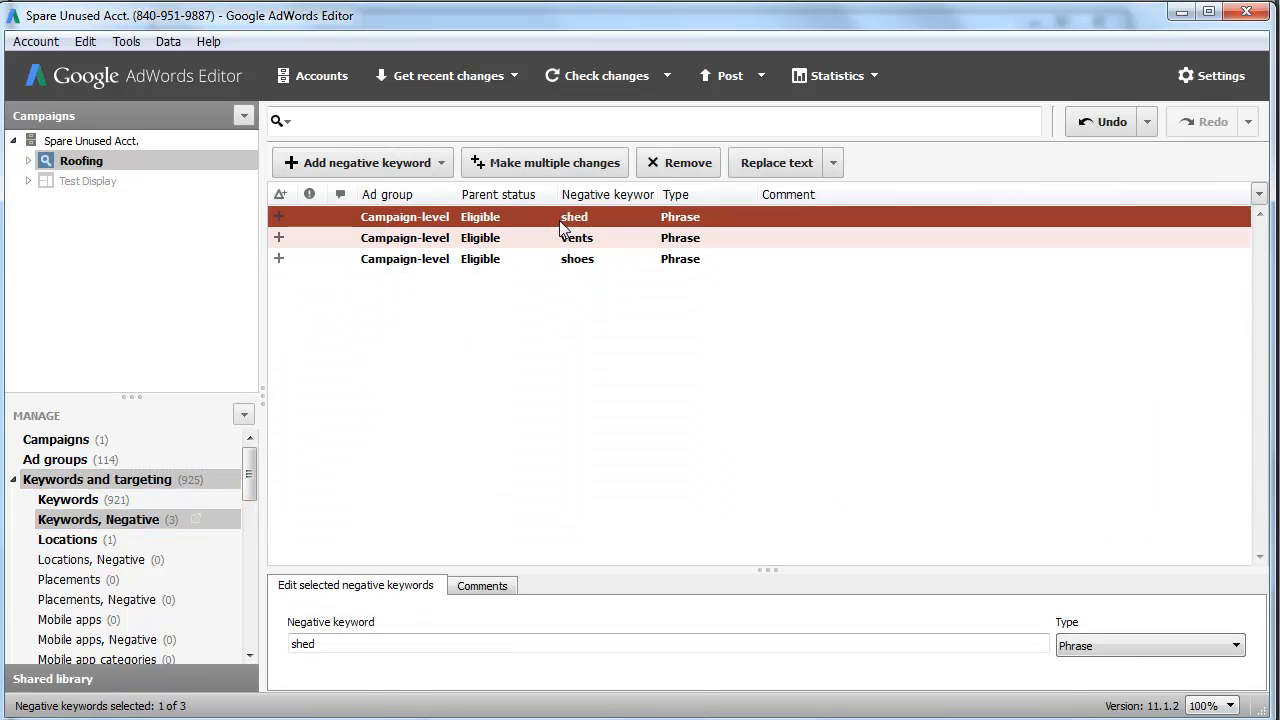
# Remove the United States location target from the Roofing campaign
pyautogui.click(67, 539)
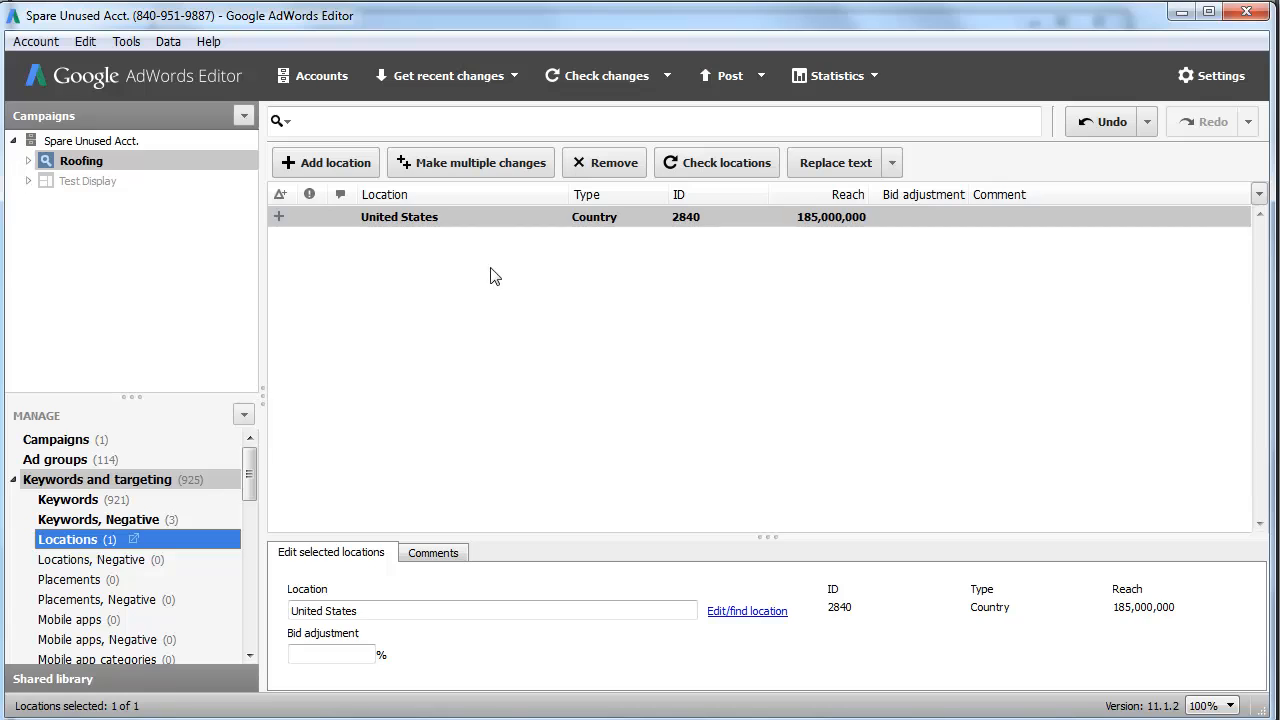
pyautogui.click(399, 216)
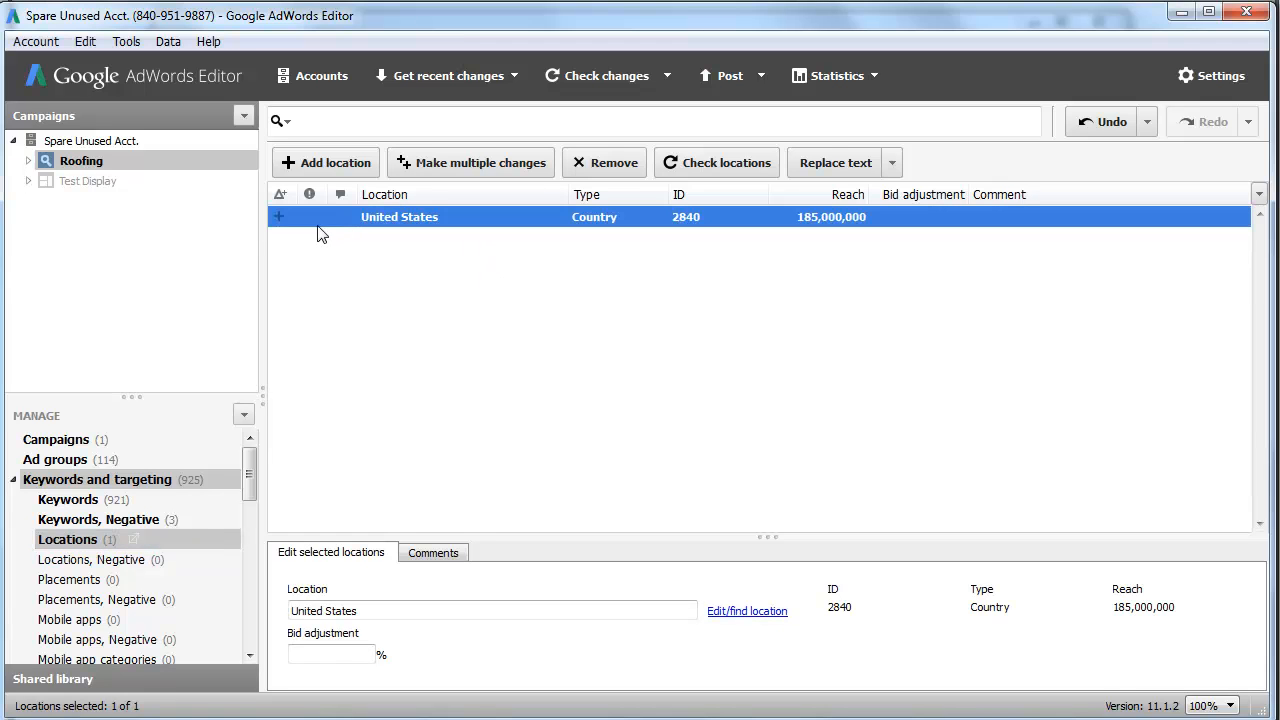
pyautogui.click(604, 162)
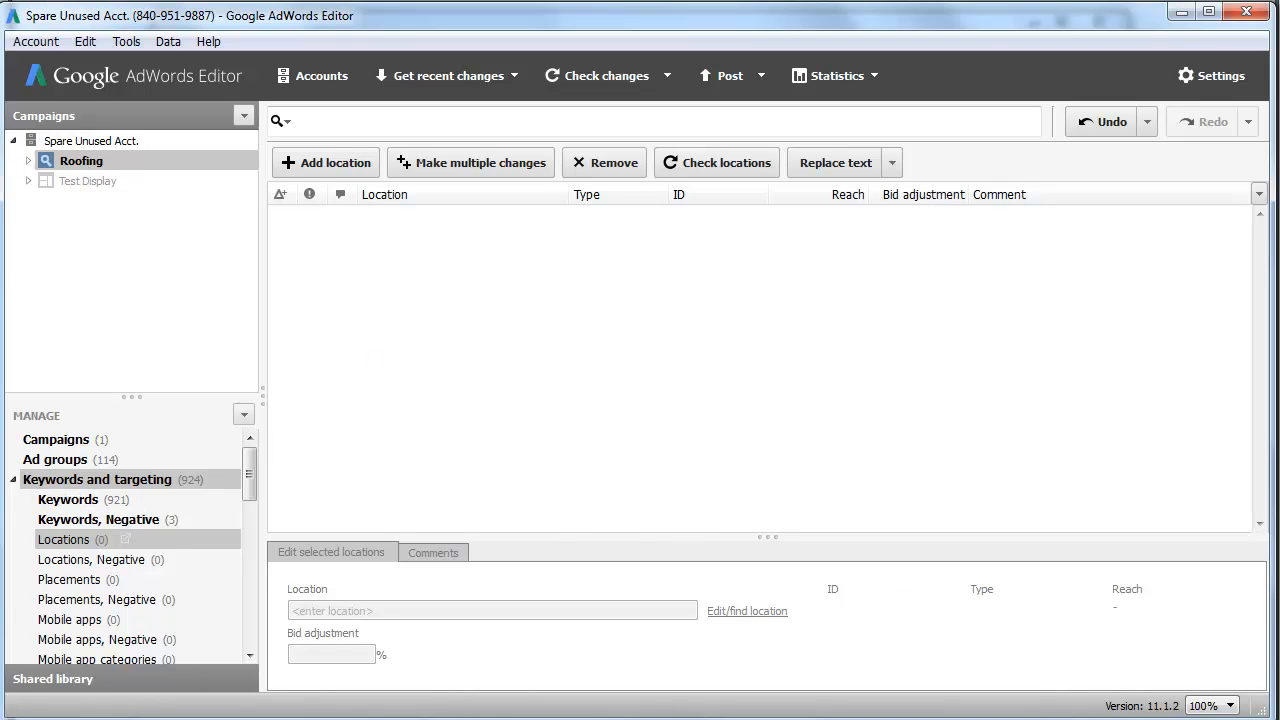
pyautogui.moveTo(1243, 623)
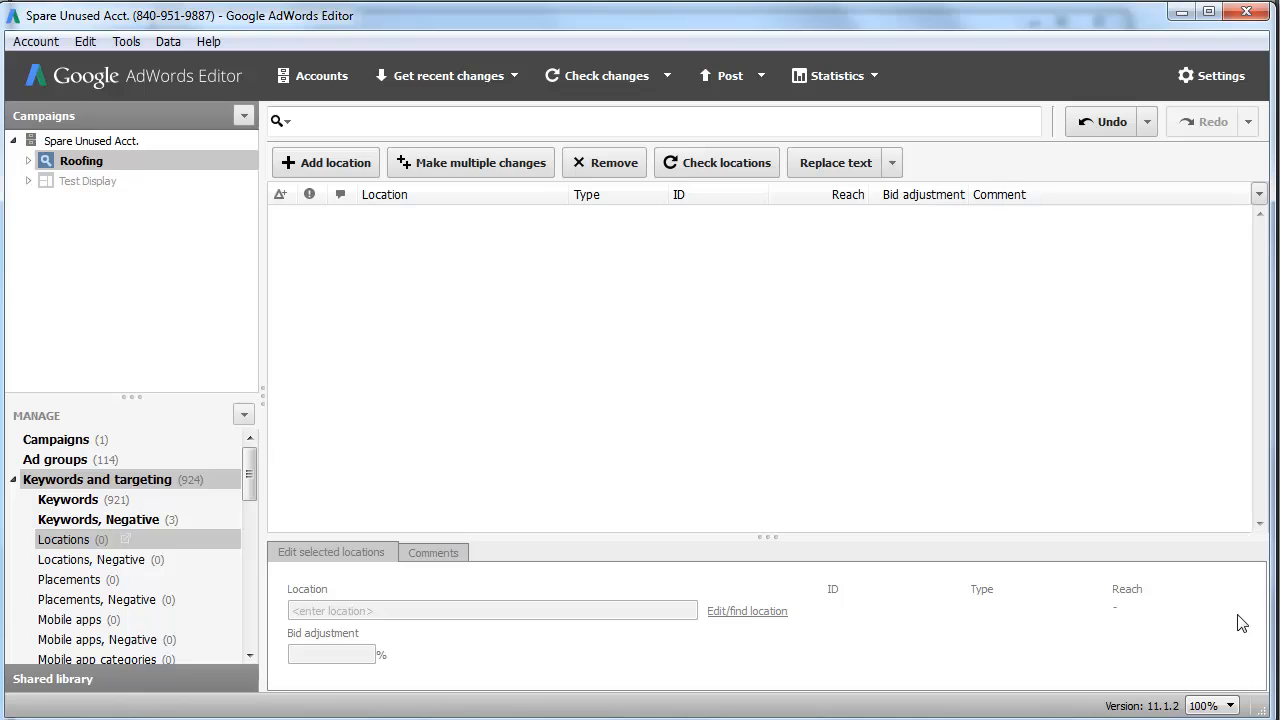